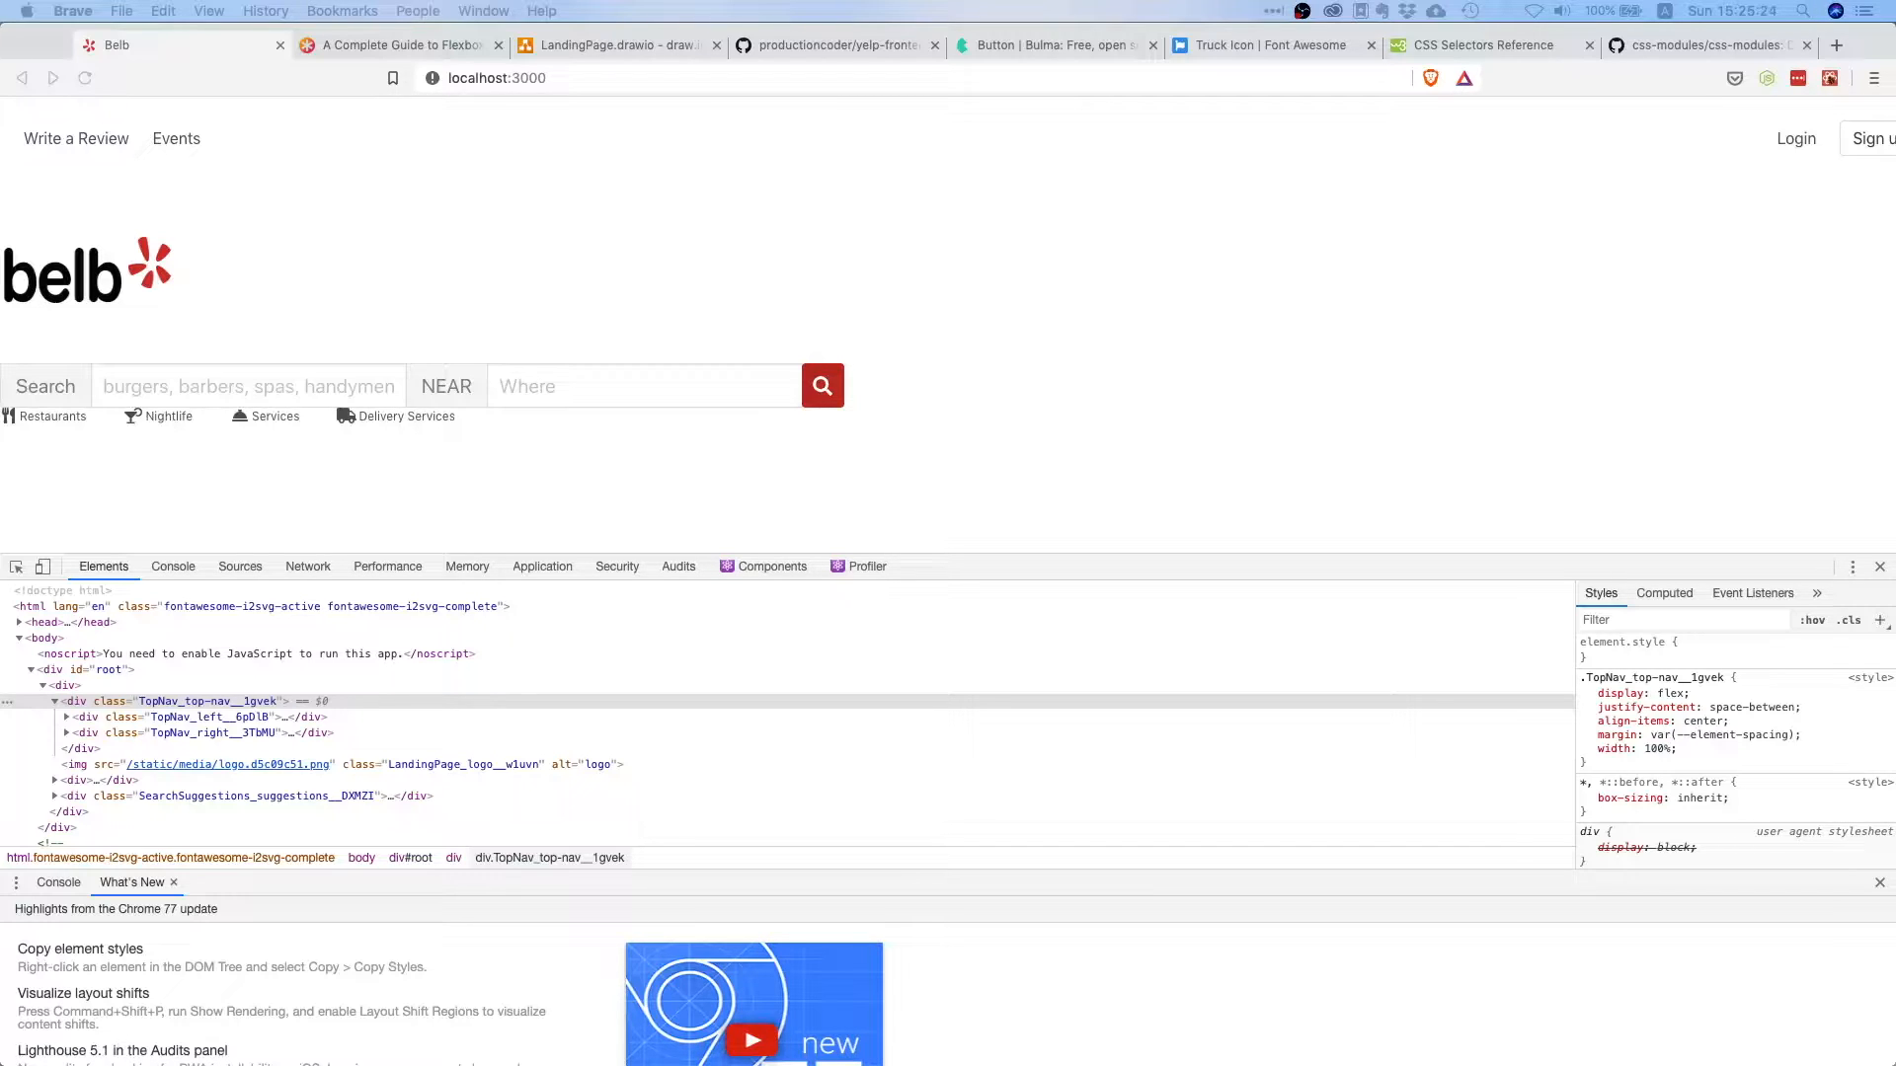
pyautogui.moveTo(478, 431)
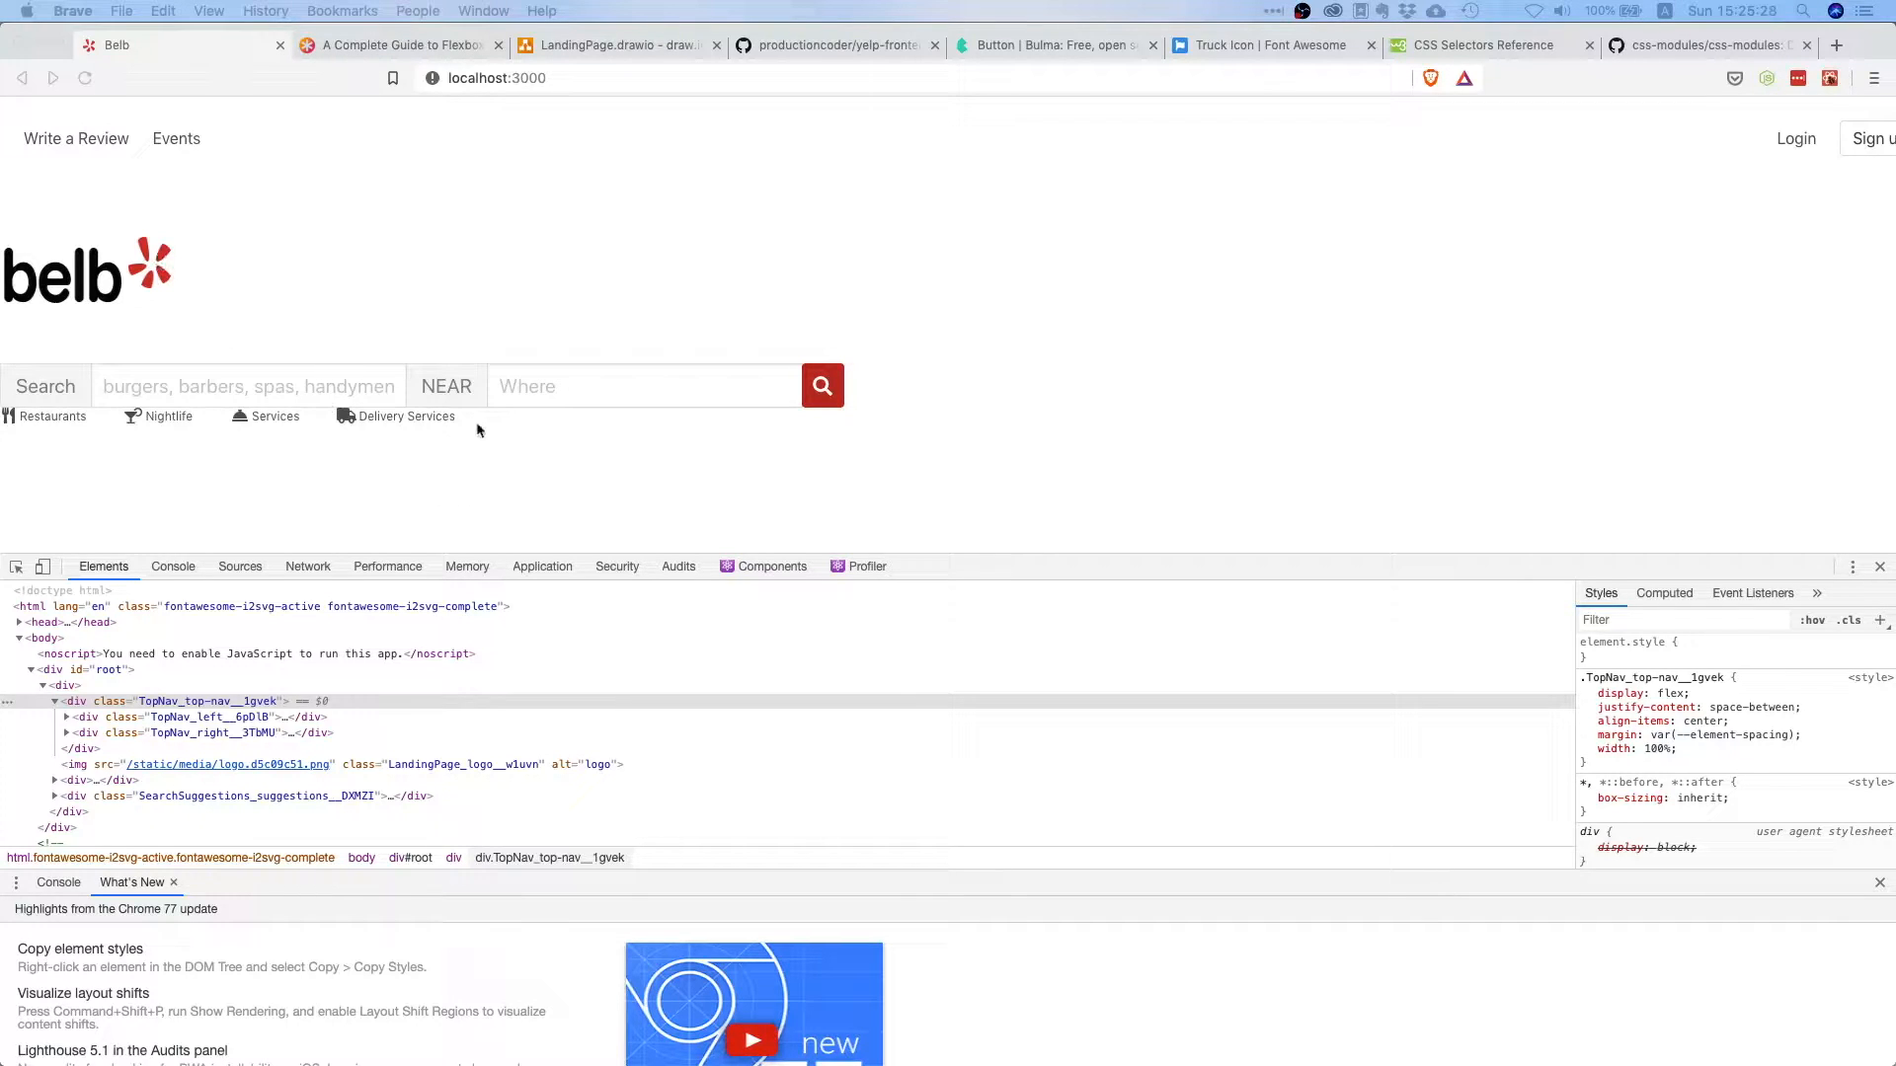
pyautogui.moveTo(681, 357)
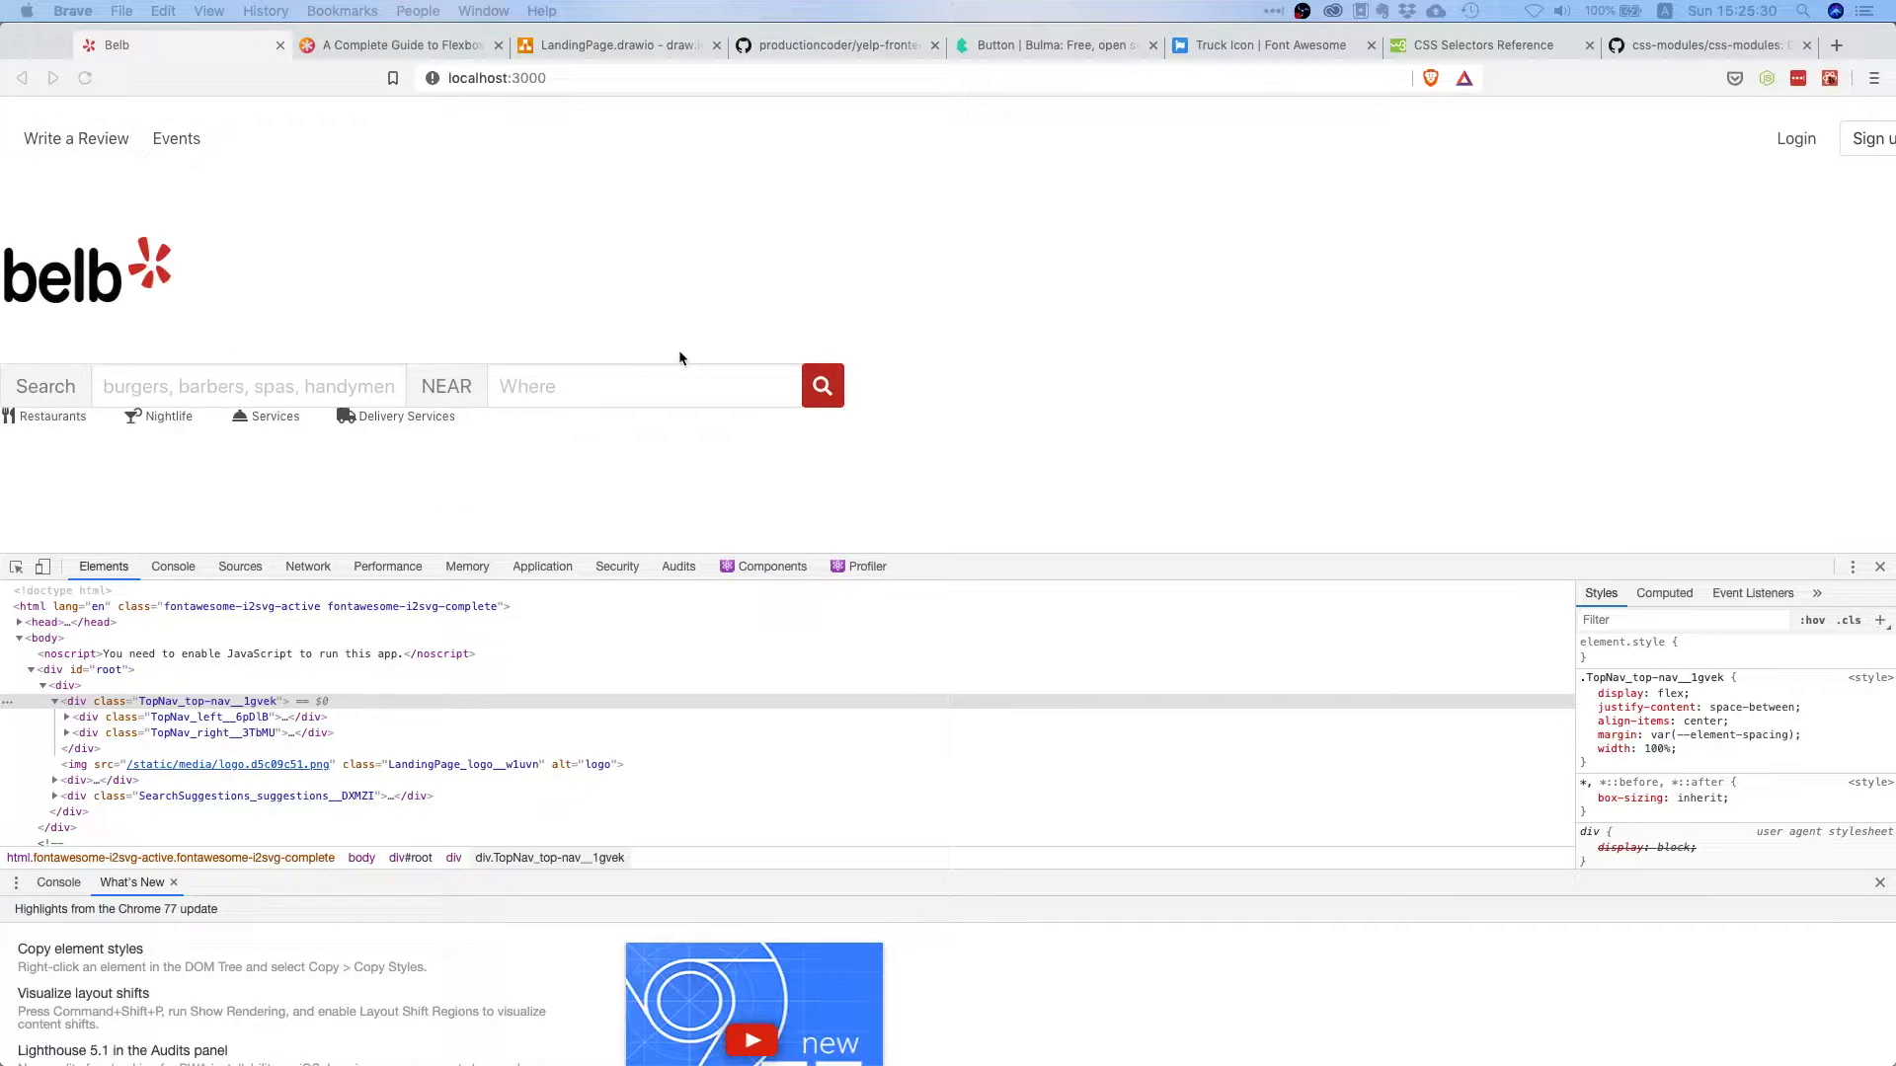
# - View the LandingPage.drawio mockup, then return to the running Belb localhost page
pyautogui.click(613, 45)
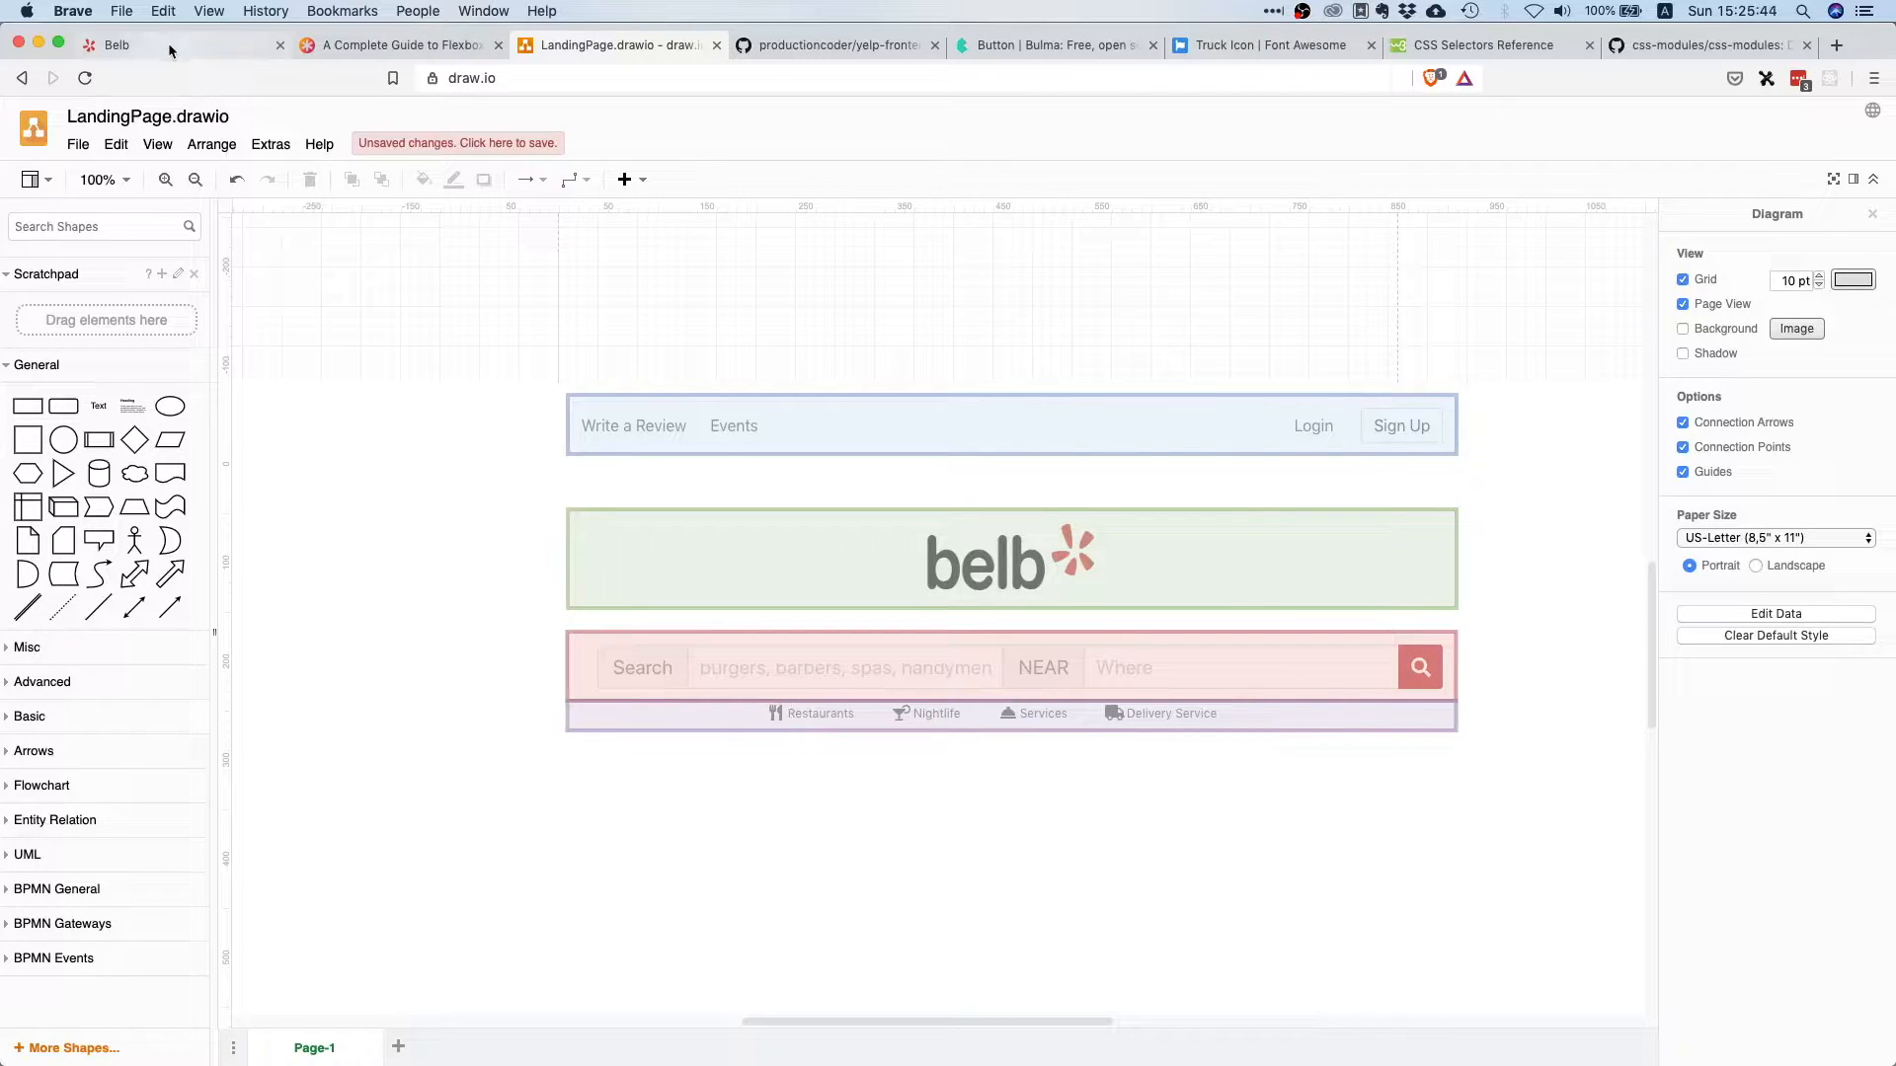
pyautogui.click(119, 44)
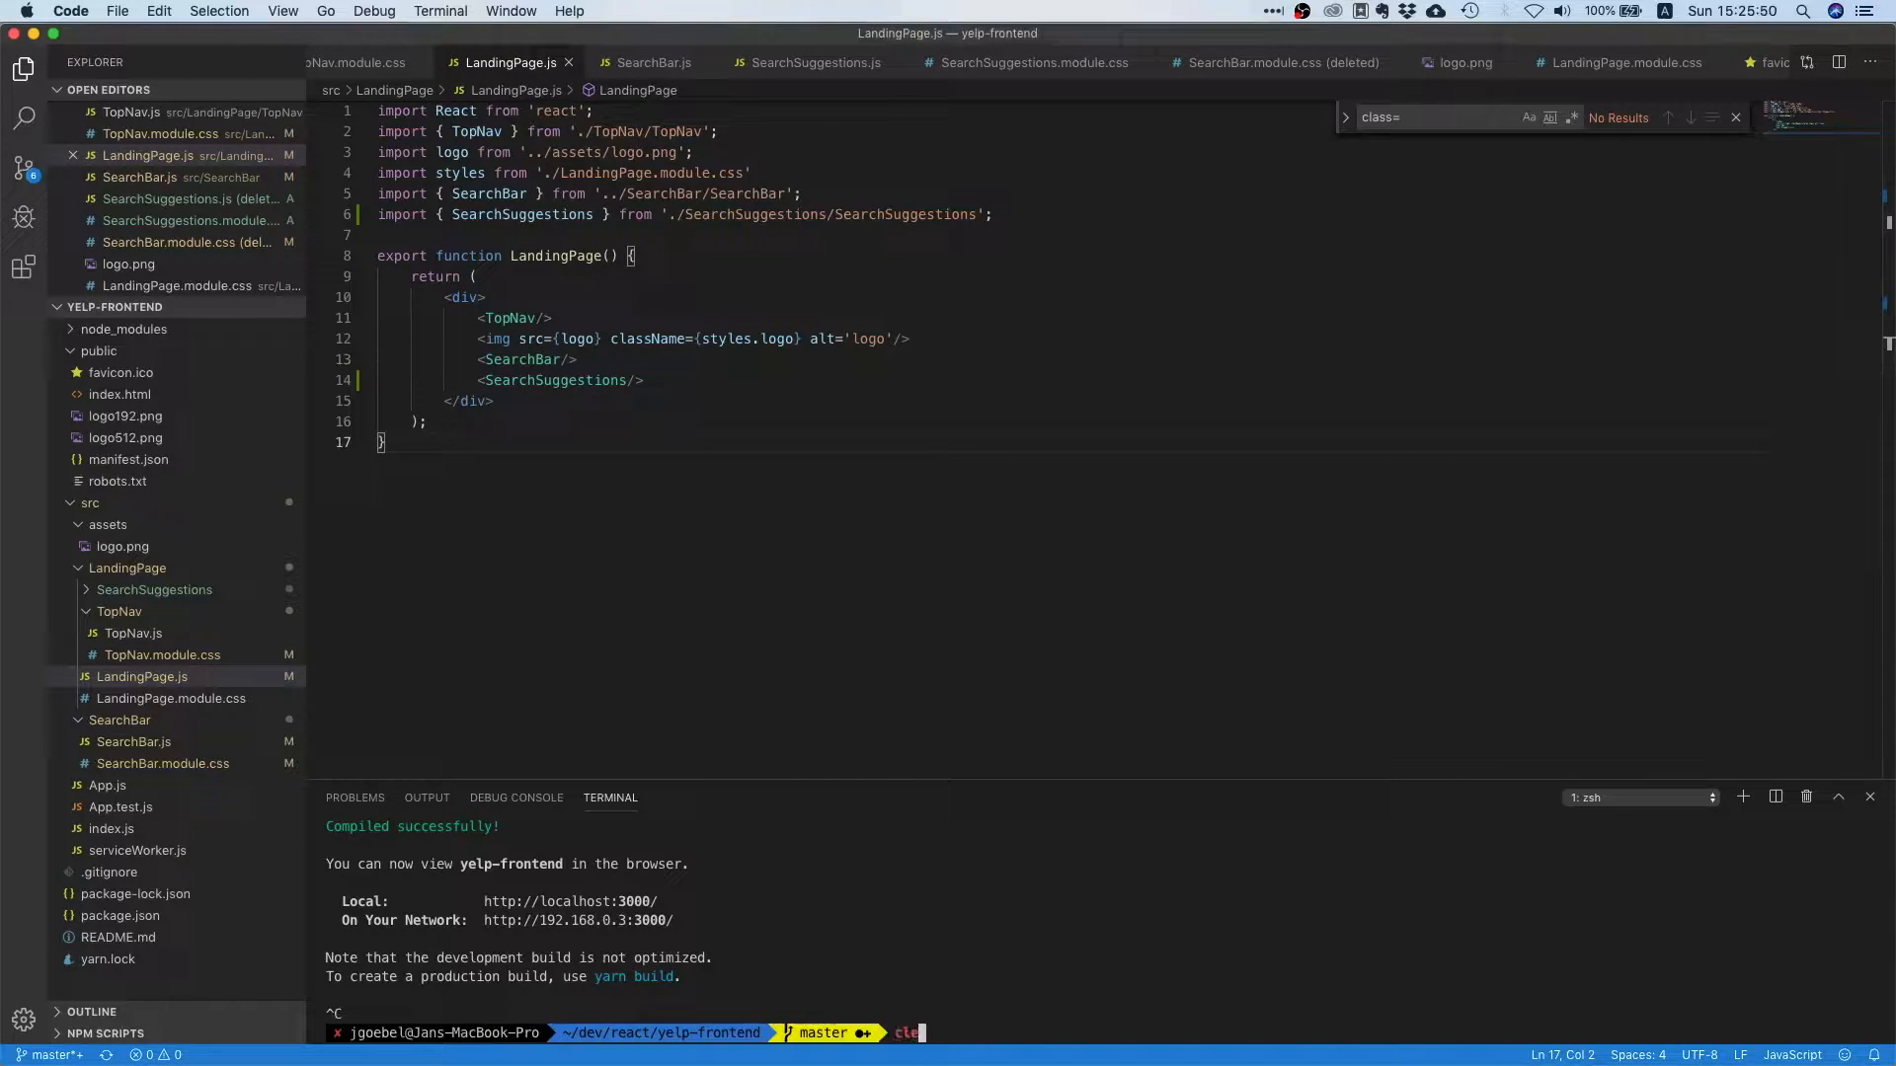
# - Check git status, stage all changes, commit "add search suggestions" and push to master
pyautogui.write('git status')
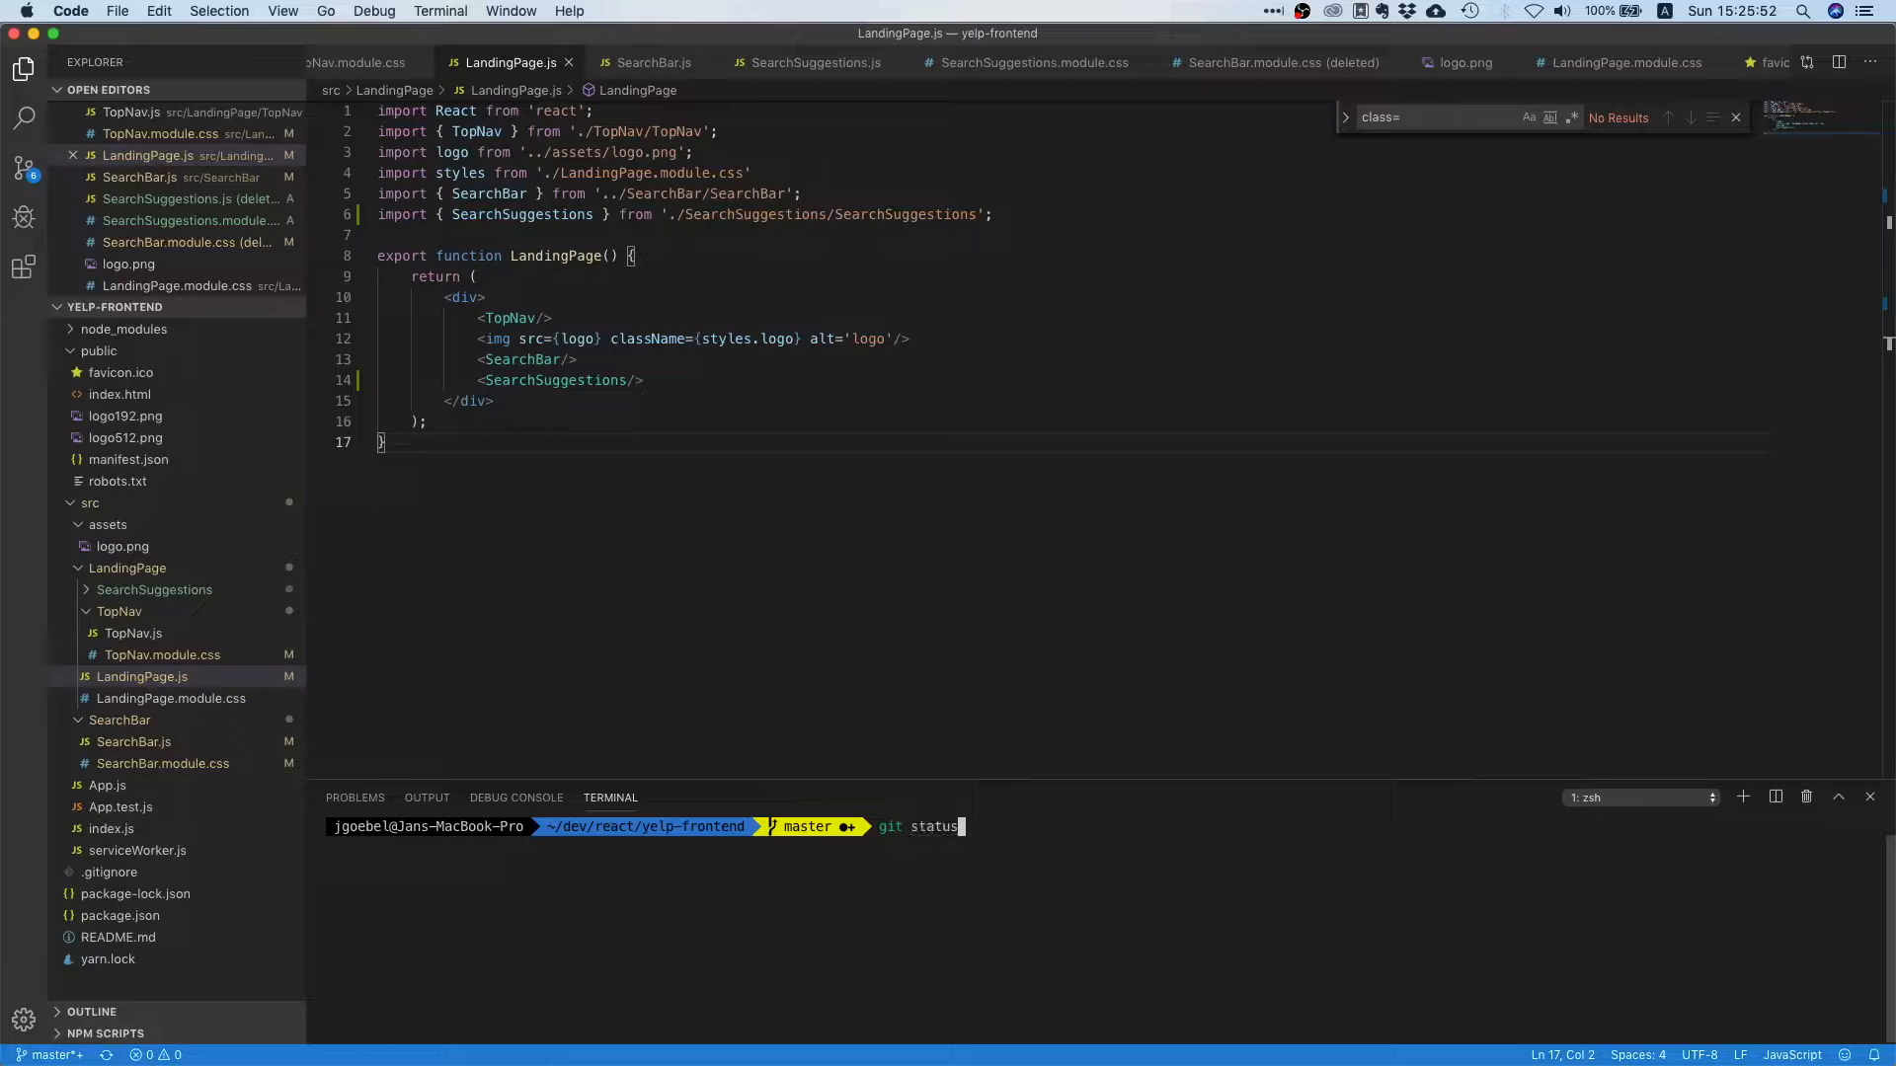
pyautogui.press('Enter')
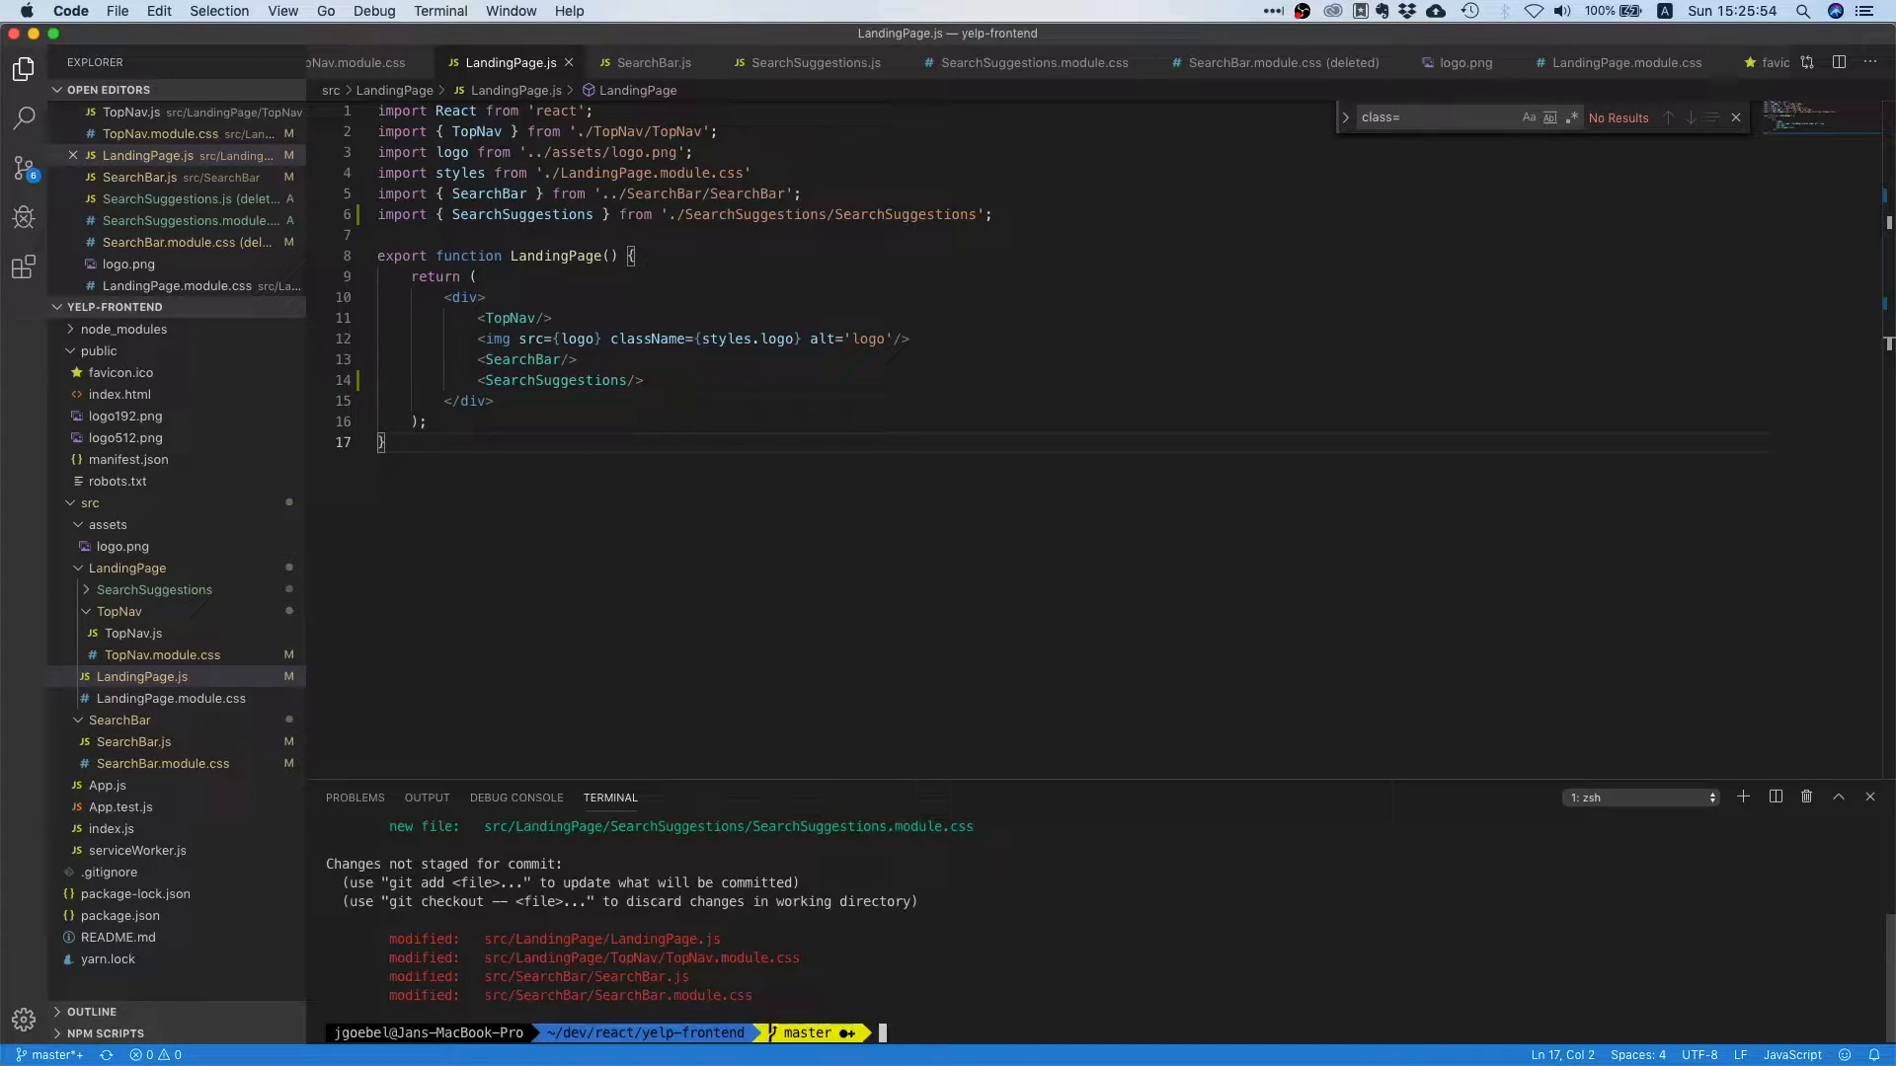
pyautogui.write('git add -A')
pyautogui.write('git commit -m "add search suggestions')
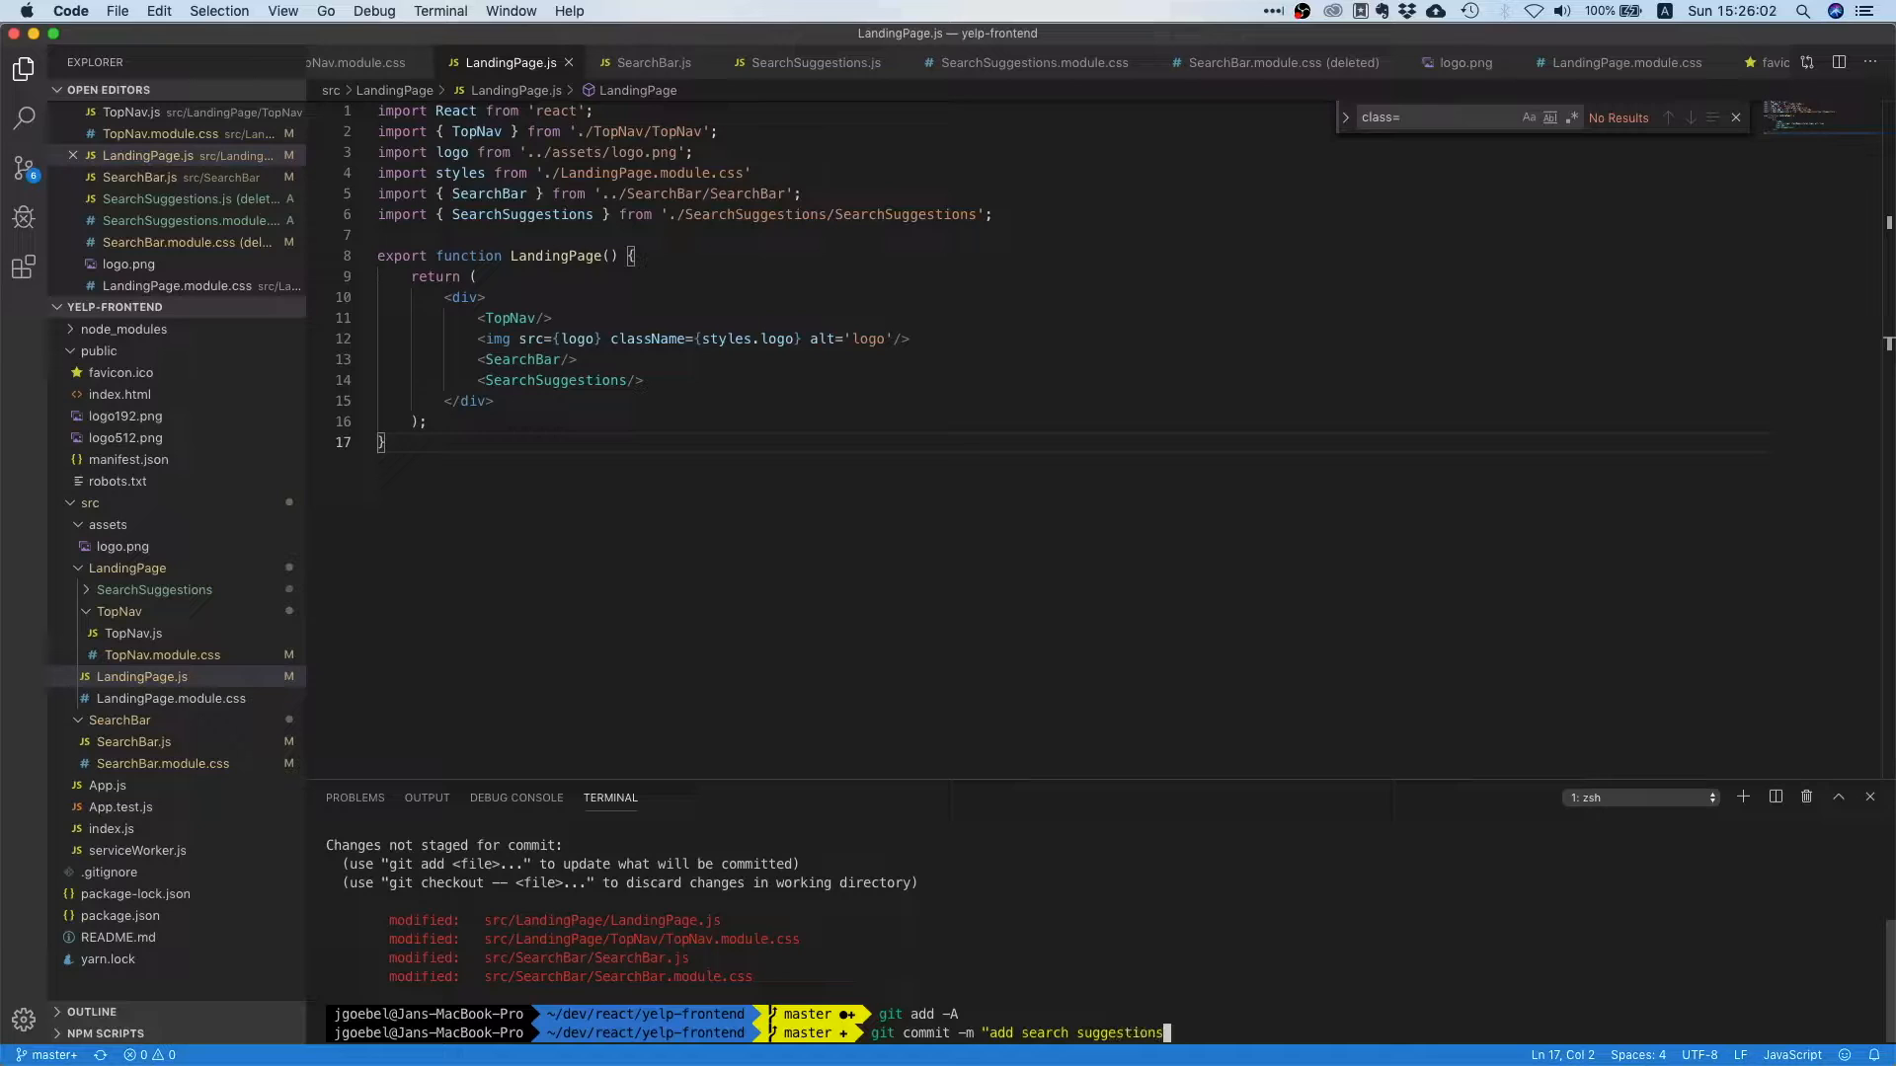
pyautogui.press('Enter')
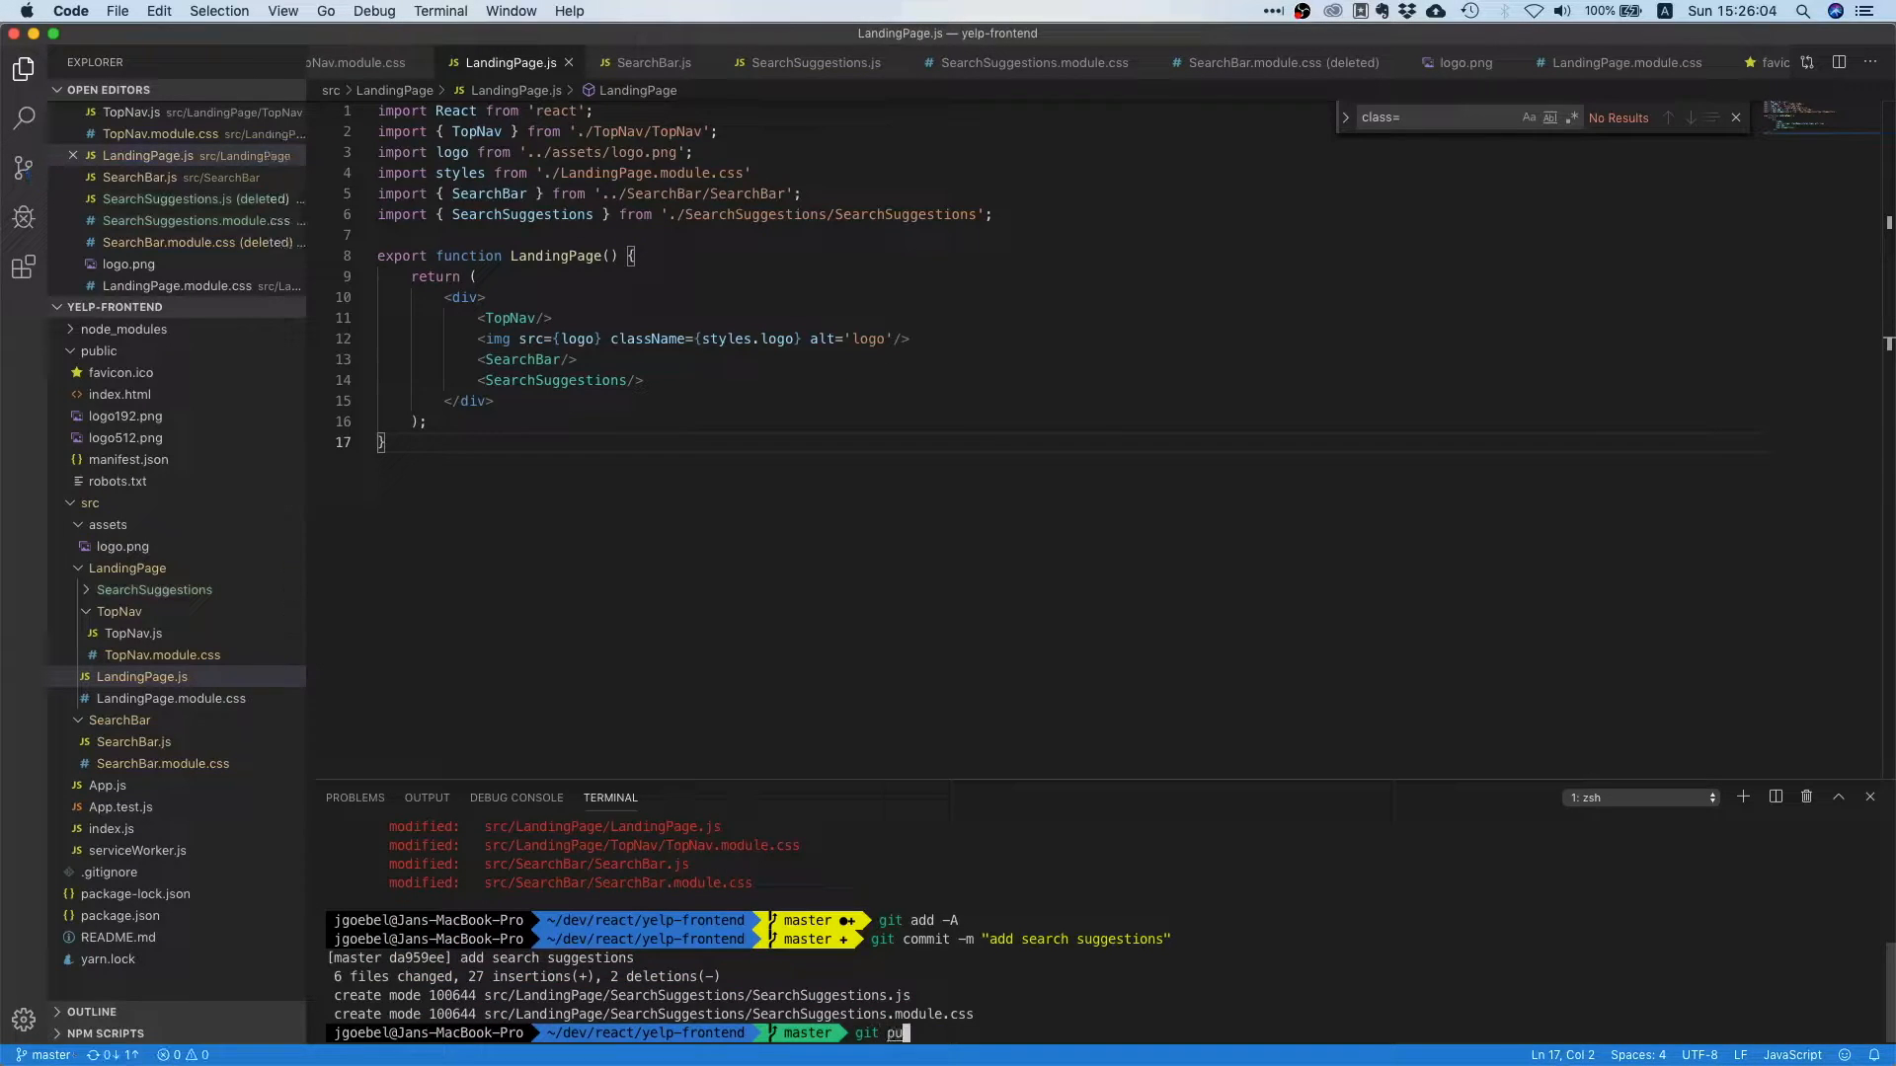
pyautogui.press('Return')
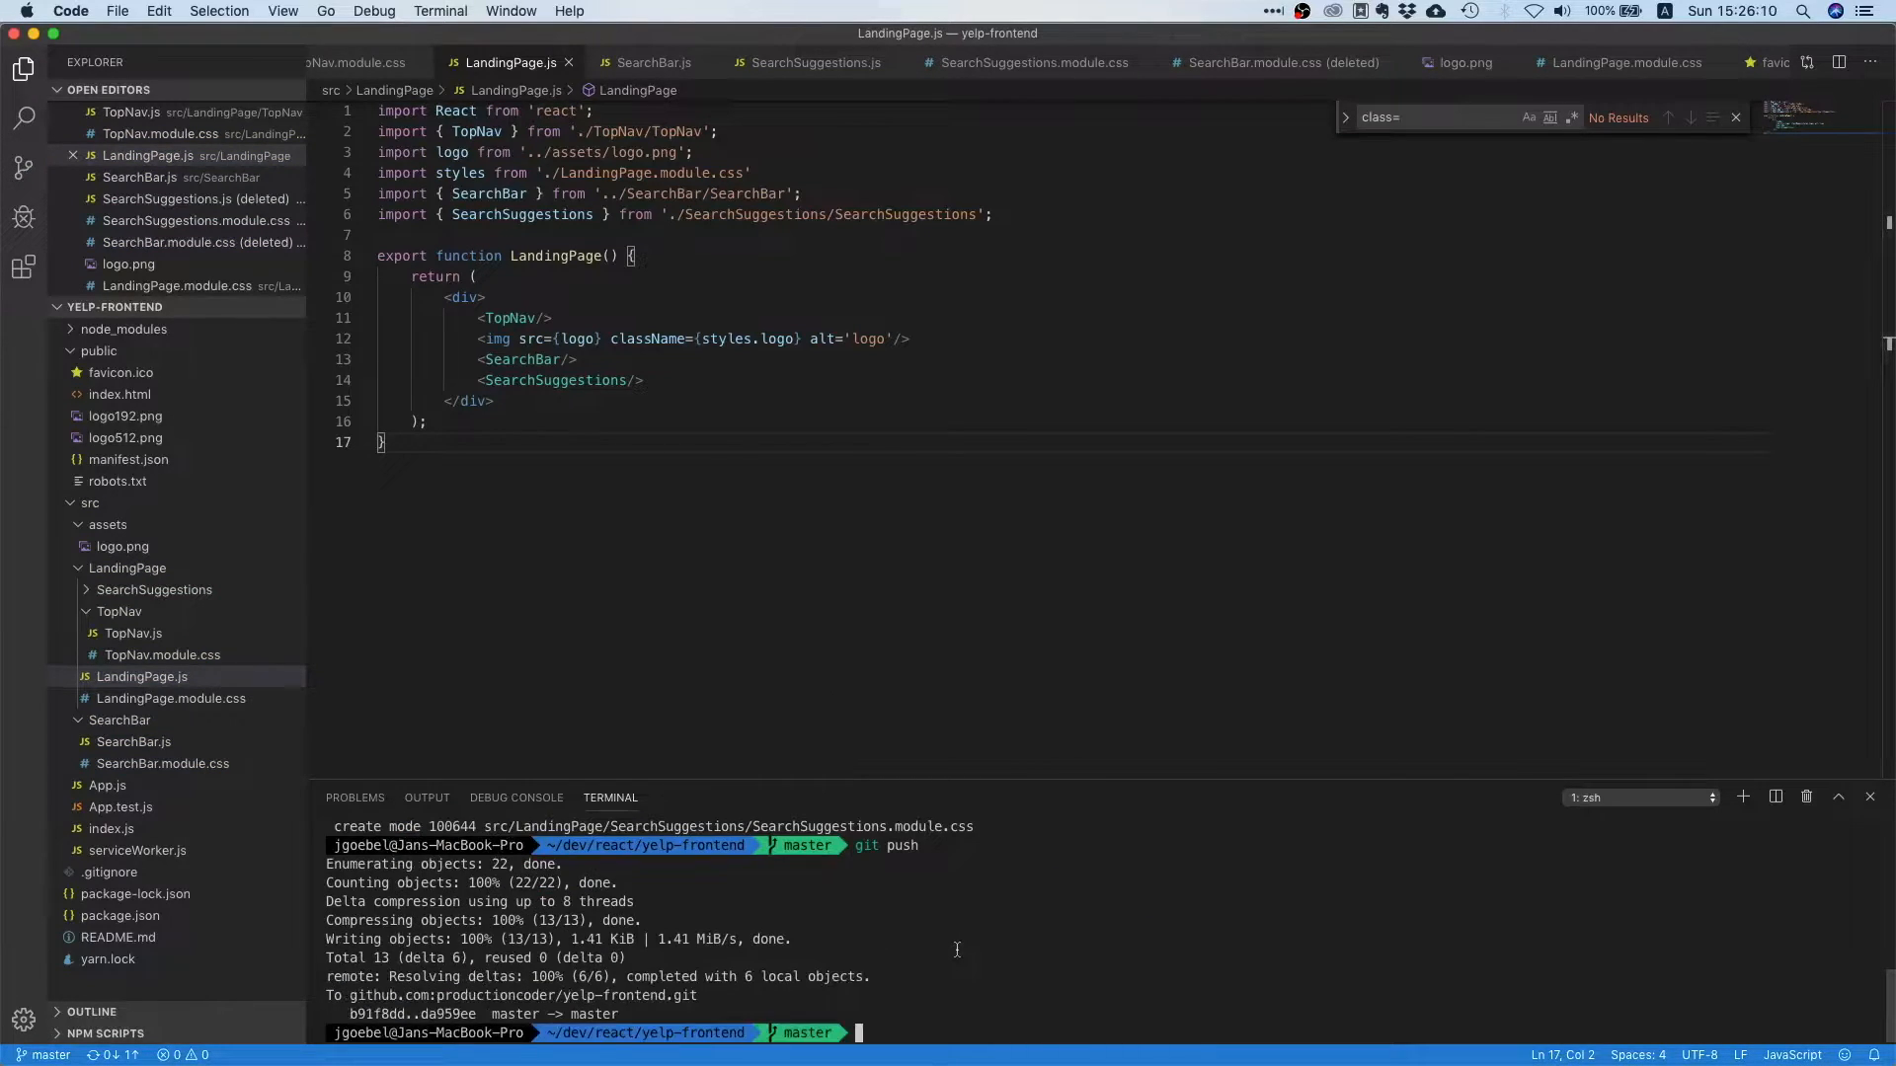
pyautogui.moveTo(969, 924)
pyautogui.write('npm st')
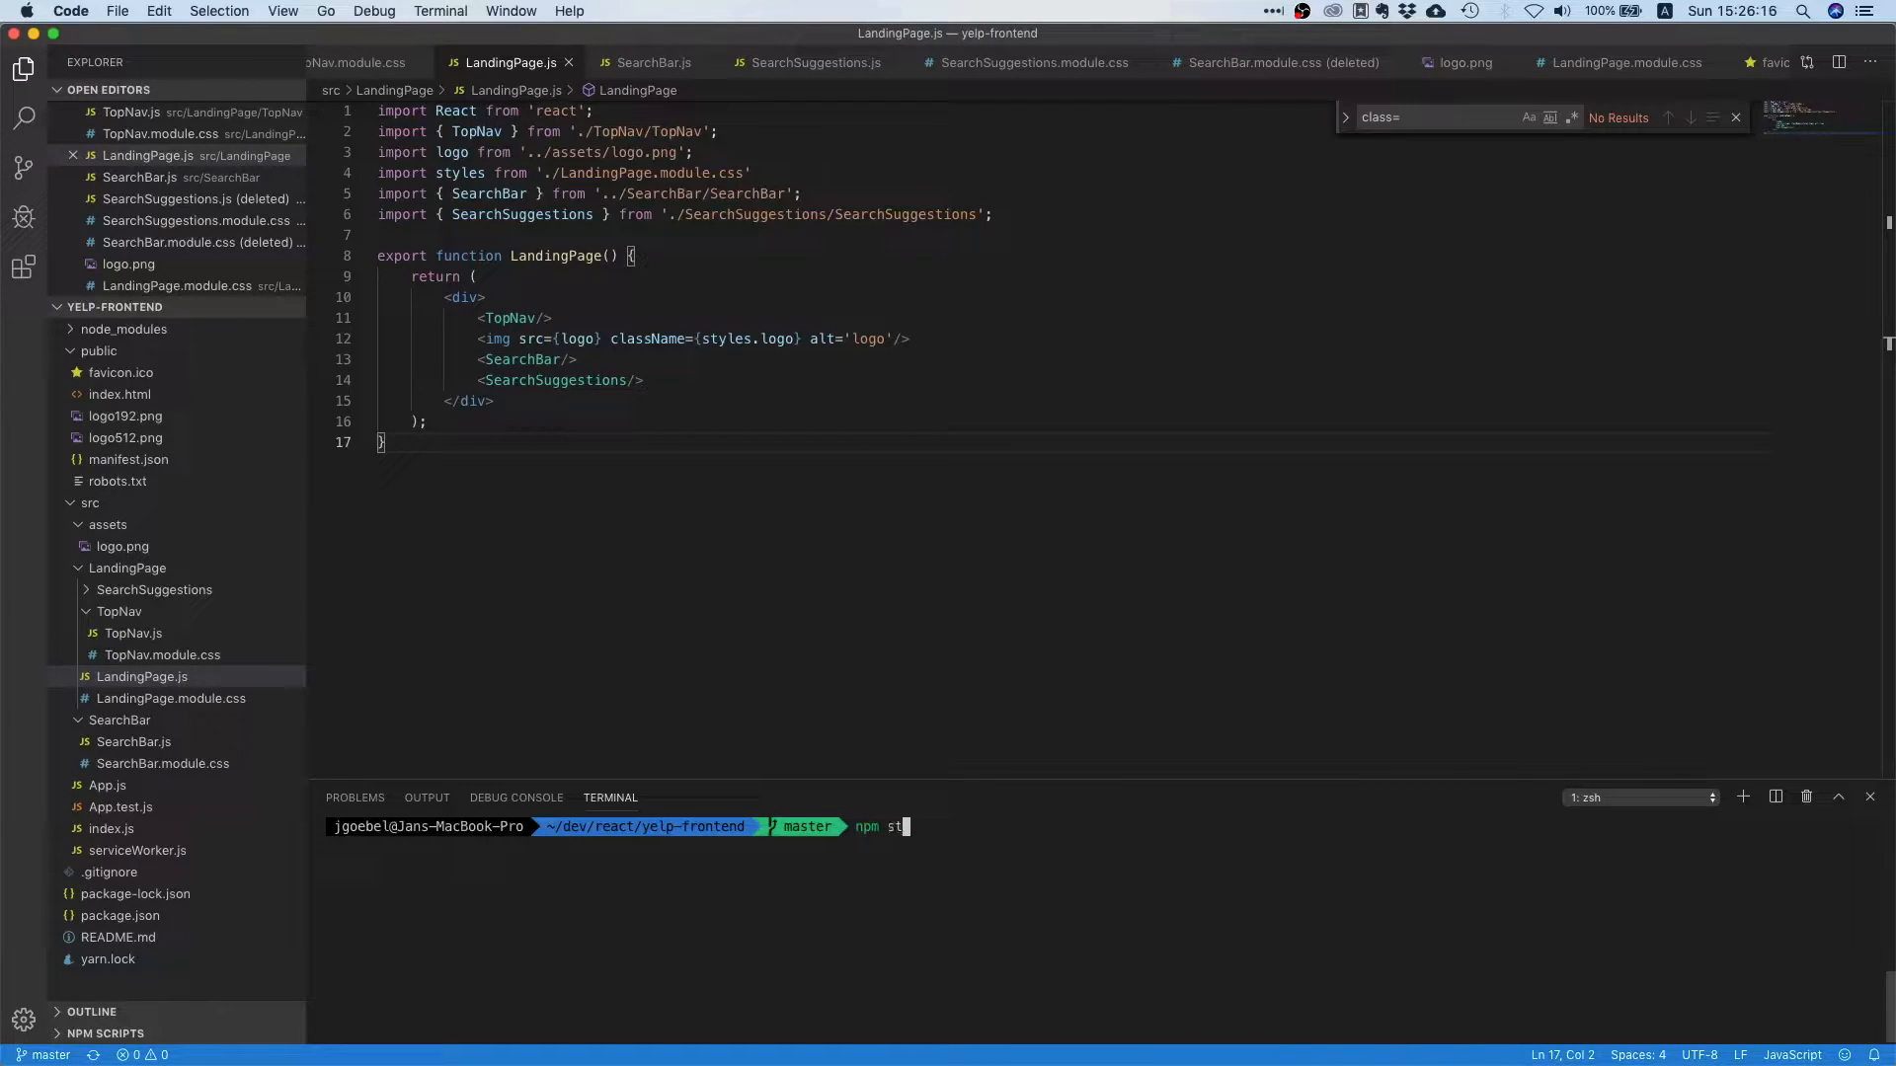
# - Restart the development server with npm start
pyautogui.press('Enter')
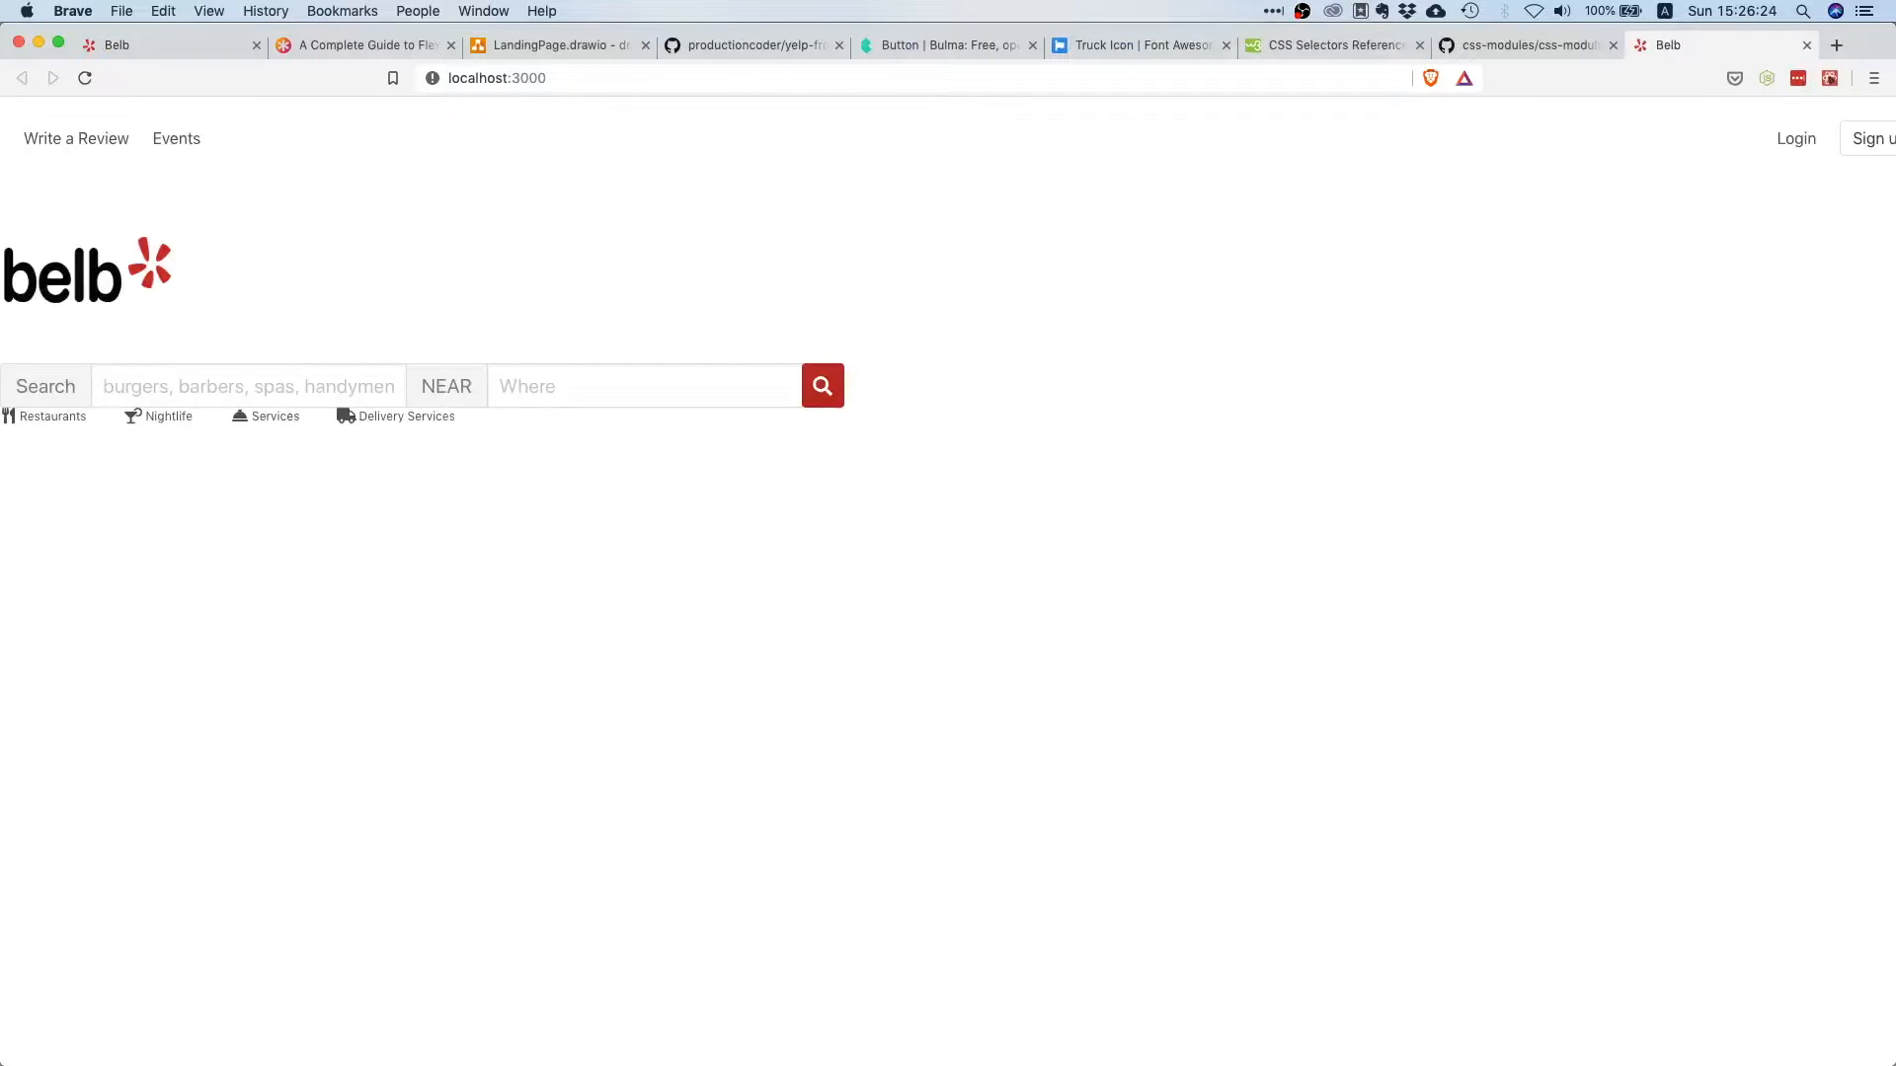
# - View the new localhost:3000 Belb page, then bring up the LandingPage.drawio mockup
pyautogui.click(1611, 46)
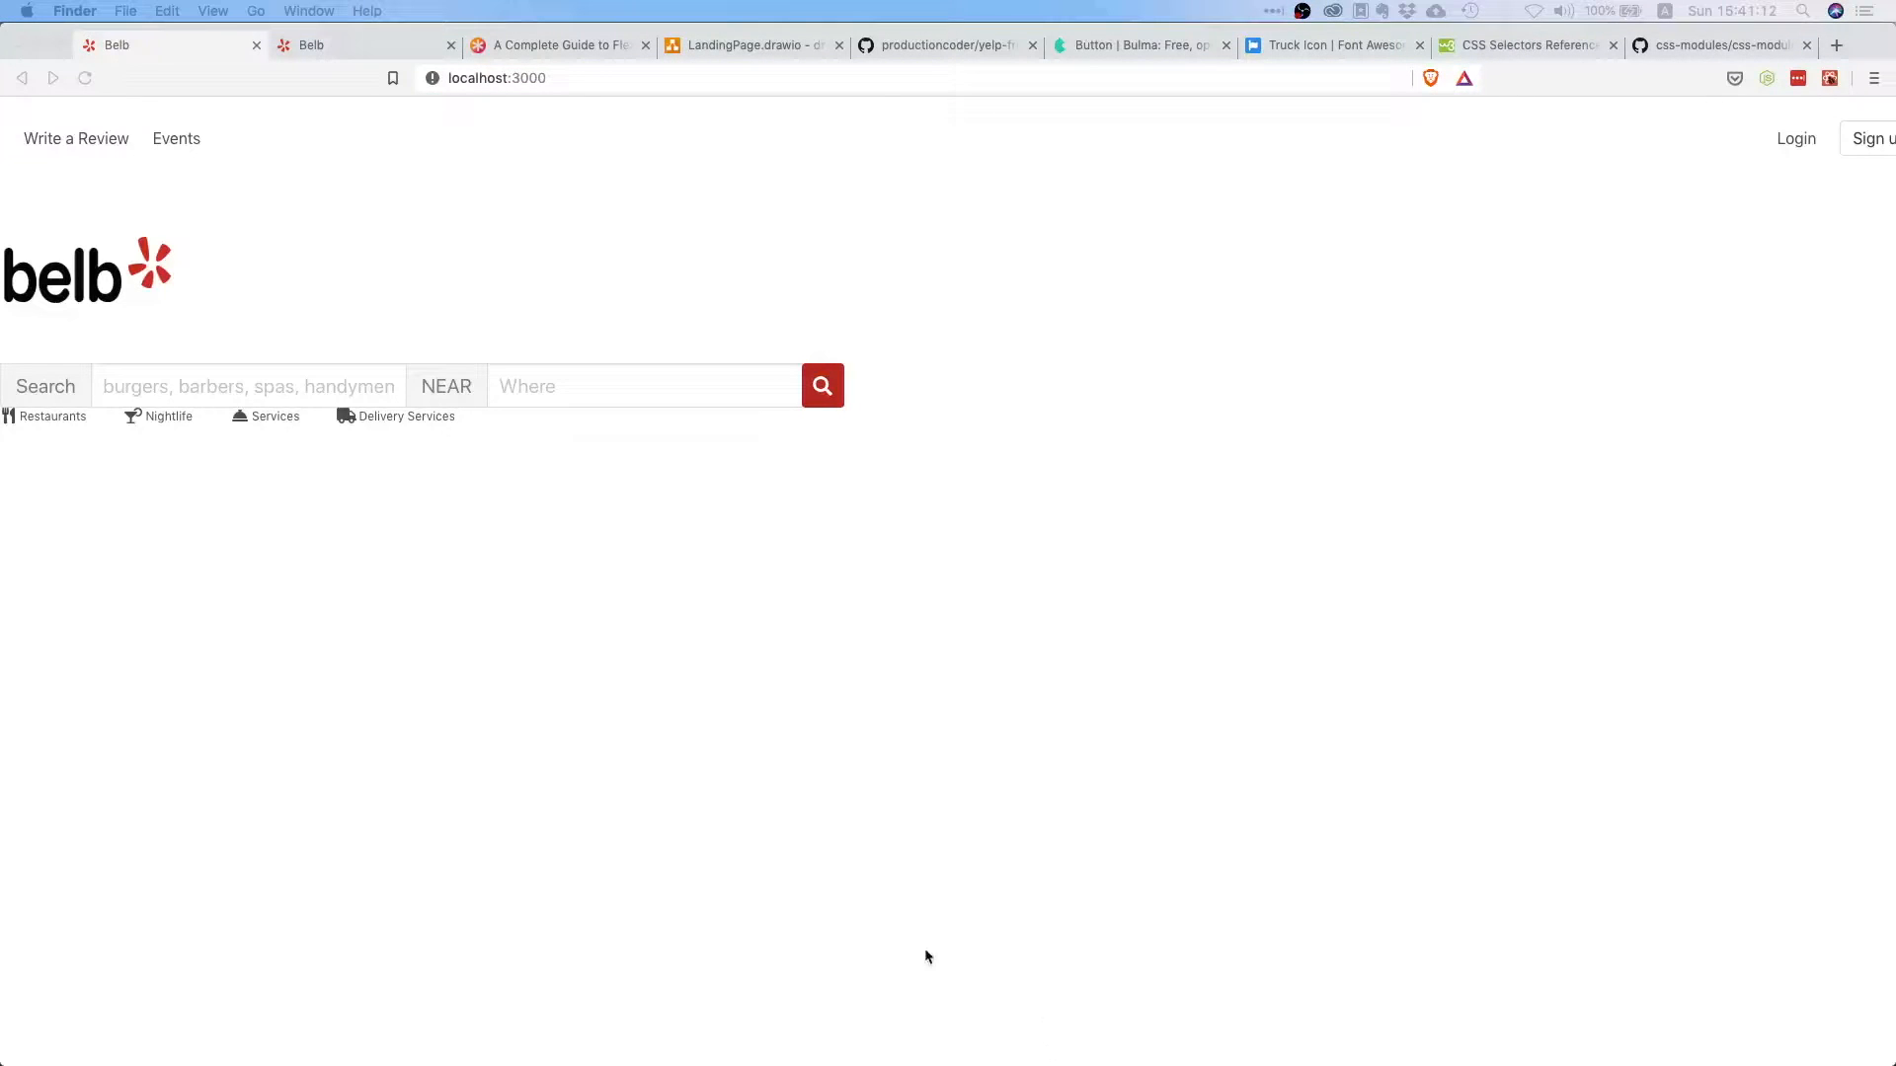
pyautogui.moveTo(648, 711)
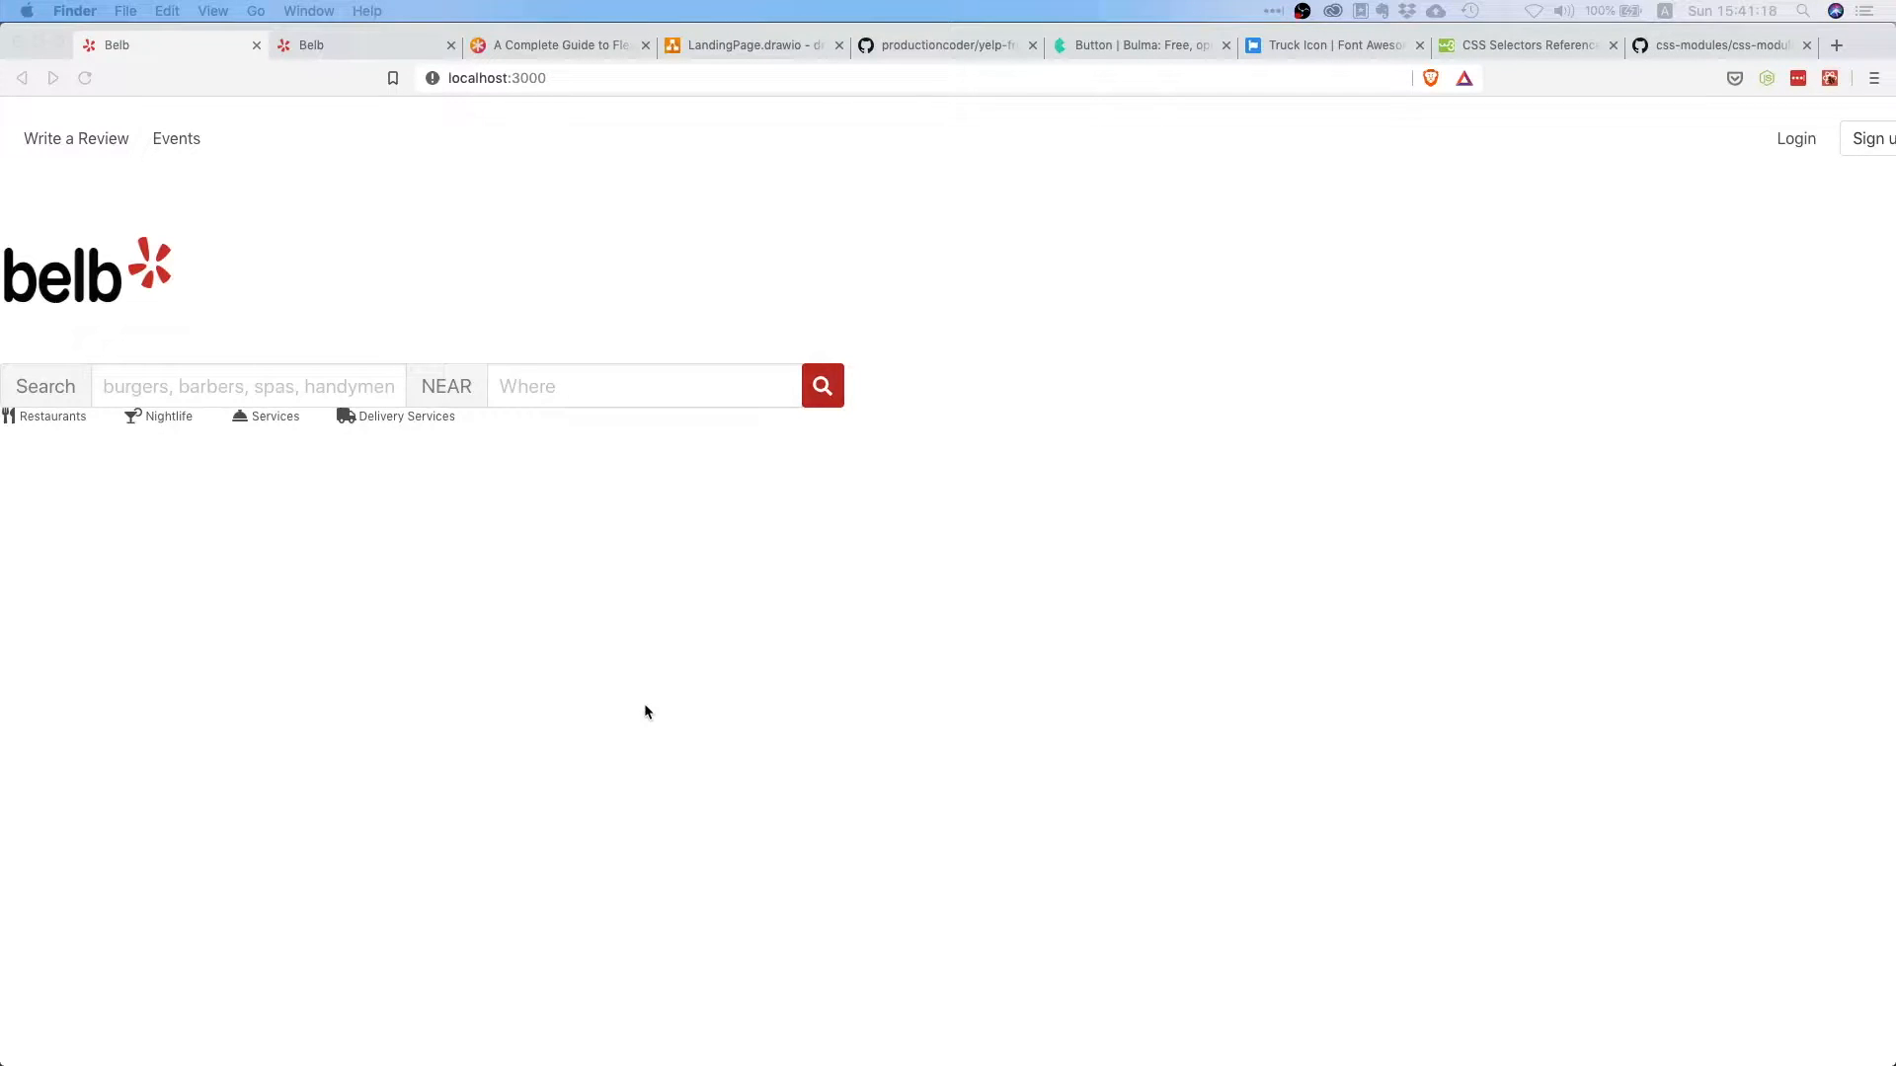
pyautogui.click(745, 46)
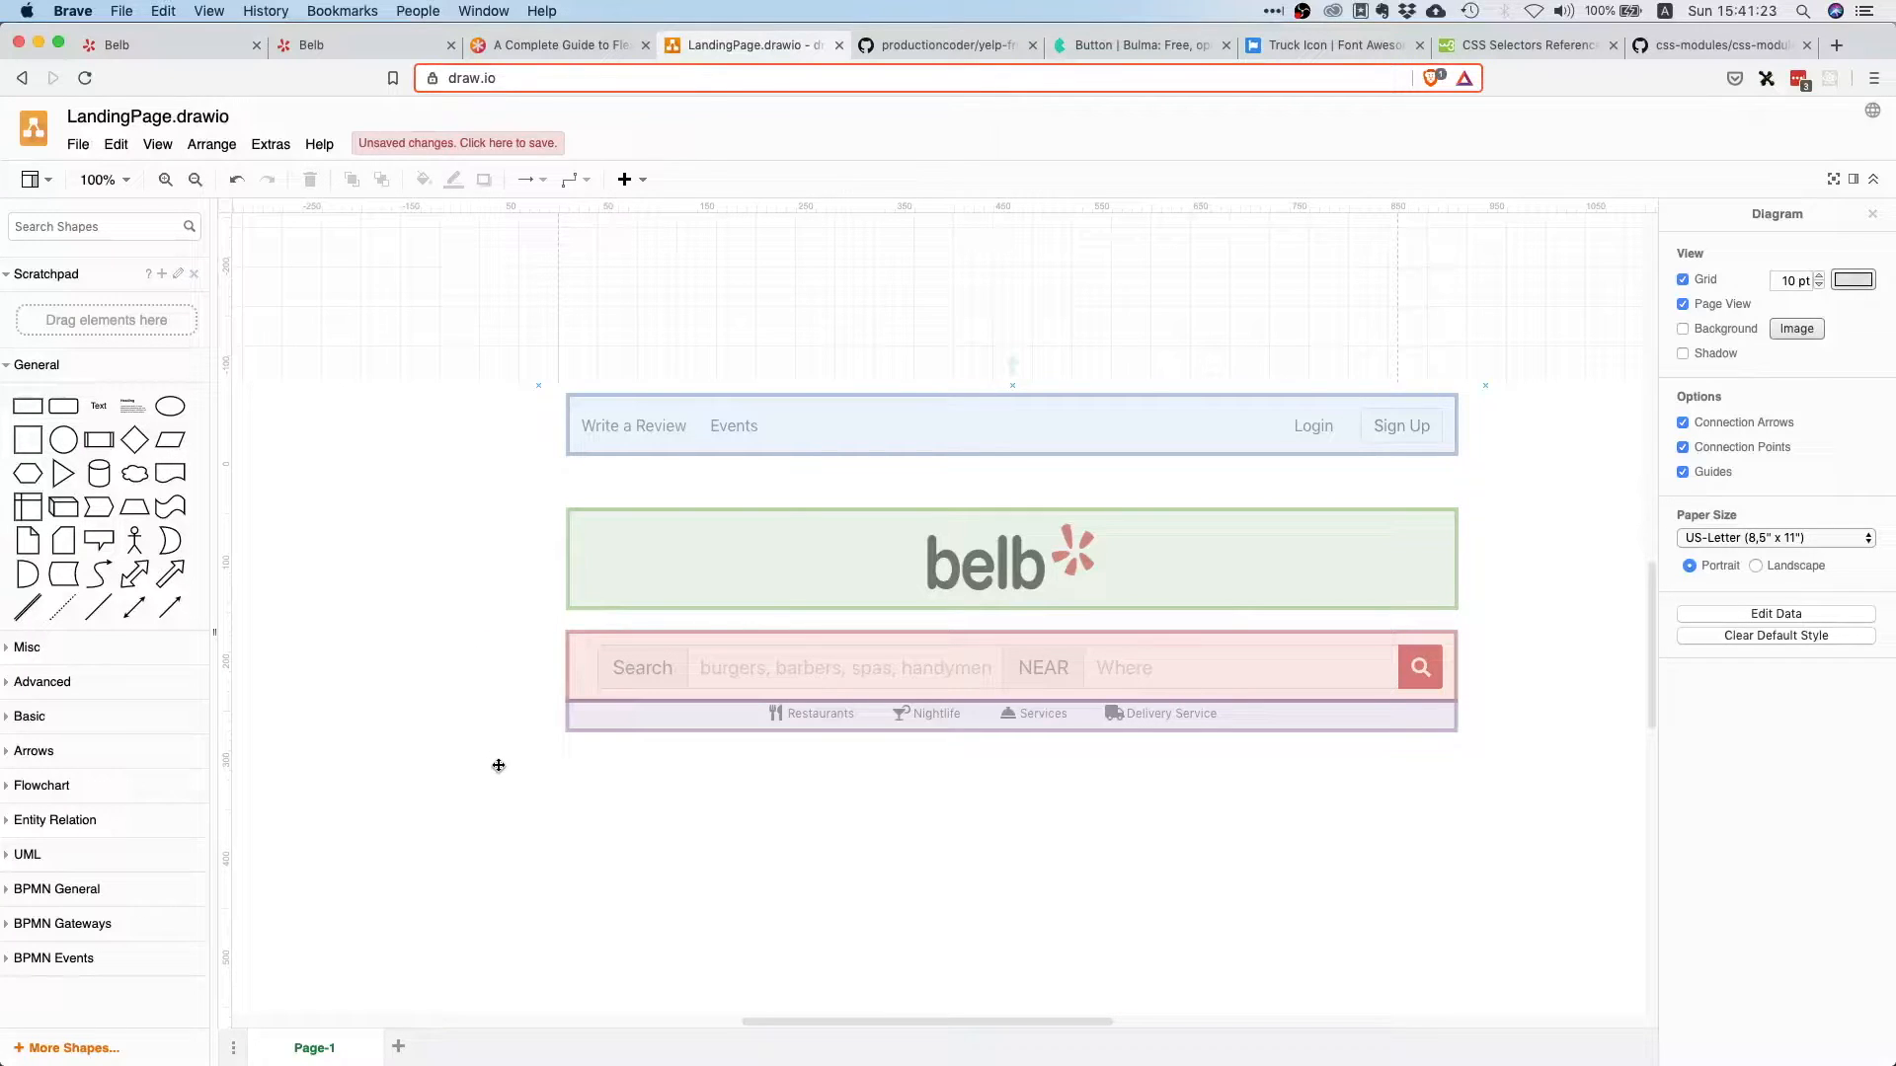
pyautogui.scroll(-3)
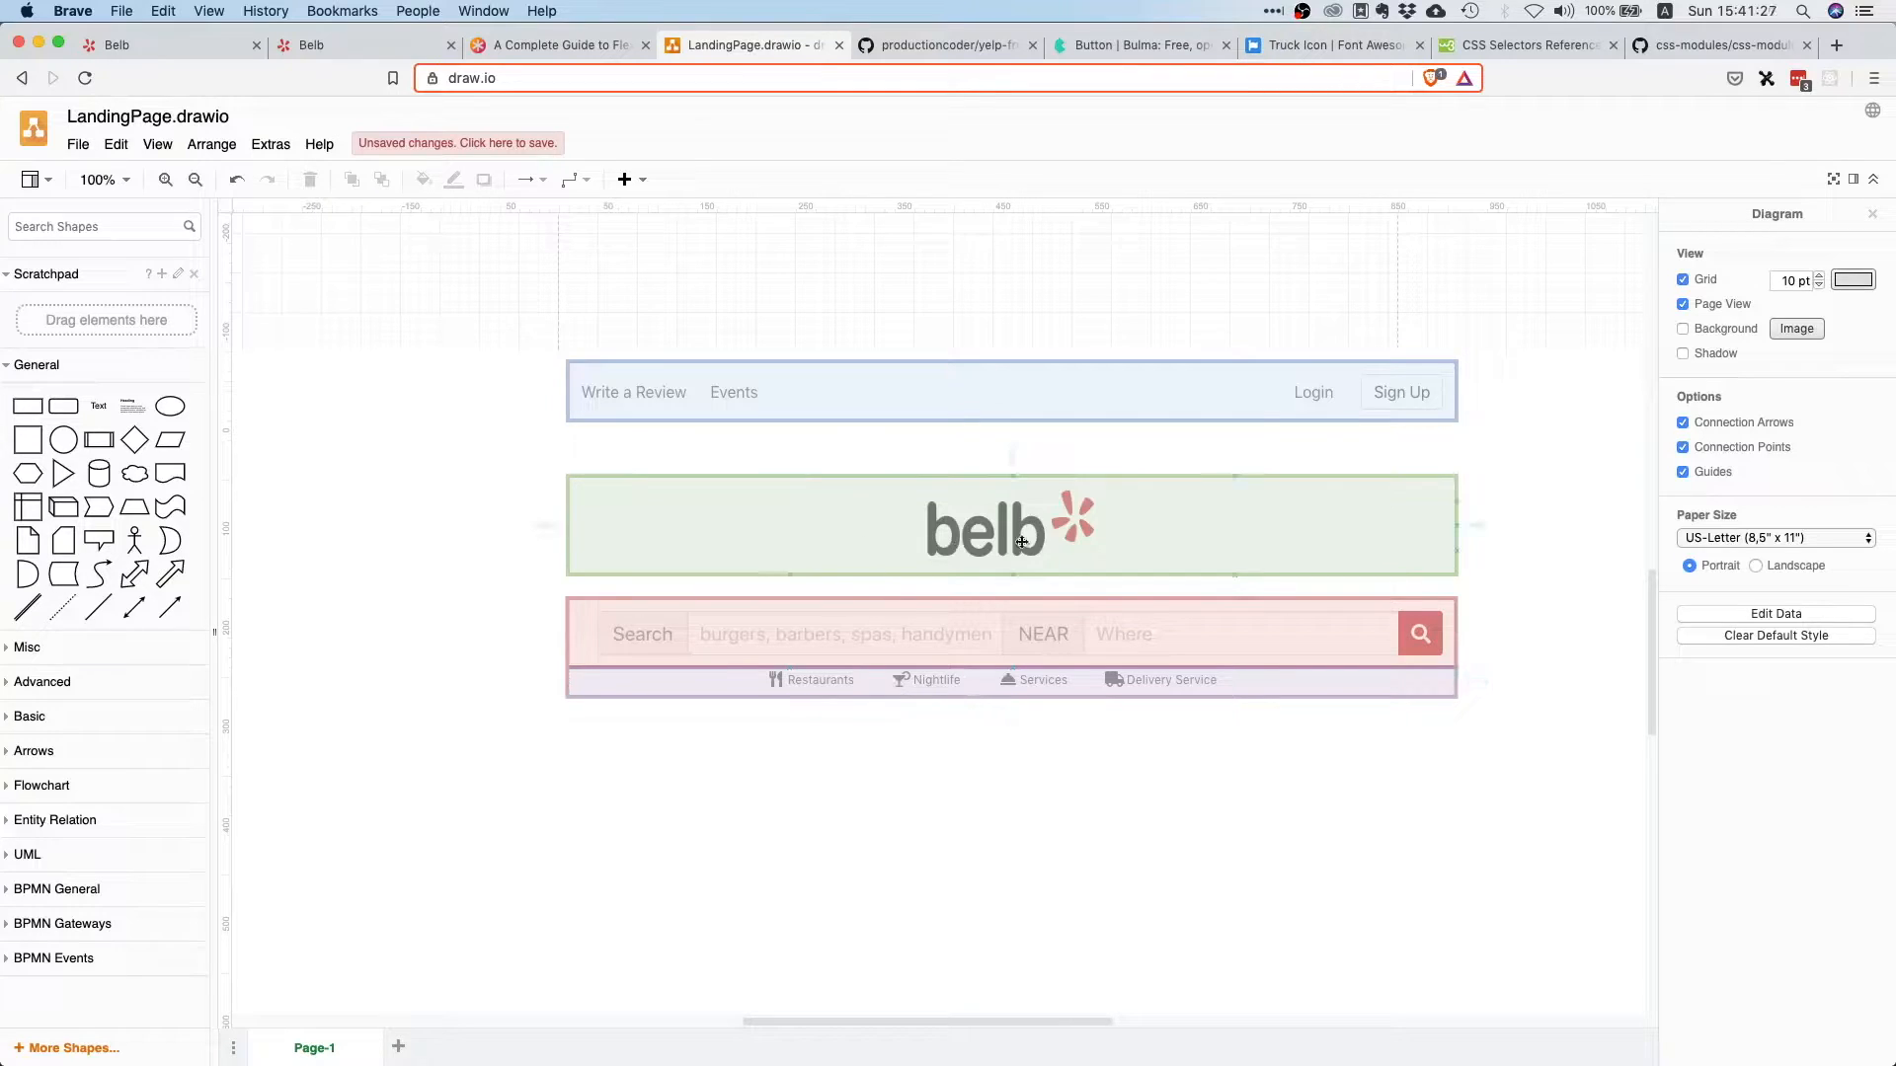
pyautogui.click(1023, 541)
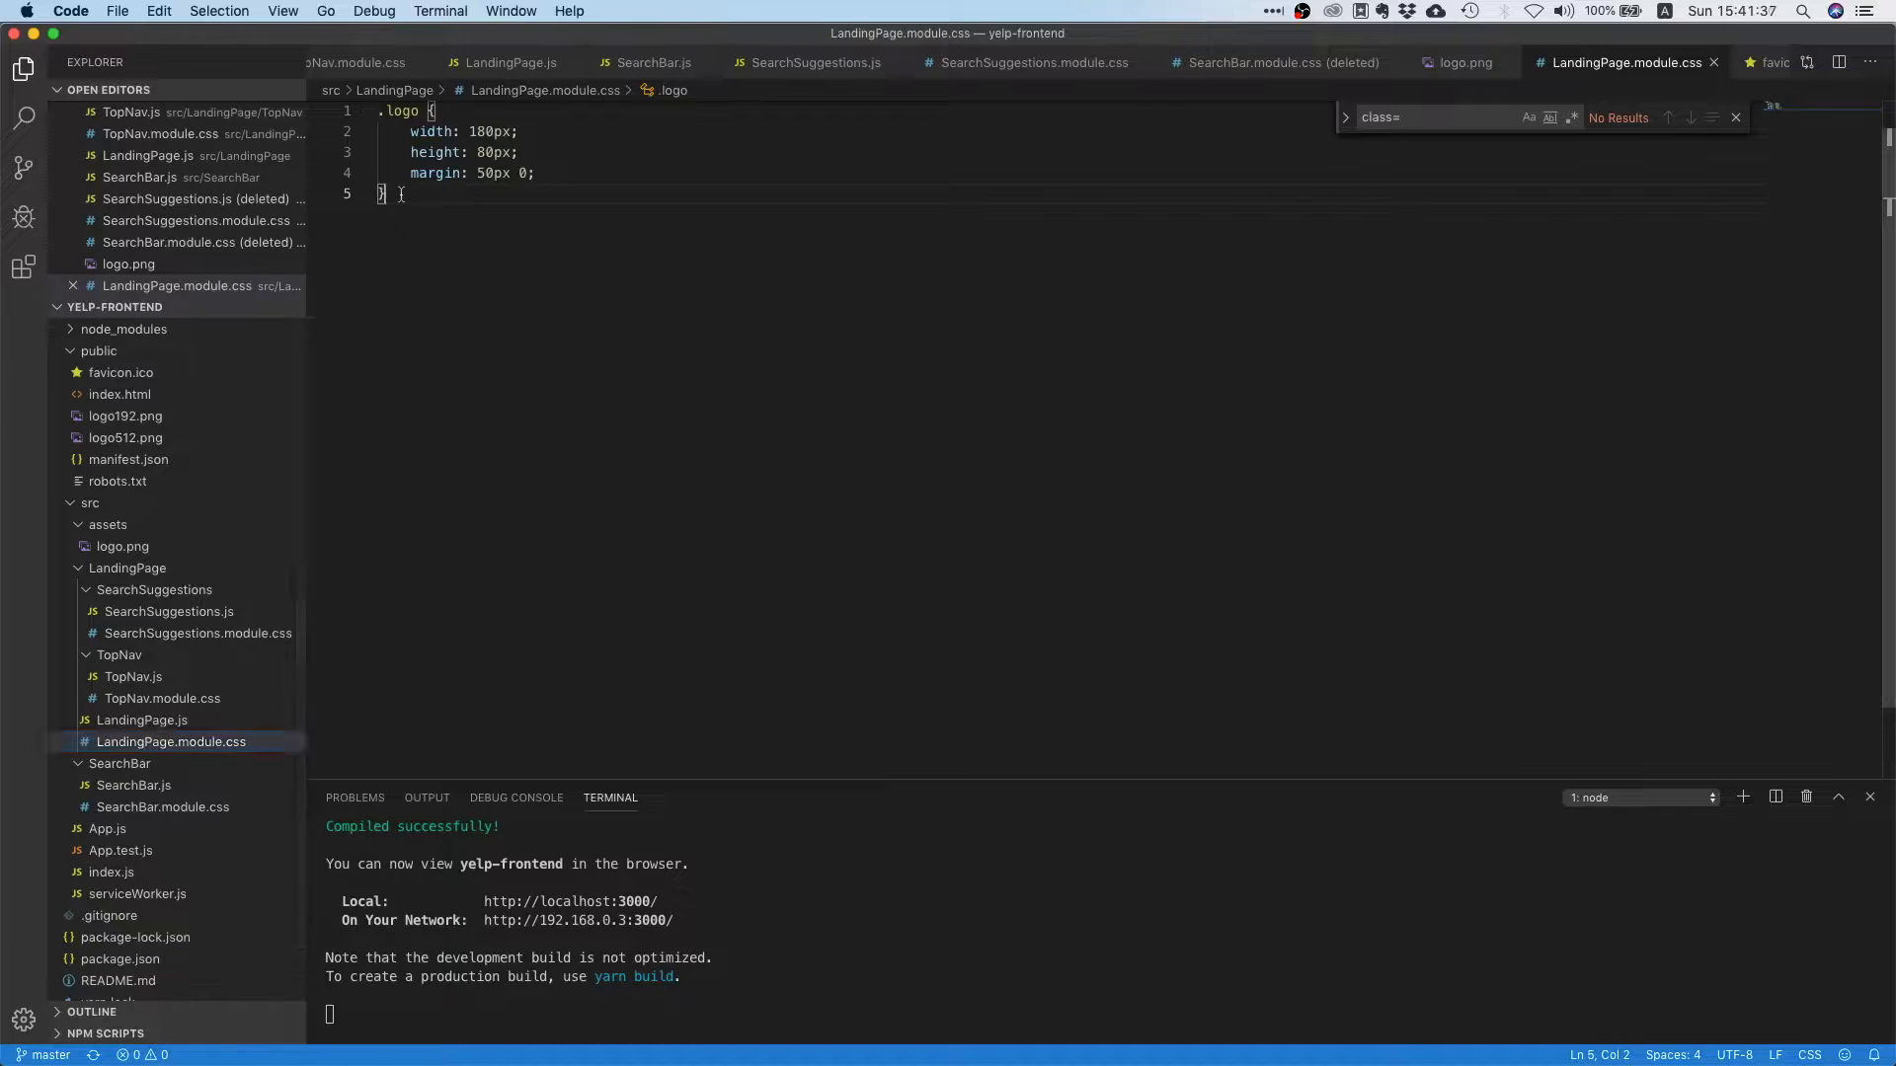
# - Add a .search-area rule with display: flex and flex-direction: column
pyautogui.write('.sear')
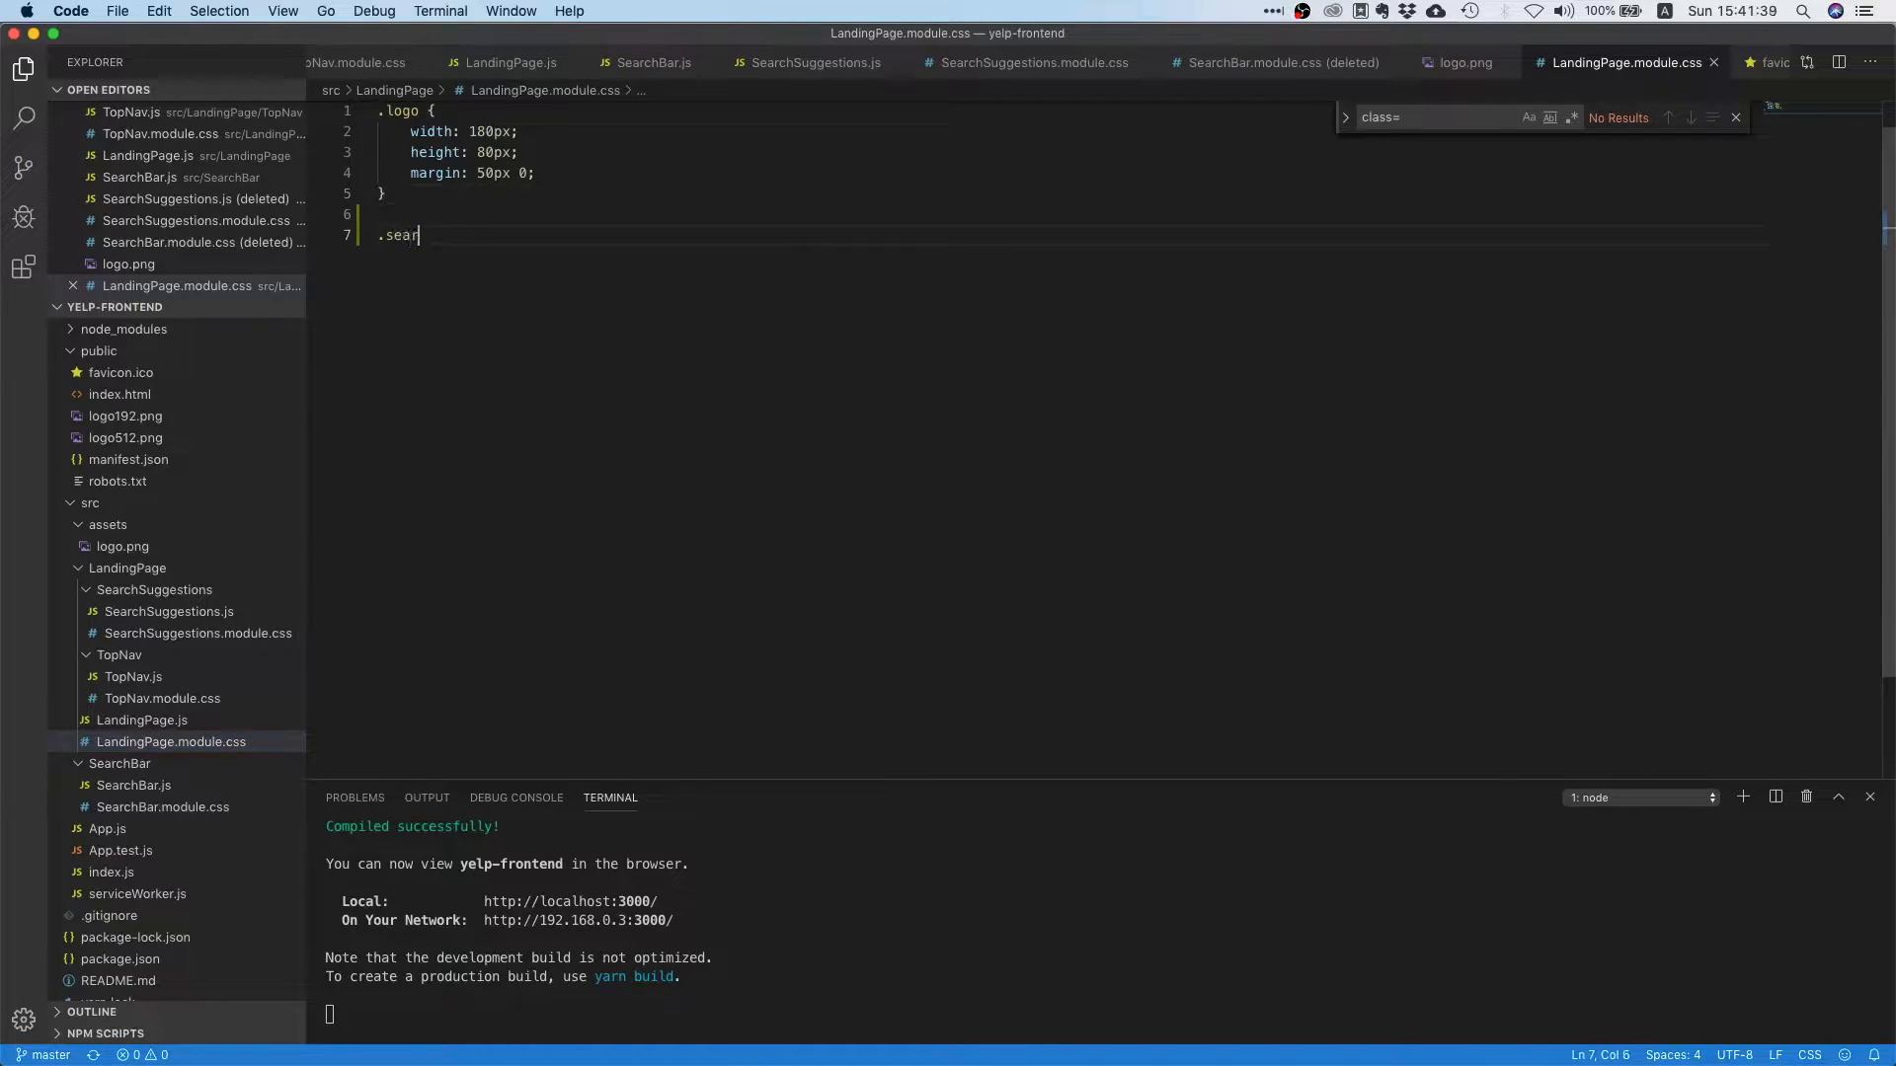
pyautogui.write('ch-area {')
pyautogui.write('display:')
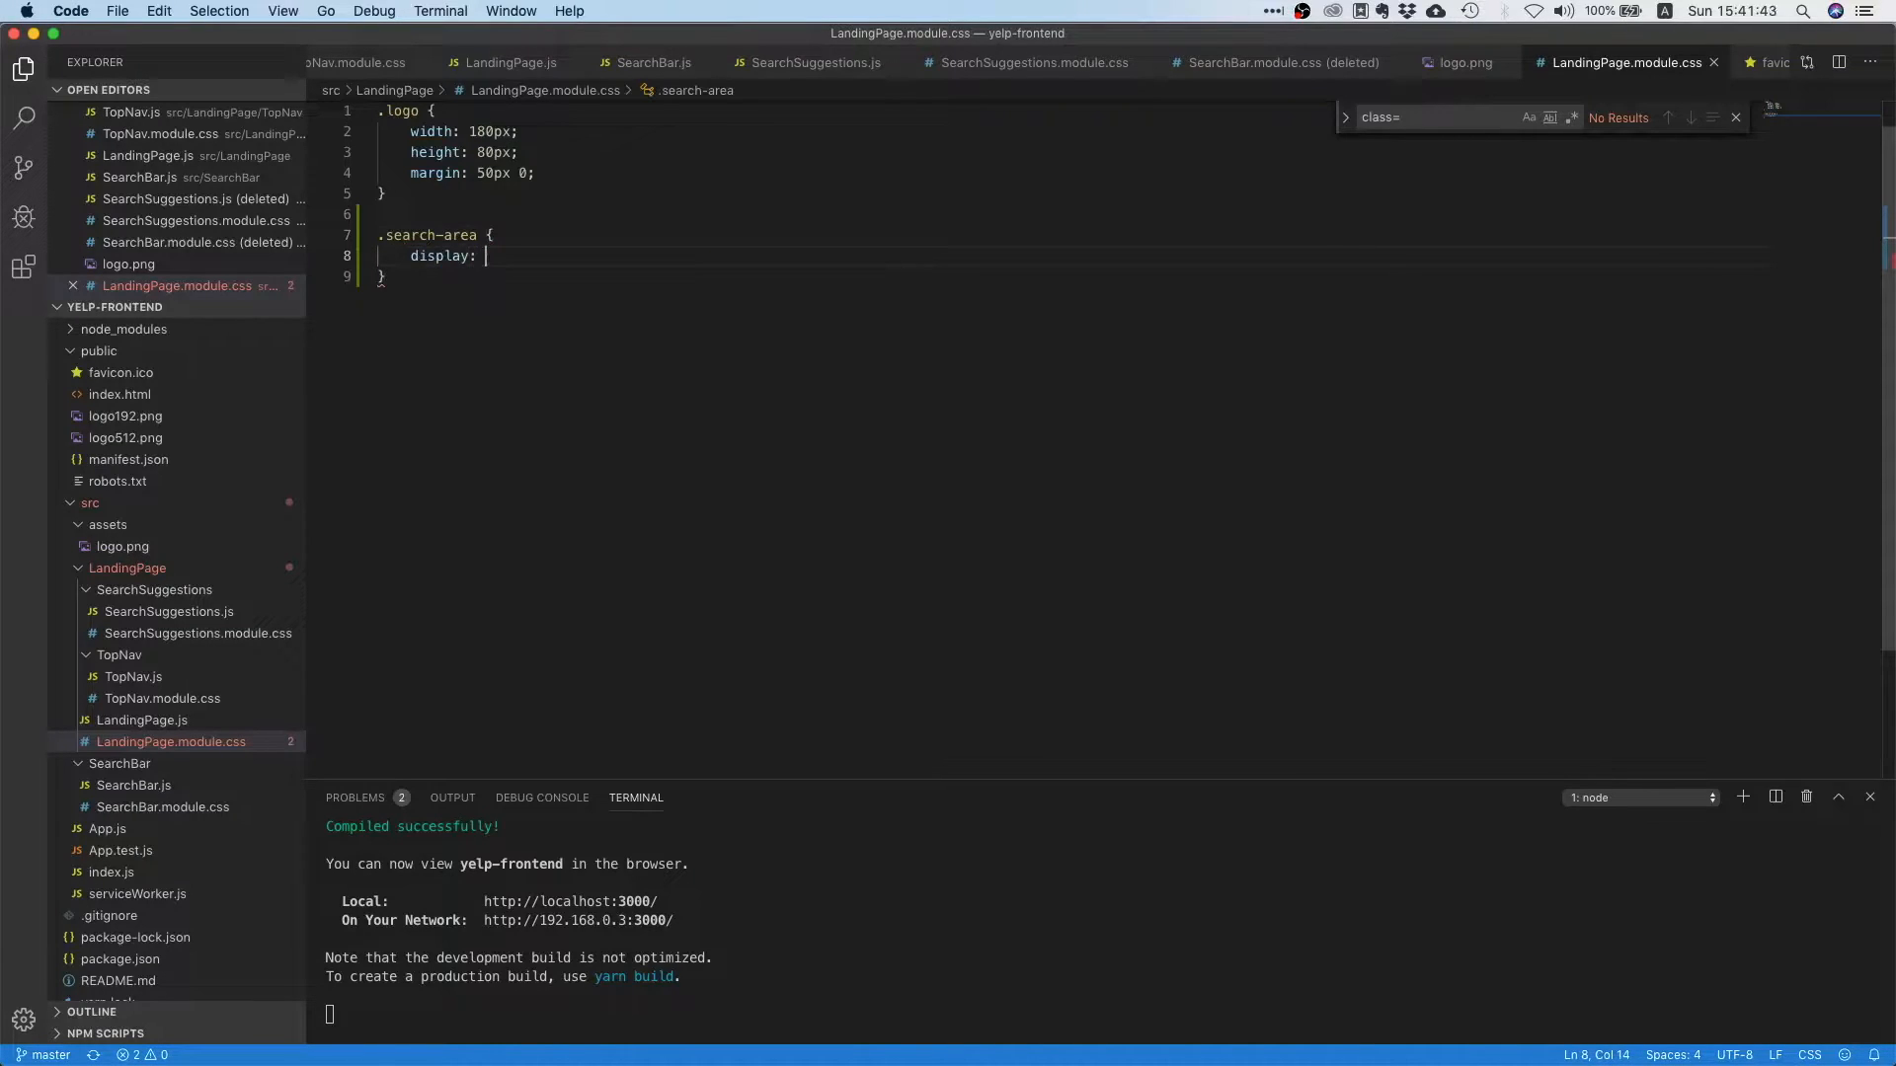
pyautogui.write('flex;')
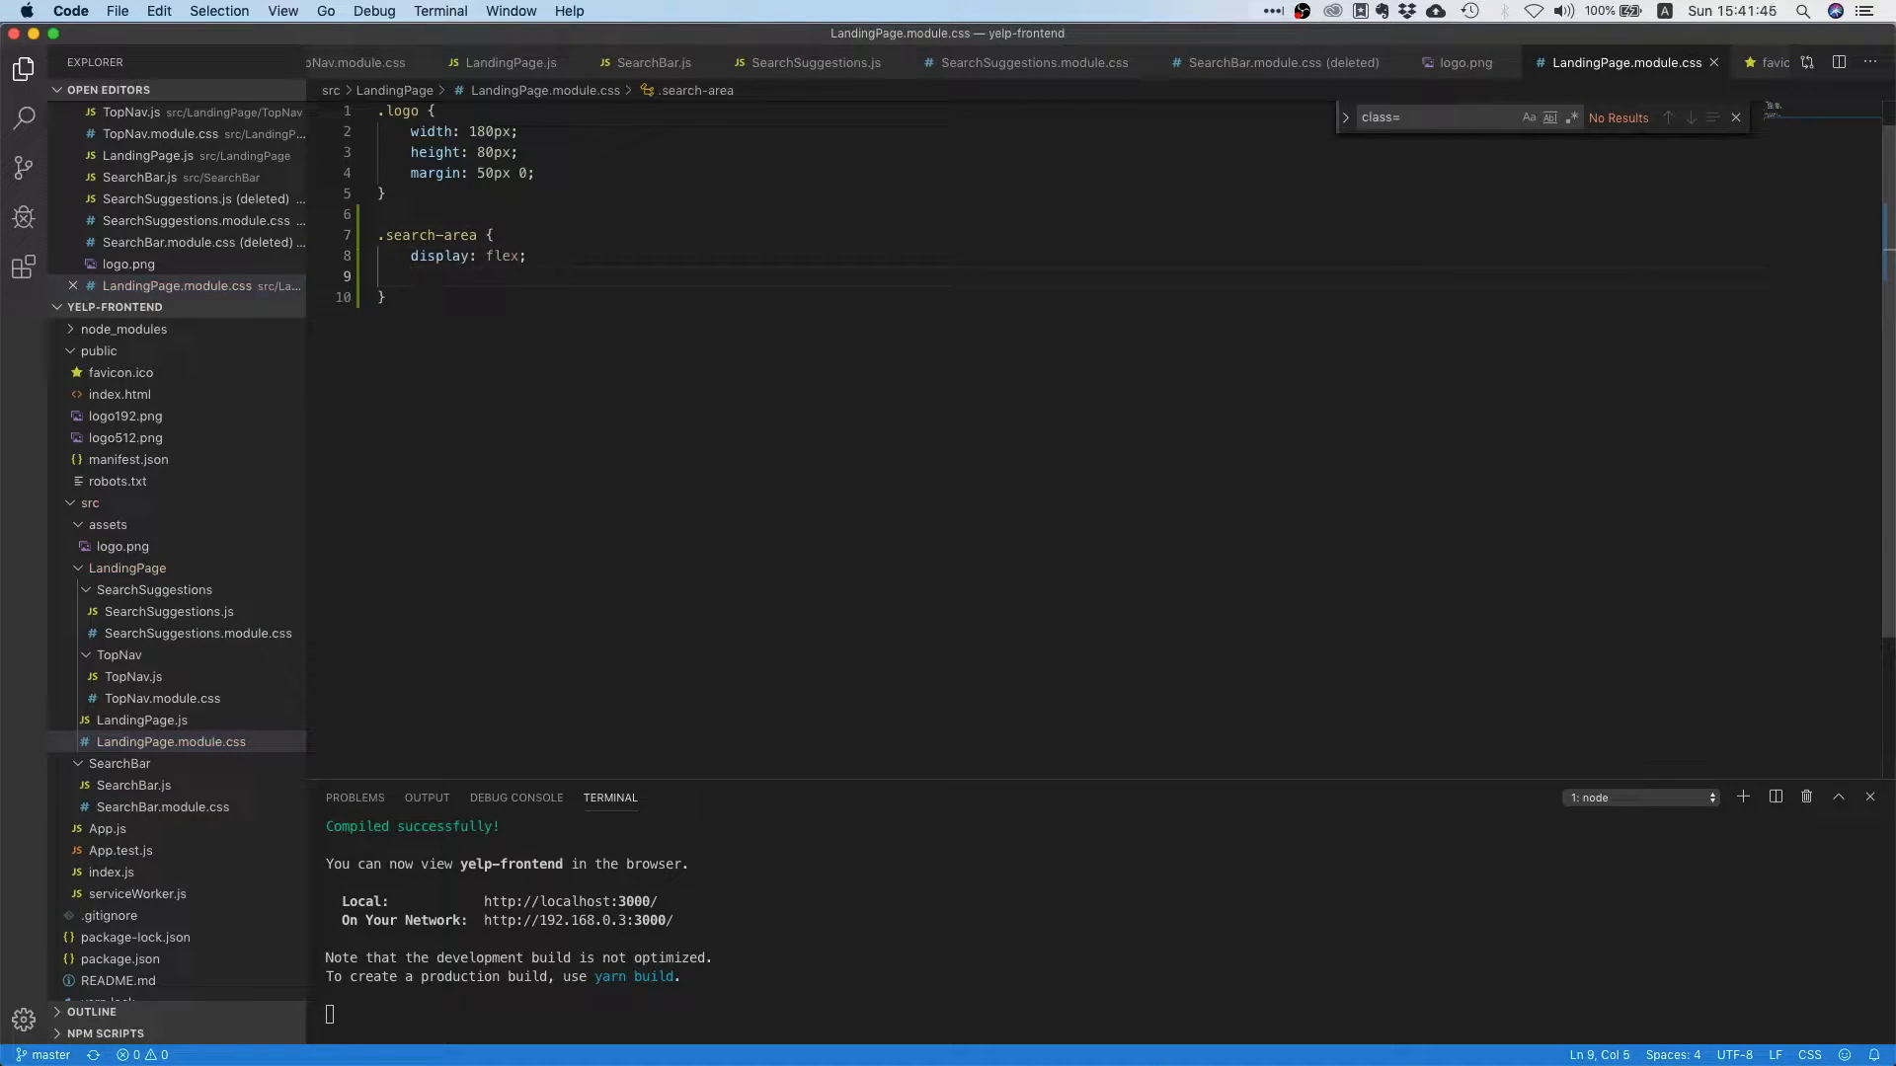
pyautogui.write('flex-directio')
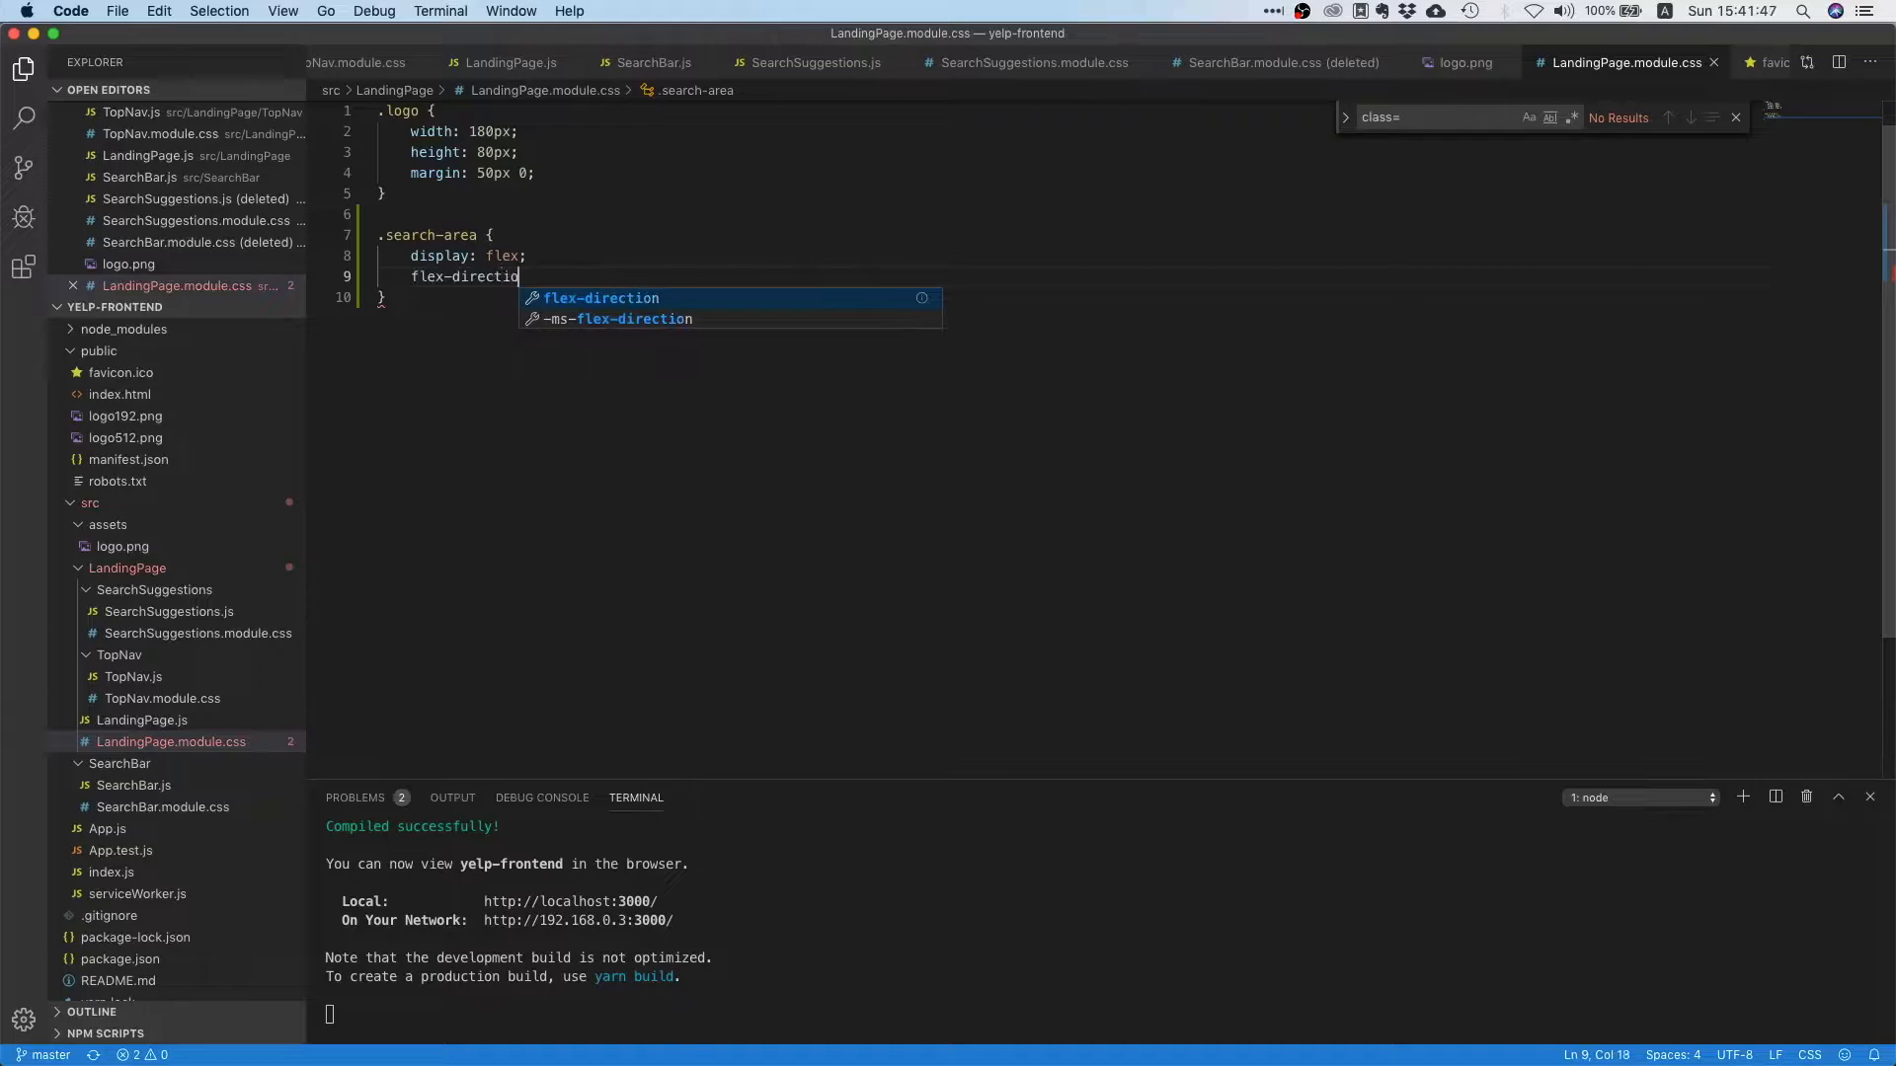
pyautogui.write(':column;')
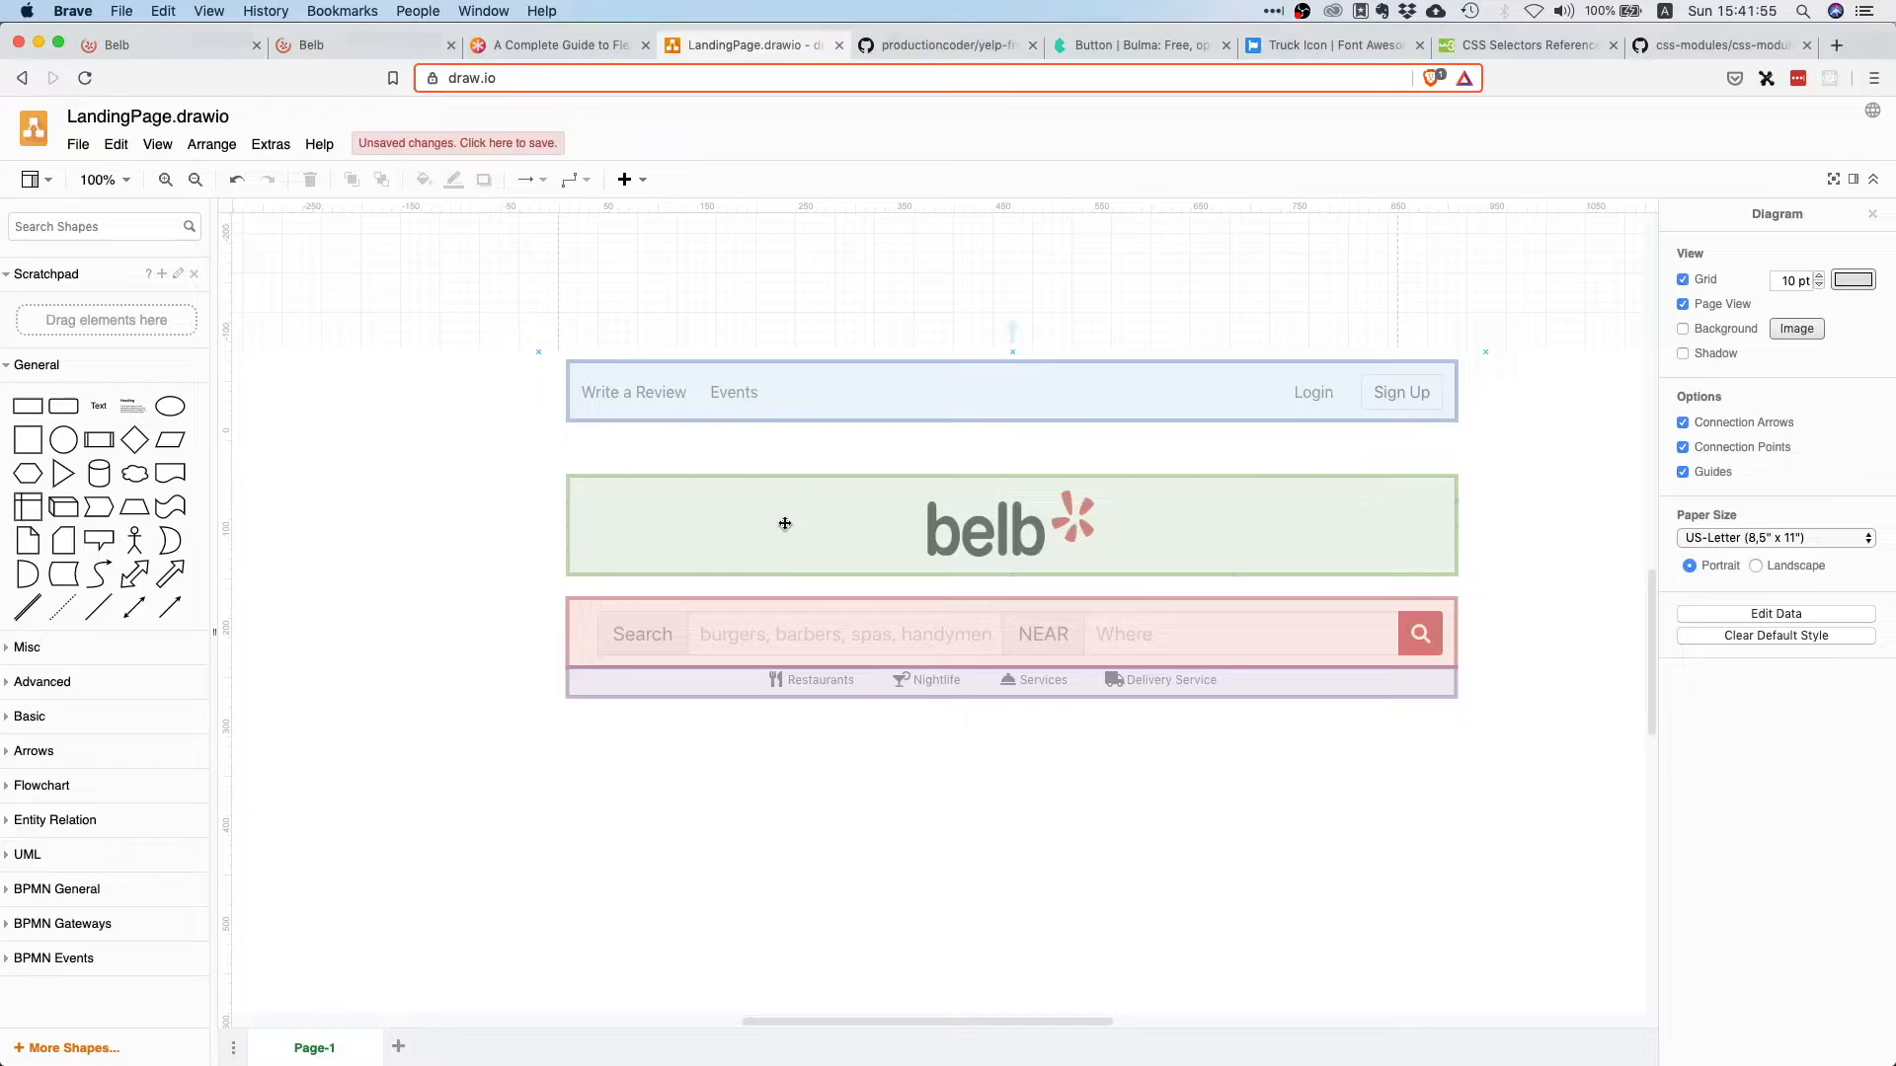
# - Return to the running Belb localhost:3000 page to review its layout
pyautogui.click(118, 44)
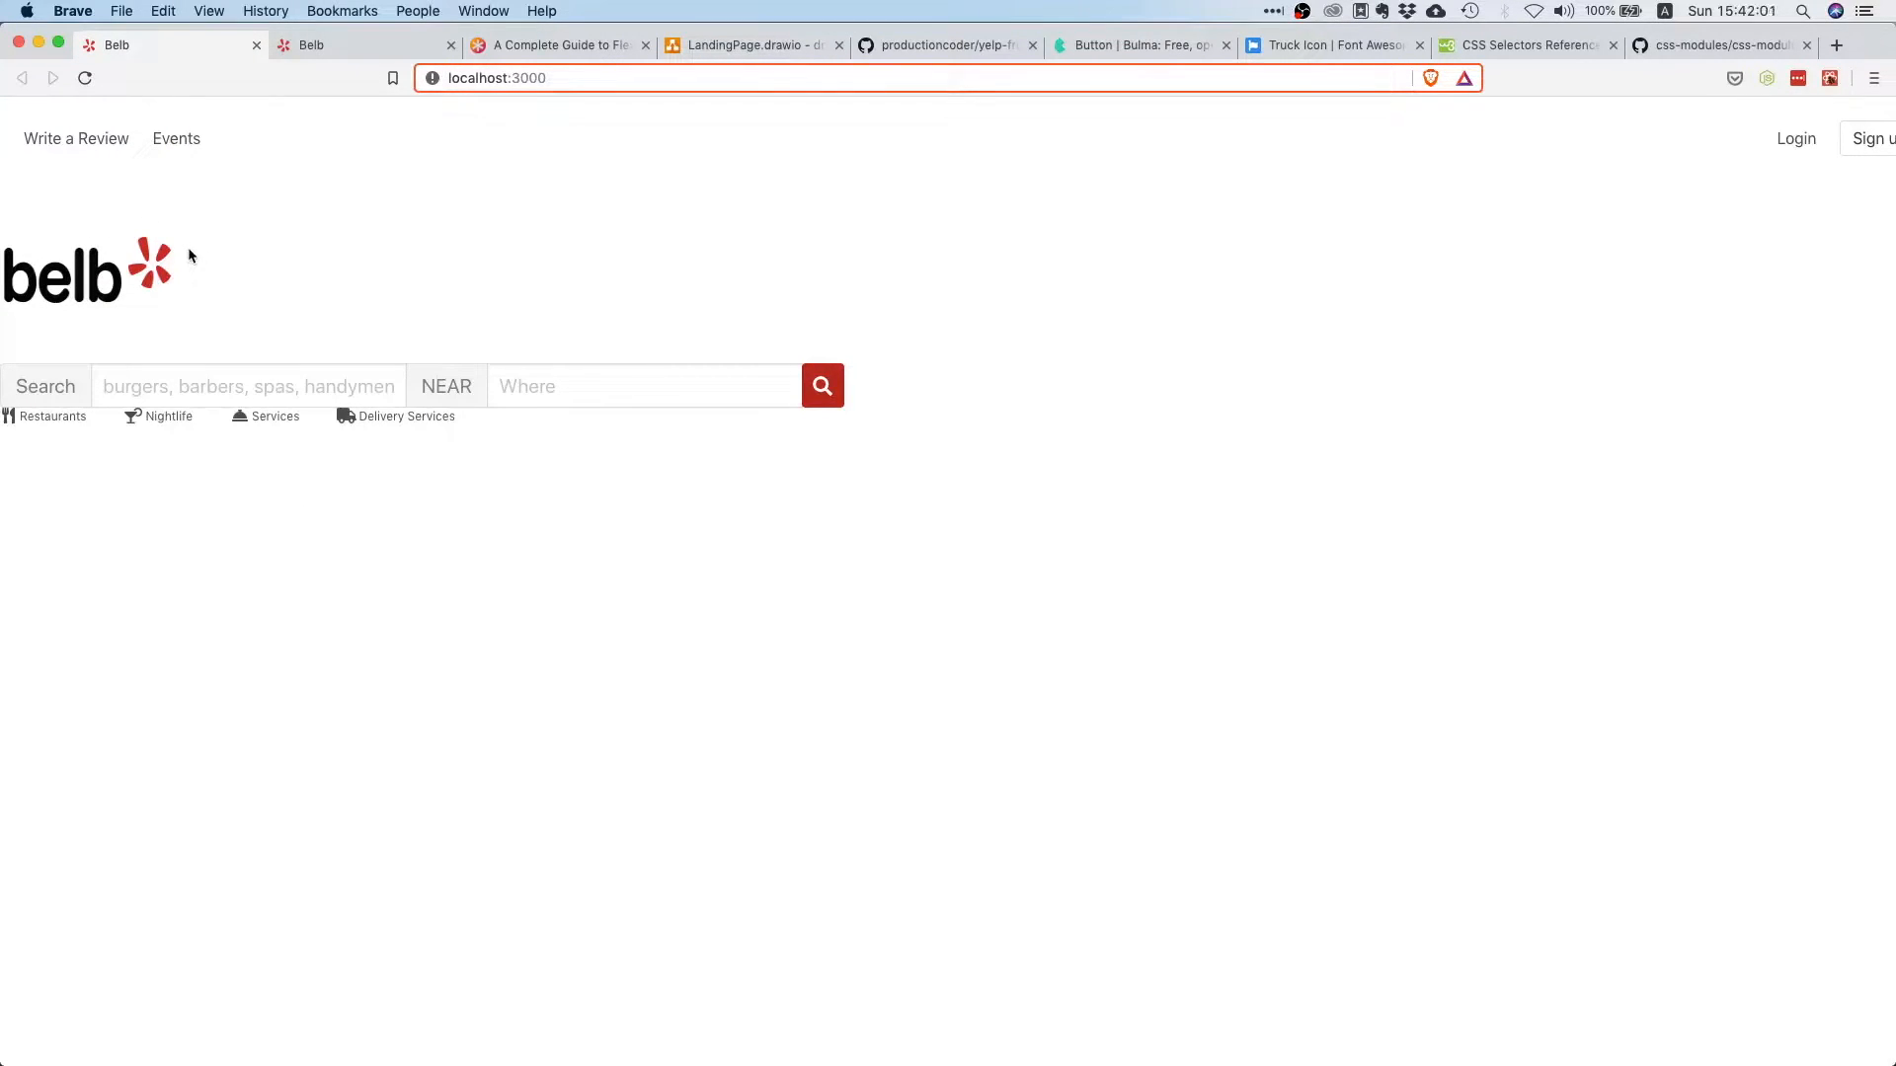
pyautogui.moveTo(184, 277)
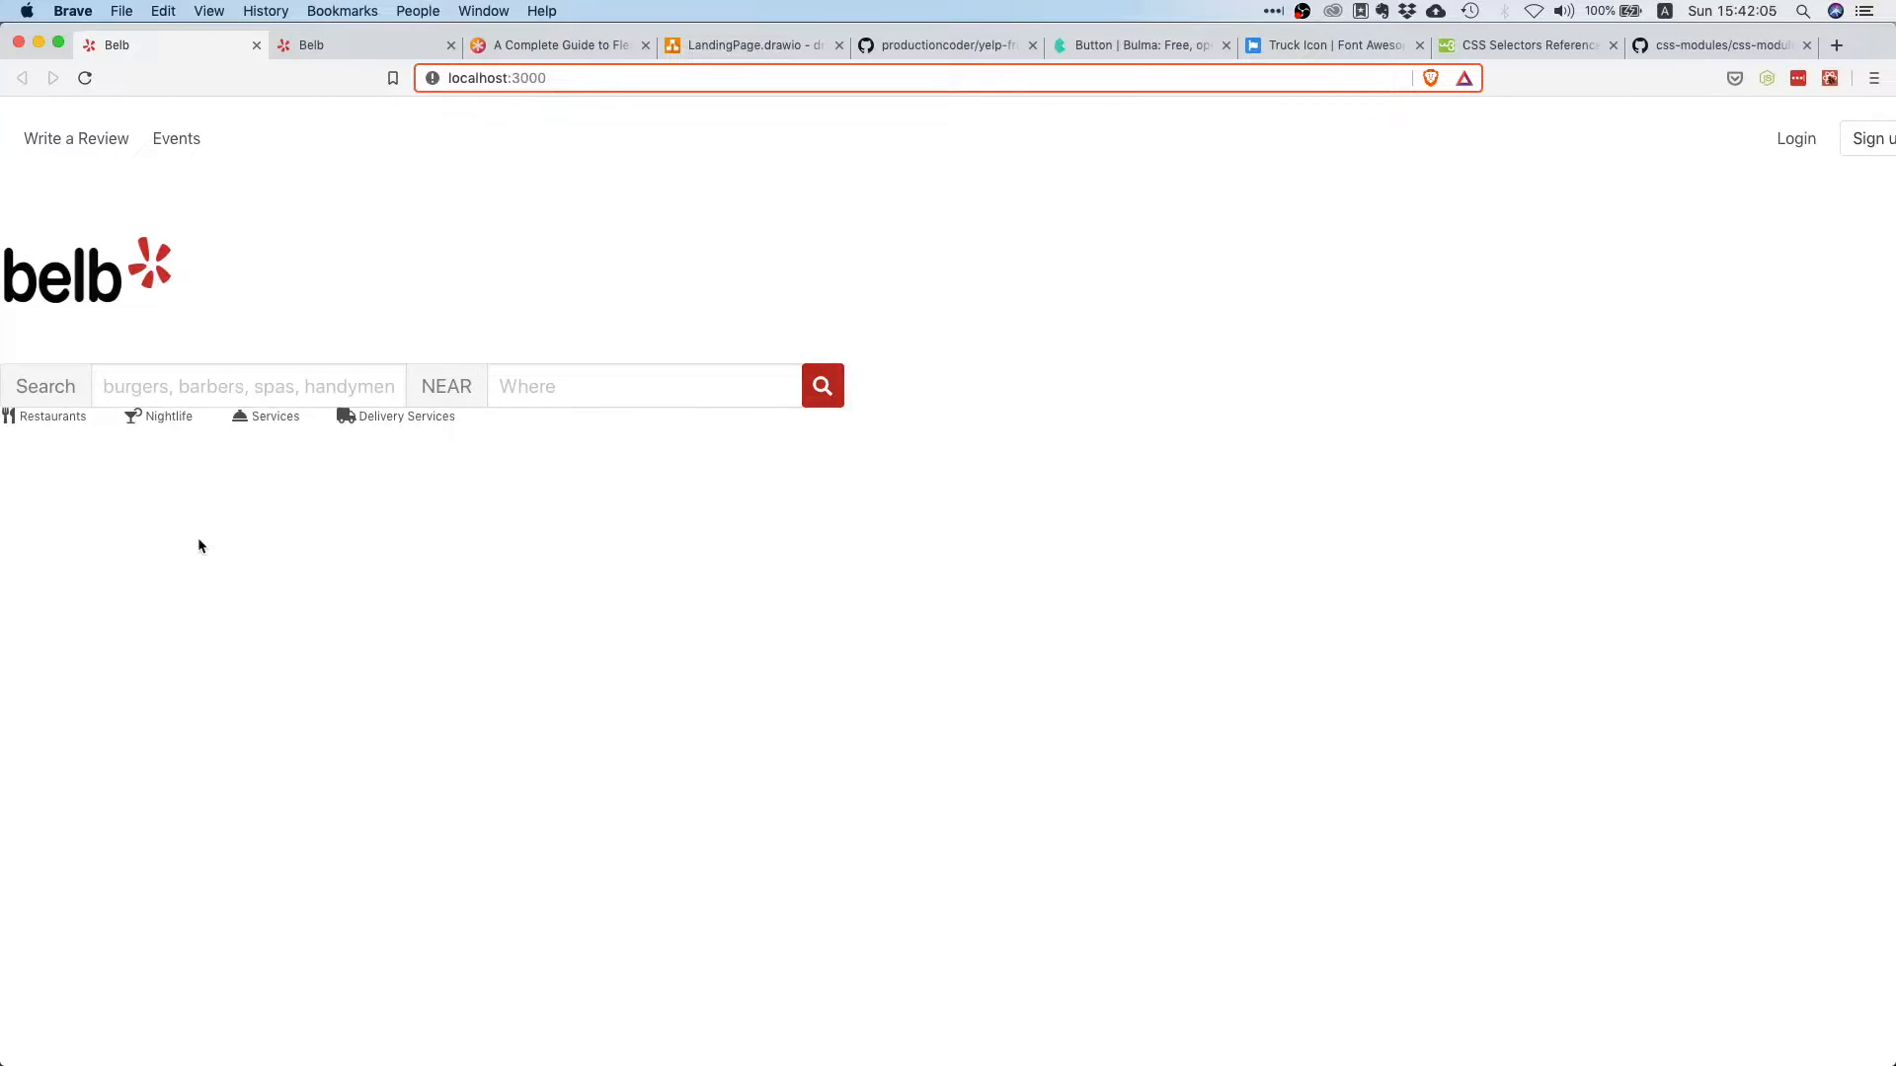
pyautogui.moveTo(180, 301)
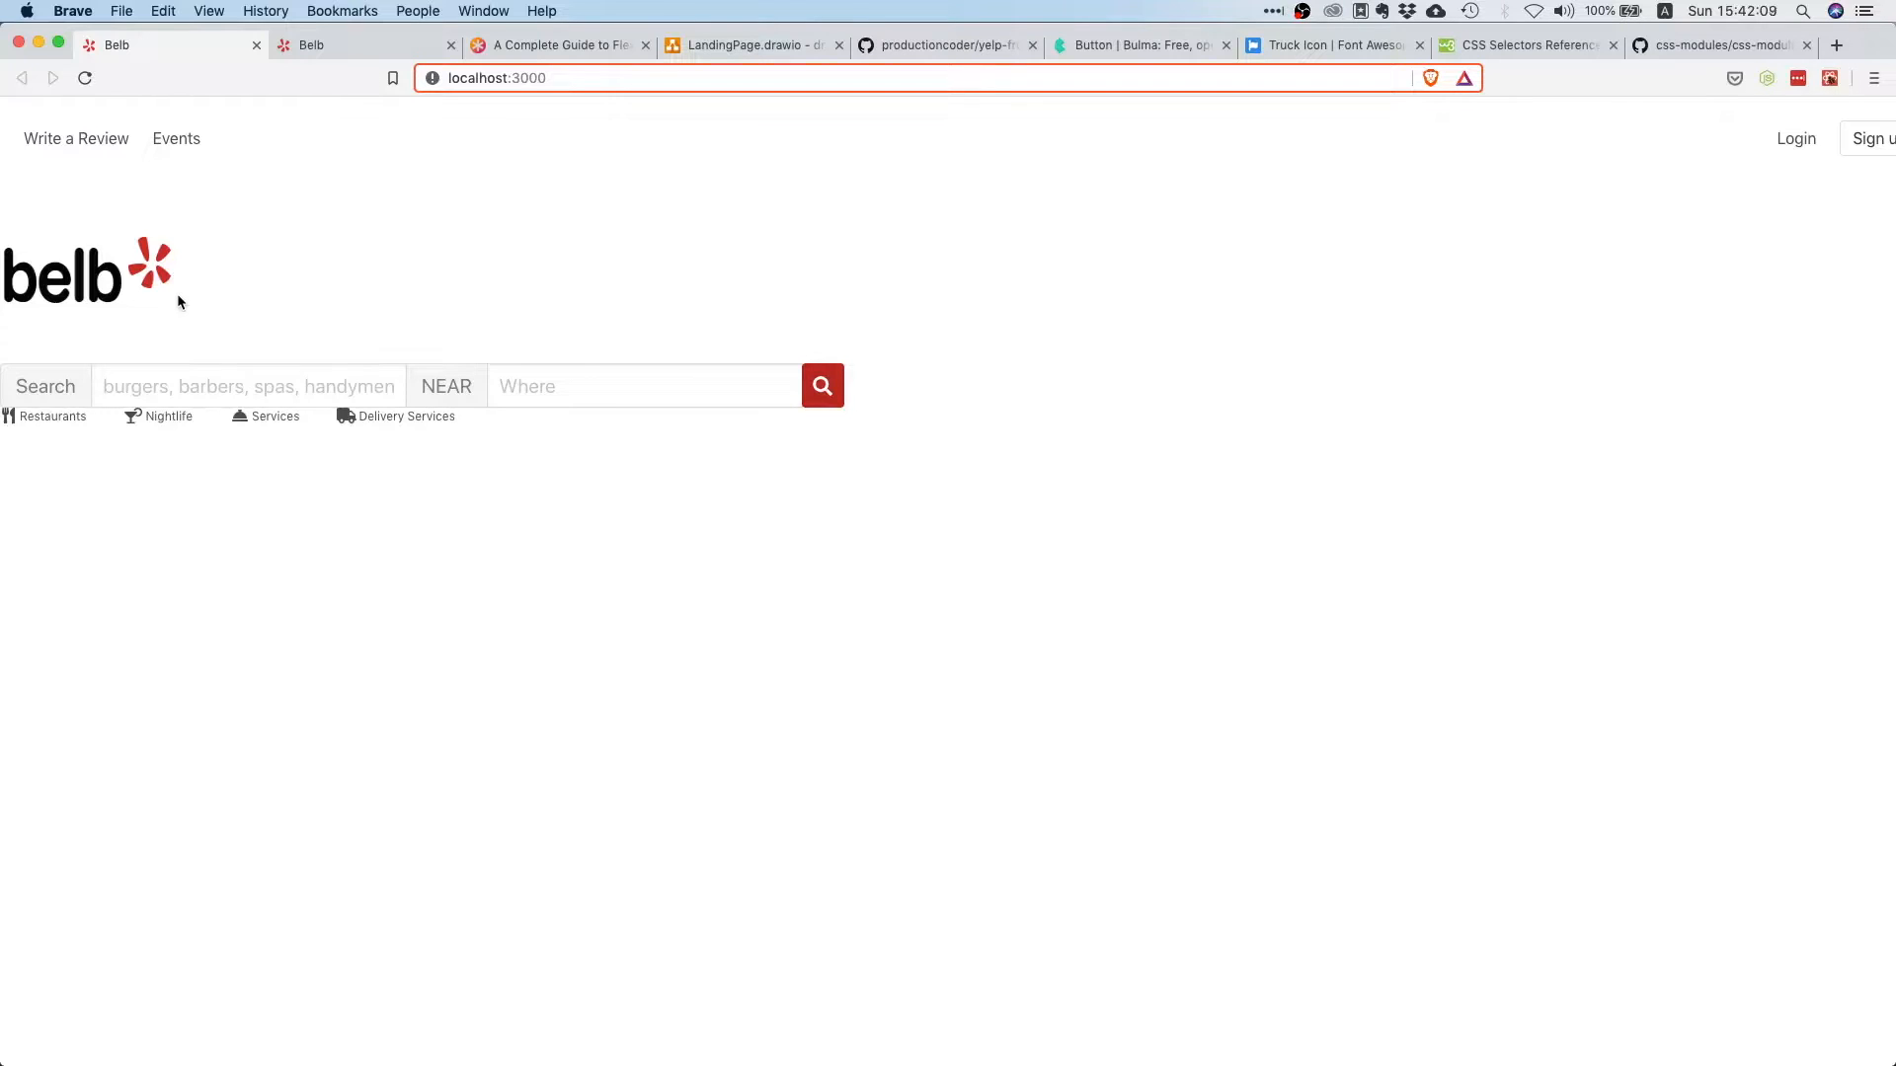
pyautogui.moveTo(347, 343)
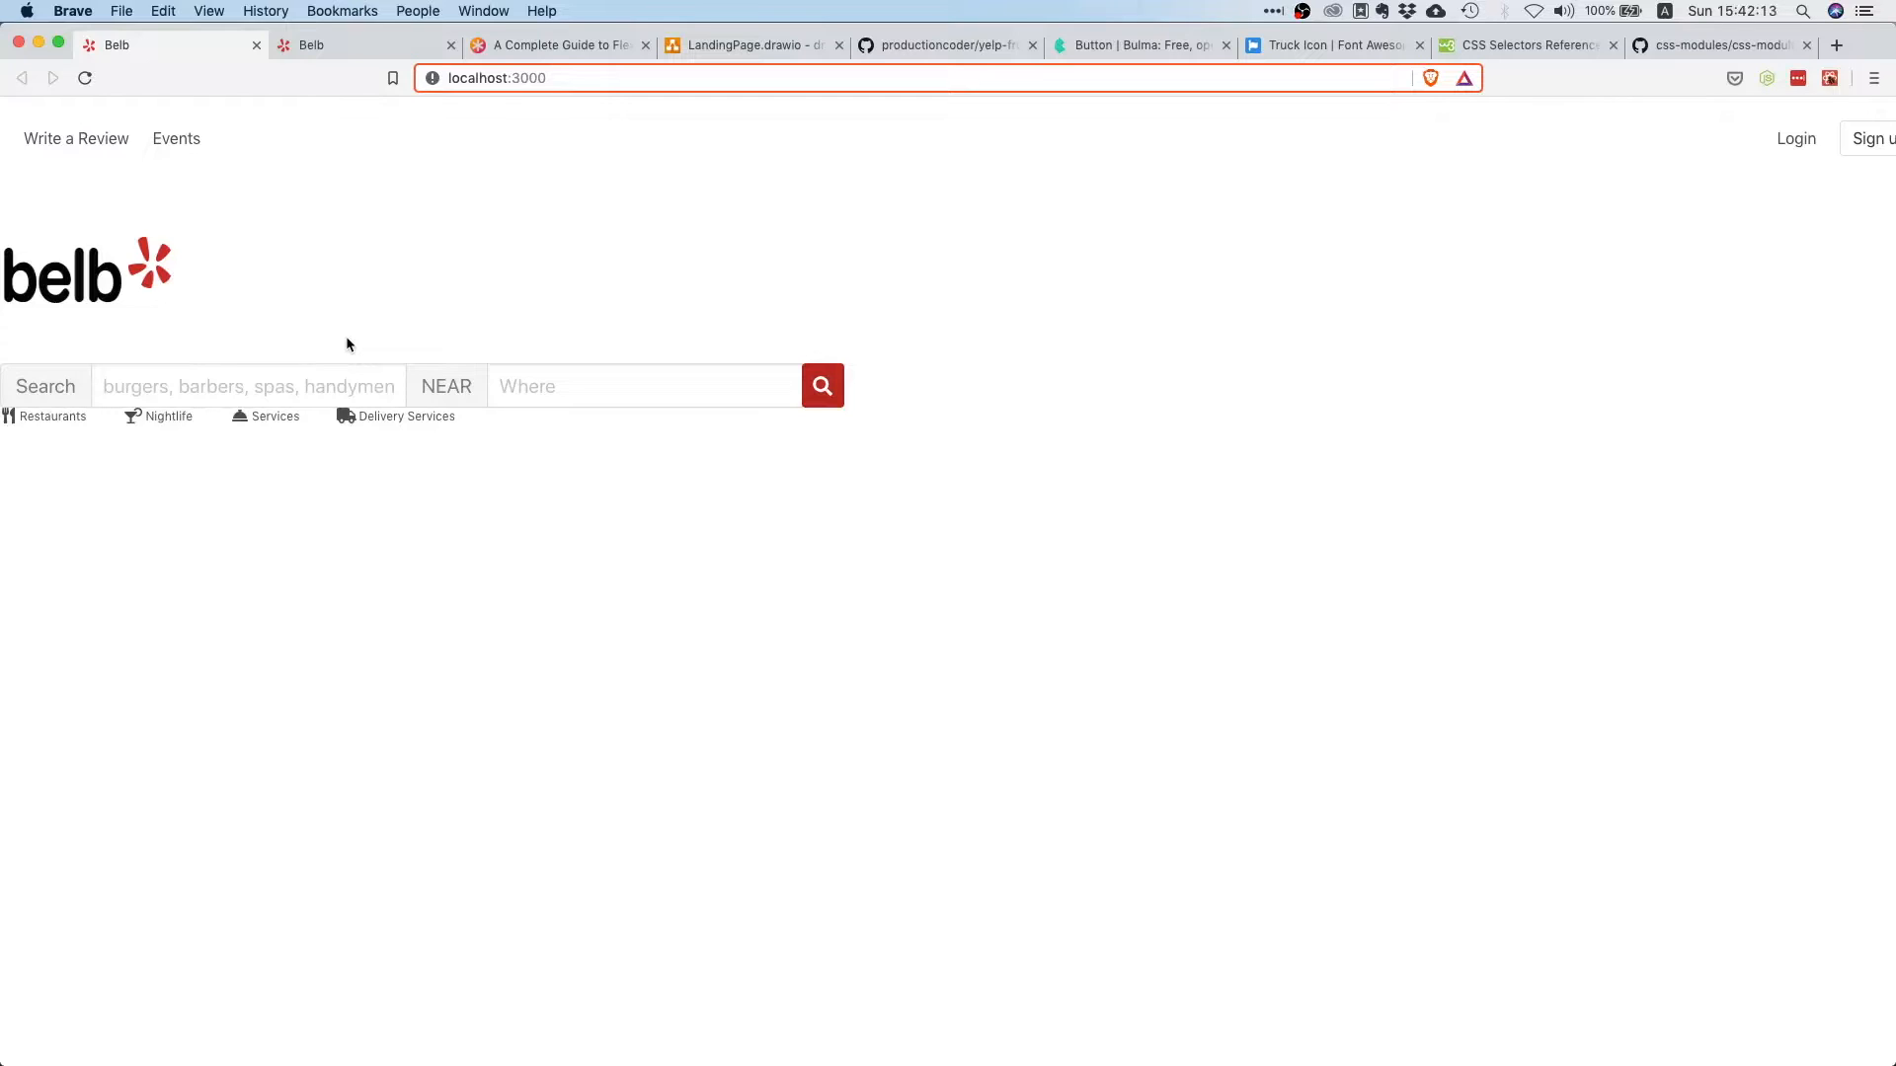
pyautogui.moveTo(849, 233)
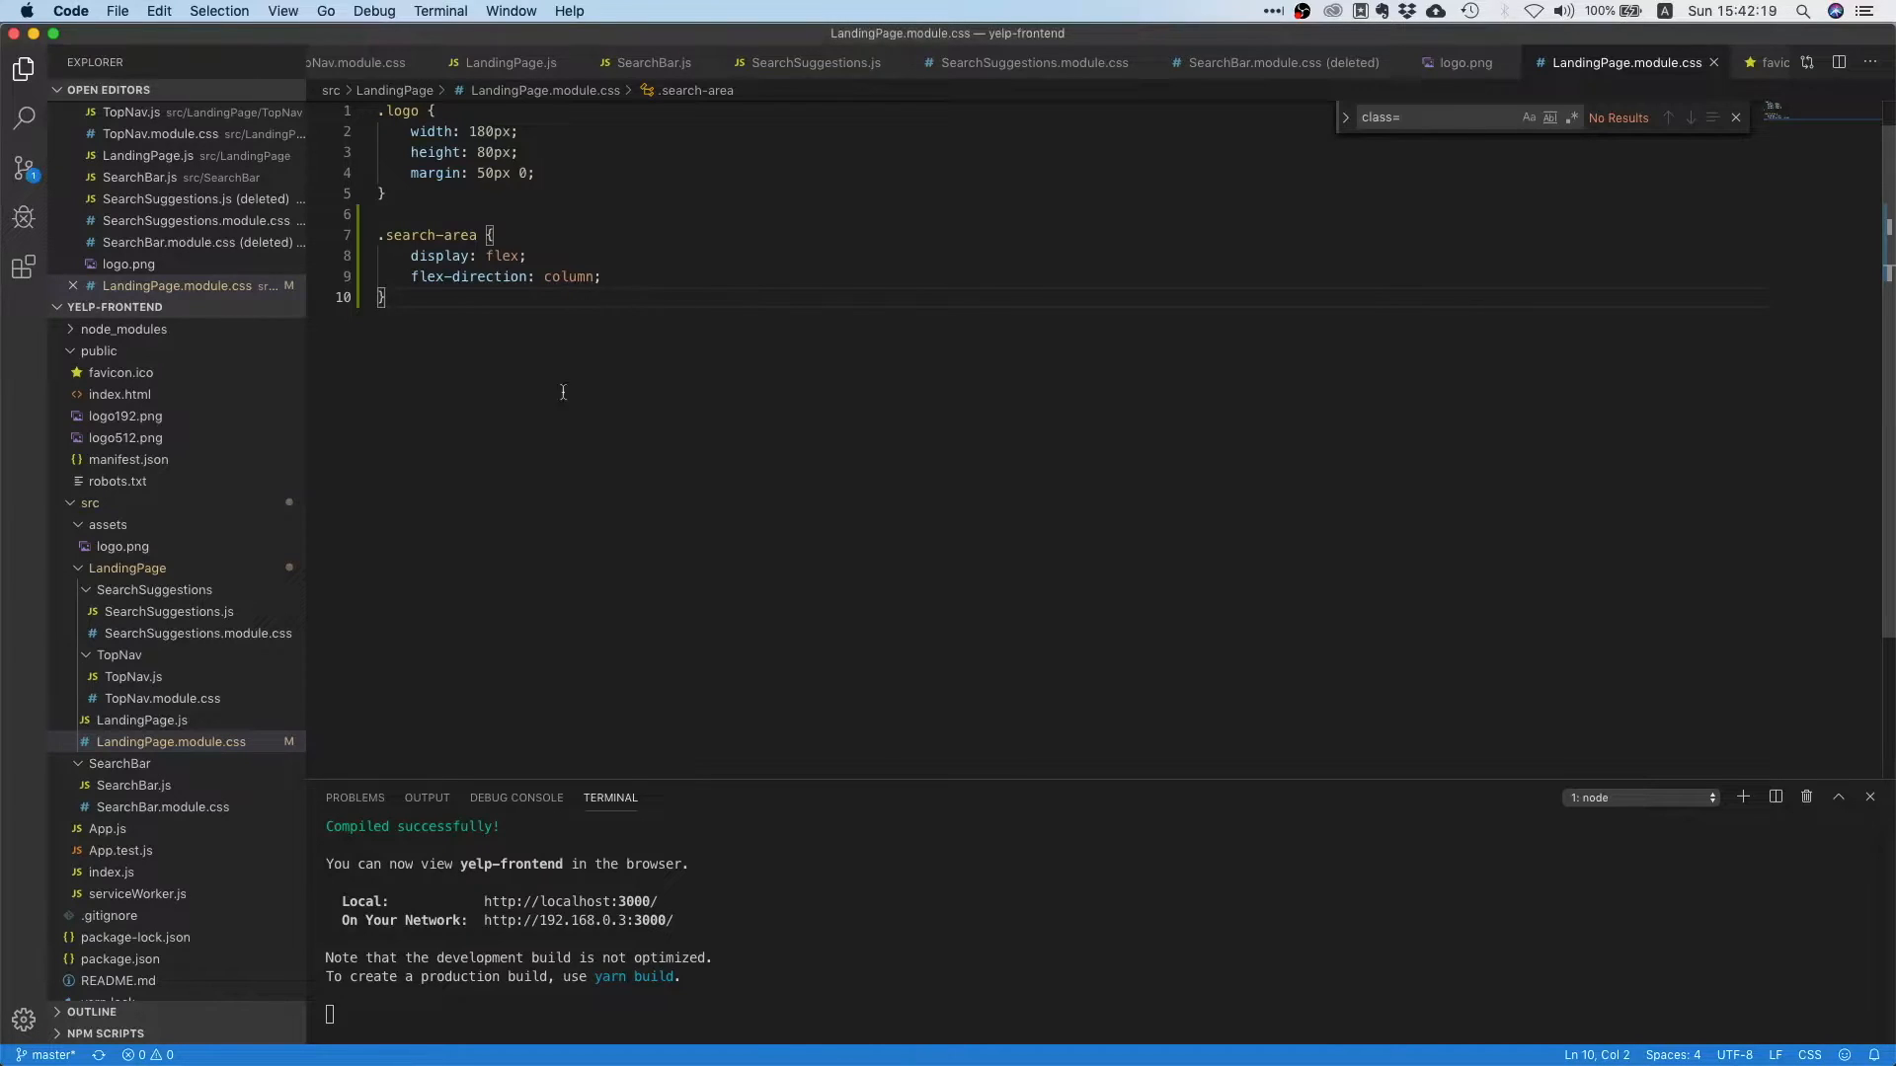
# - In LandingPage.js give the outer wrapper div className={styles['search-area']} around nav, logo, search bar and suggestions
pyautogui.click(142, 719)
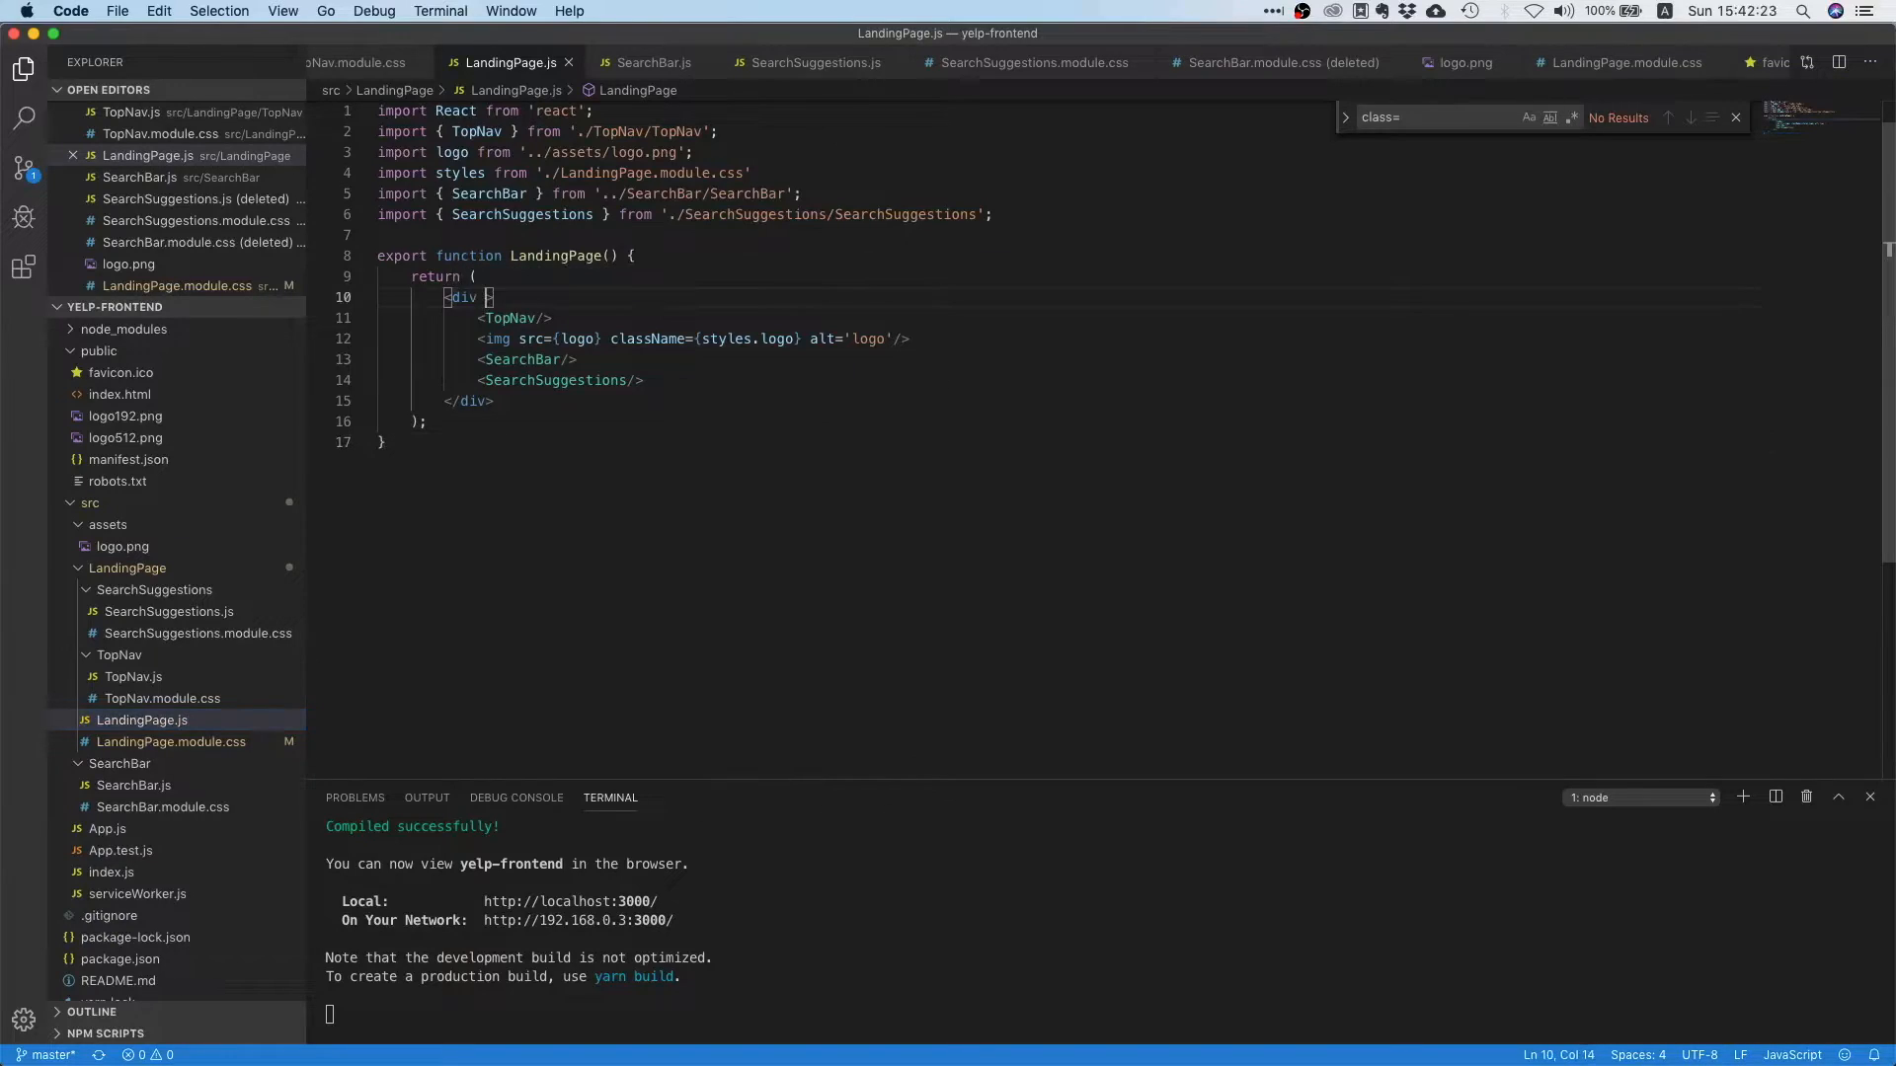
pyautogui.write('className=')
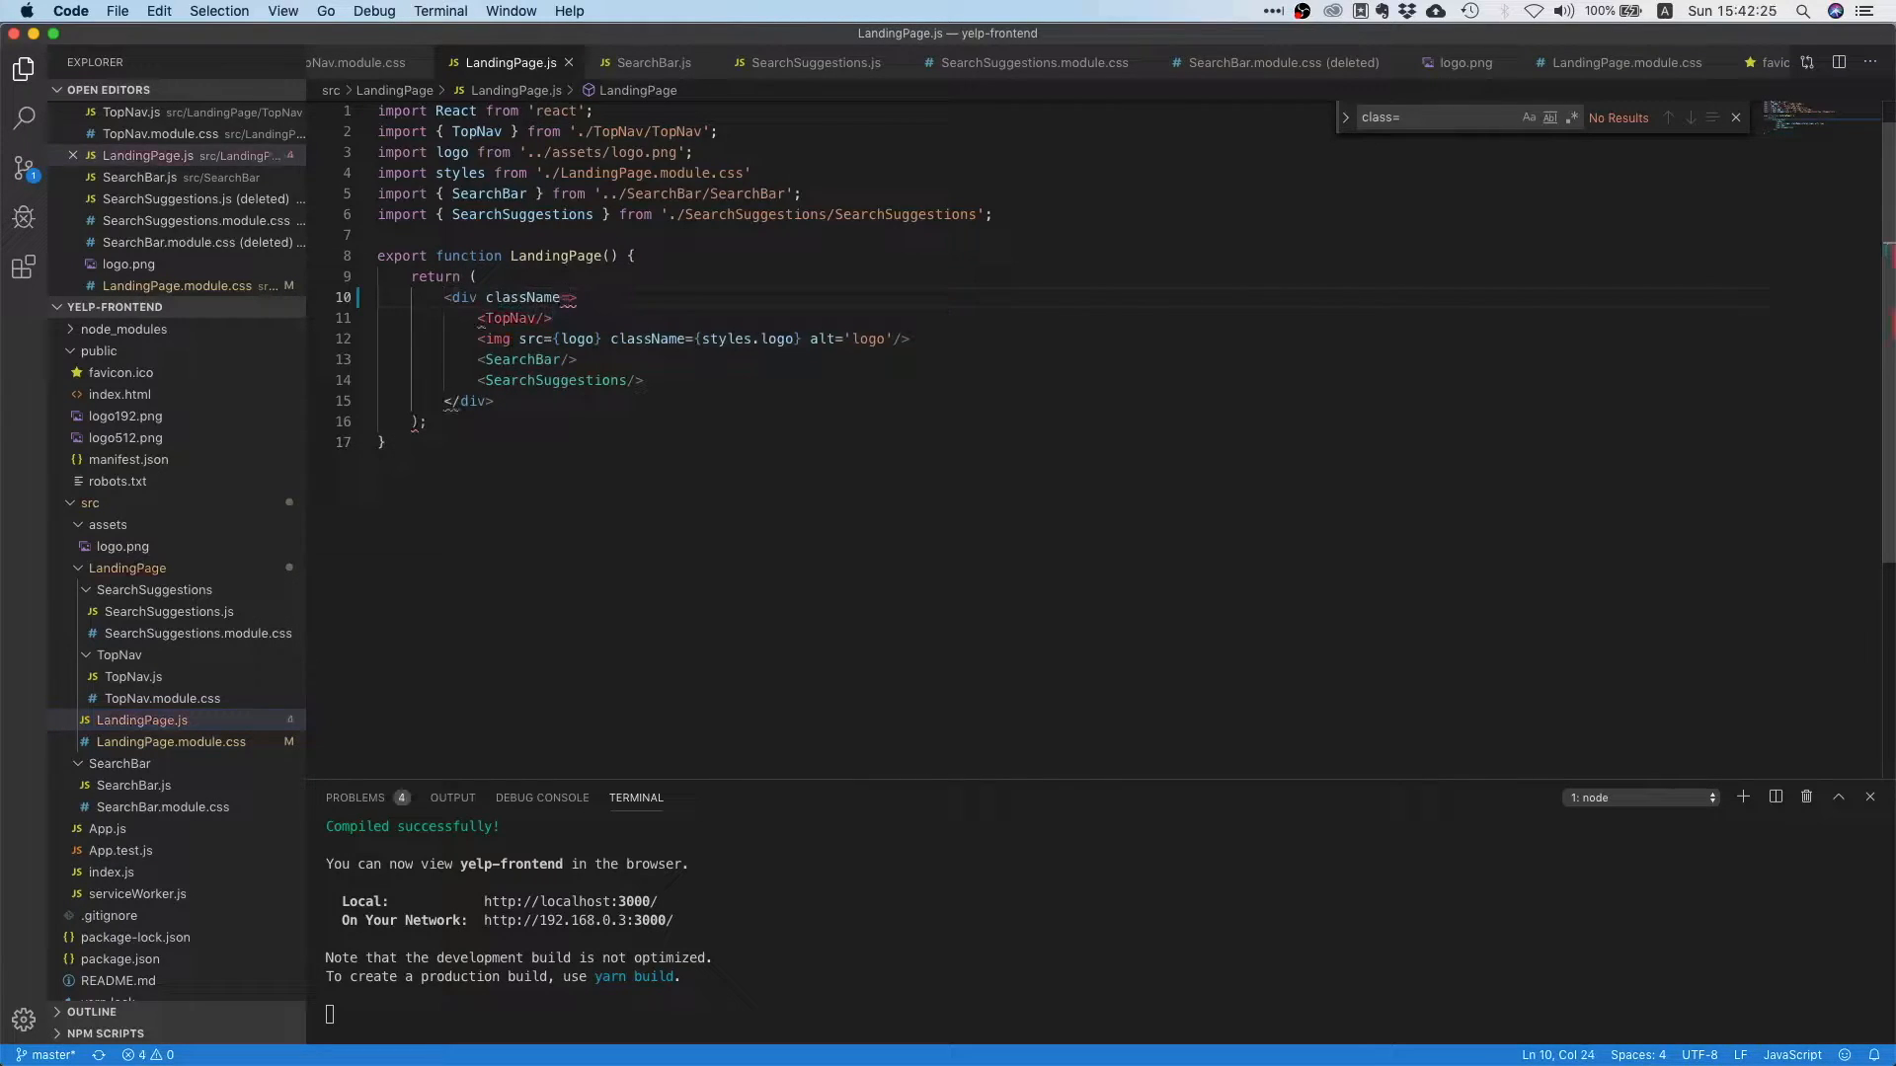
pyautogui.write('{styles.')
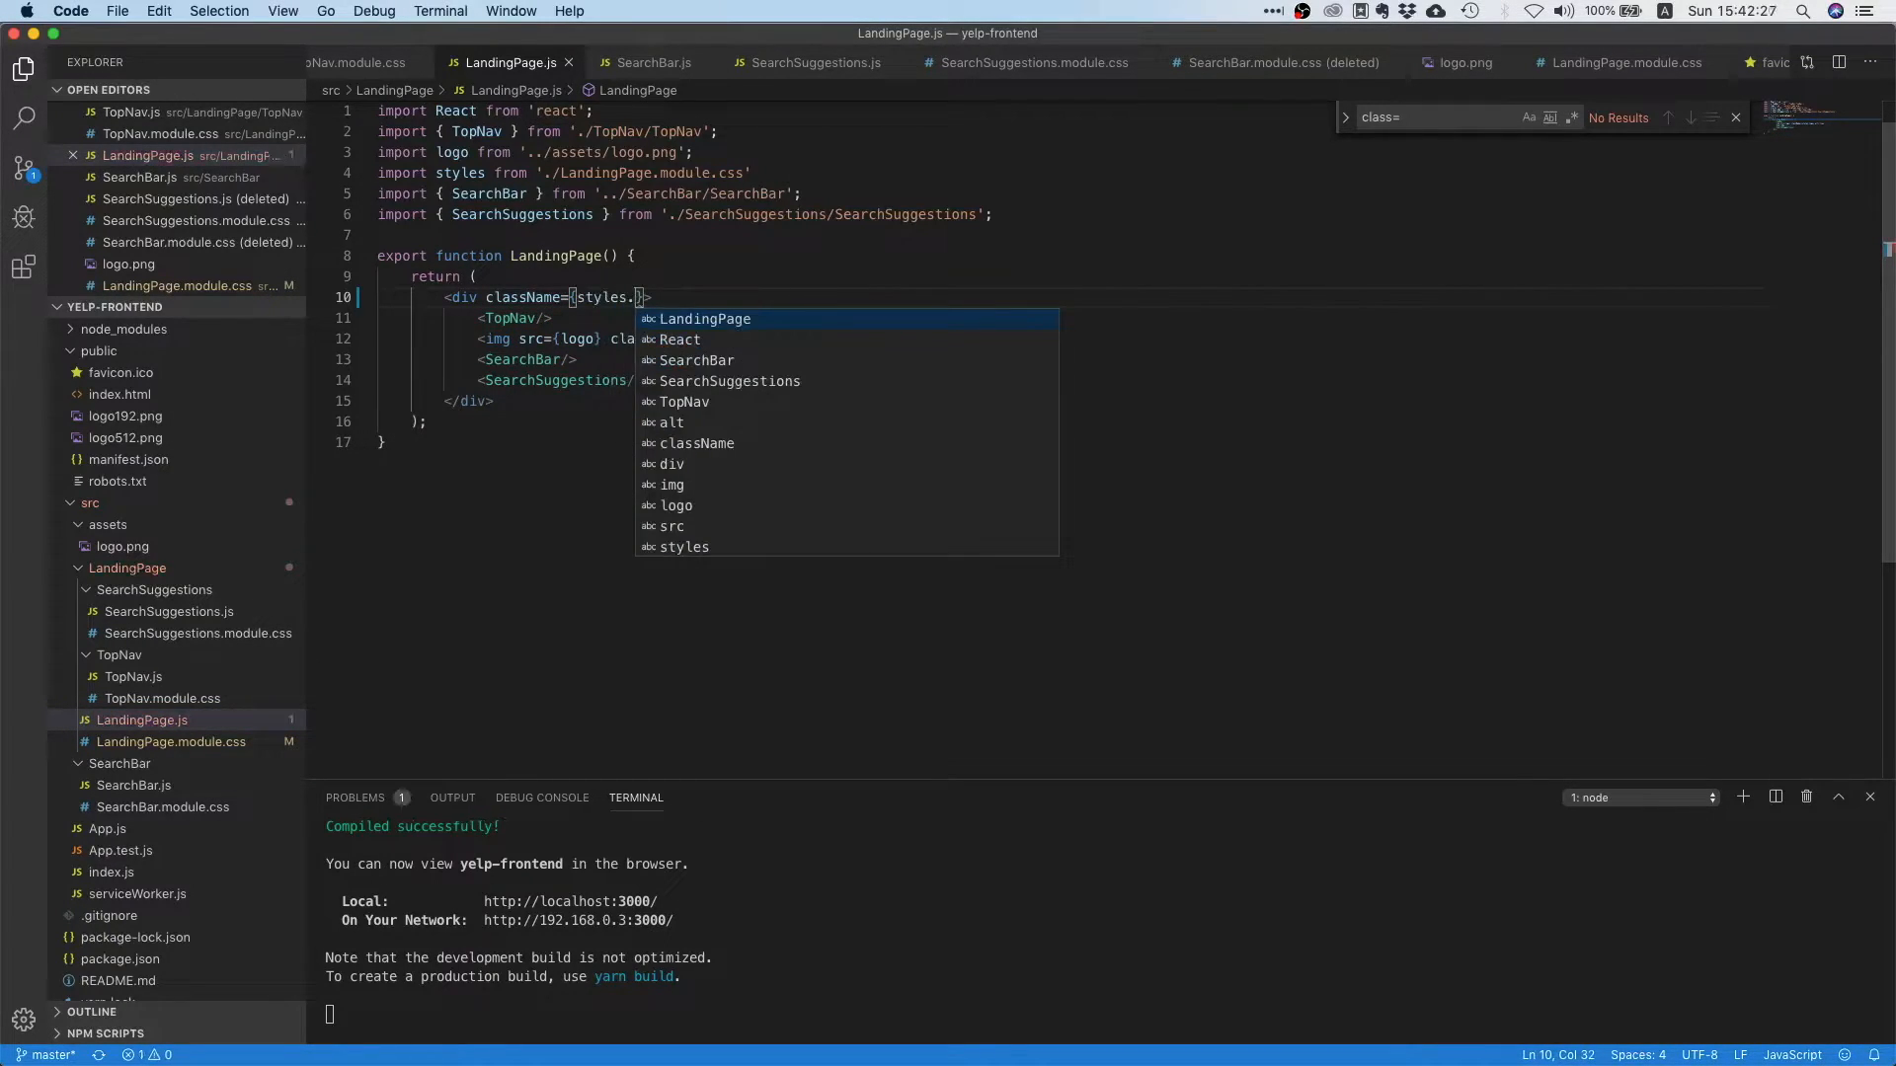
pyautogui.write("['sear")
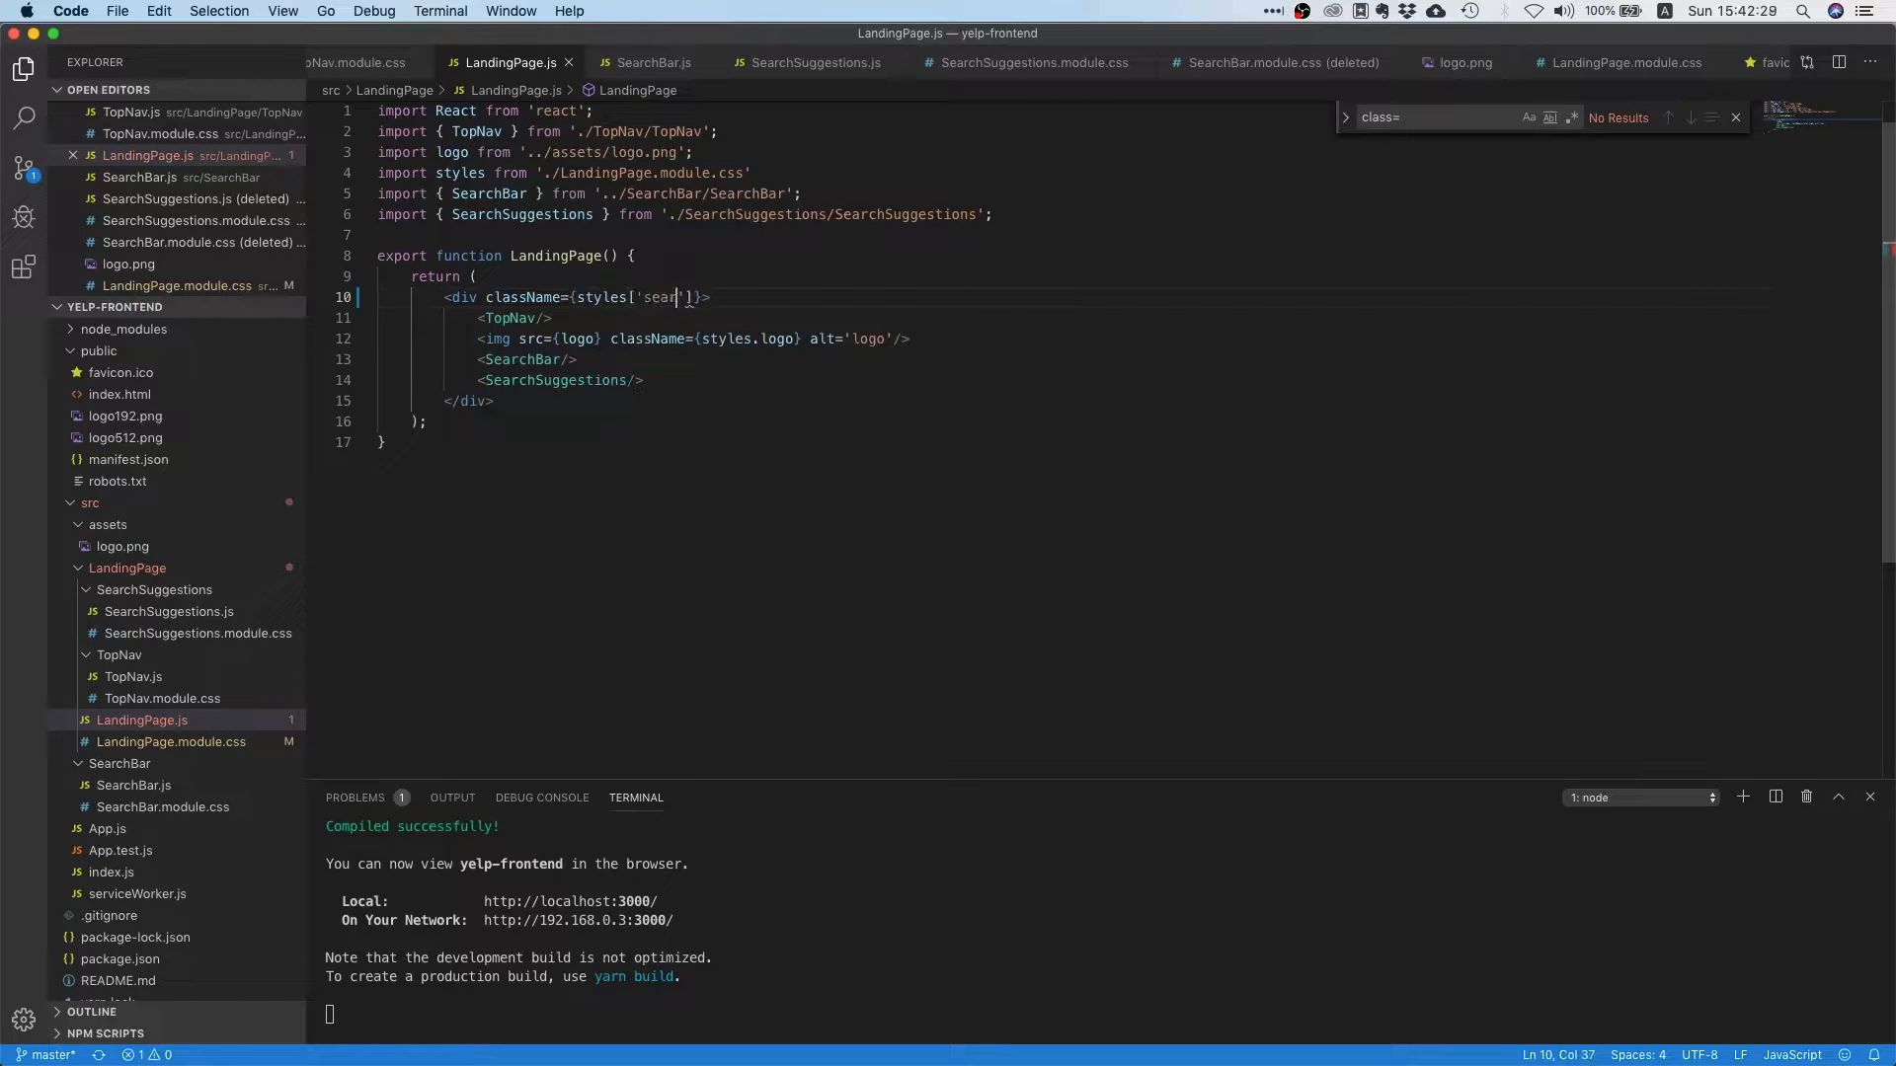
pyautogui.write('ch-area')
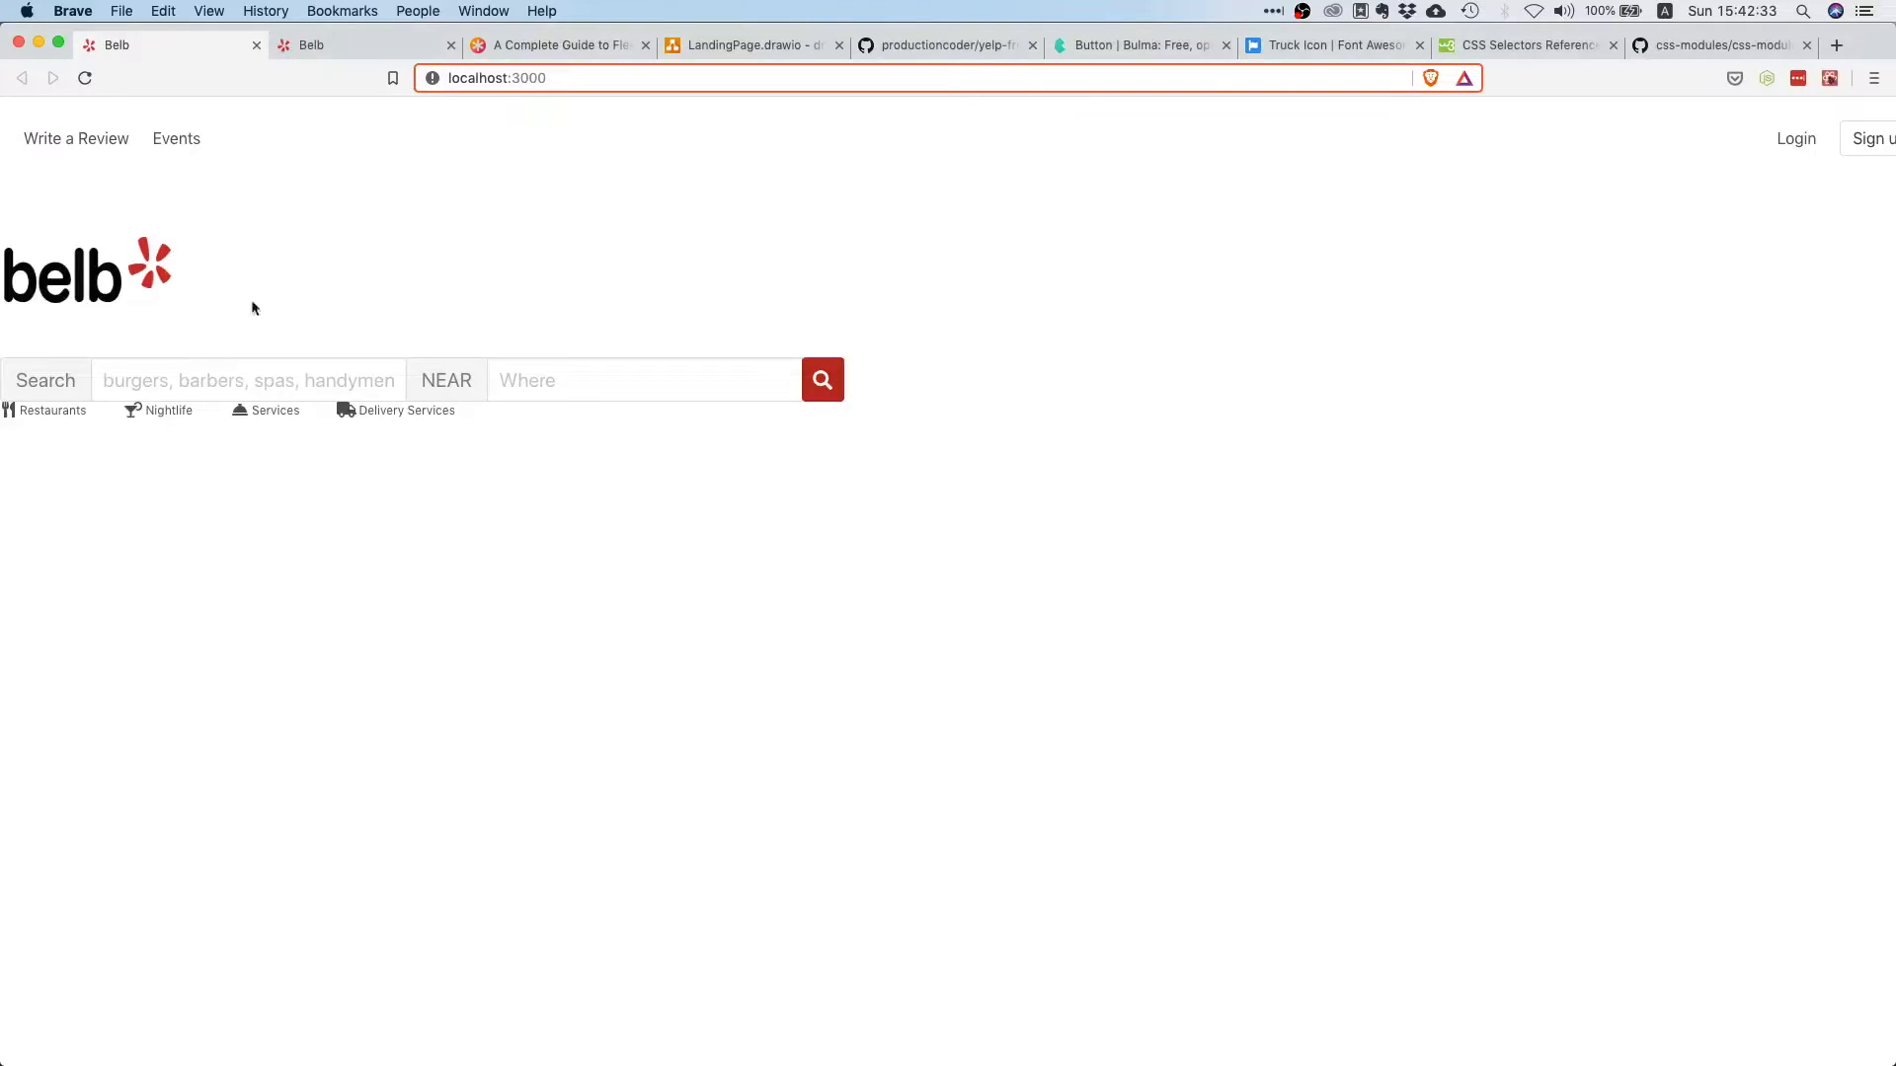
pyautogui.rightClick(198, 381)
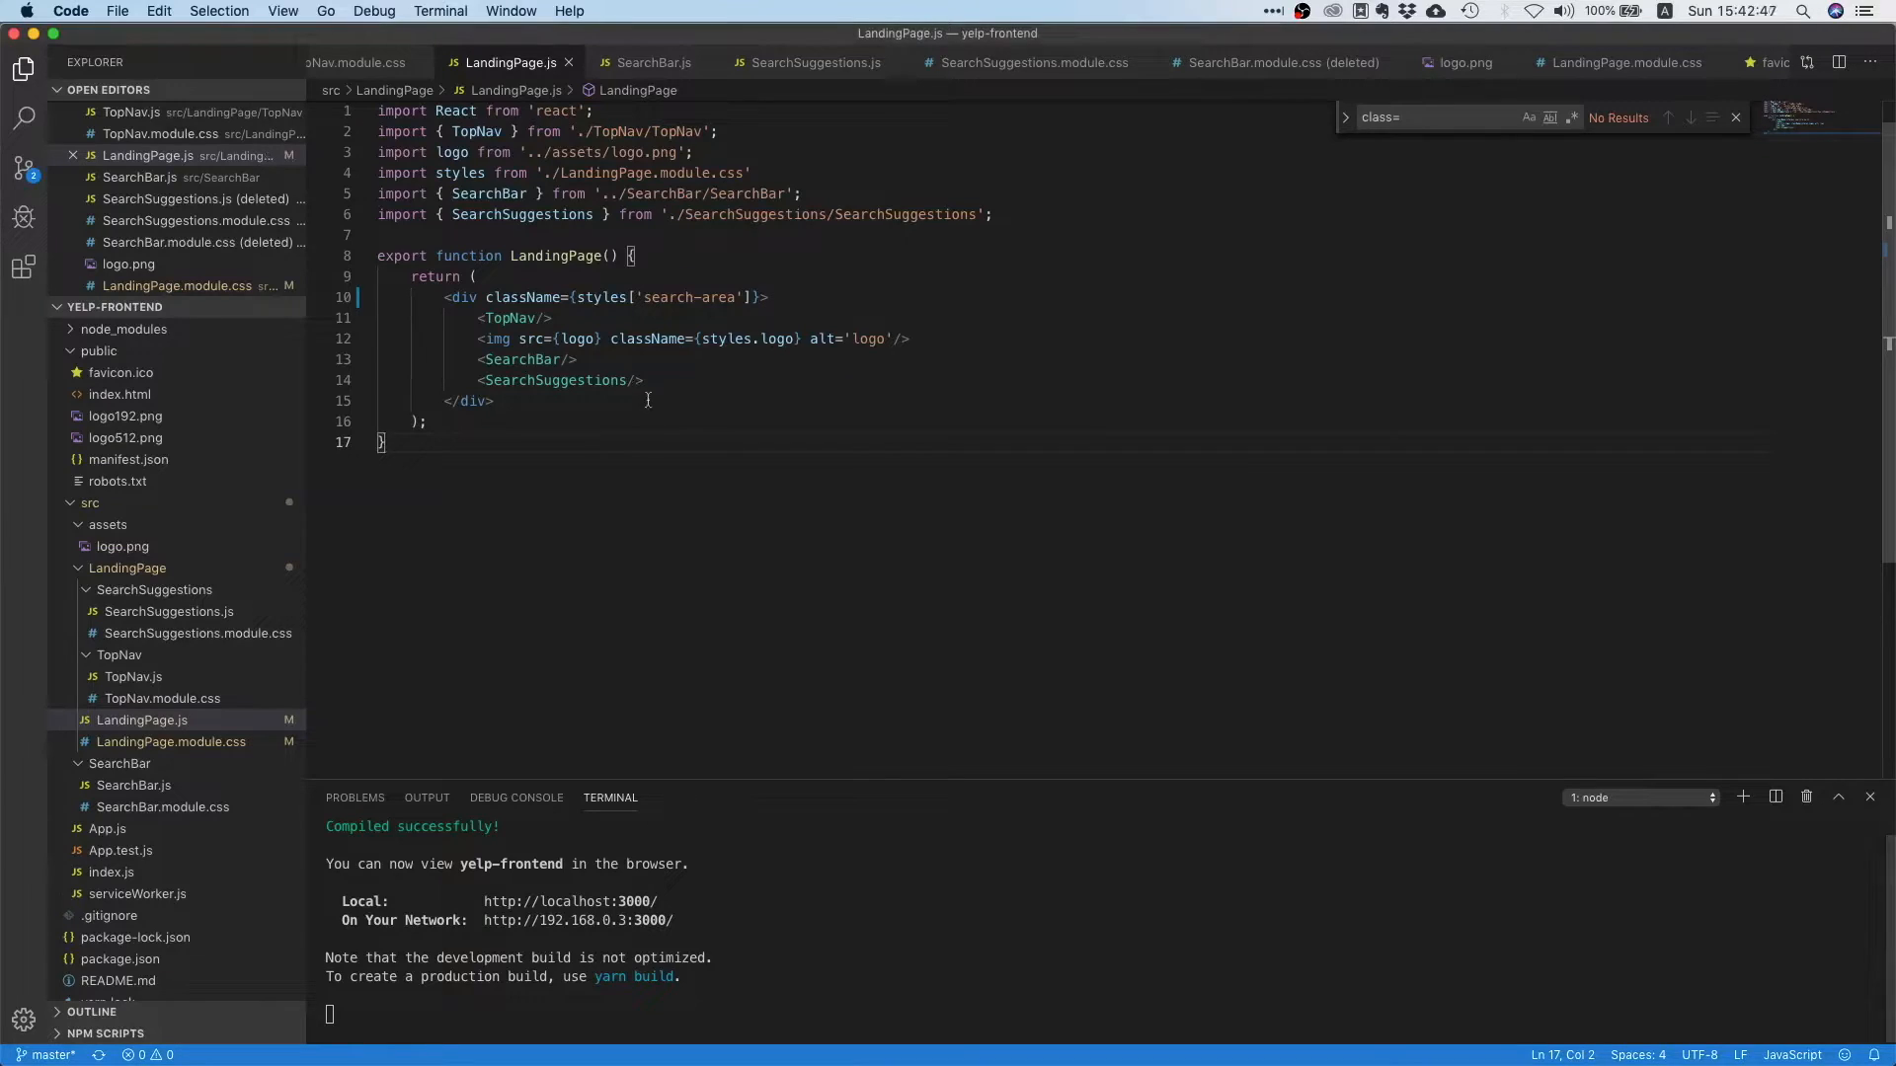
# - Add align-items: center to the .search-area rule in LandingPage.module.css
pyautogui.click(170, 740)
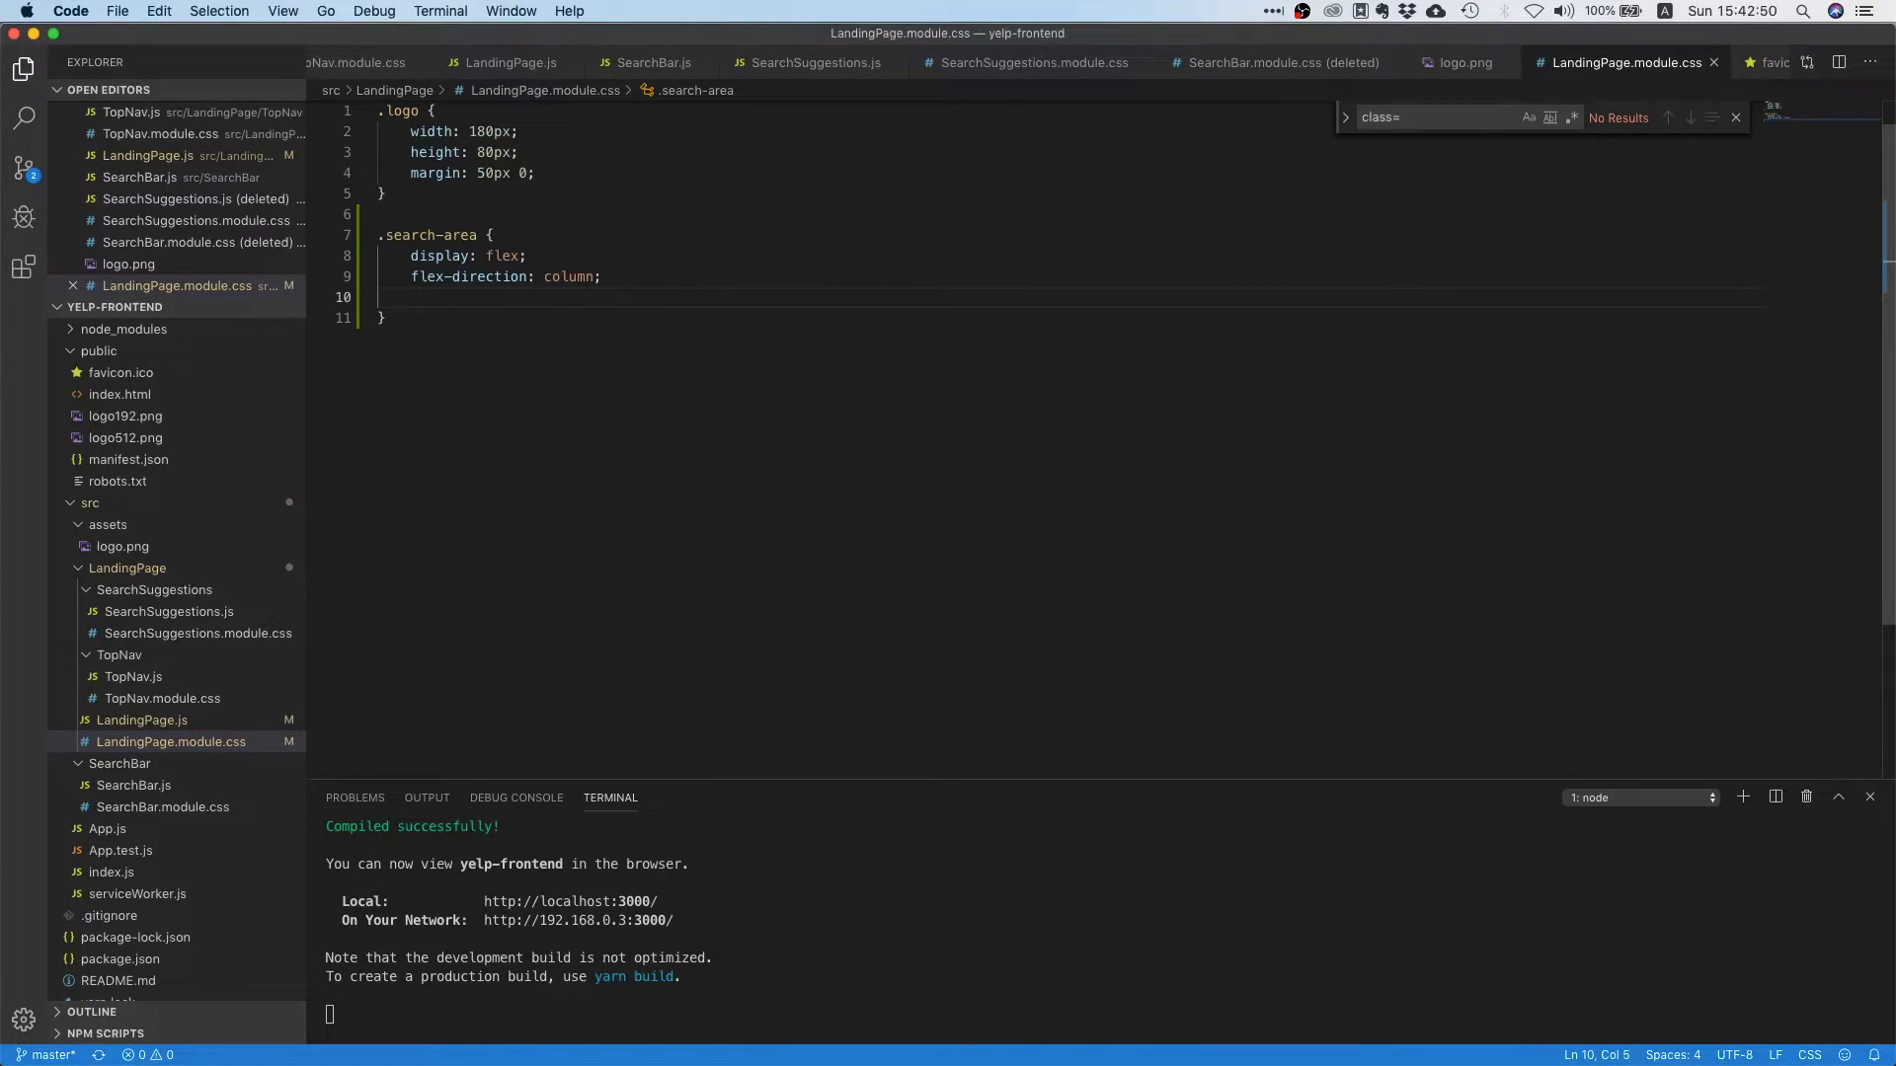
pyautogui.write('align-items')
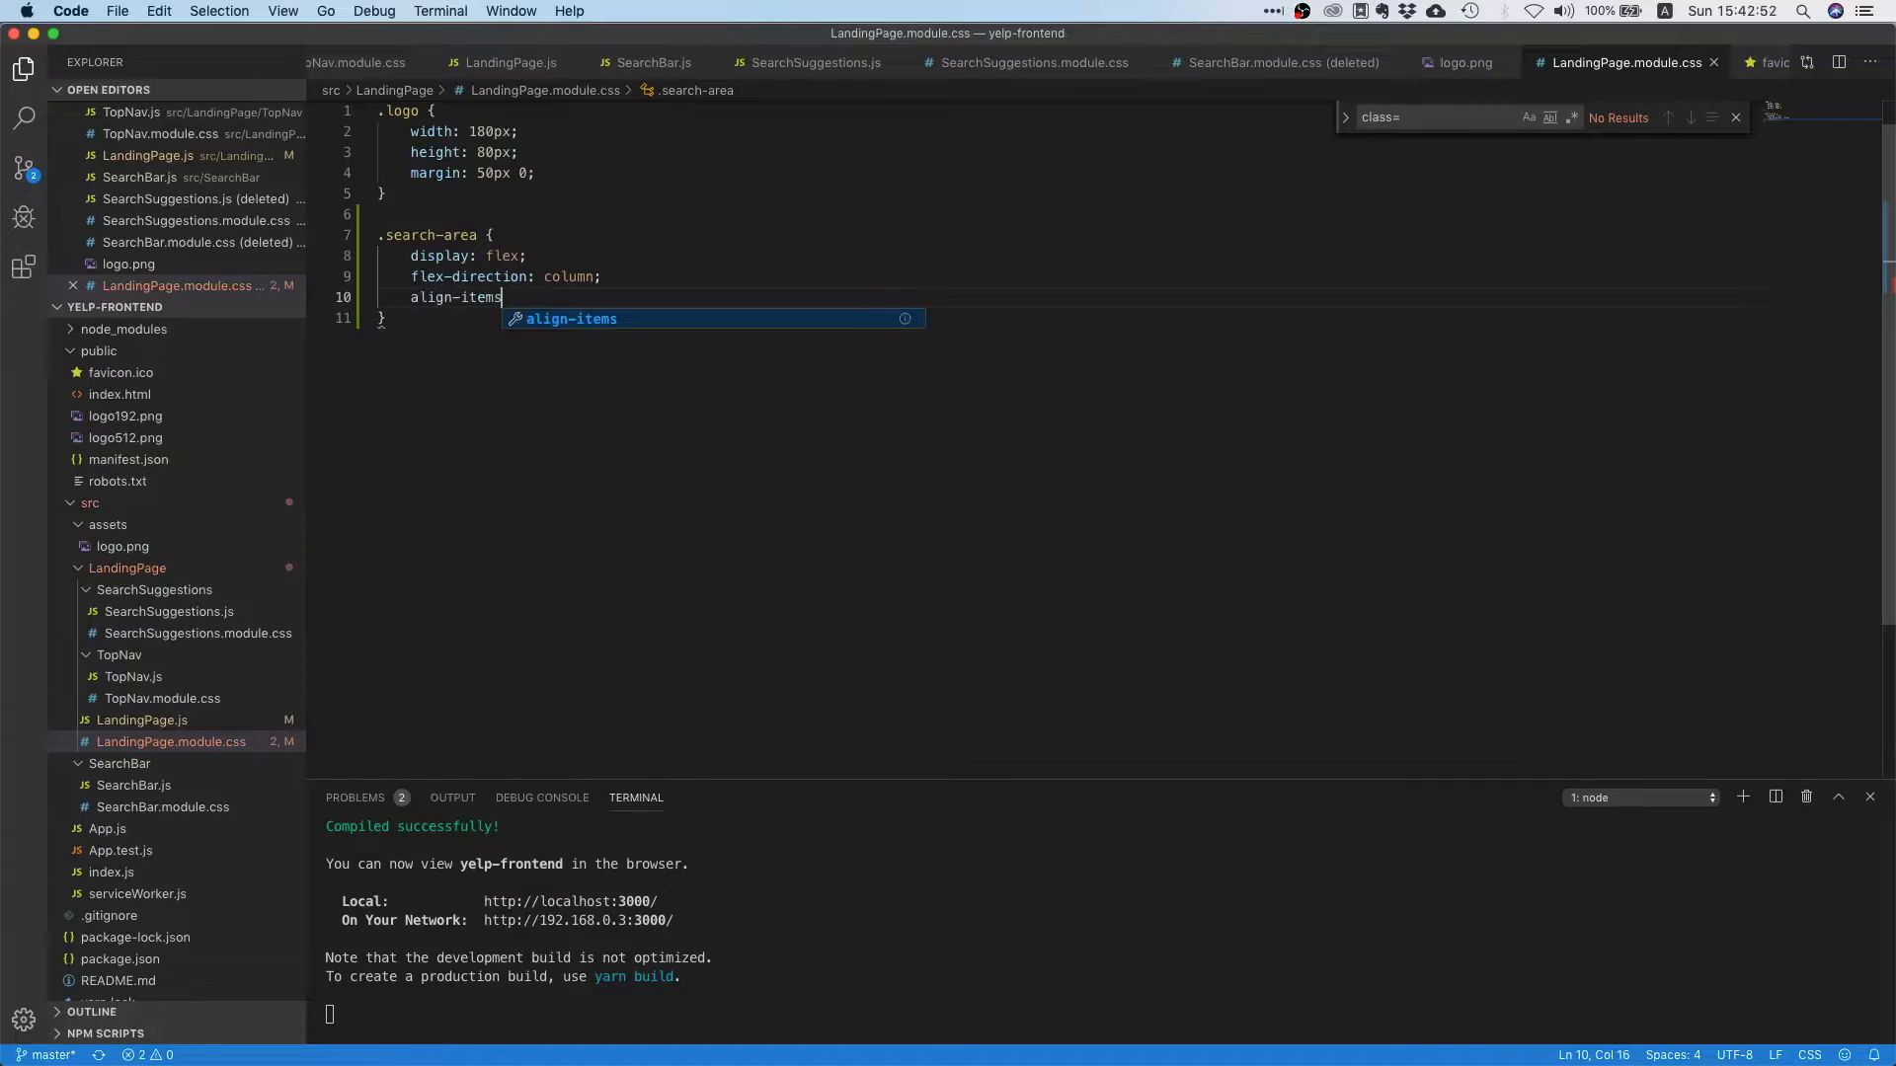
pyautogui.write(': cent')
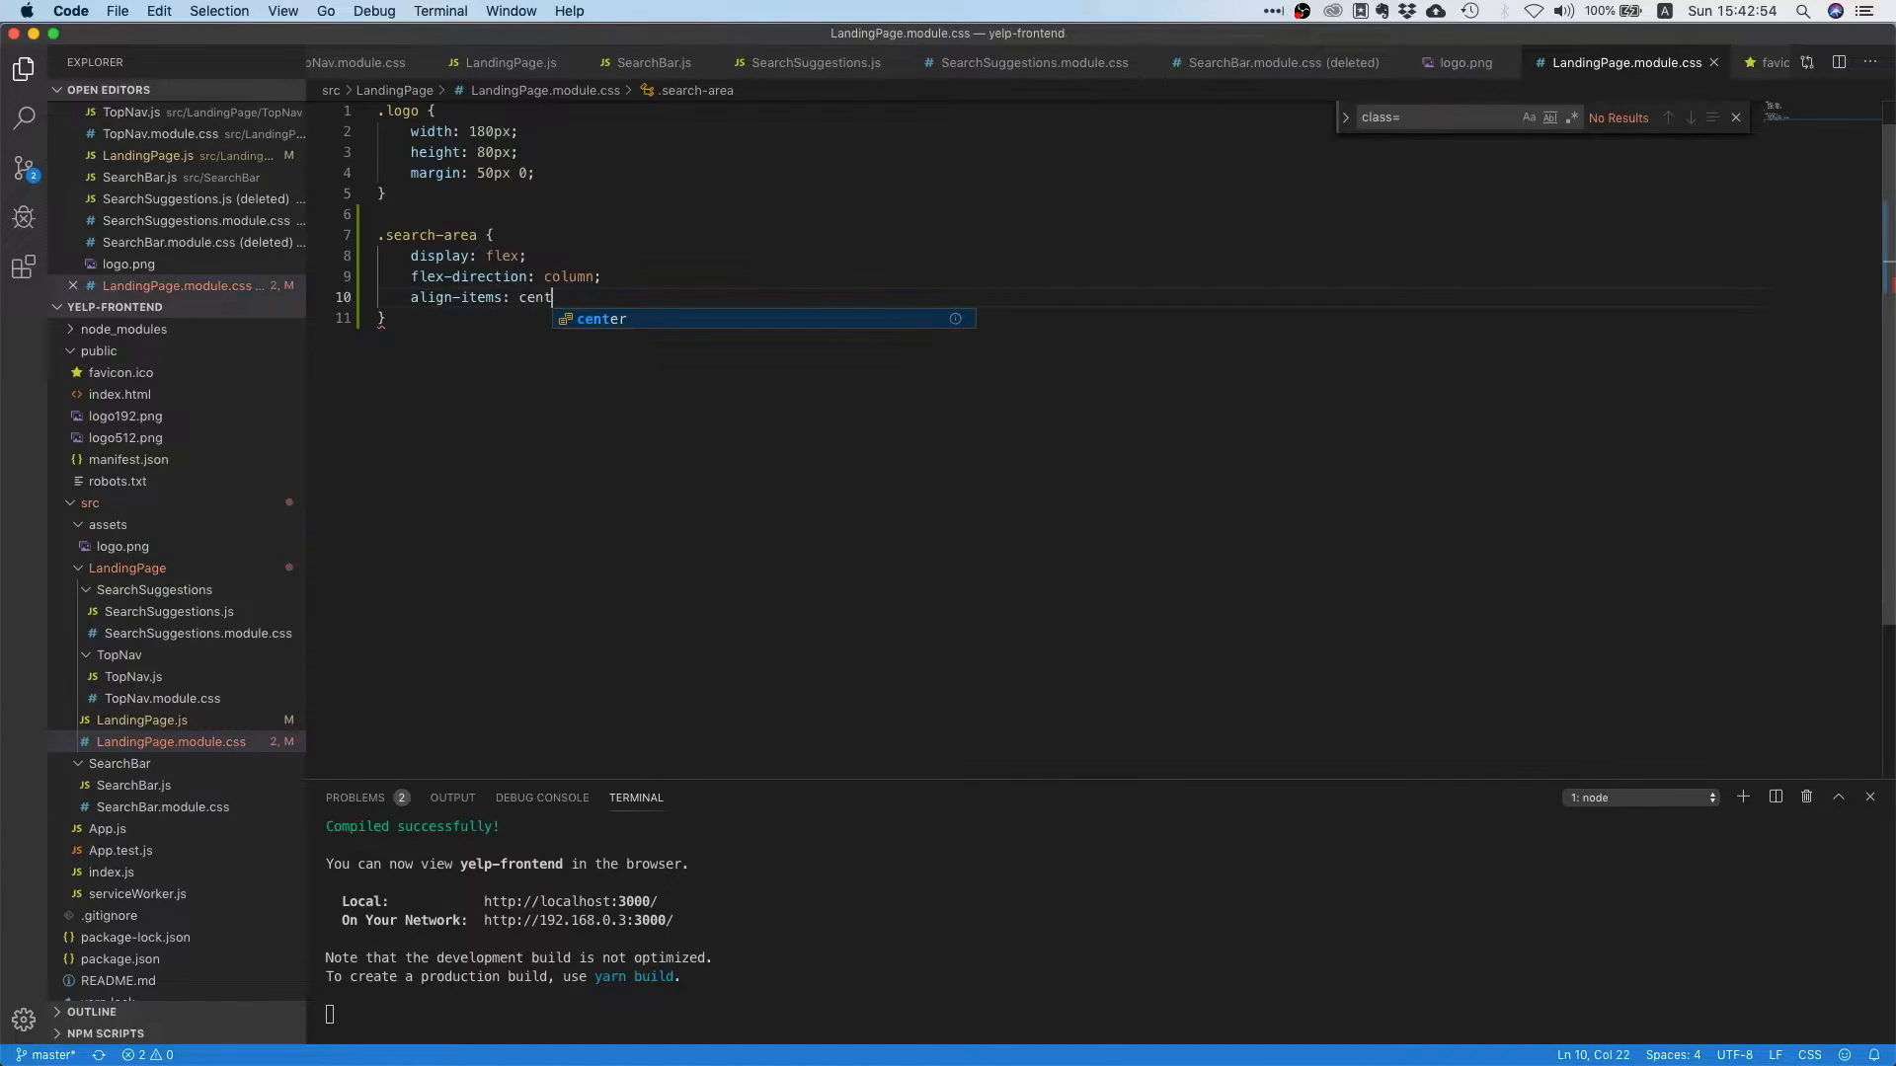
pyautogui.press('Tab')
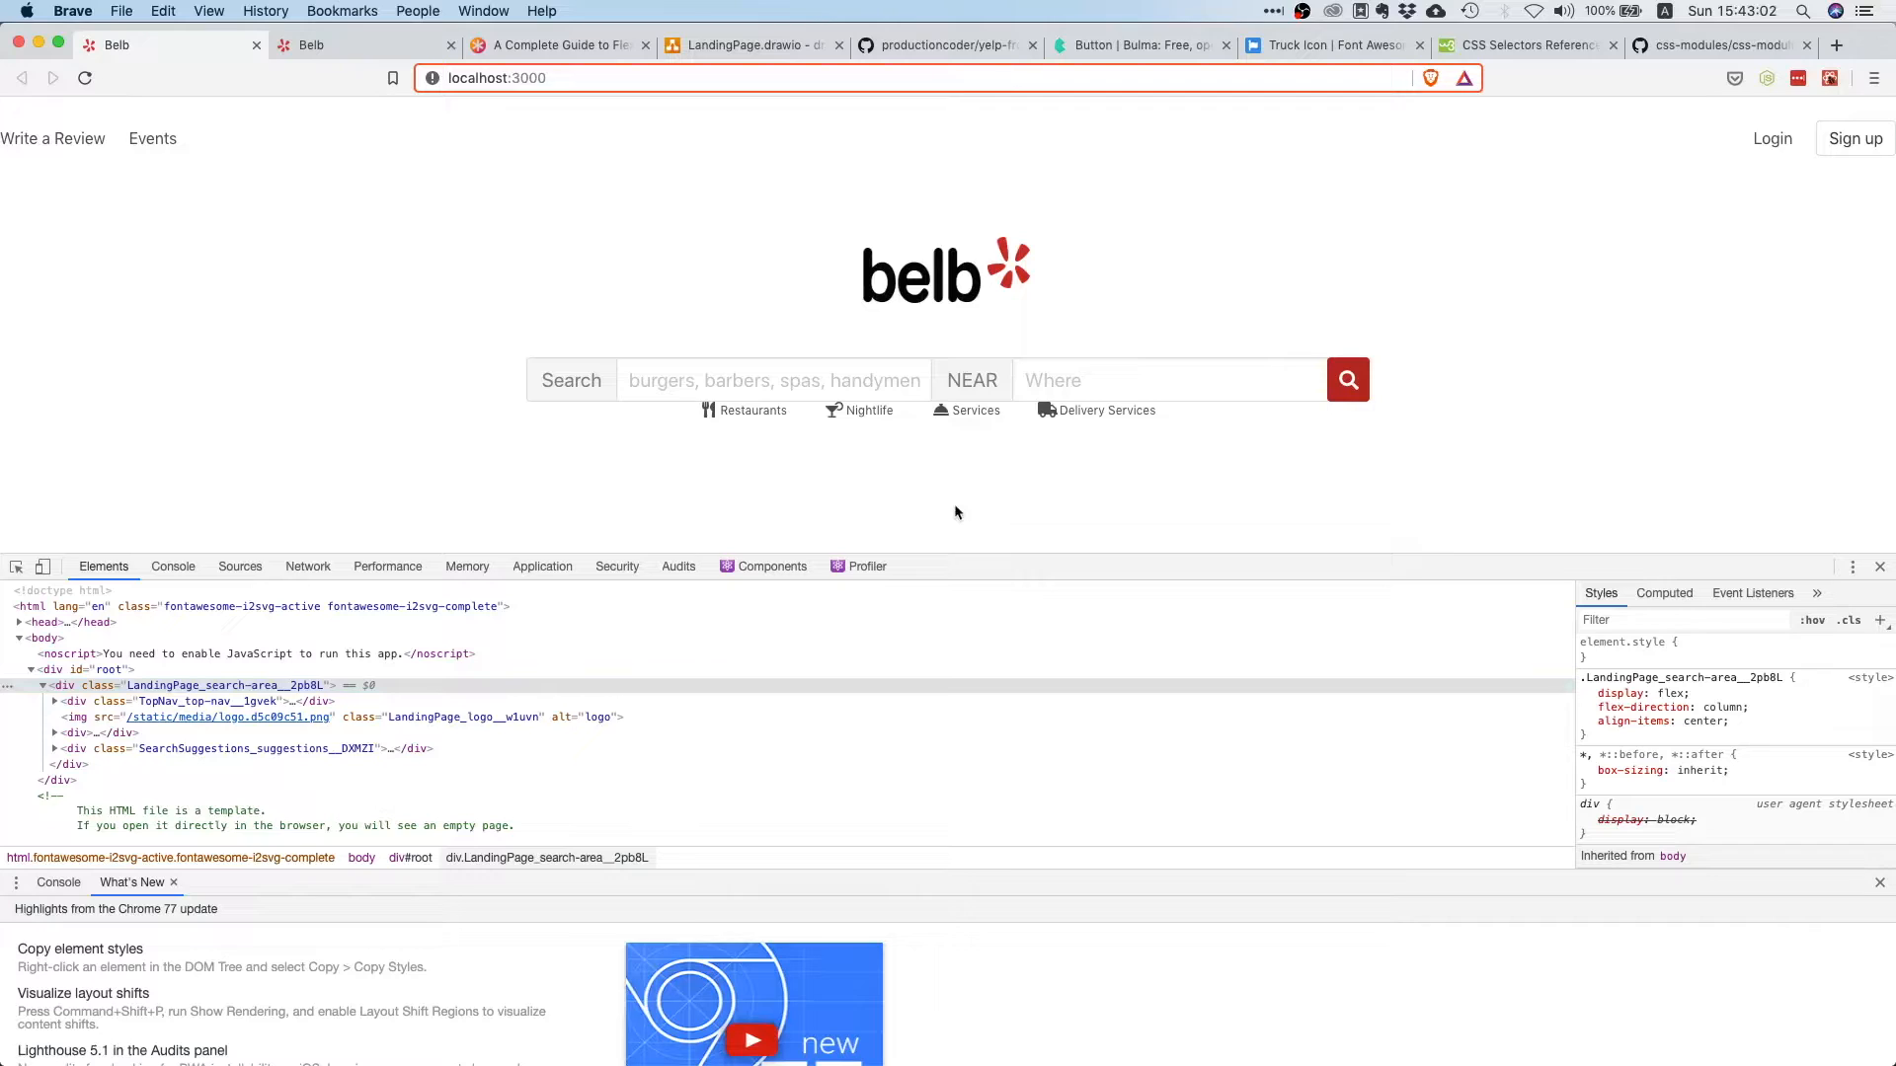
pyautogui.moveTo(855, 497)
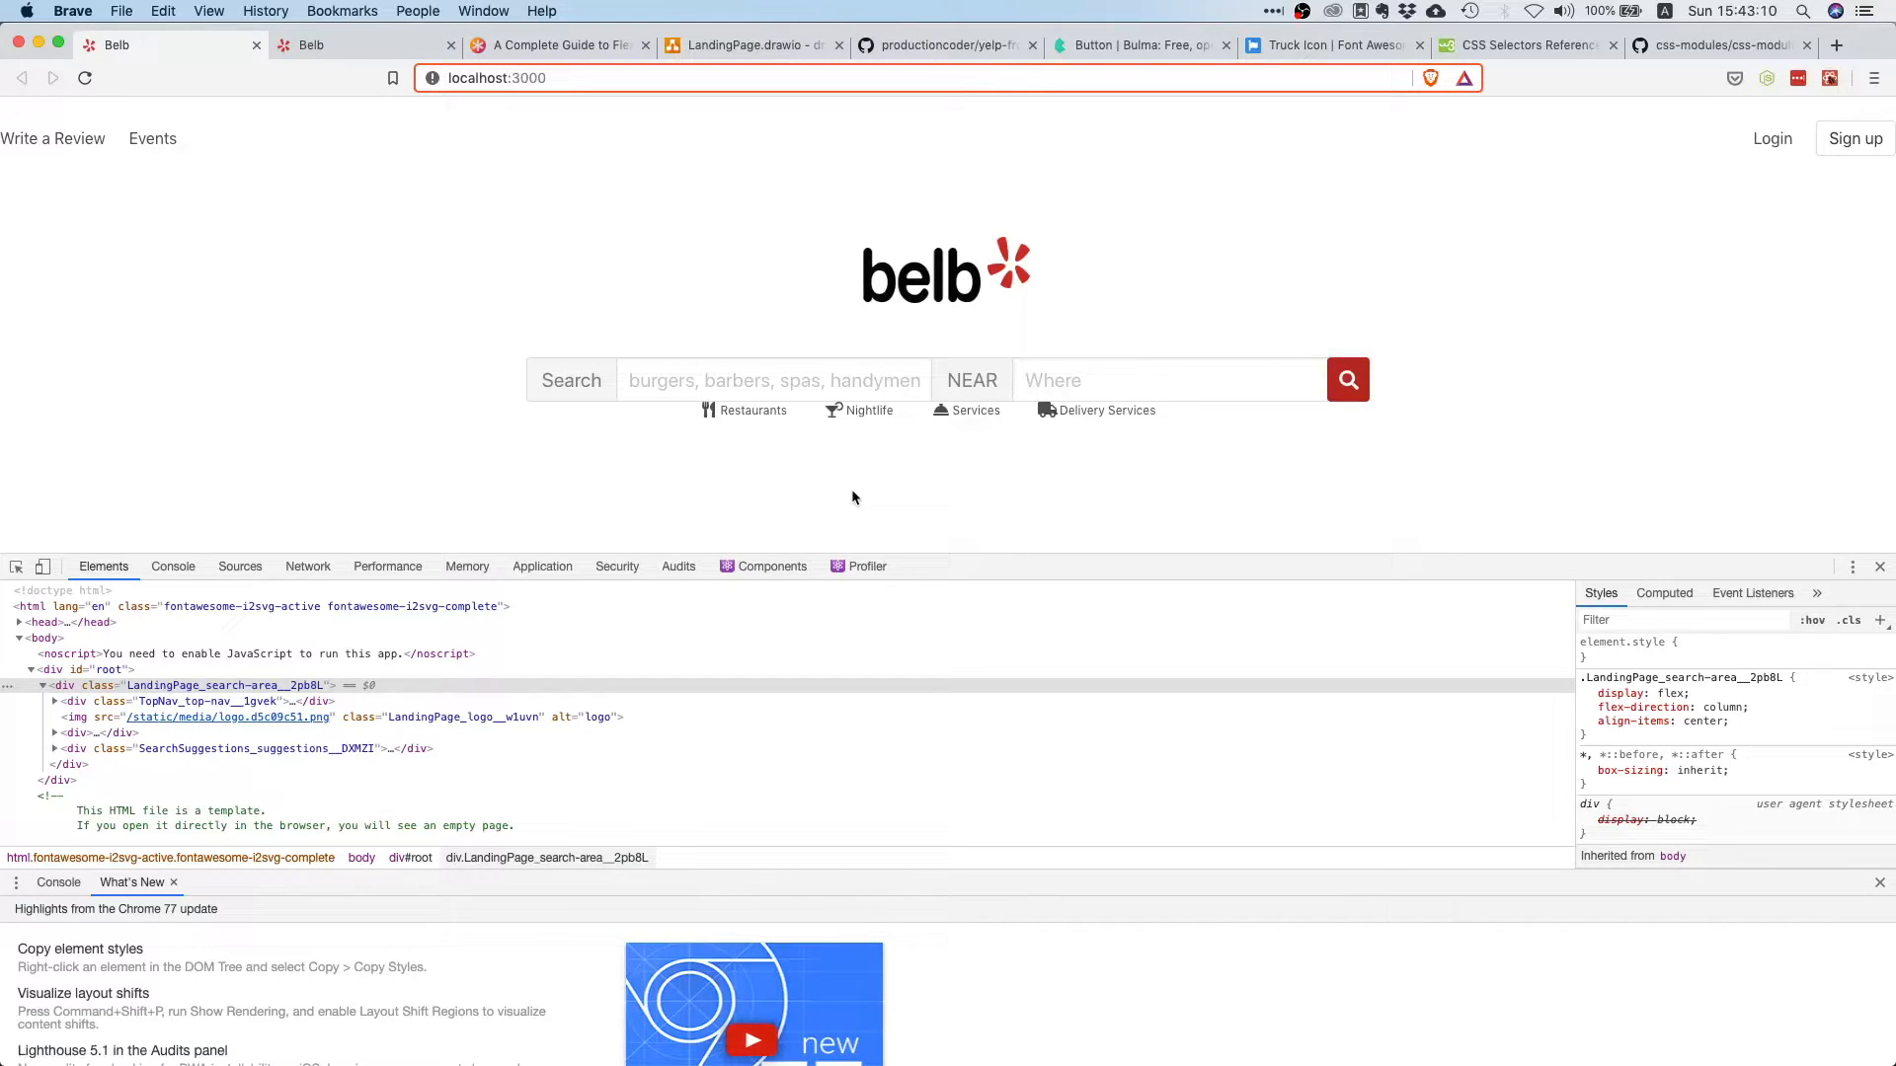
pyautogui.moveTo(961, 537)
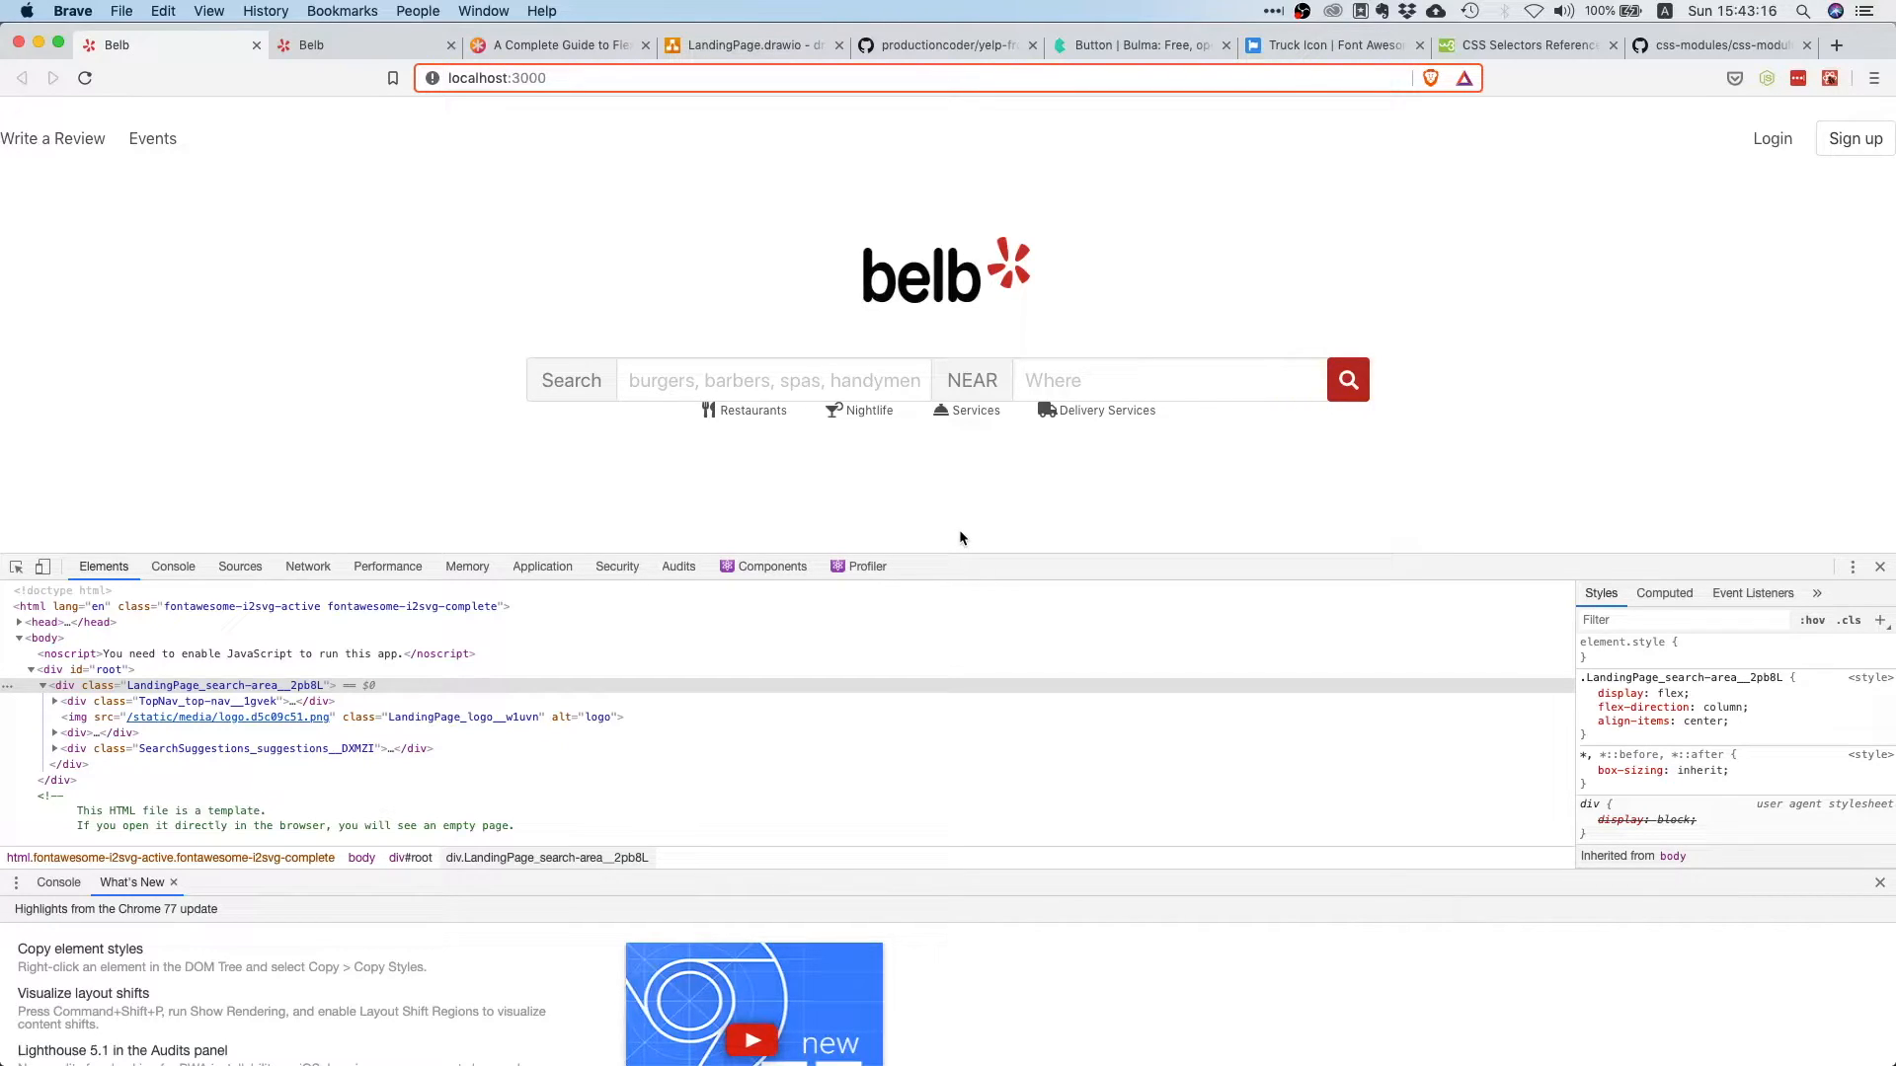
pyautogui.moveTo(962, 384)
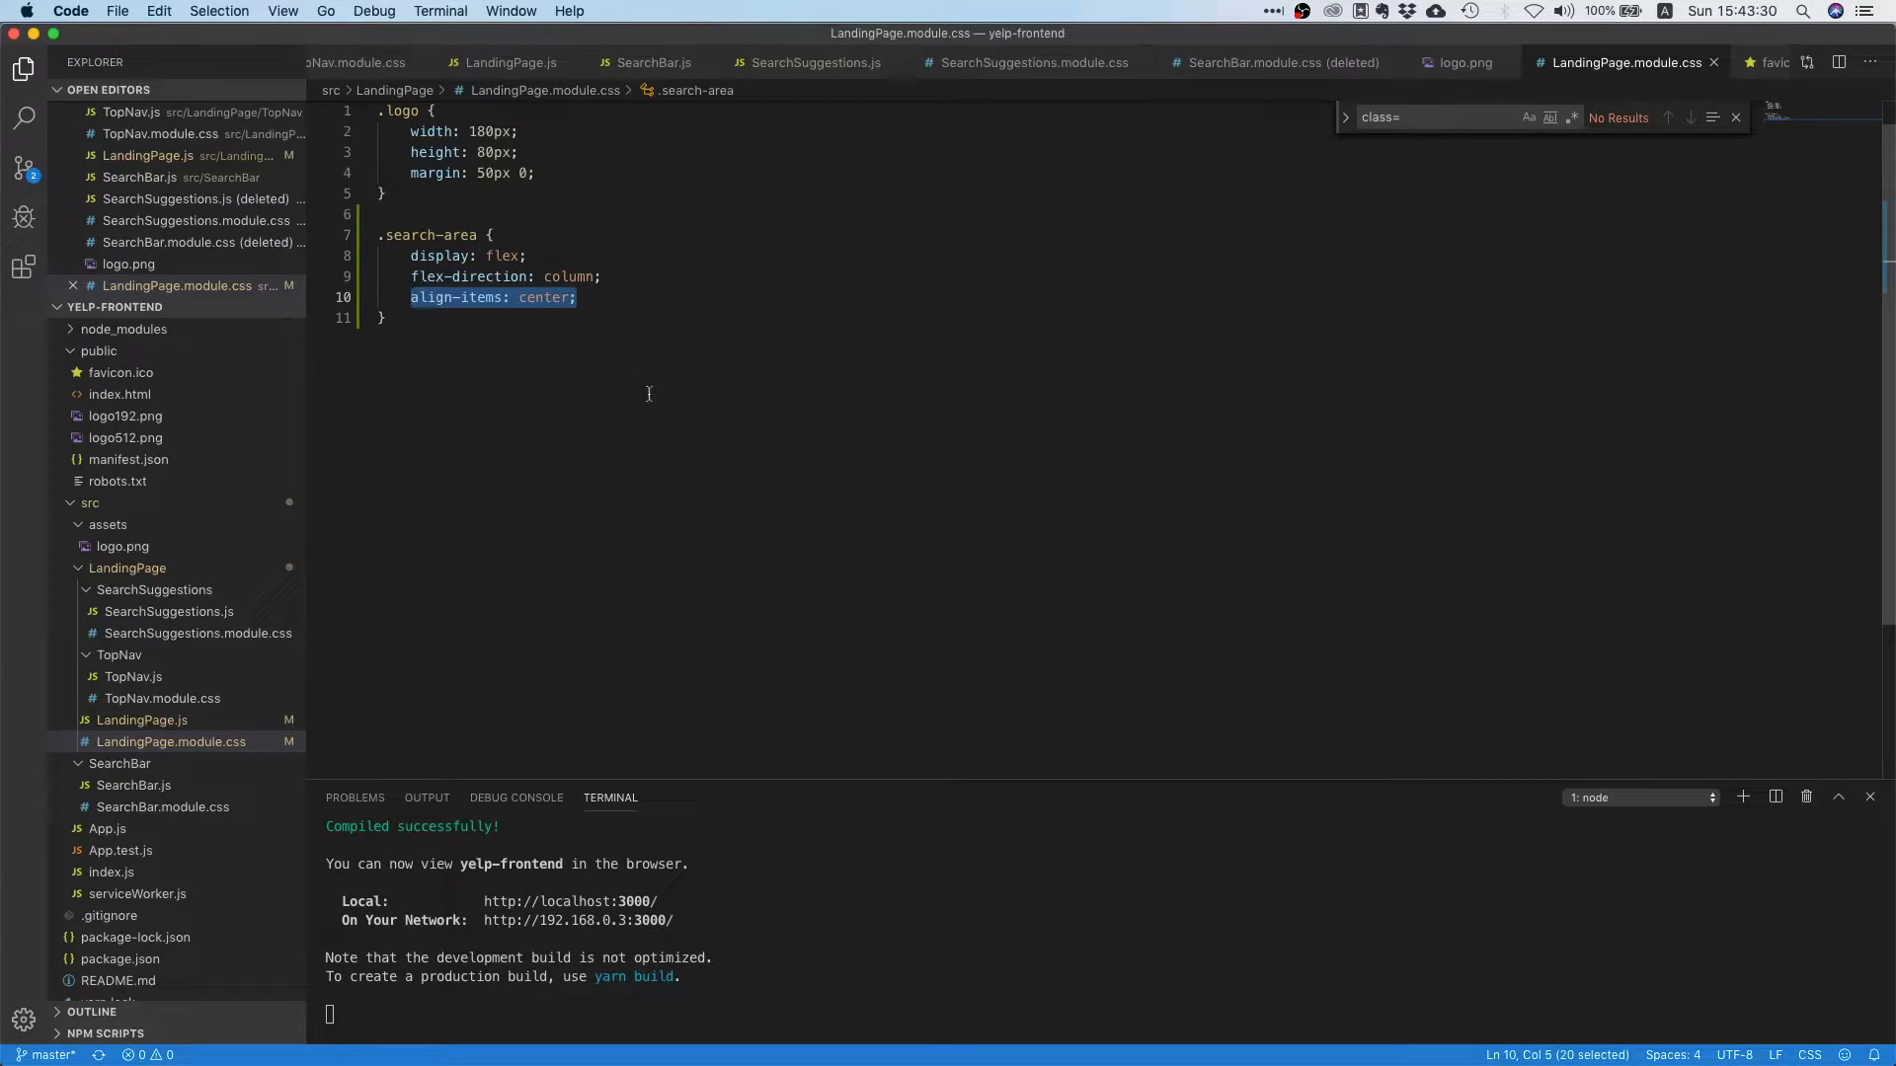
pyautogui.moveTo(695, 435)
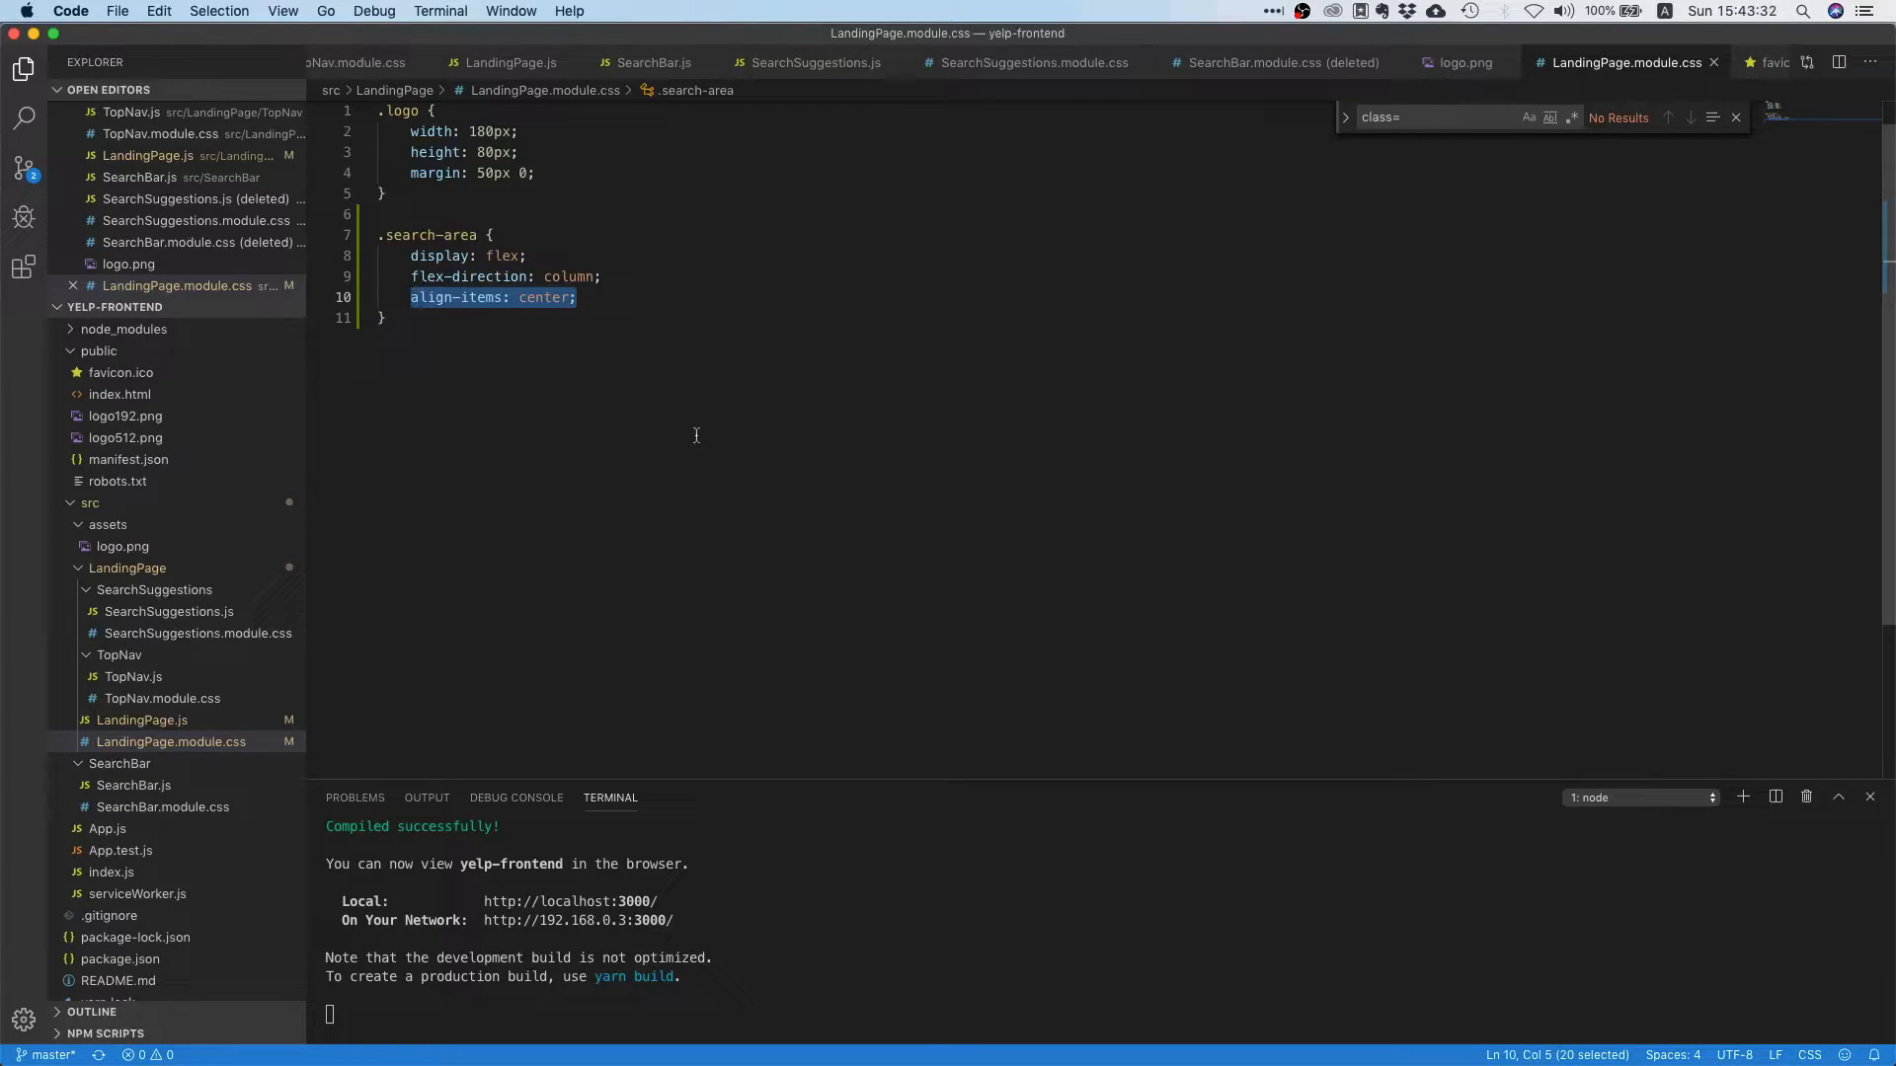
pyautogui.moveTo(755, 432)
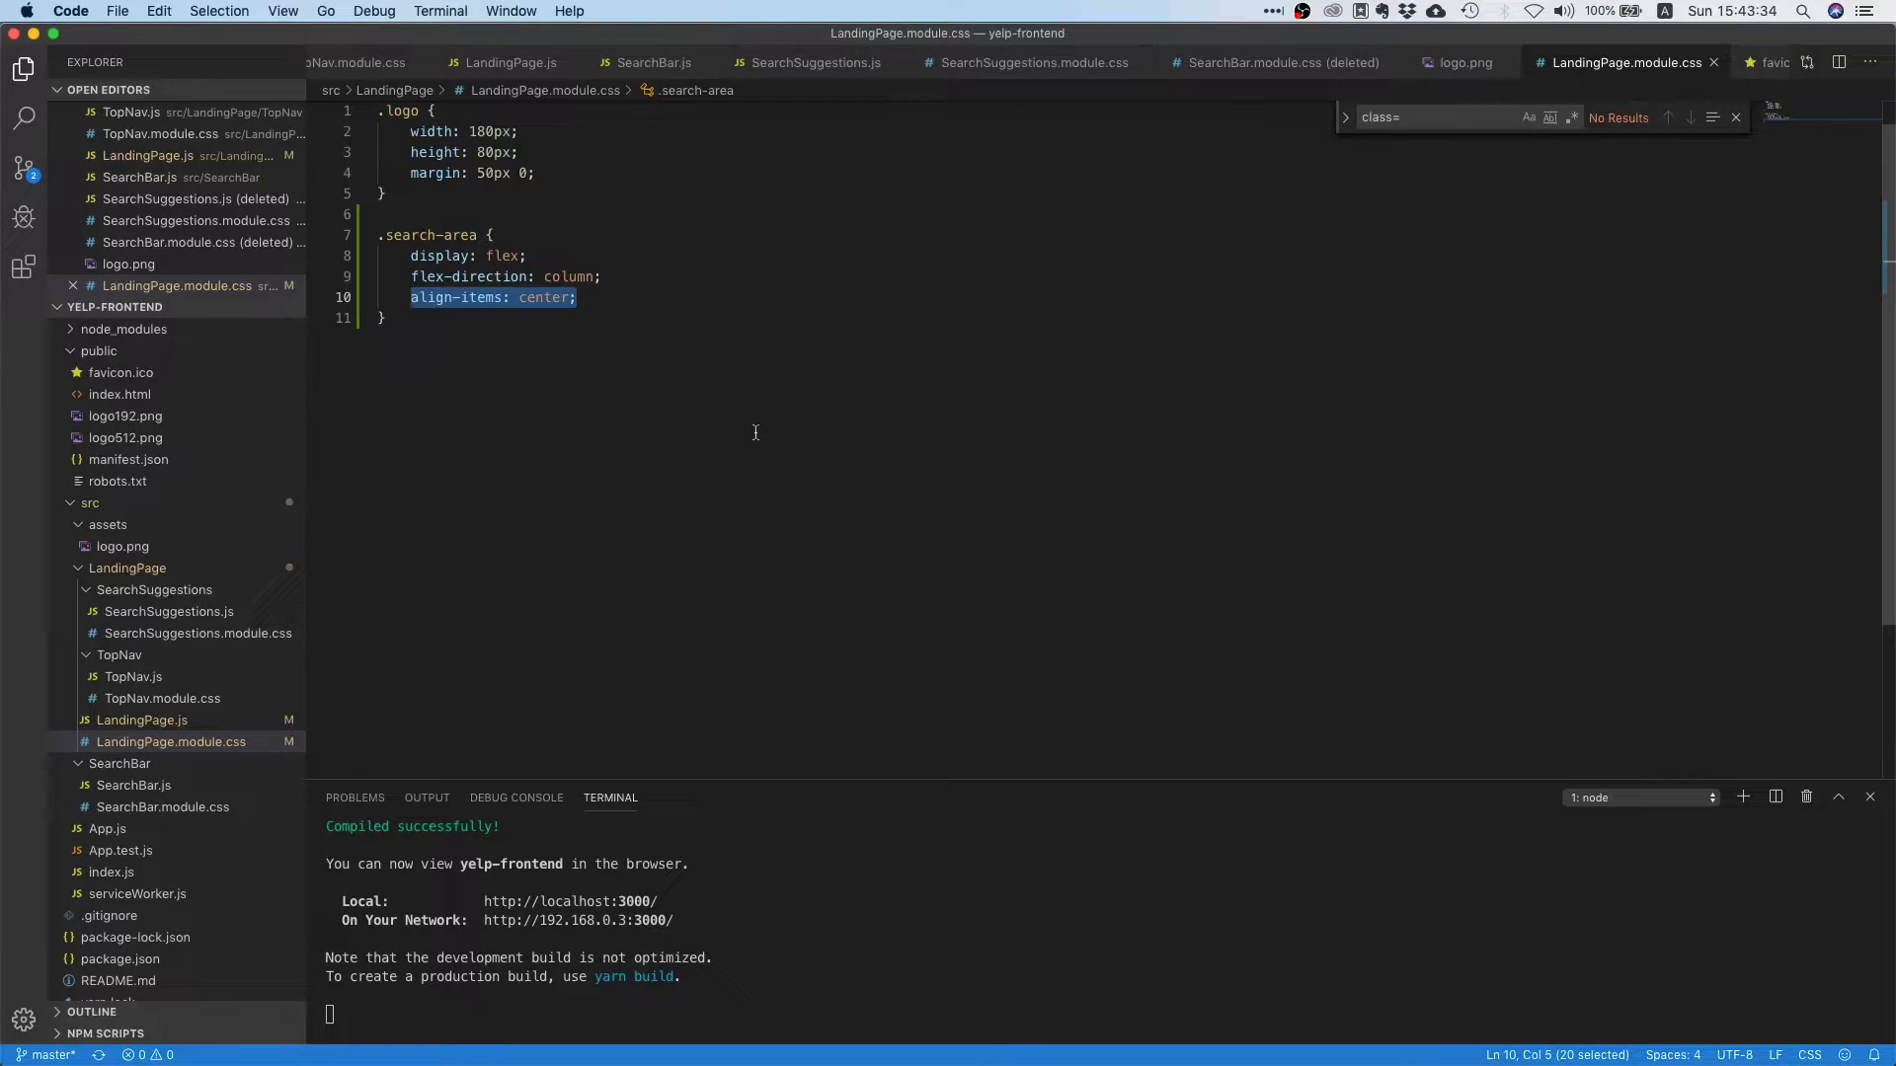
pyautogui.moveTo(733, 489)
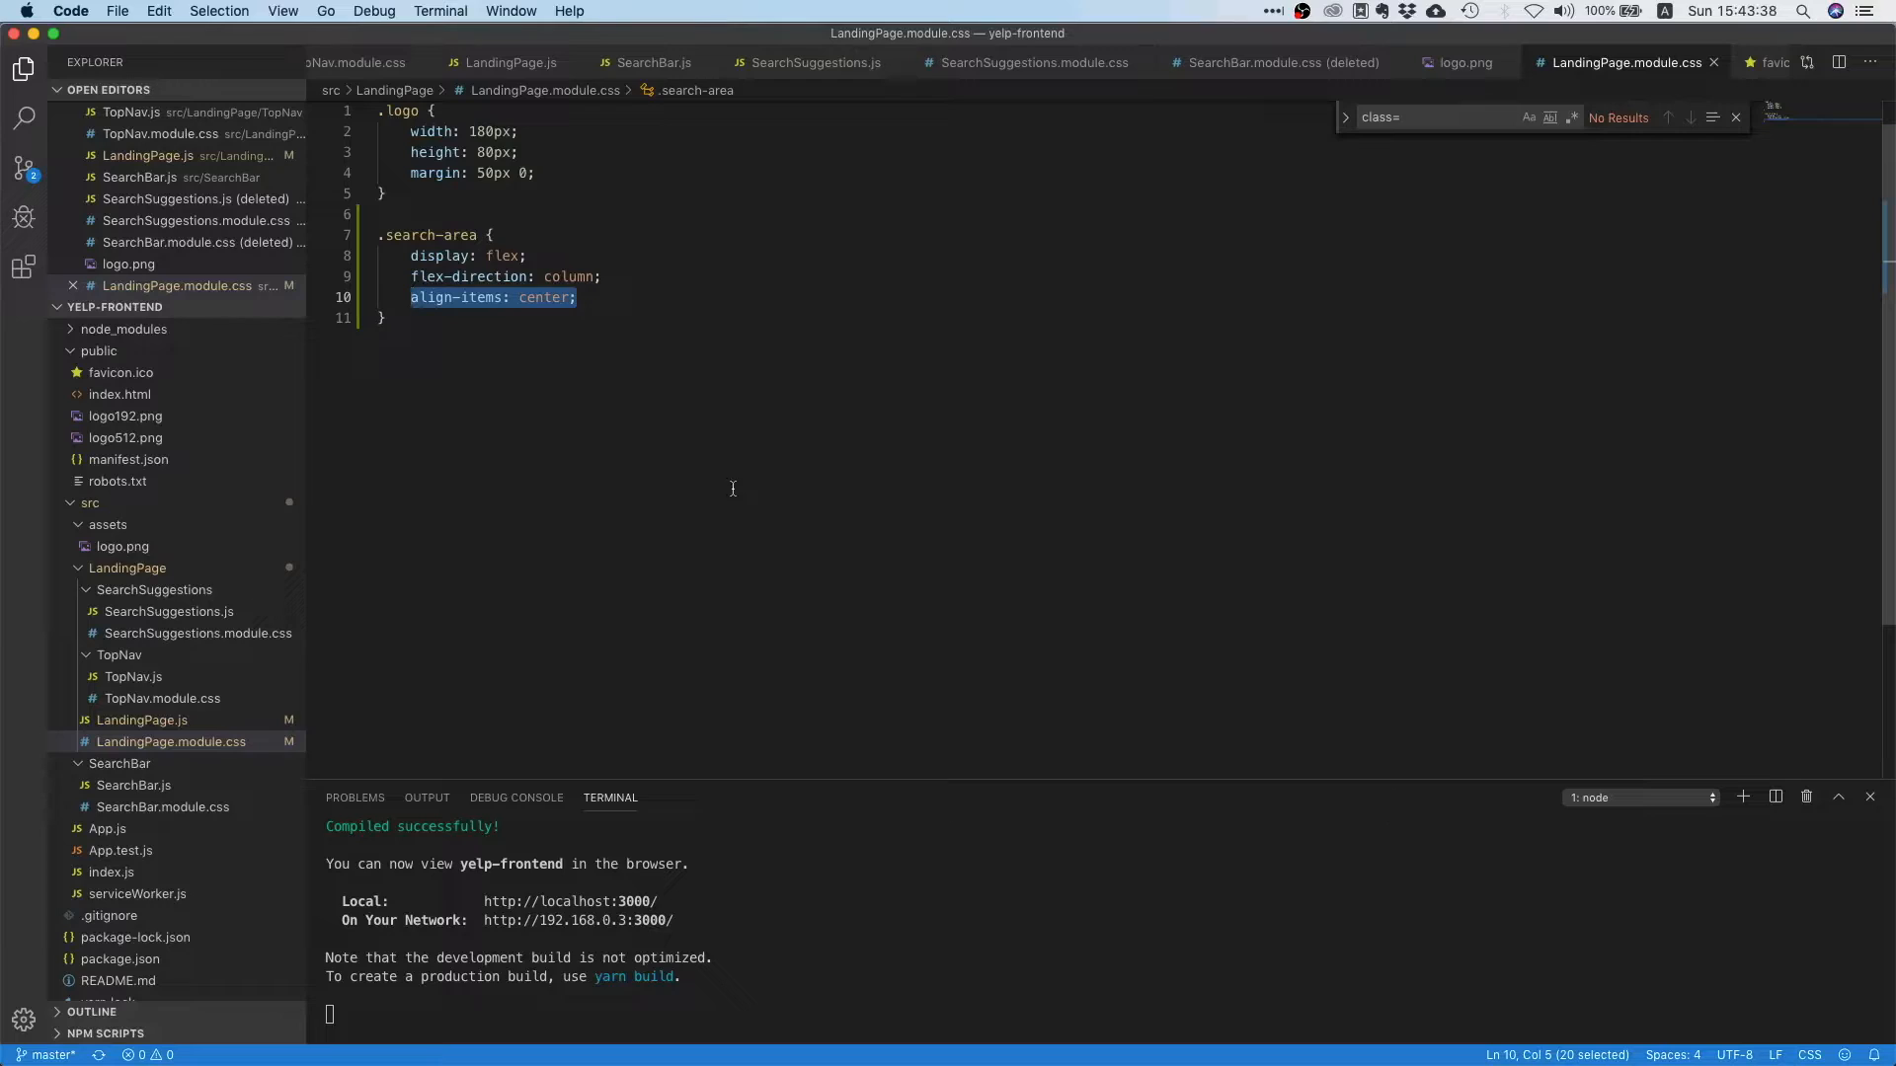
pyautogui.moveTo(707, 593)
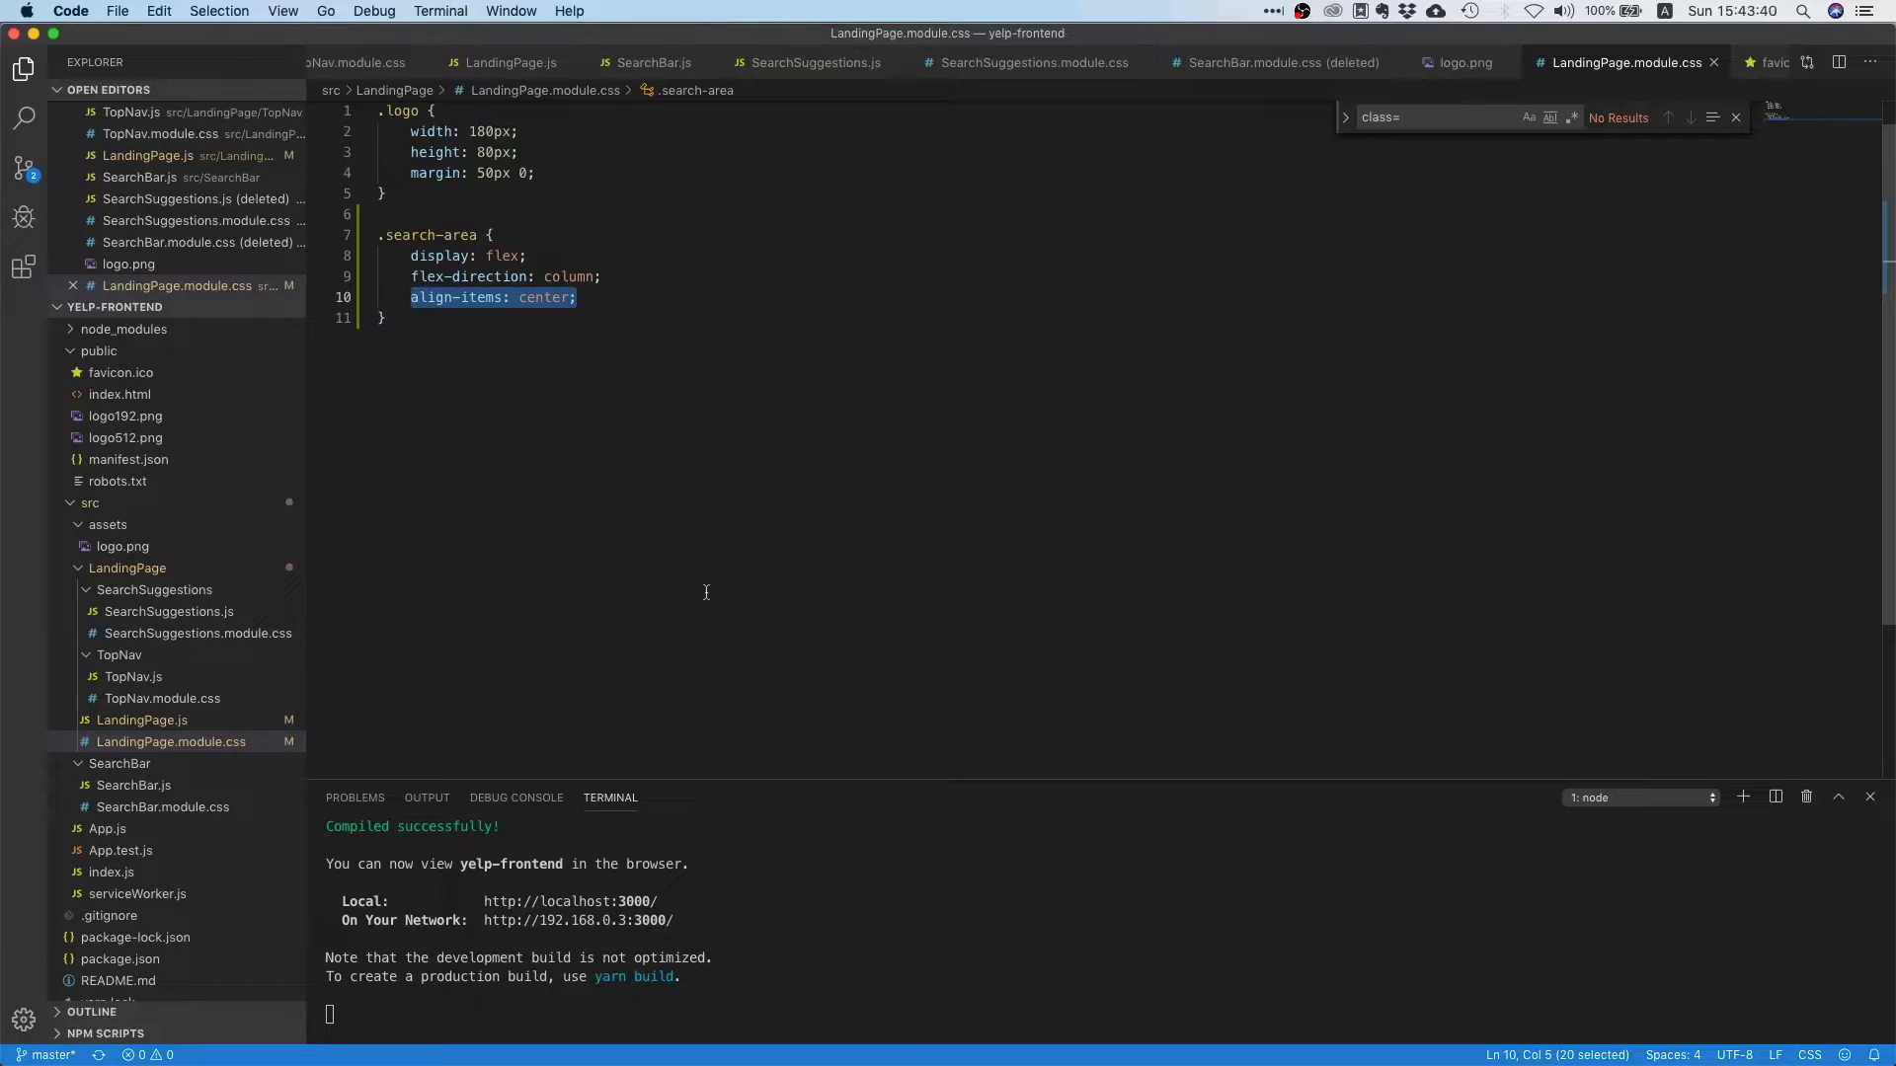
pyautogui.moveTo(776, 537)
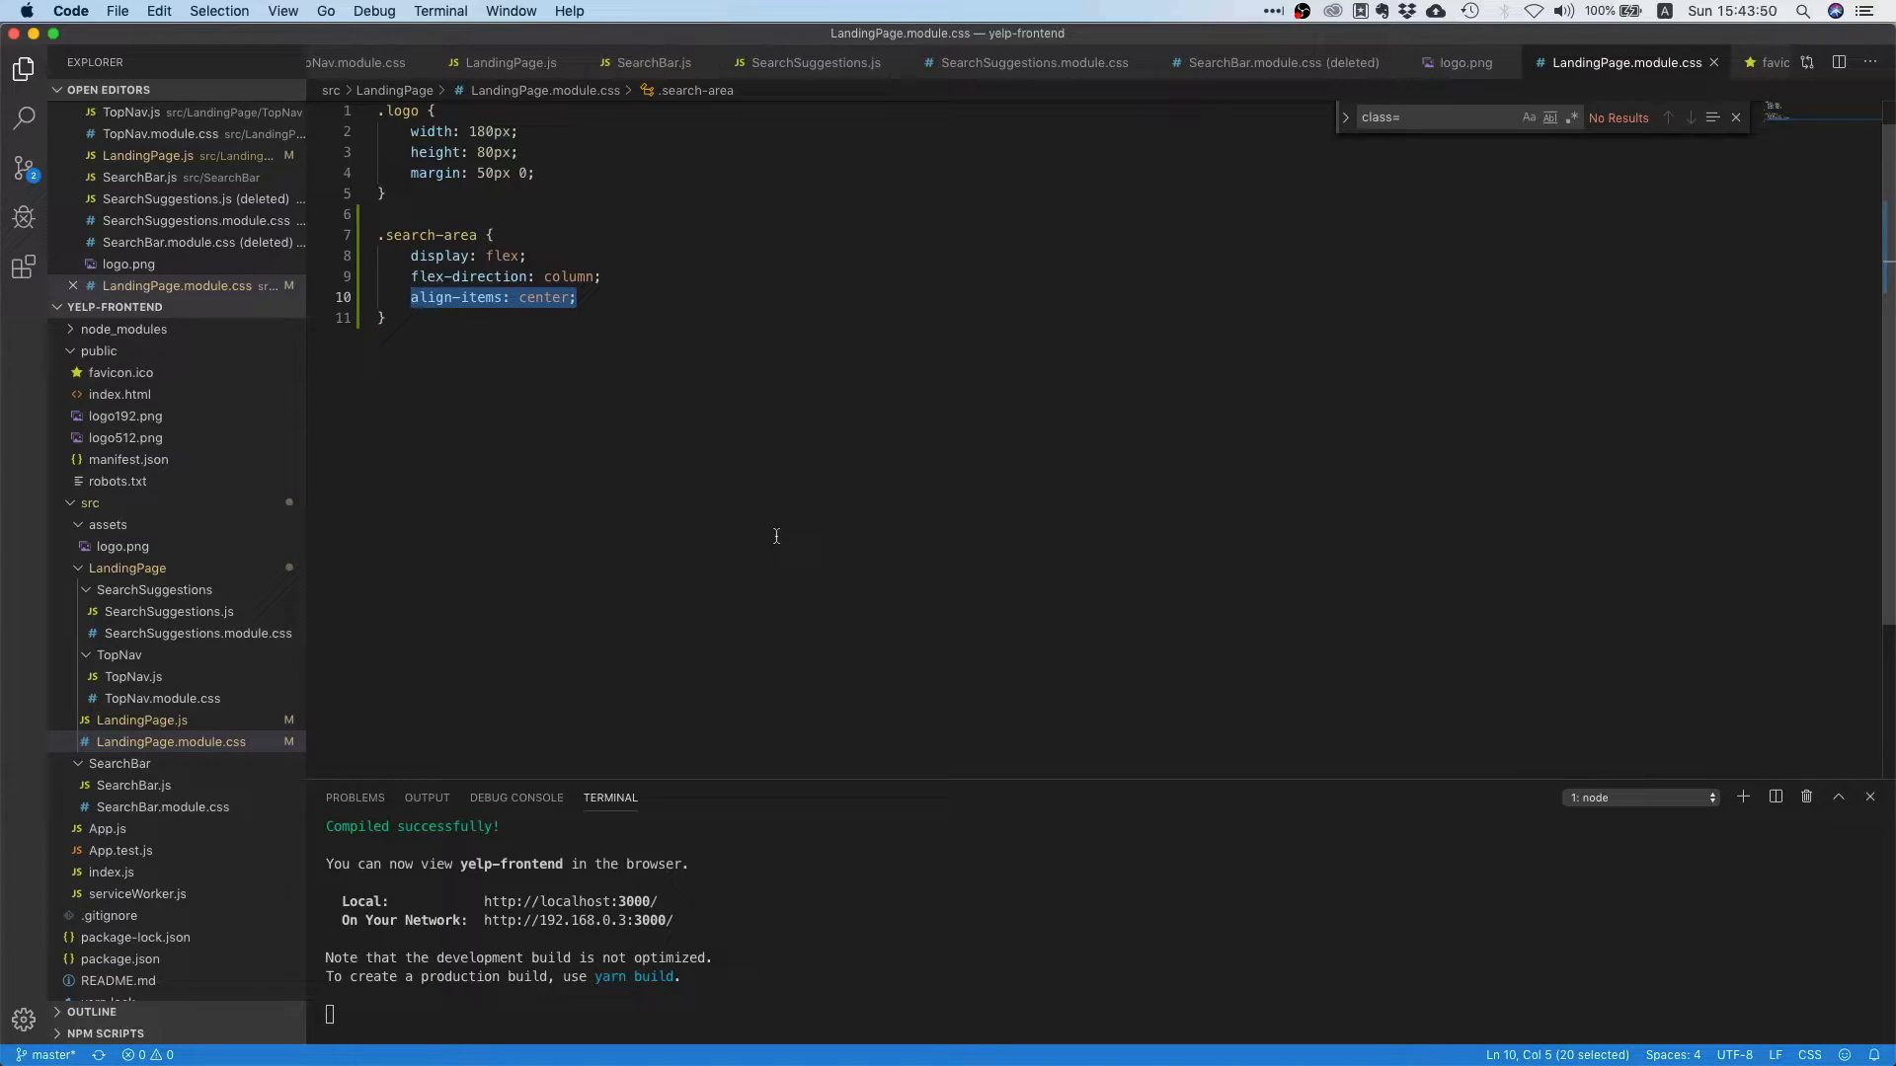
pyautogui.moveTo(494, 318)
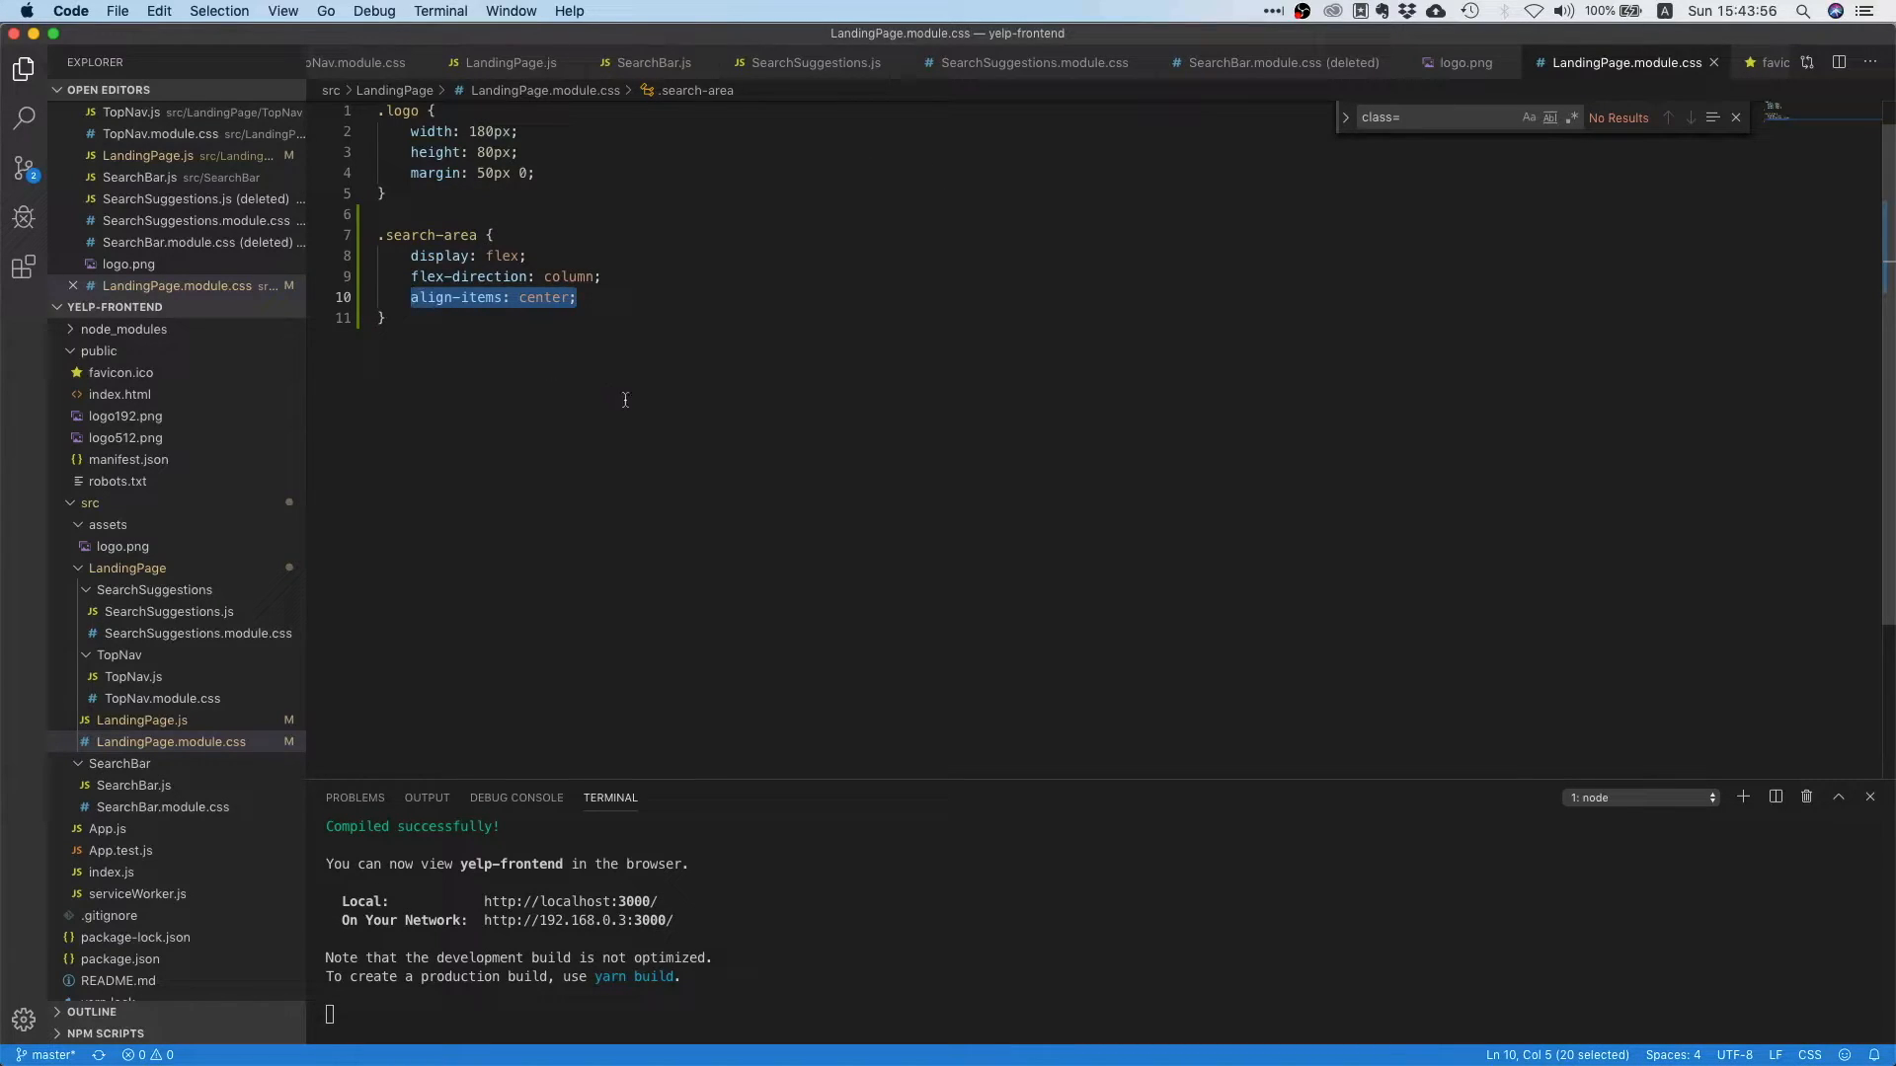
pyautogui.moveTo(671, 406)
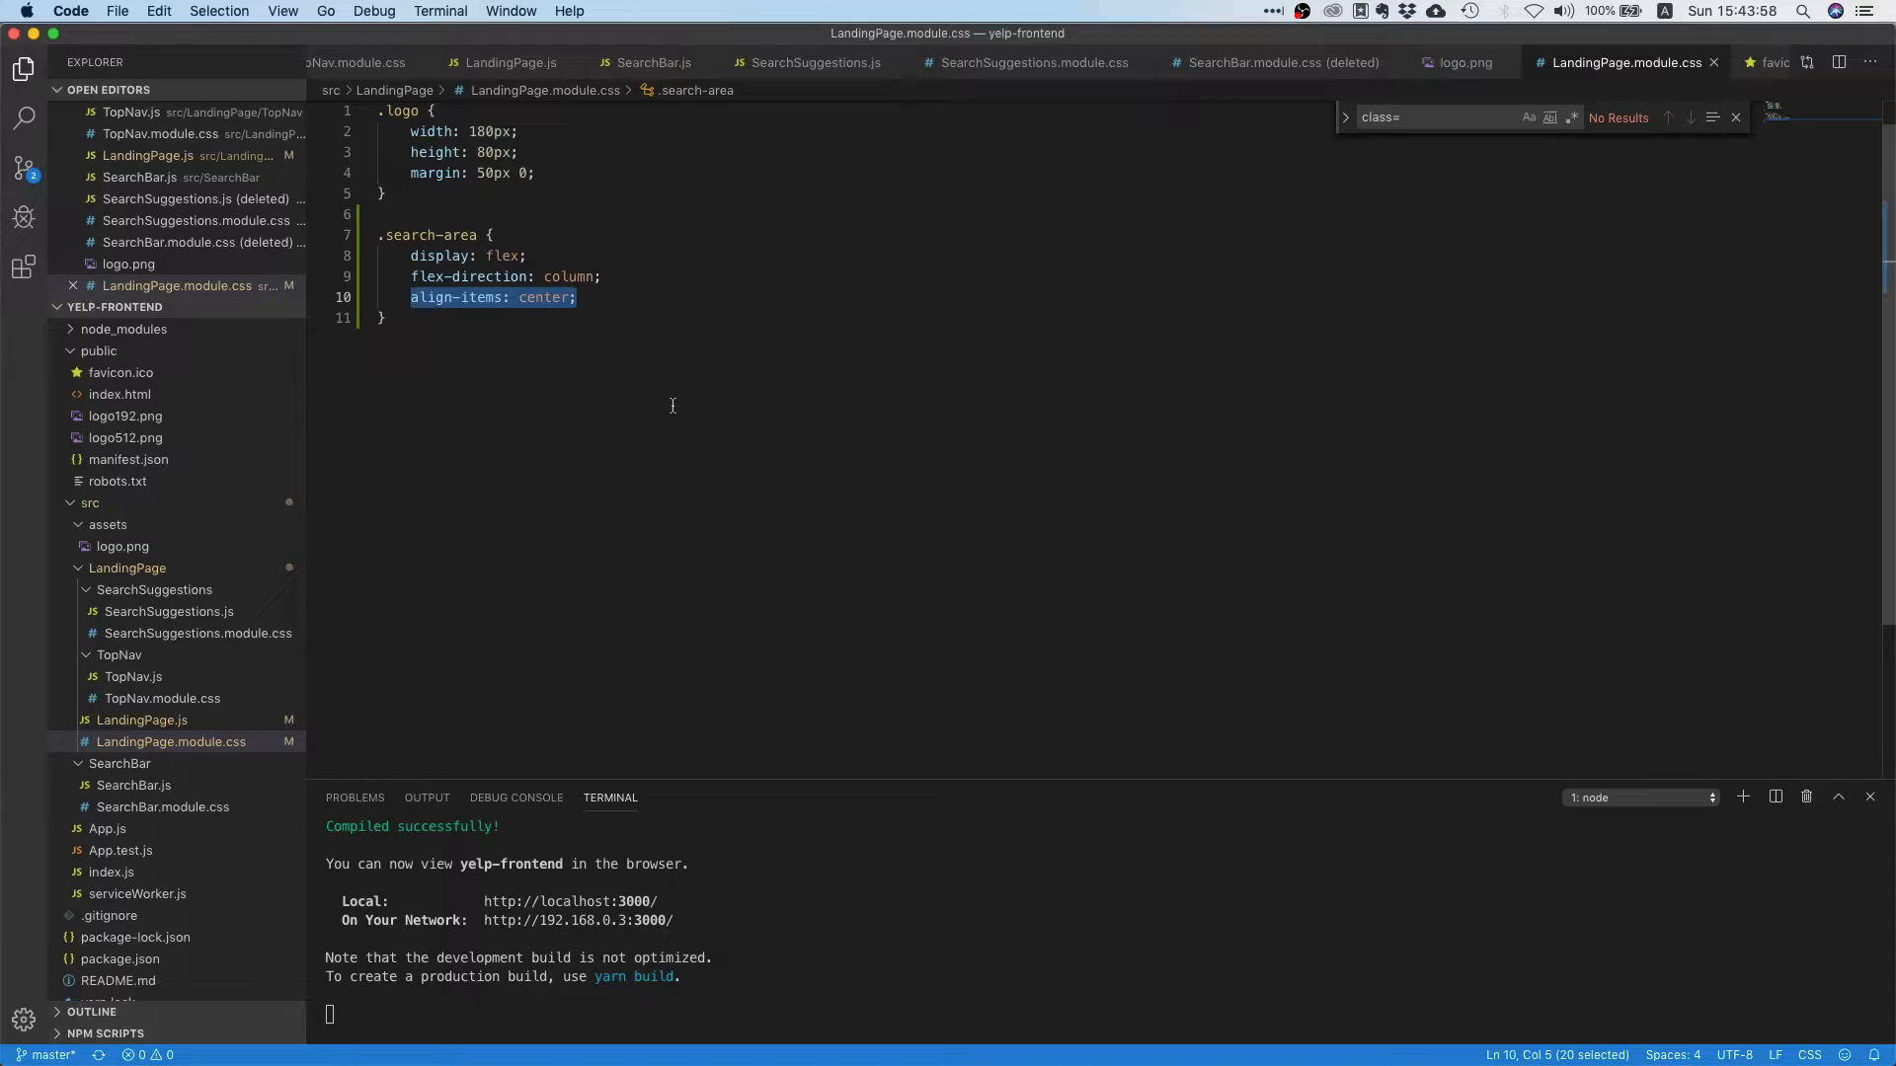
pyautogui.moveTo(663, 430)
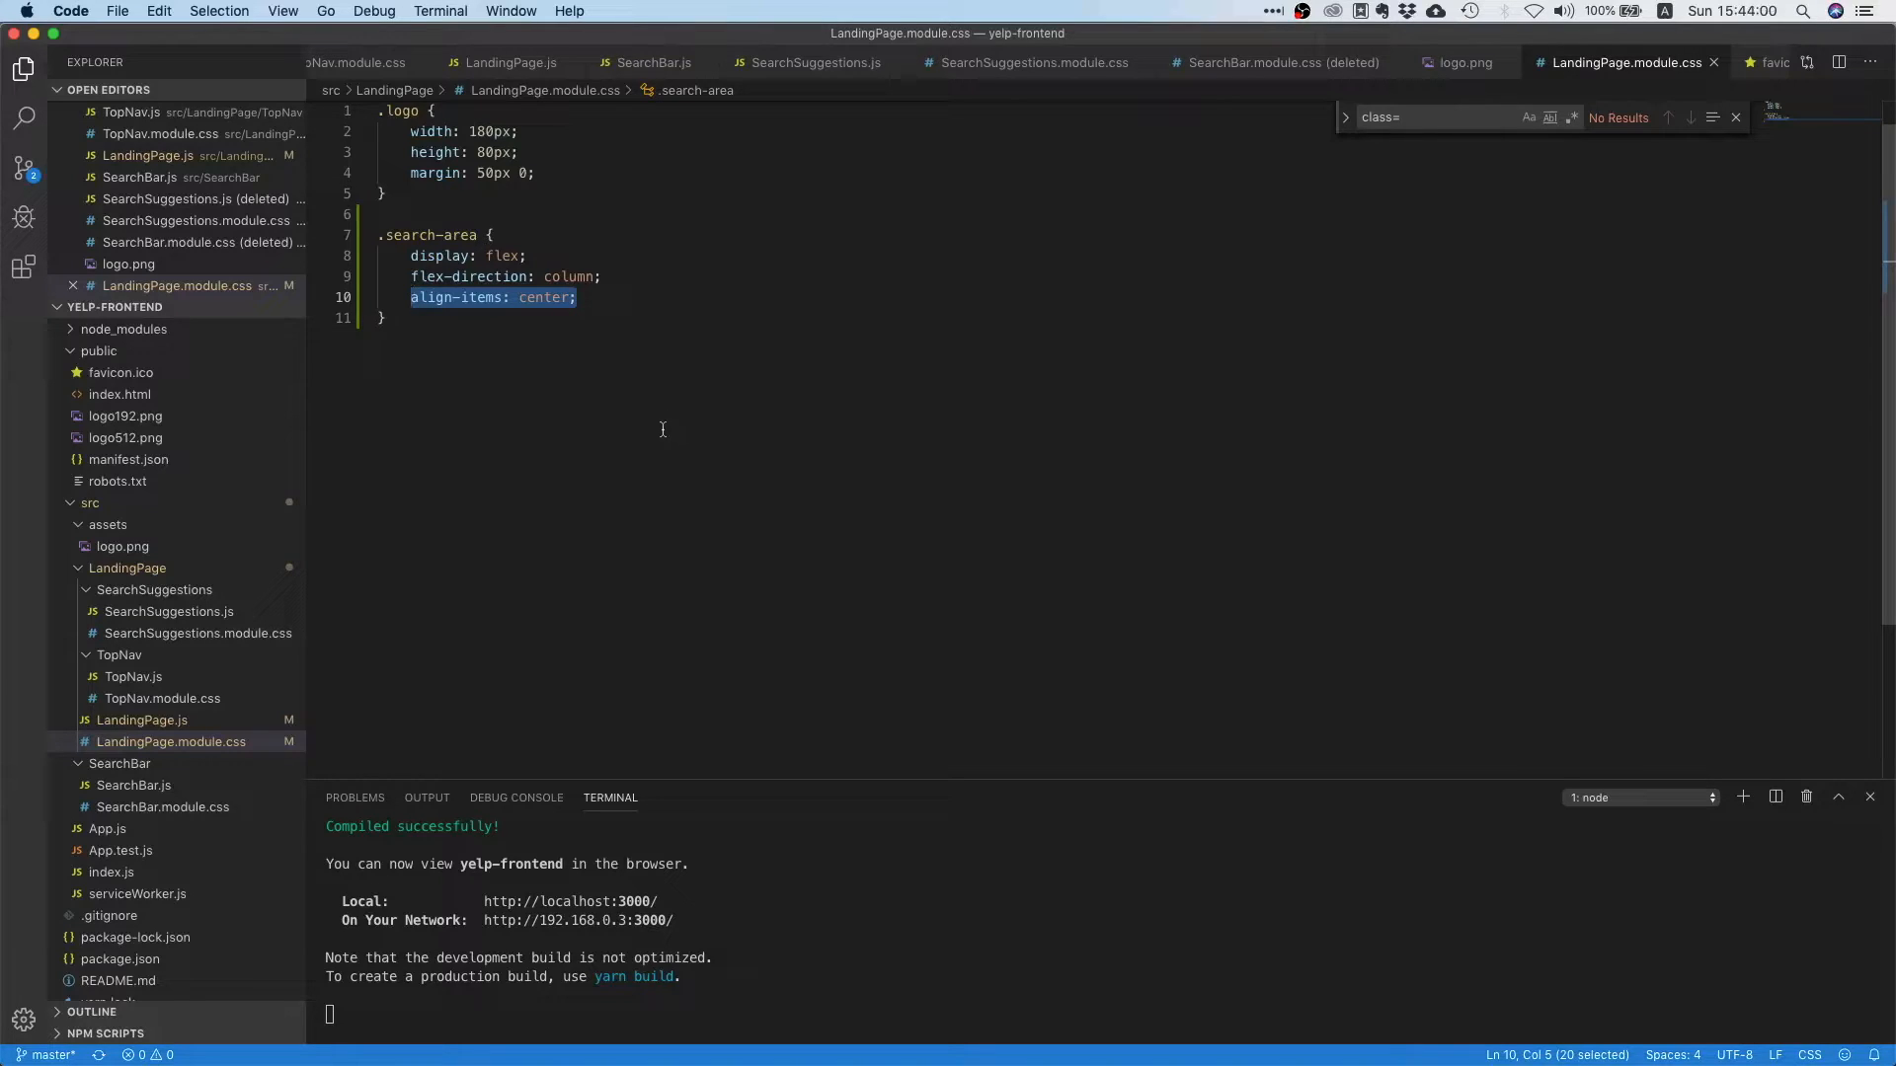
pyautogui.moveTo(683, 393)
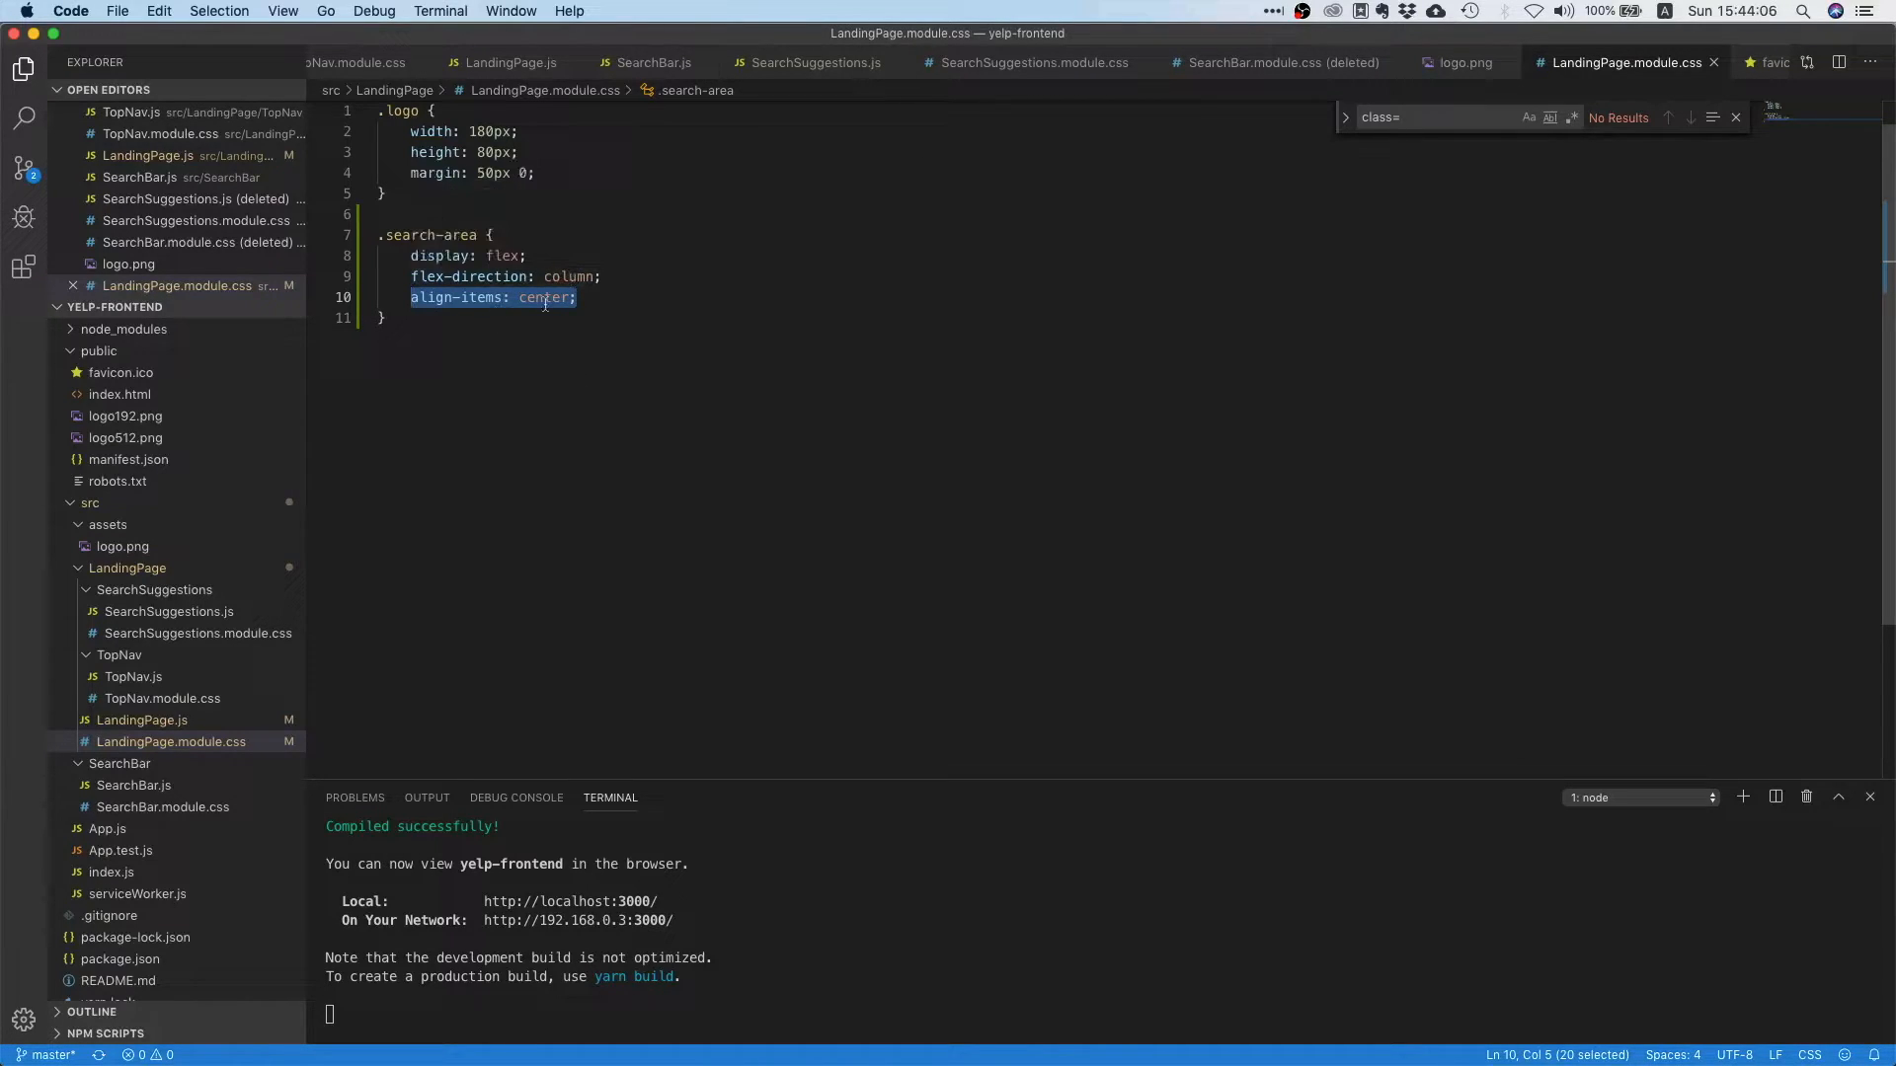
pyautogui.moveTo(543, 301)
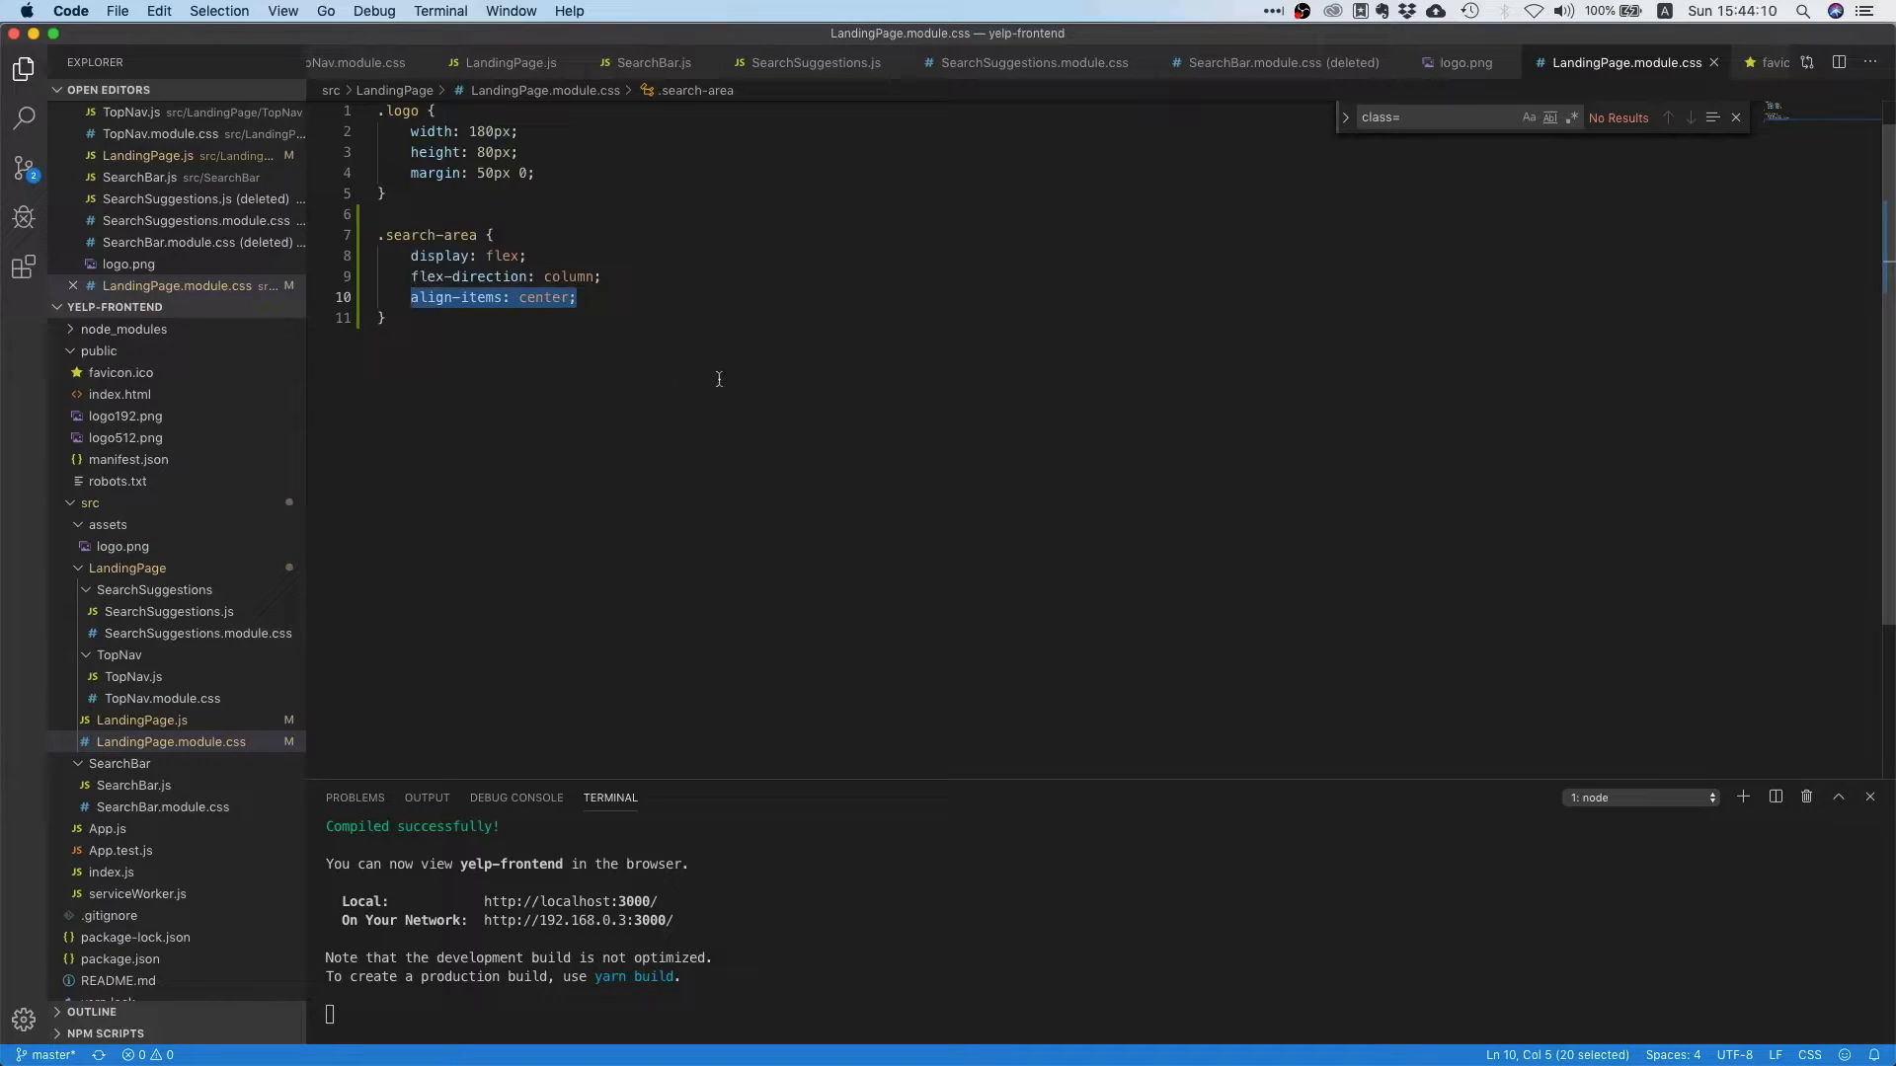
pyautogui.moveTo(818, 429)
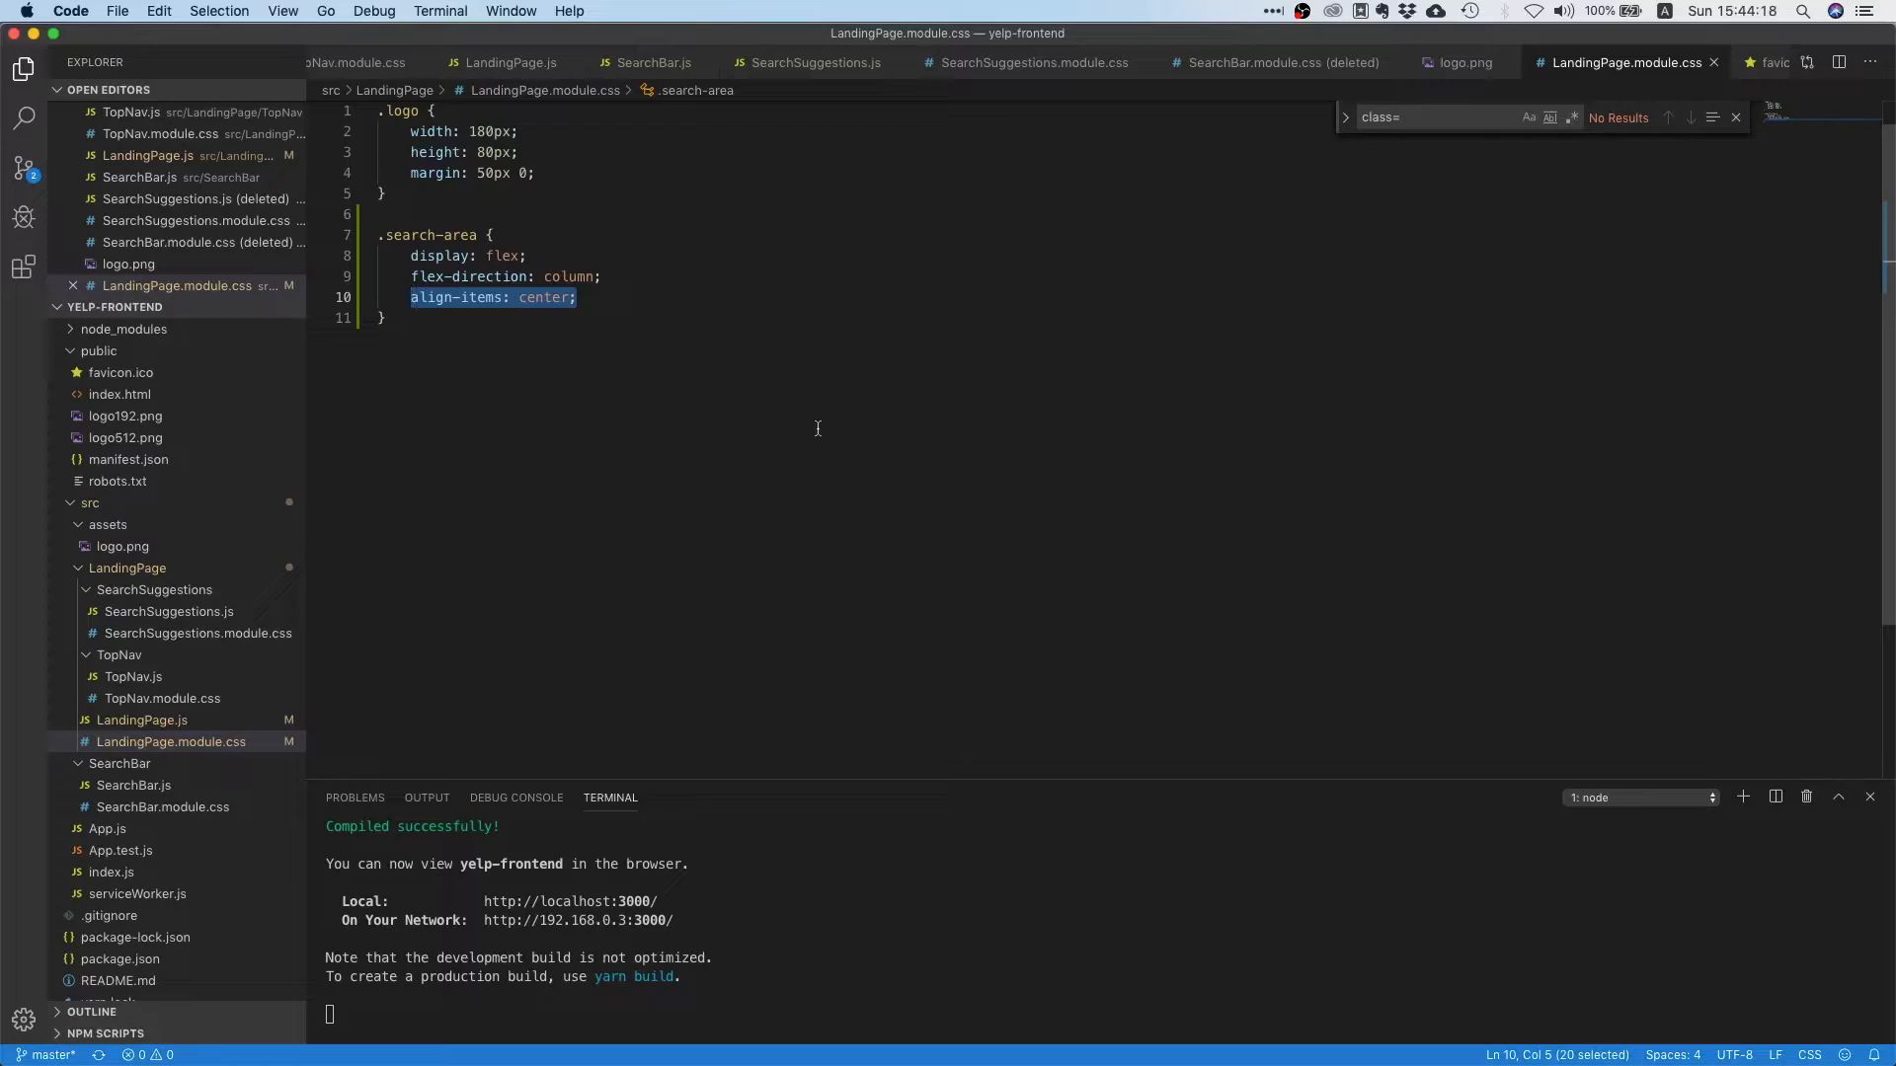
pyautogui.moveTo(798, 432)
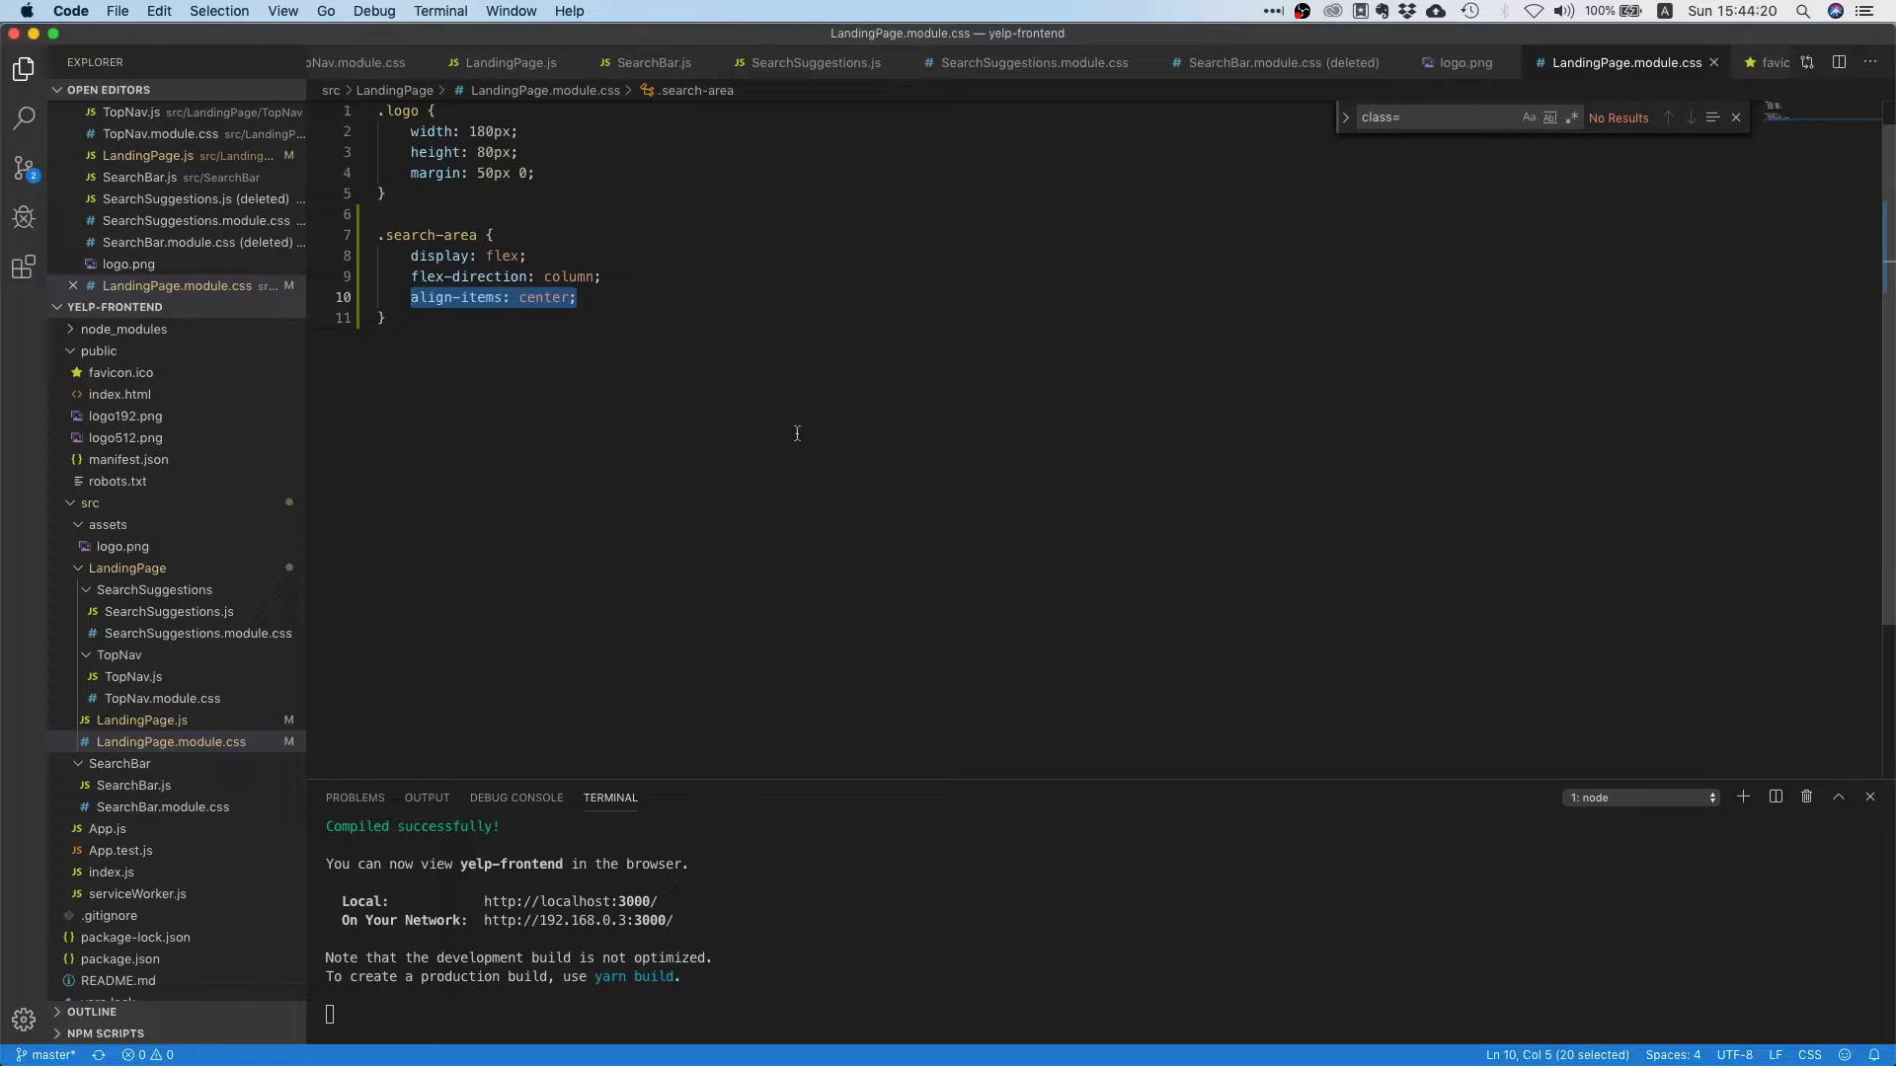
pyautogui.moveTo(798, 482)
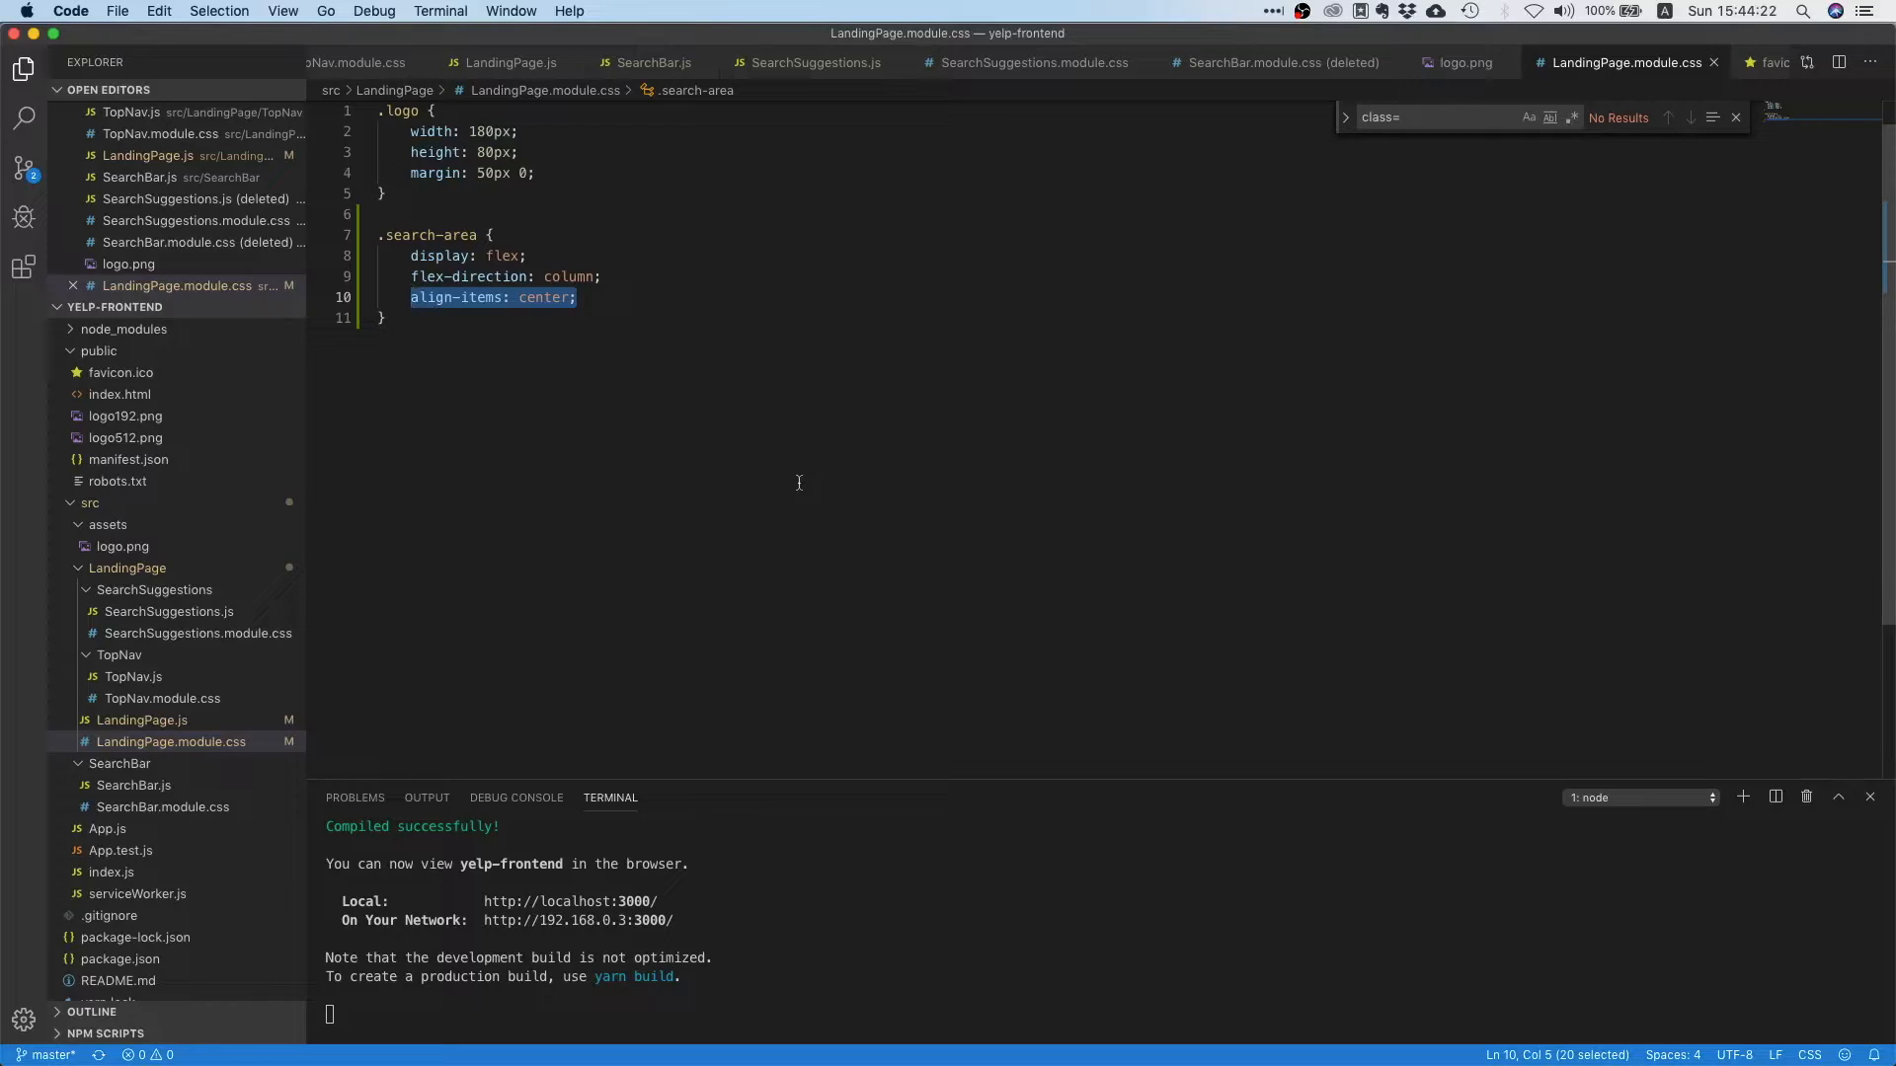
pyautogui.moveTo(845, 632)
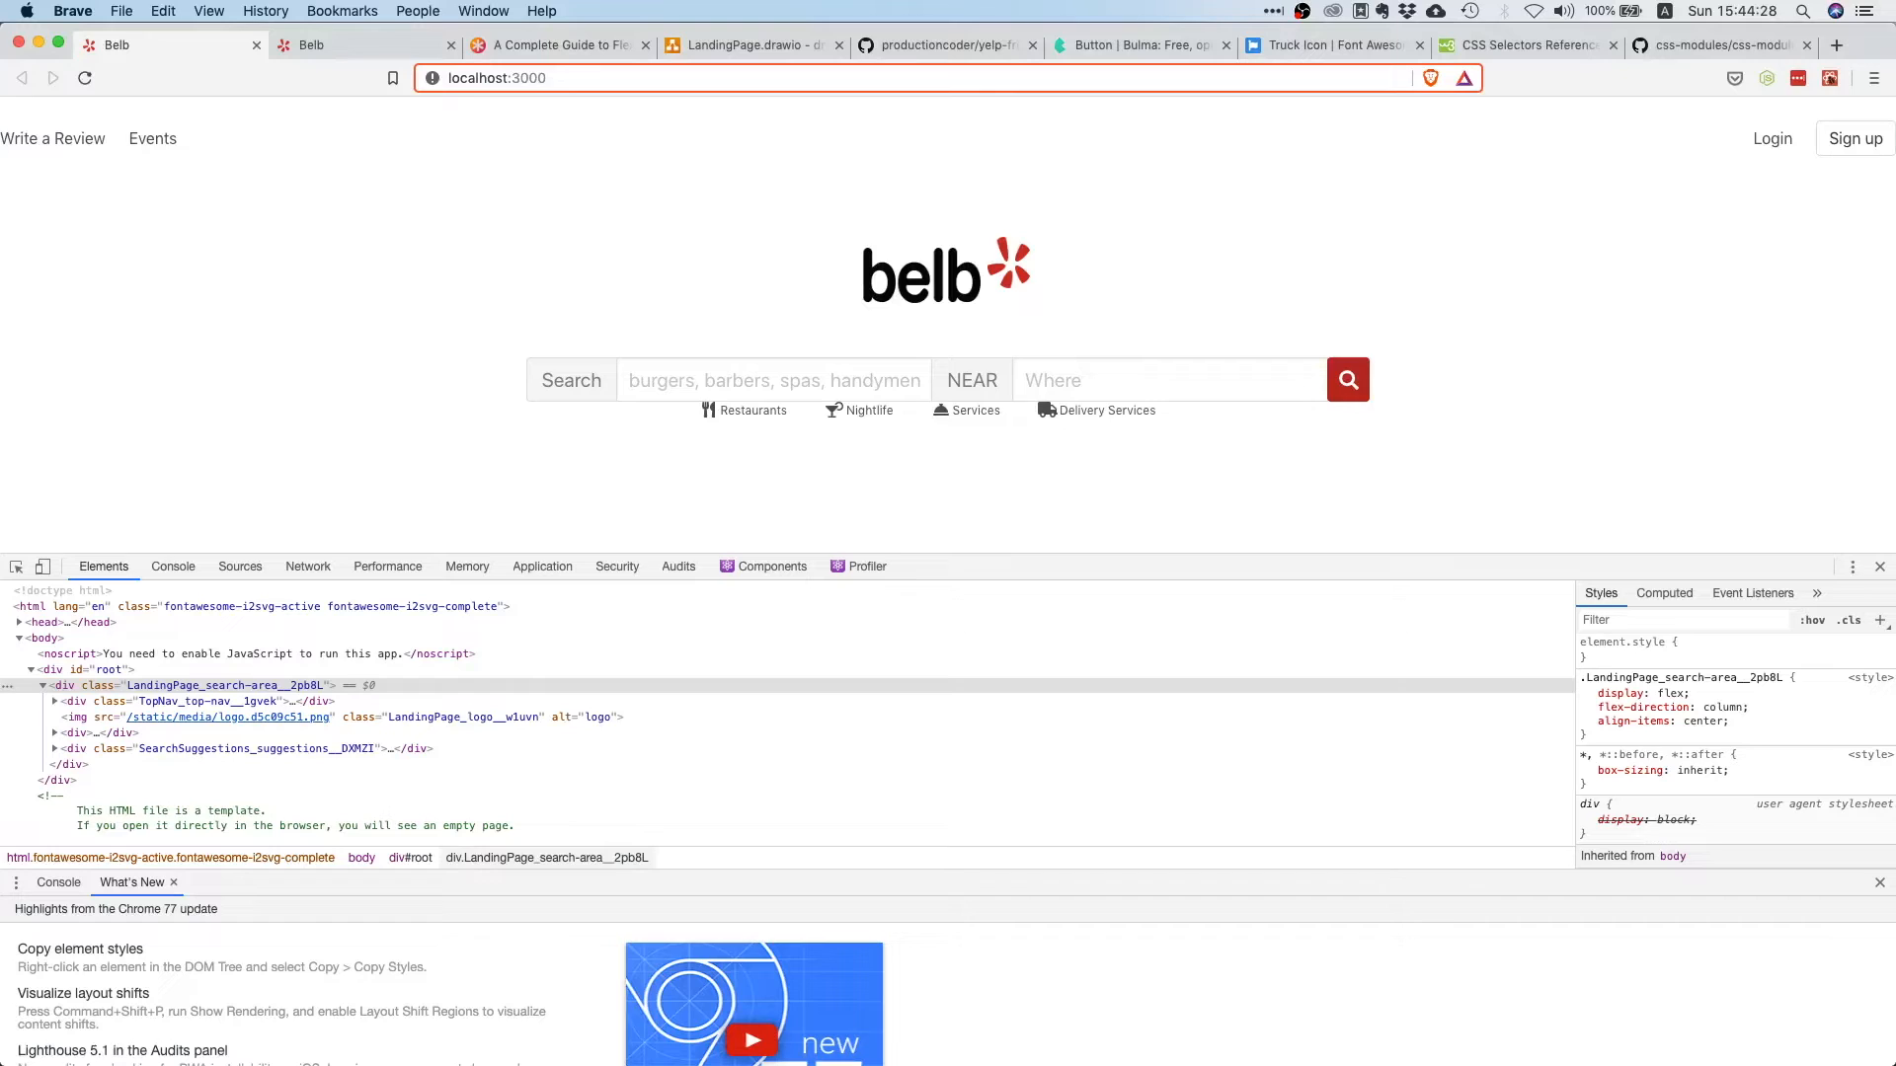
pyautogui.moveTo(920, 466)
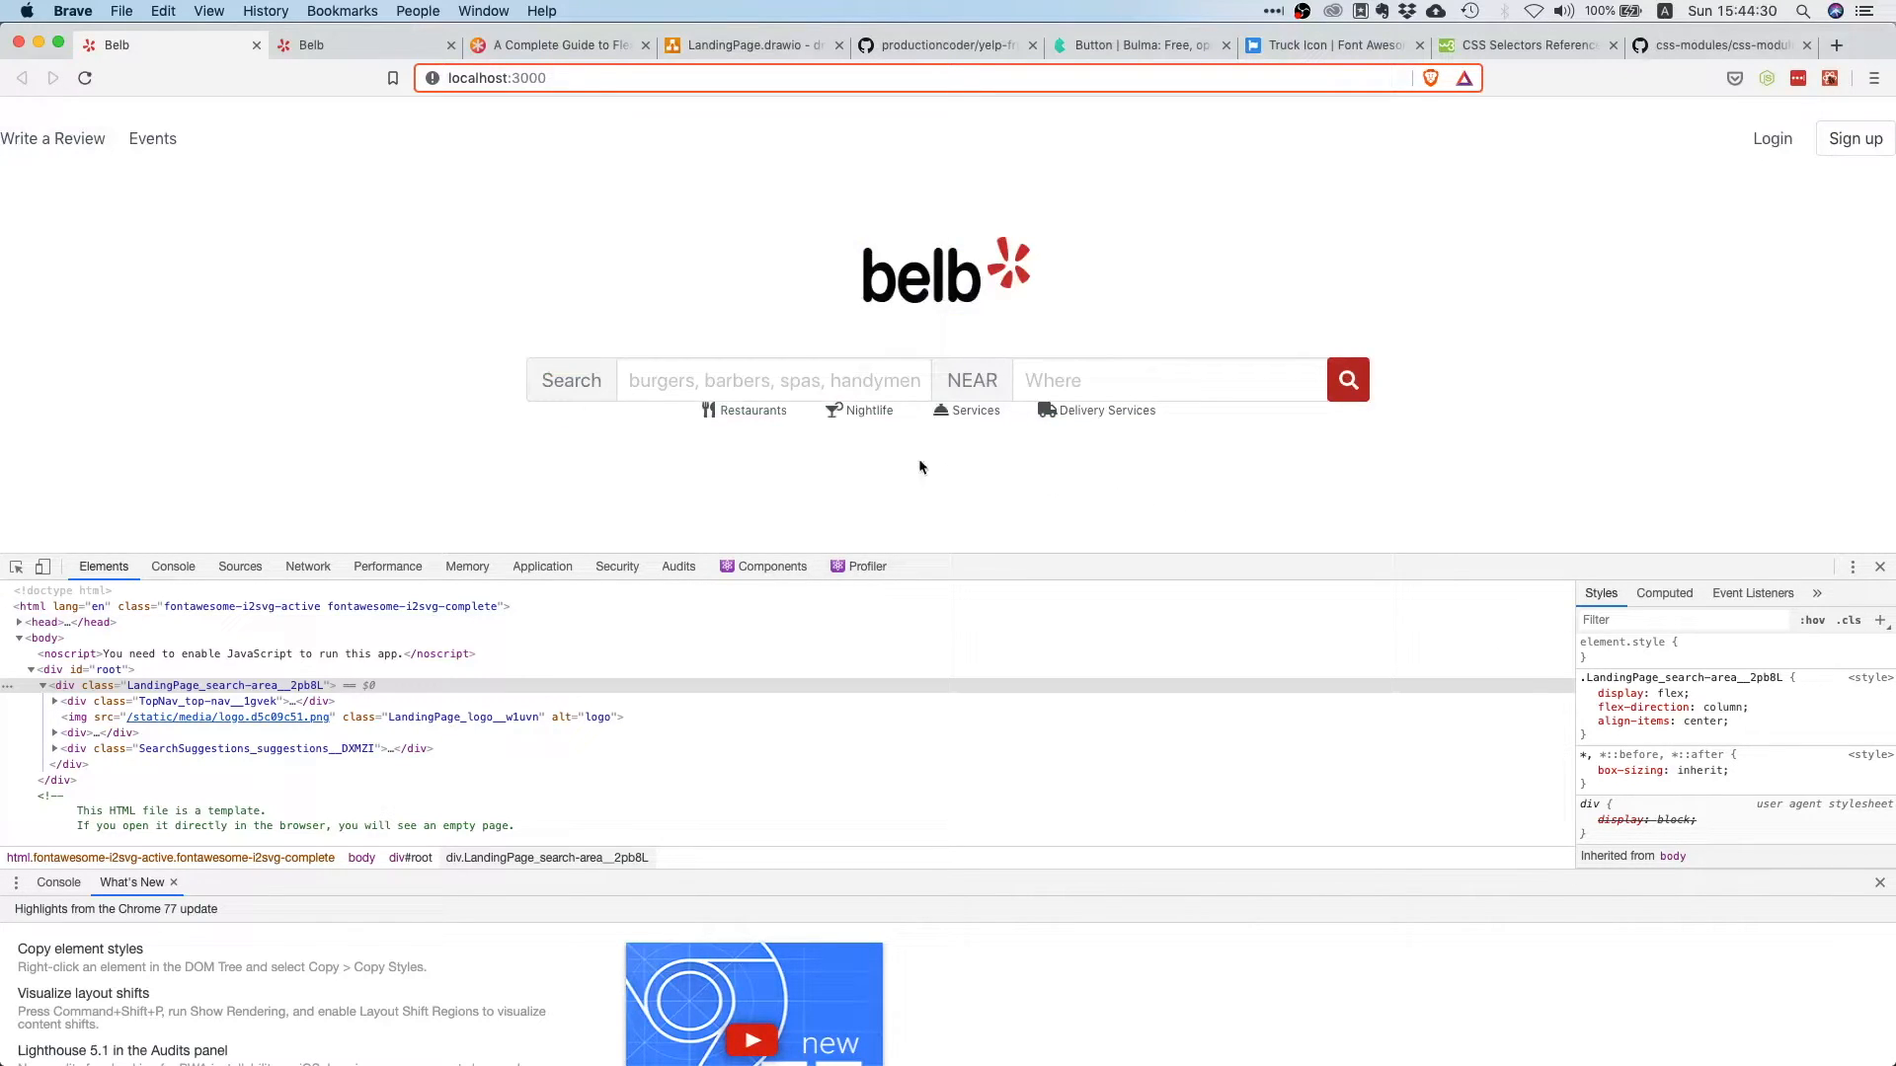
pyautogui.moveTo(968, 452)
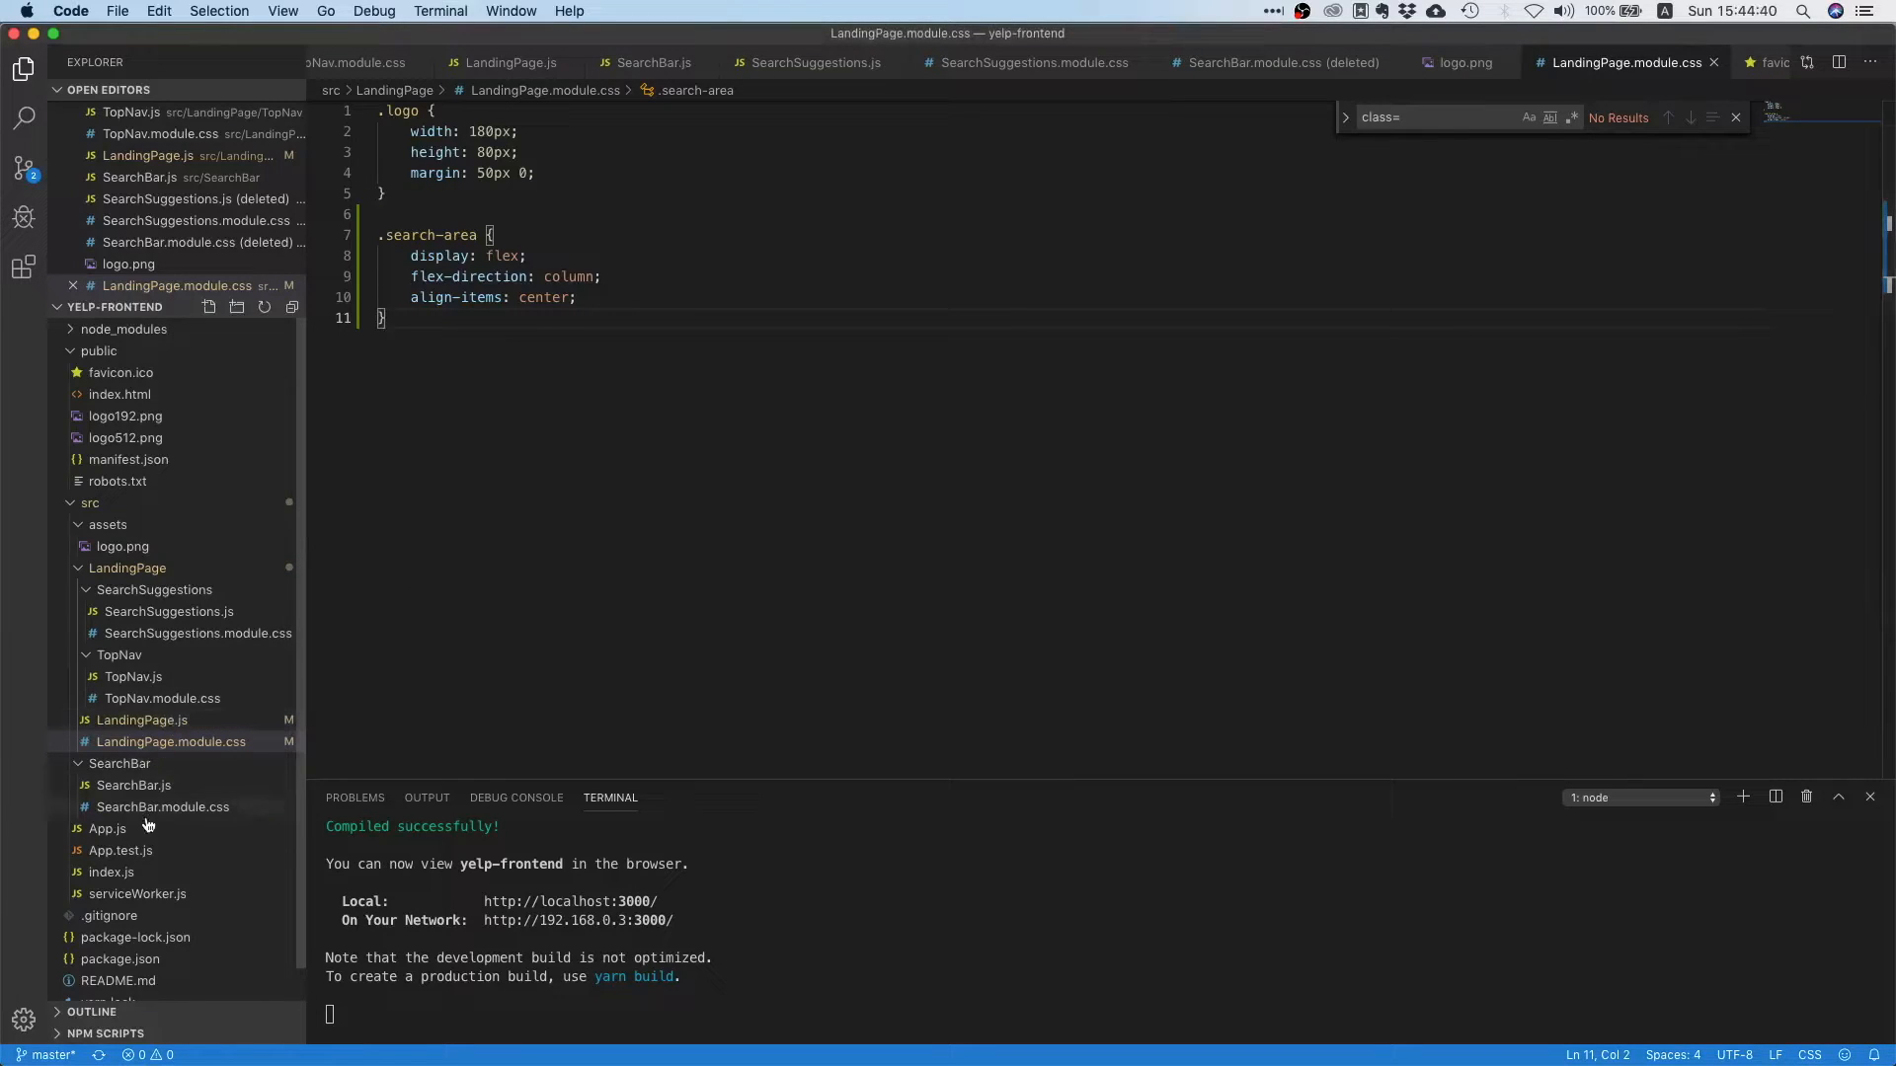
# - Add margin-top: 1rem to the .suggestions rule in SearchSuggestions.module.css
pyautogui.click(198, 632)
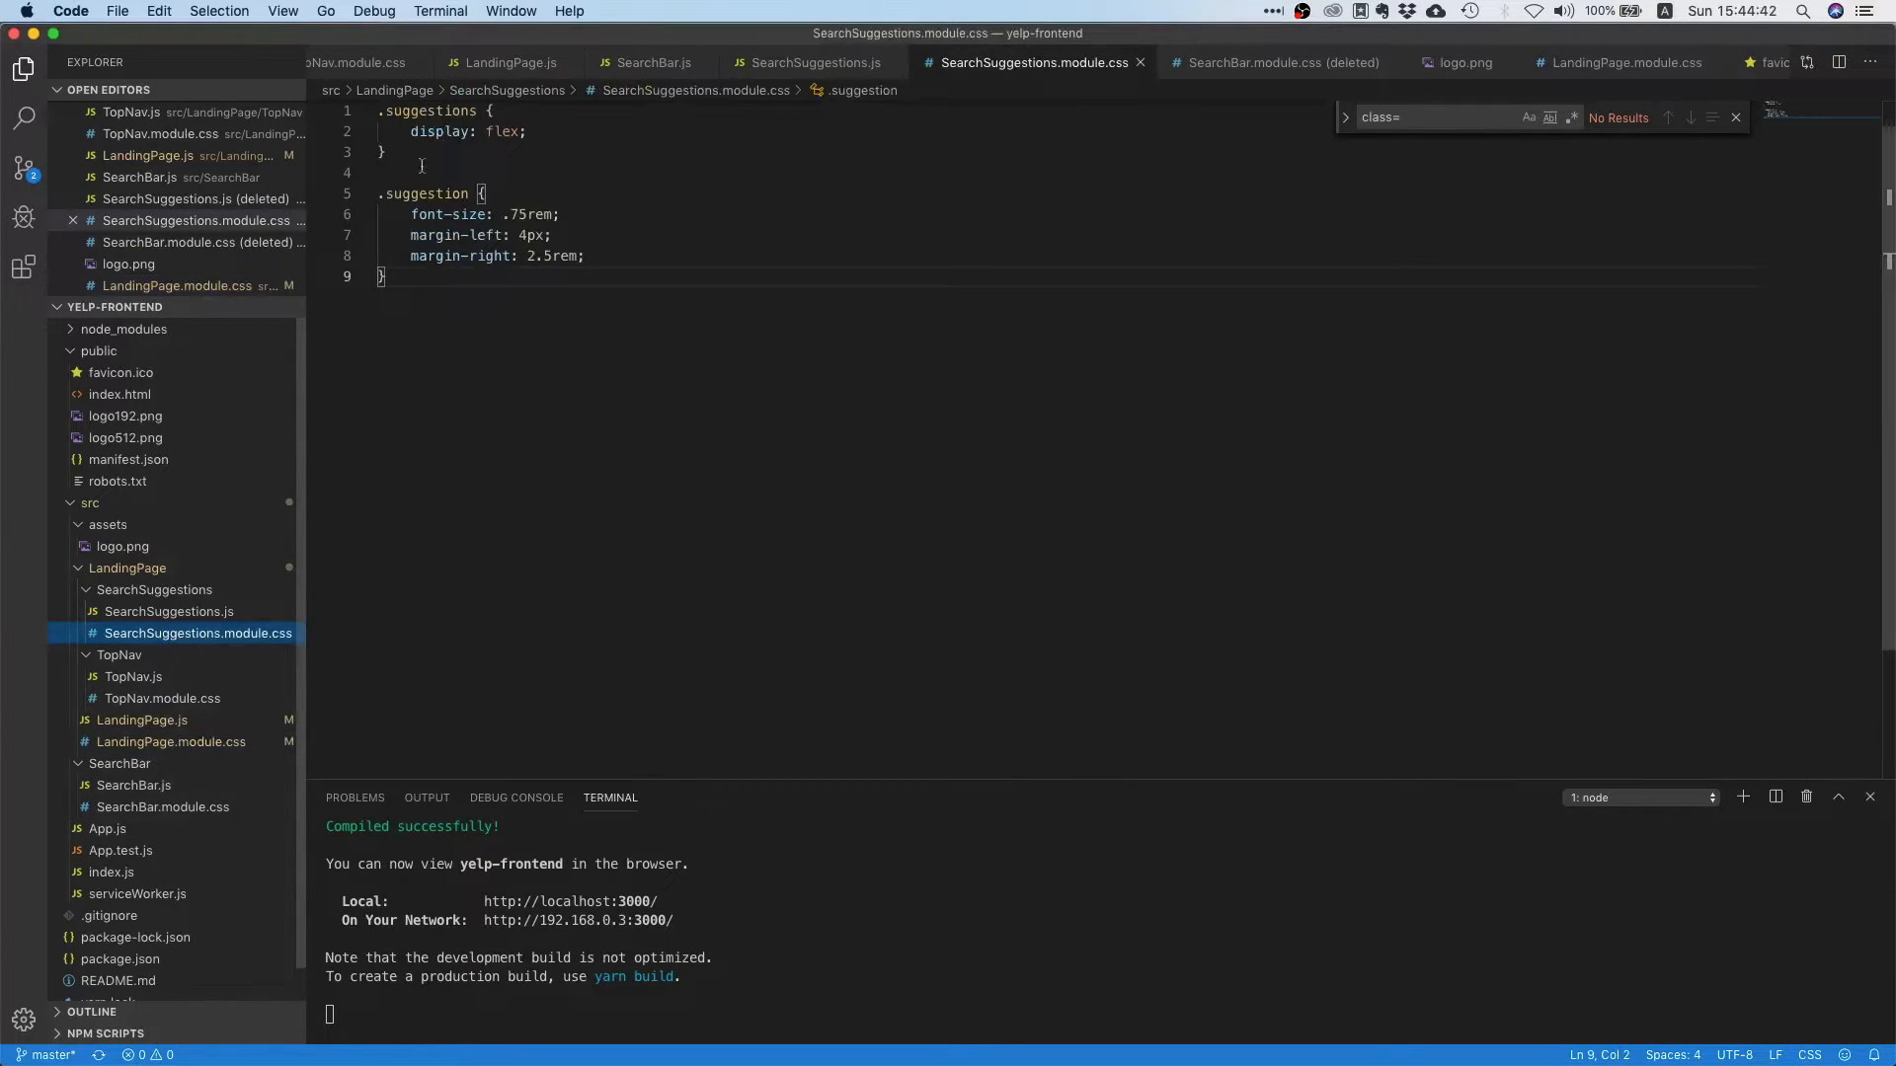
pyautogui.write('margi')
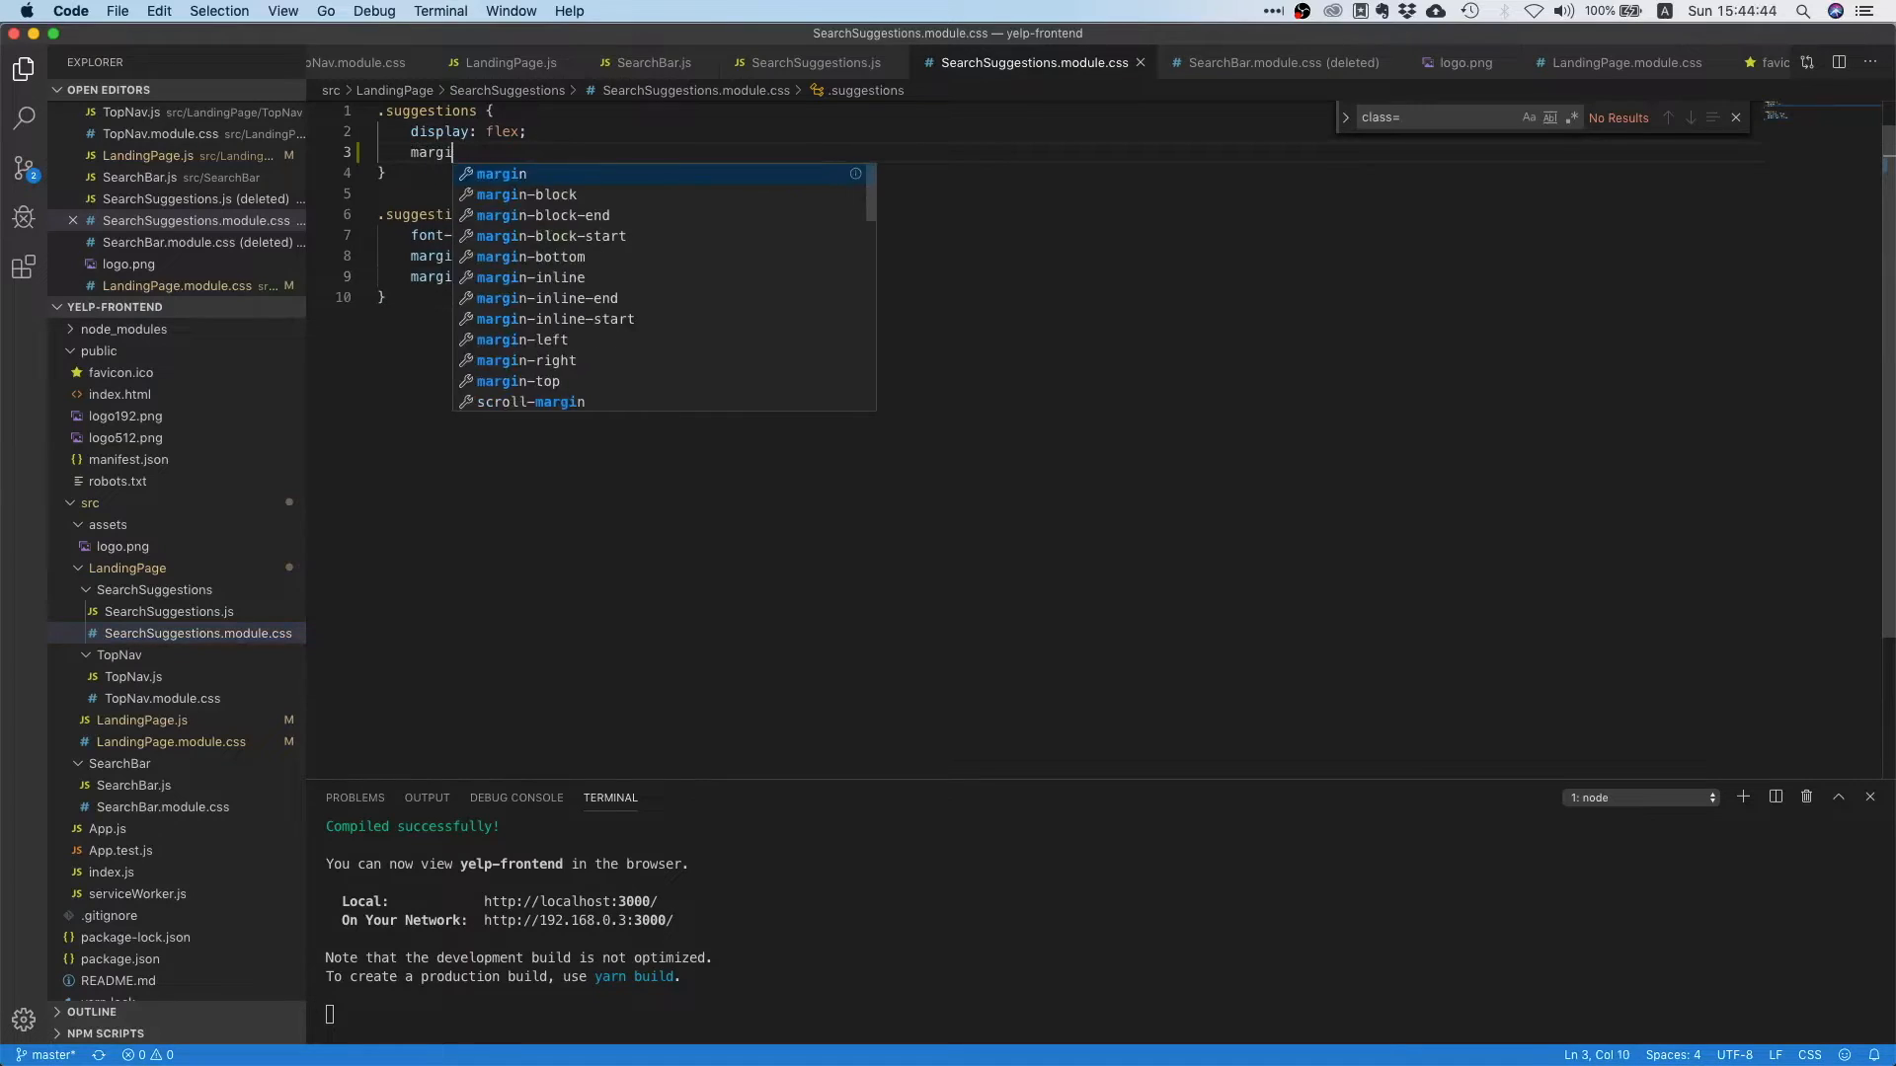
pyautogui.write('-top: 1')
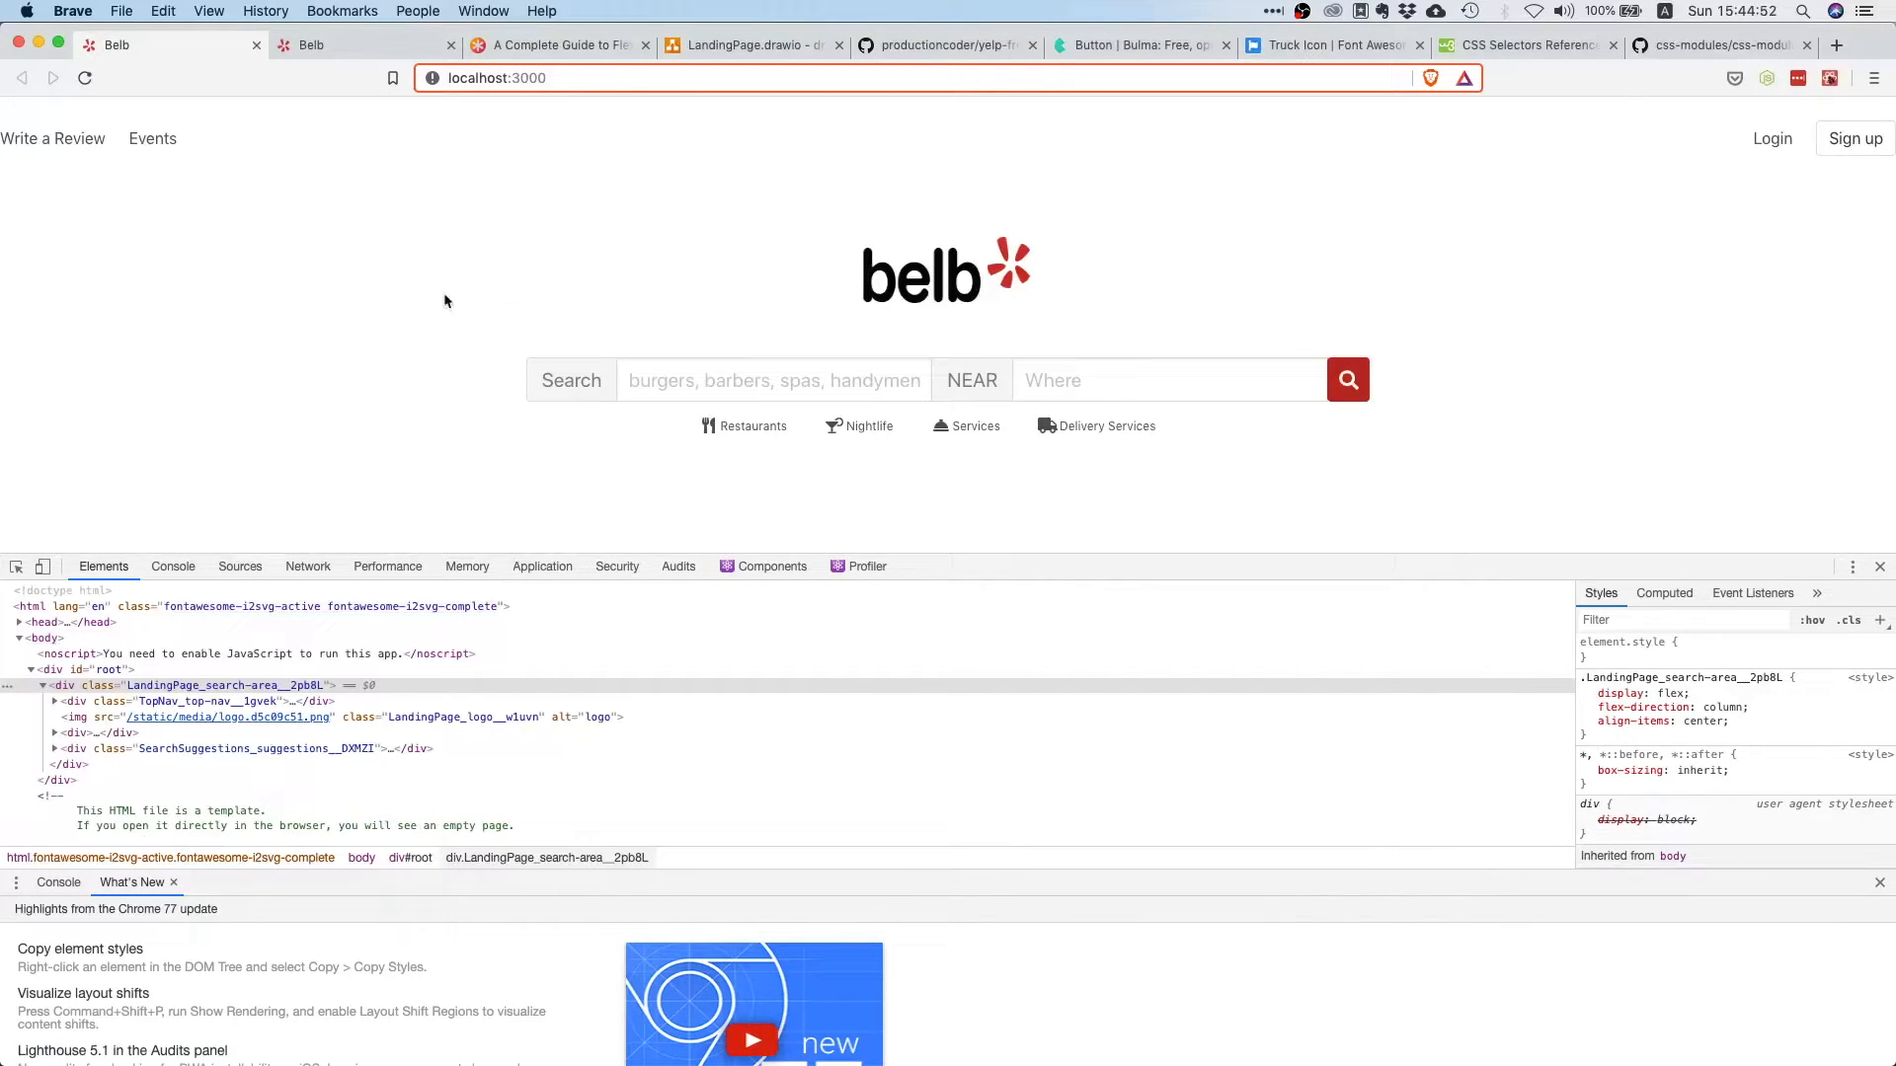
pyautogui.moveTo(419, 280)
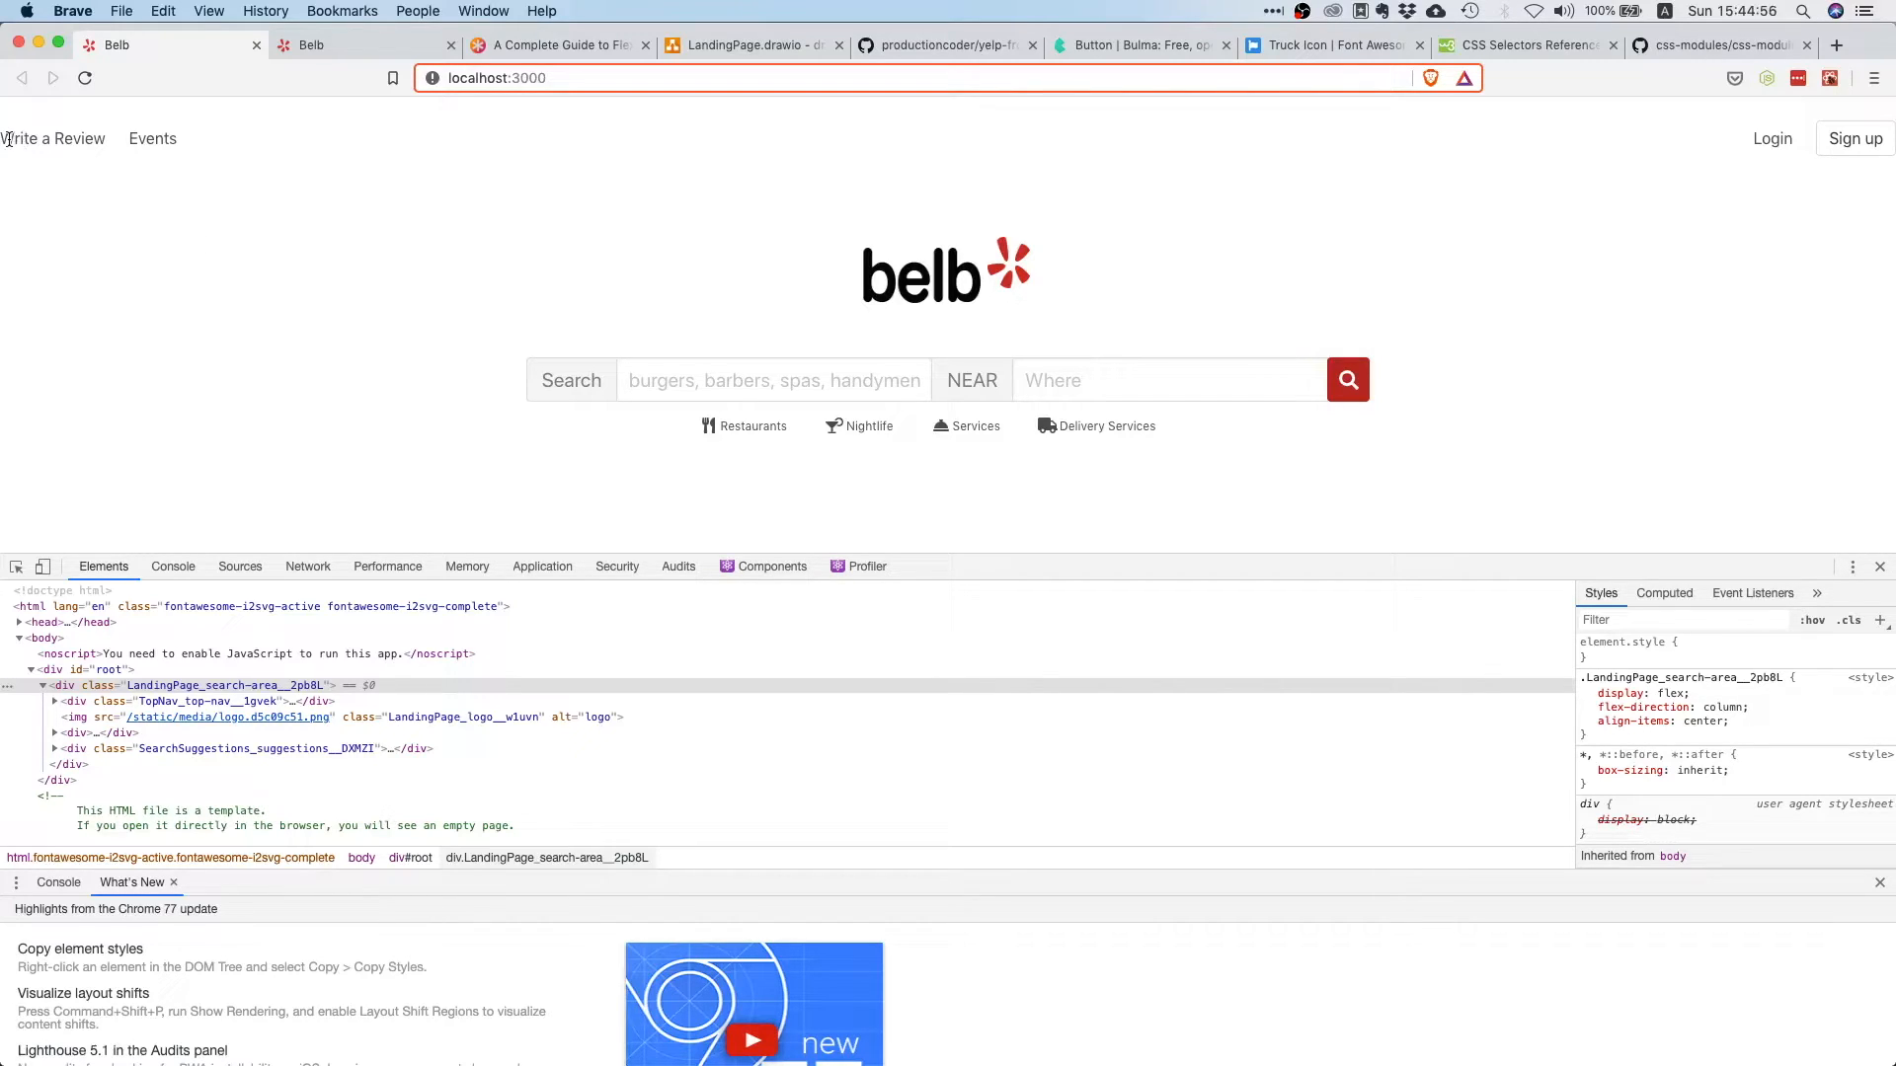
pyautogui.moveTo(190, 146)
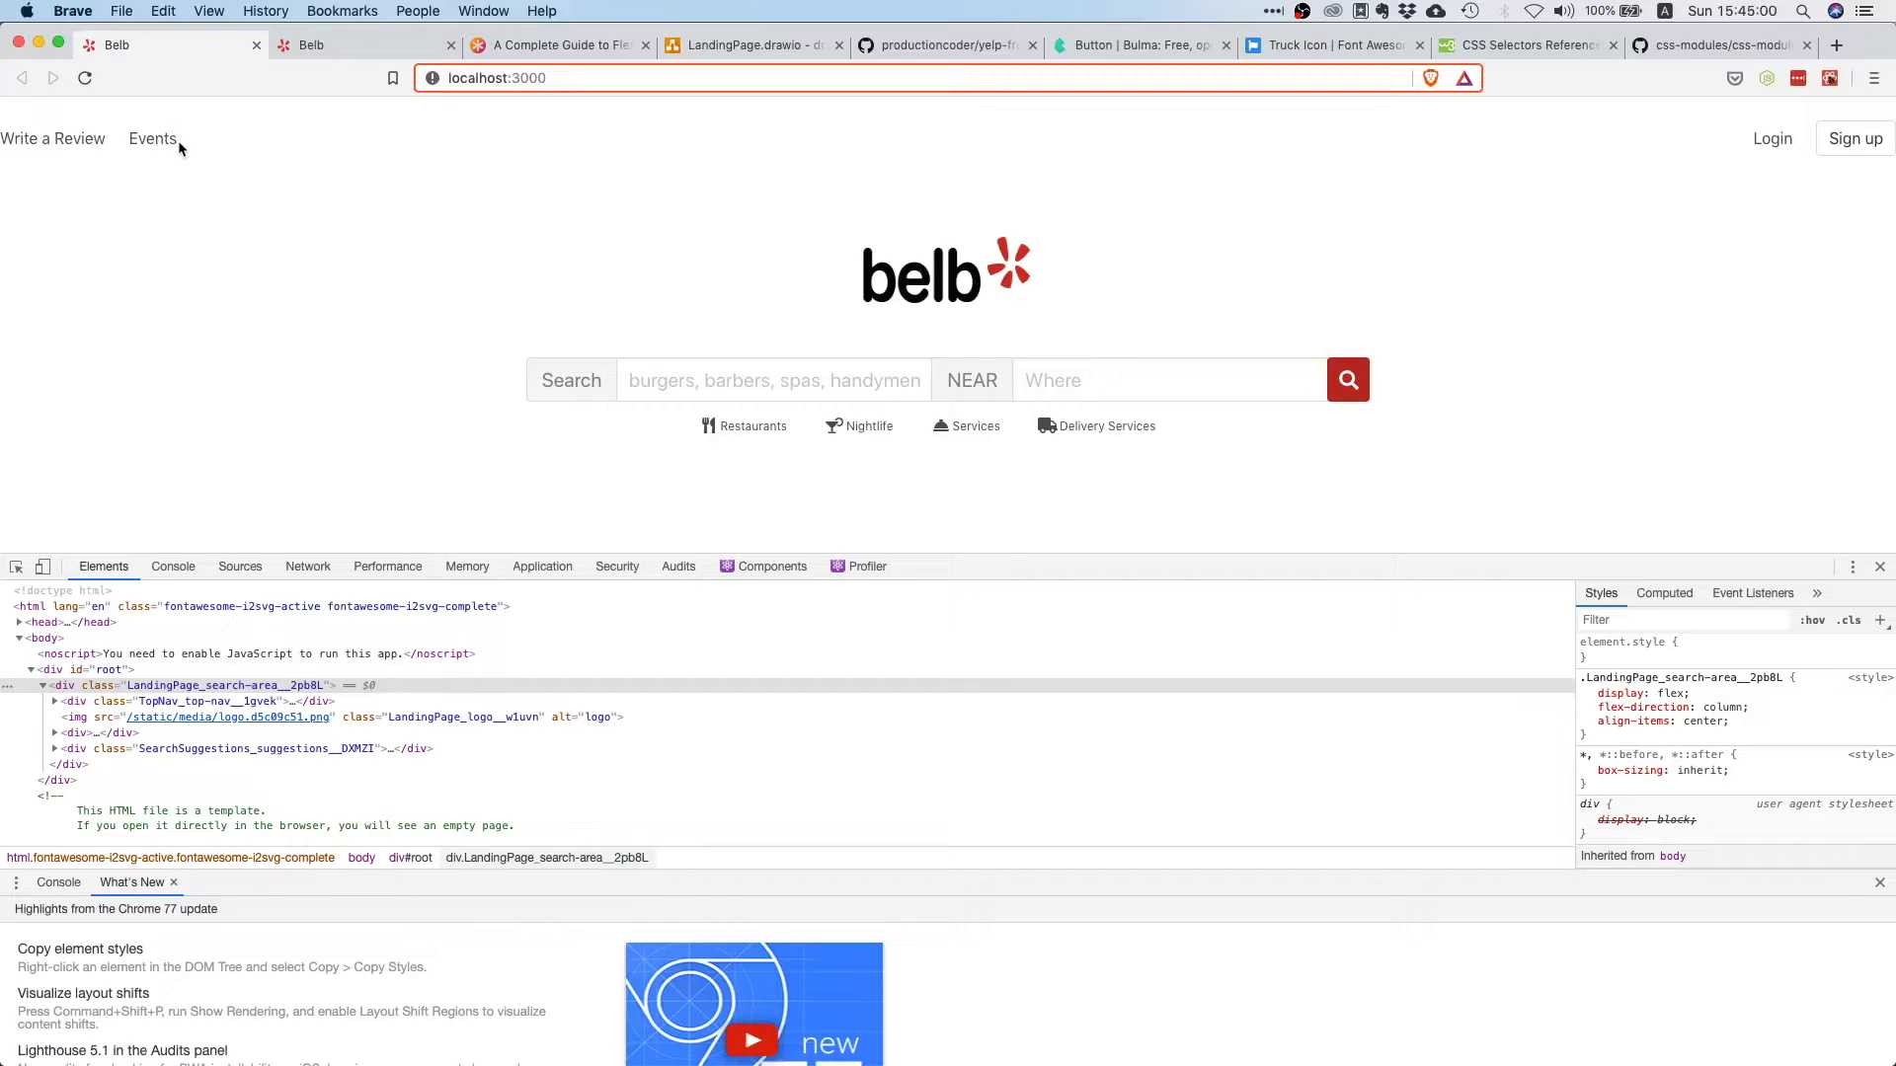
pyautogui.moveTo(253, 169)
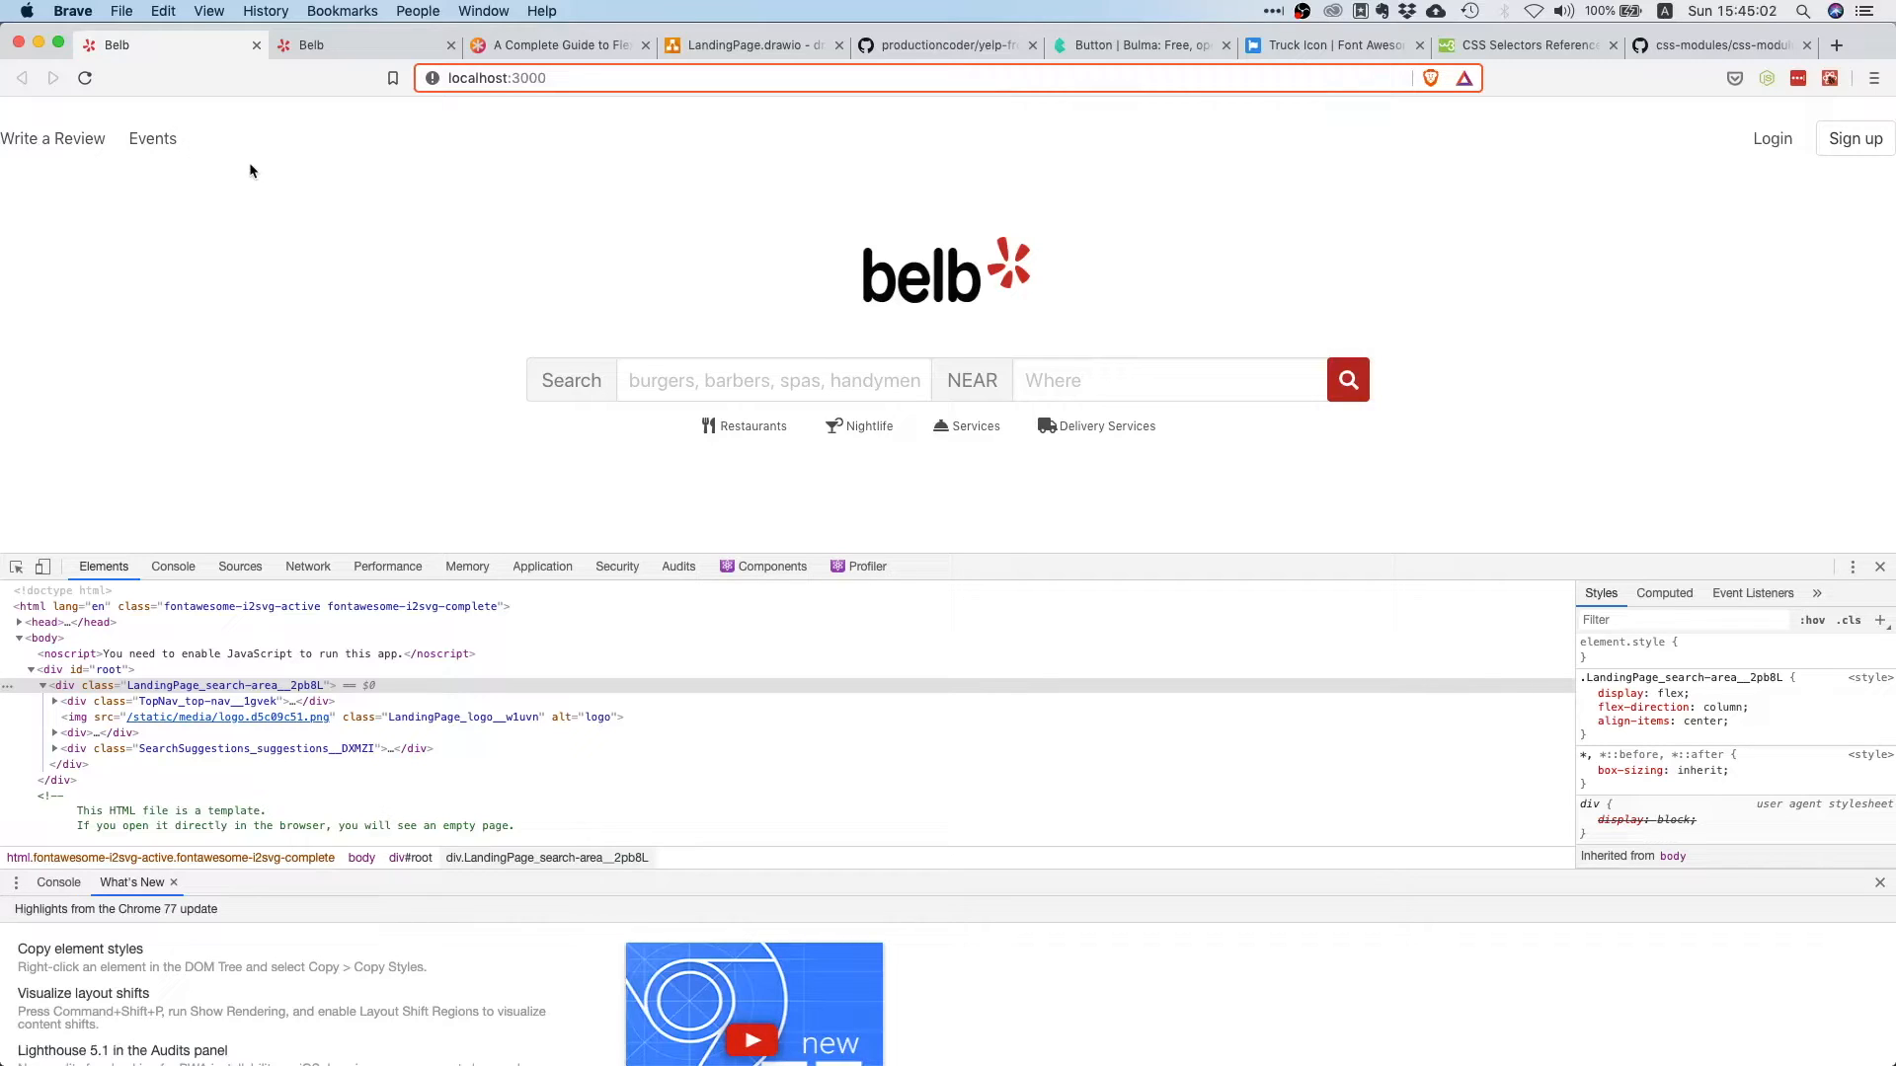
pyautogui.moveTo(612, 312)
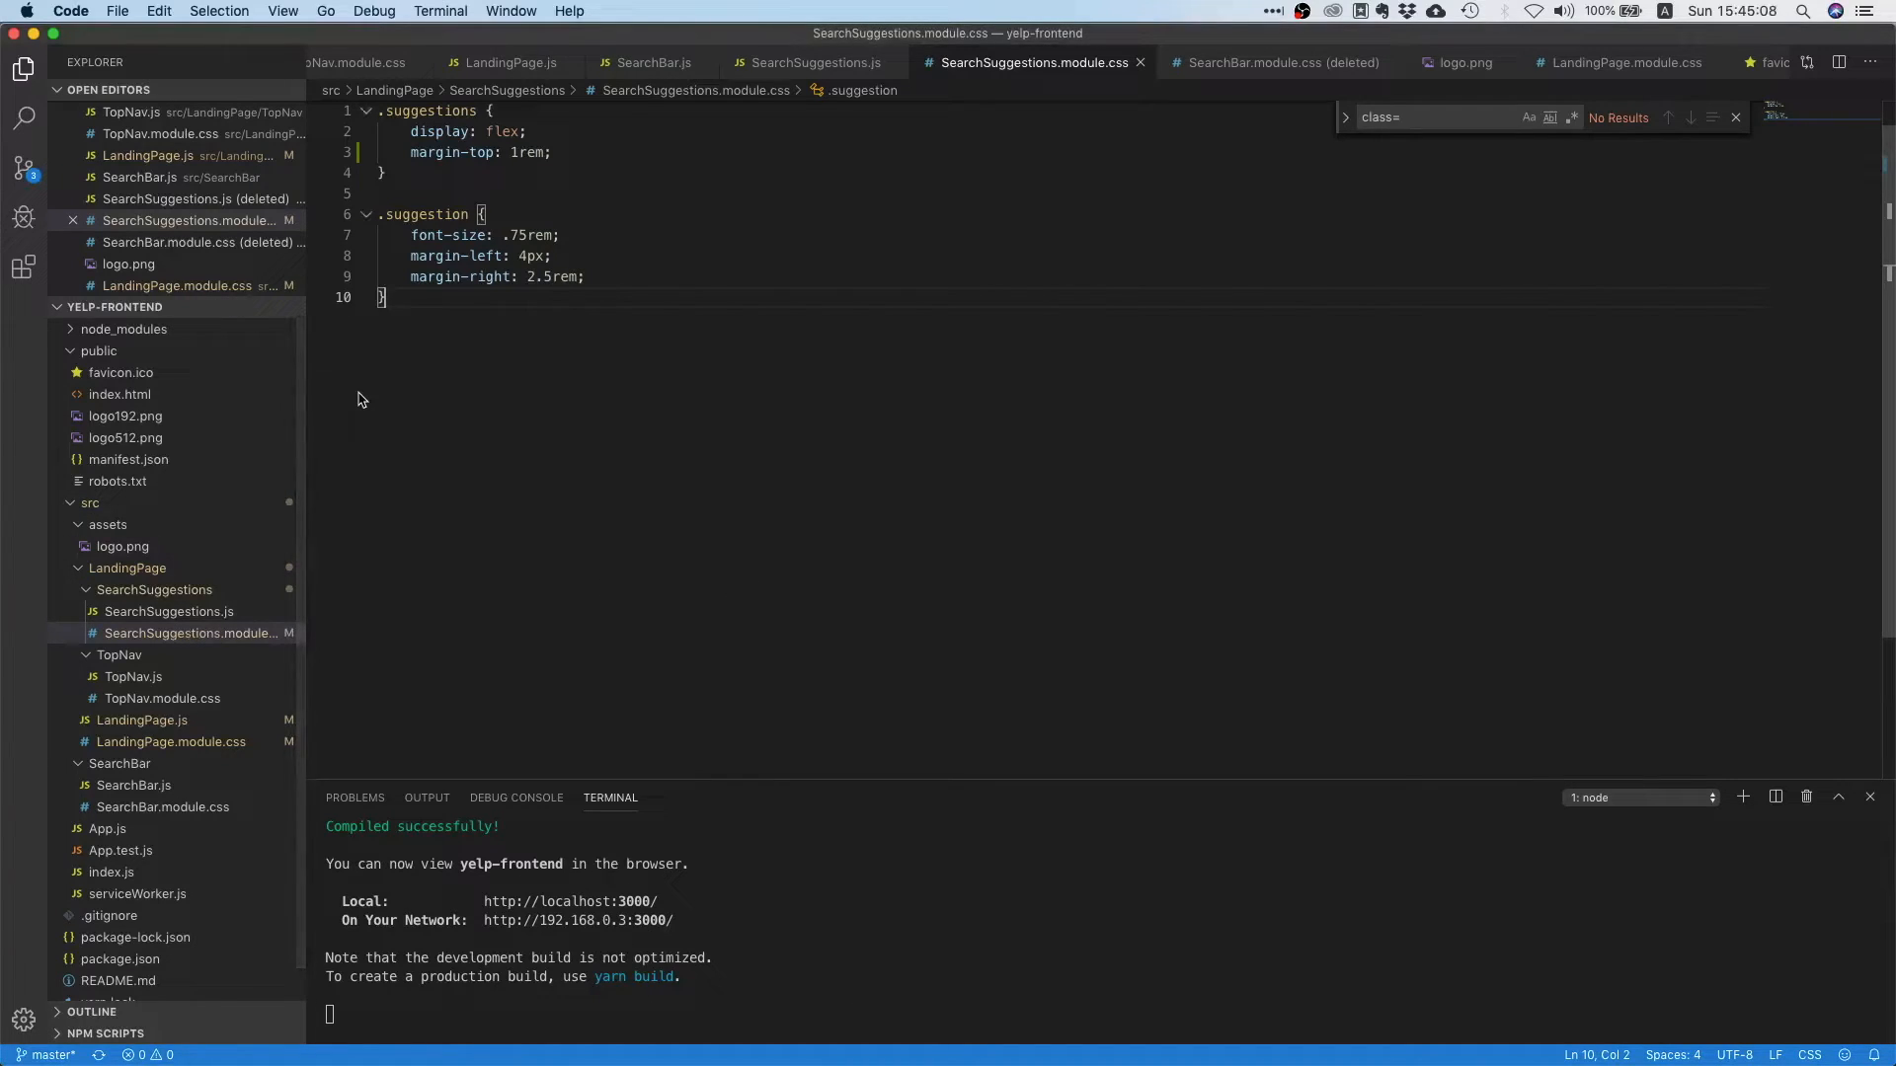
pyautogui.moveTo(156, 727)
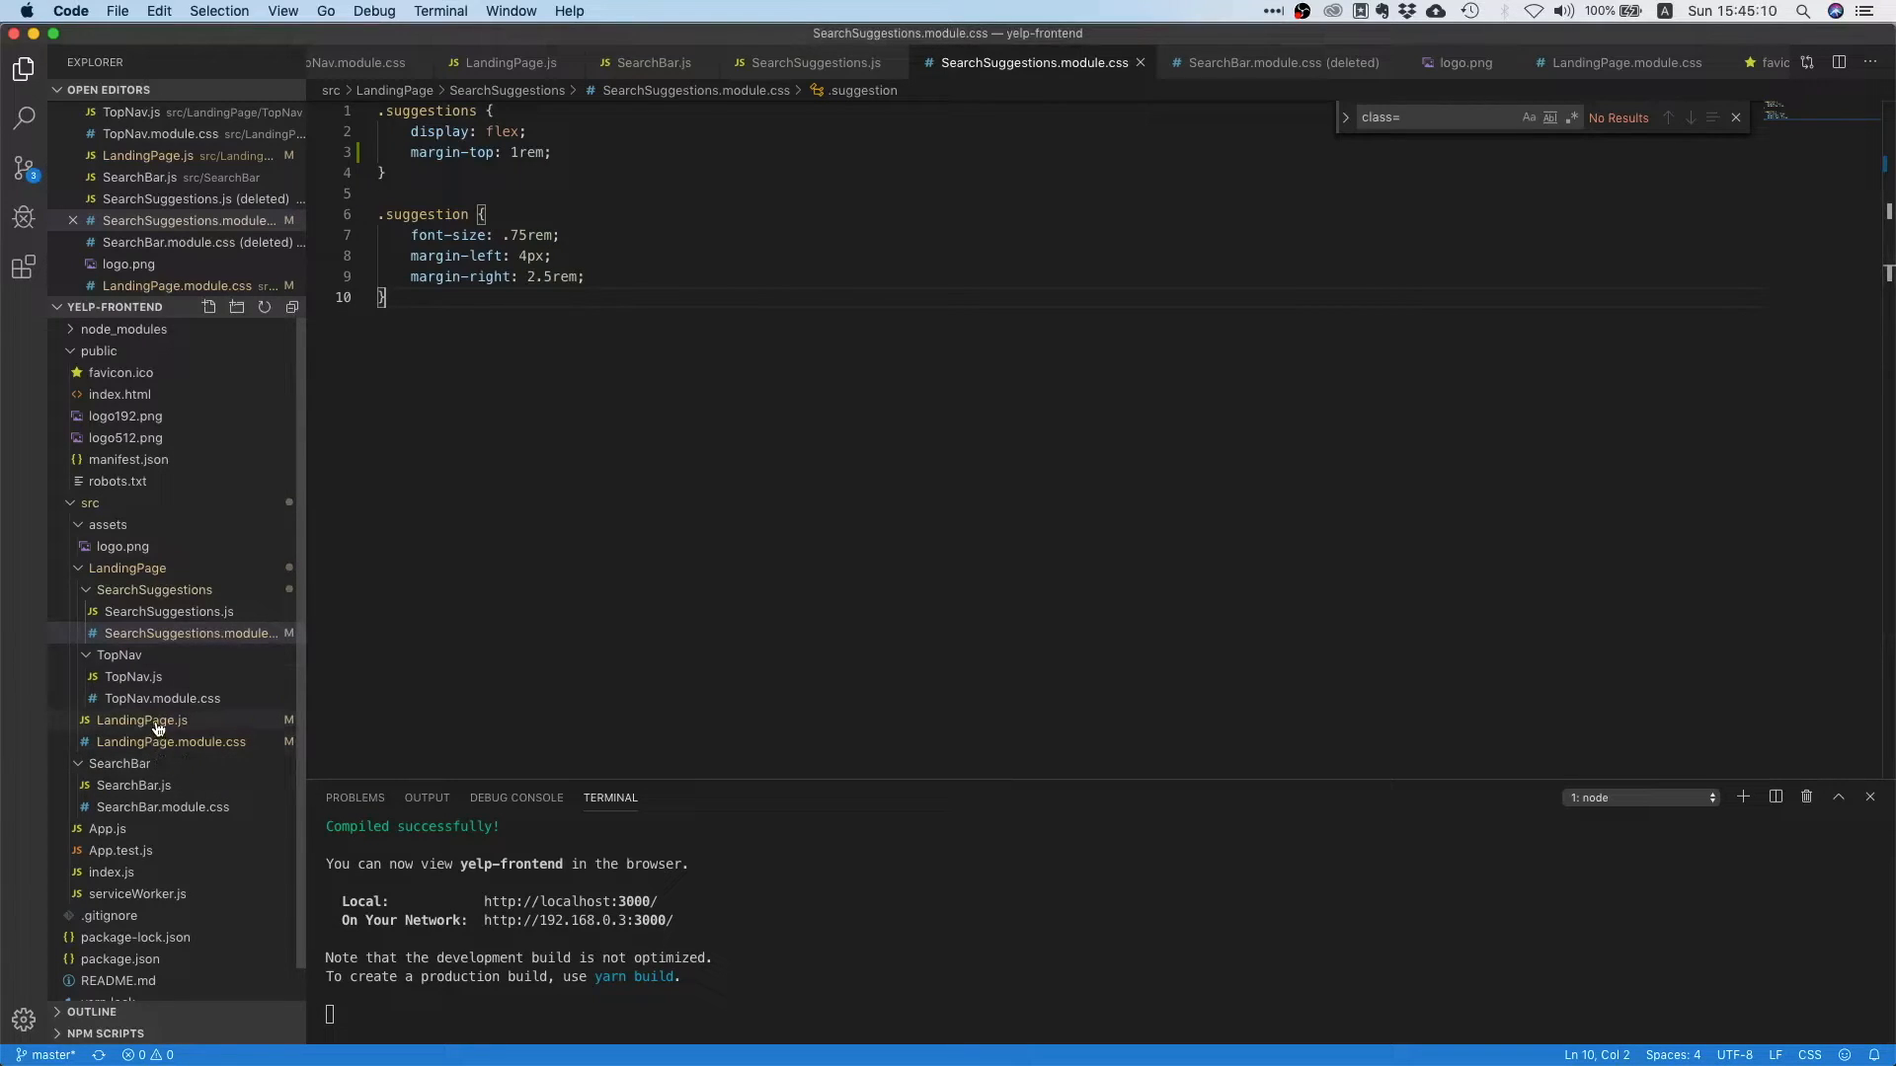
# - Add a .landing rule with display: flex and justify-content: center in LandingPage.module.css
pyautogui.click(170, 741)
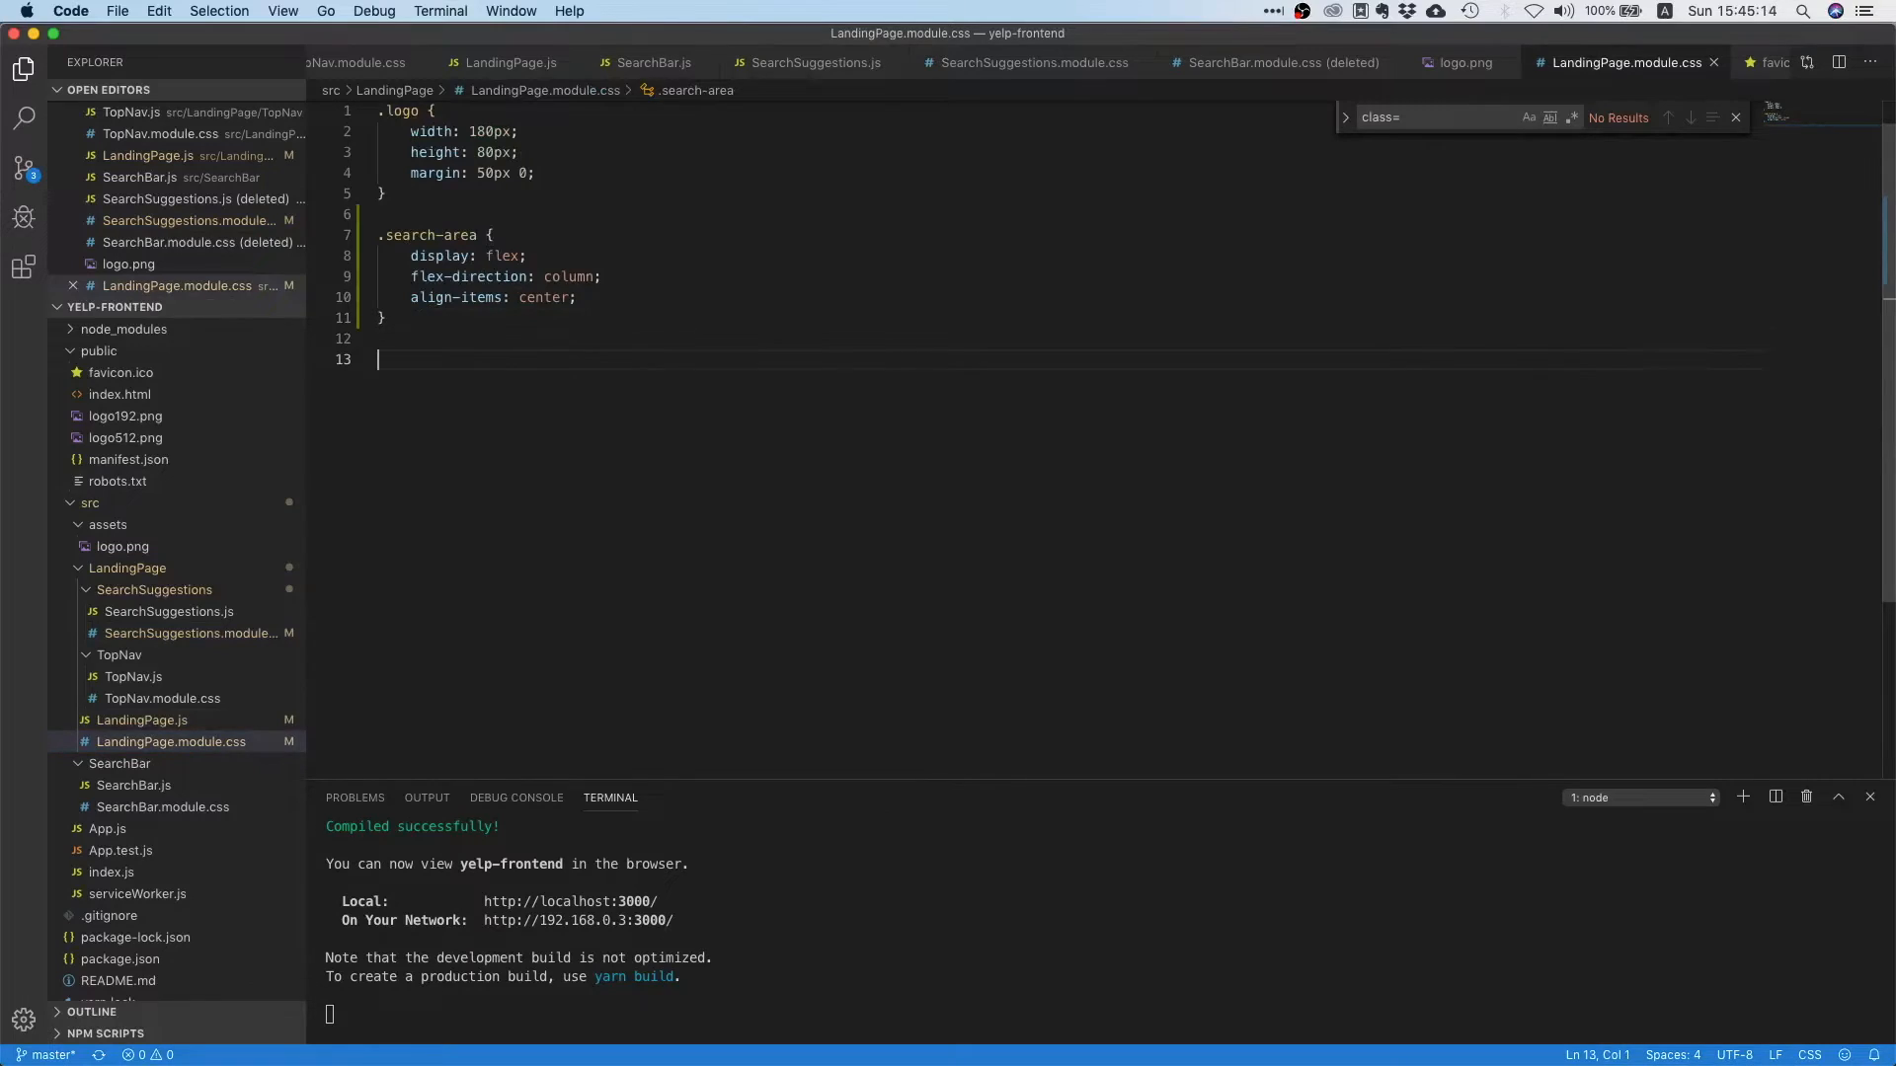
pyautogui.write('.landing')
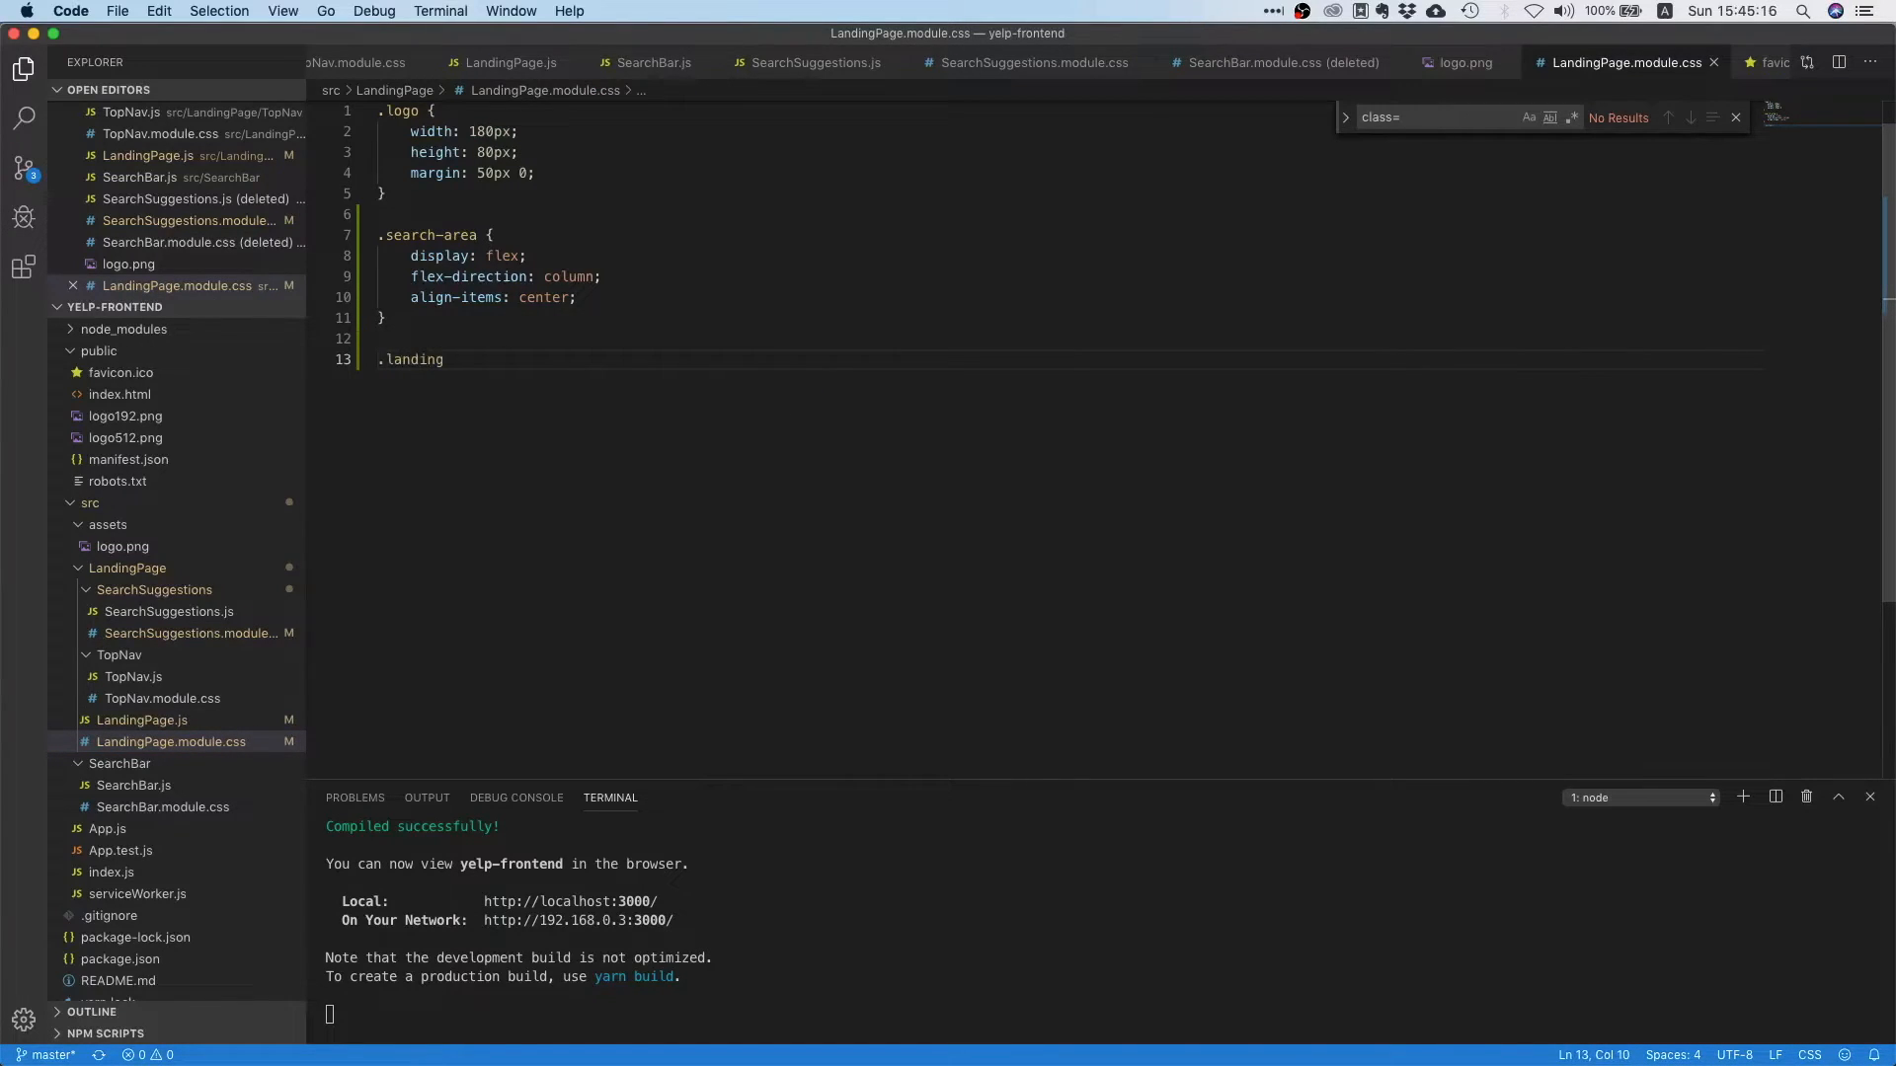
pyautogui.write('{')
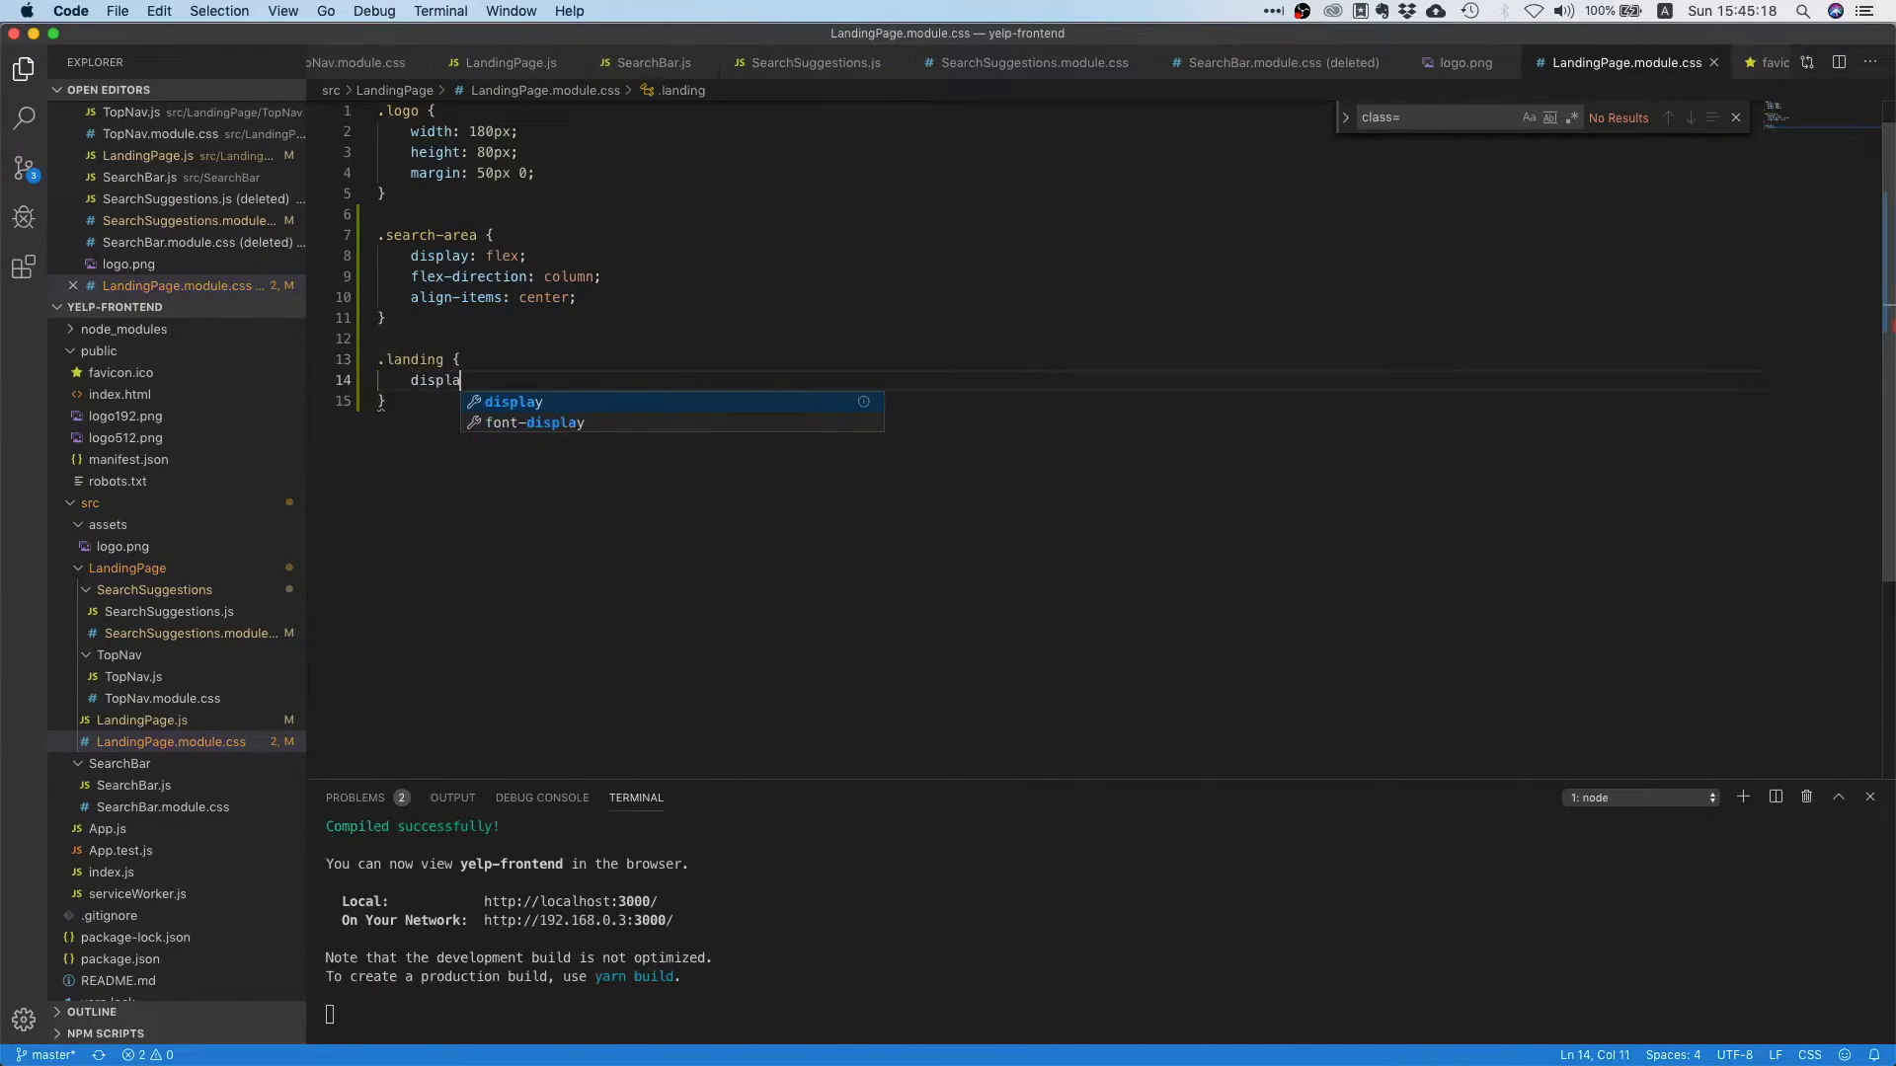
pyautogui.write(': flex;')
pyautogui.write('justify-content: ;')
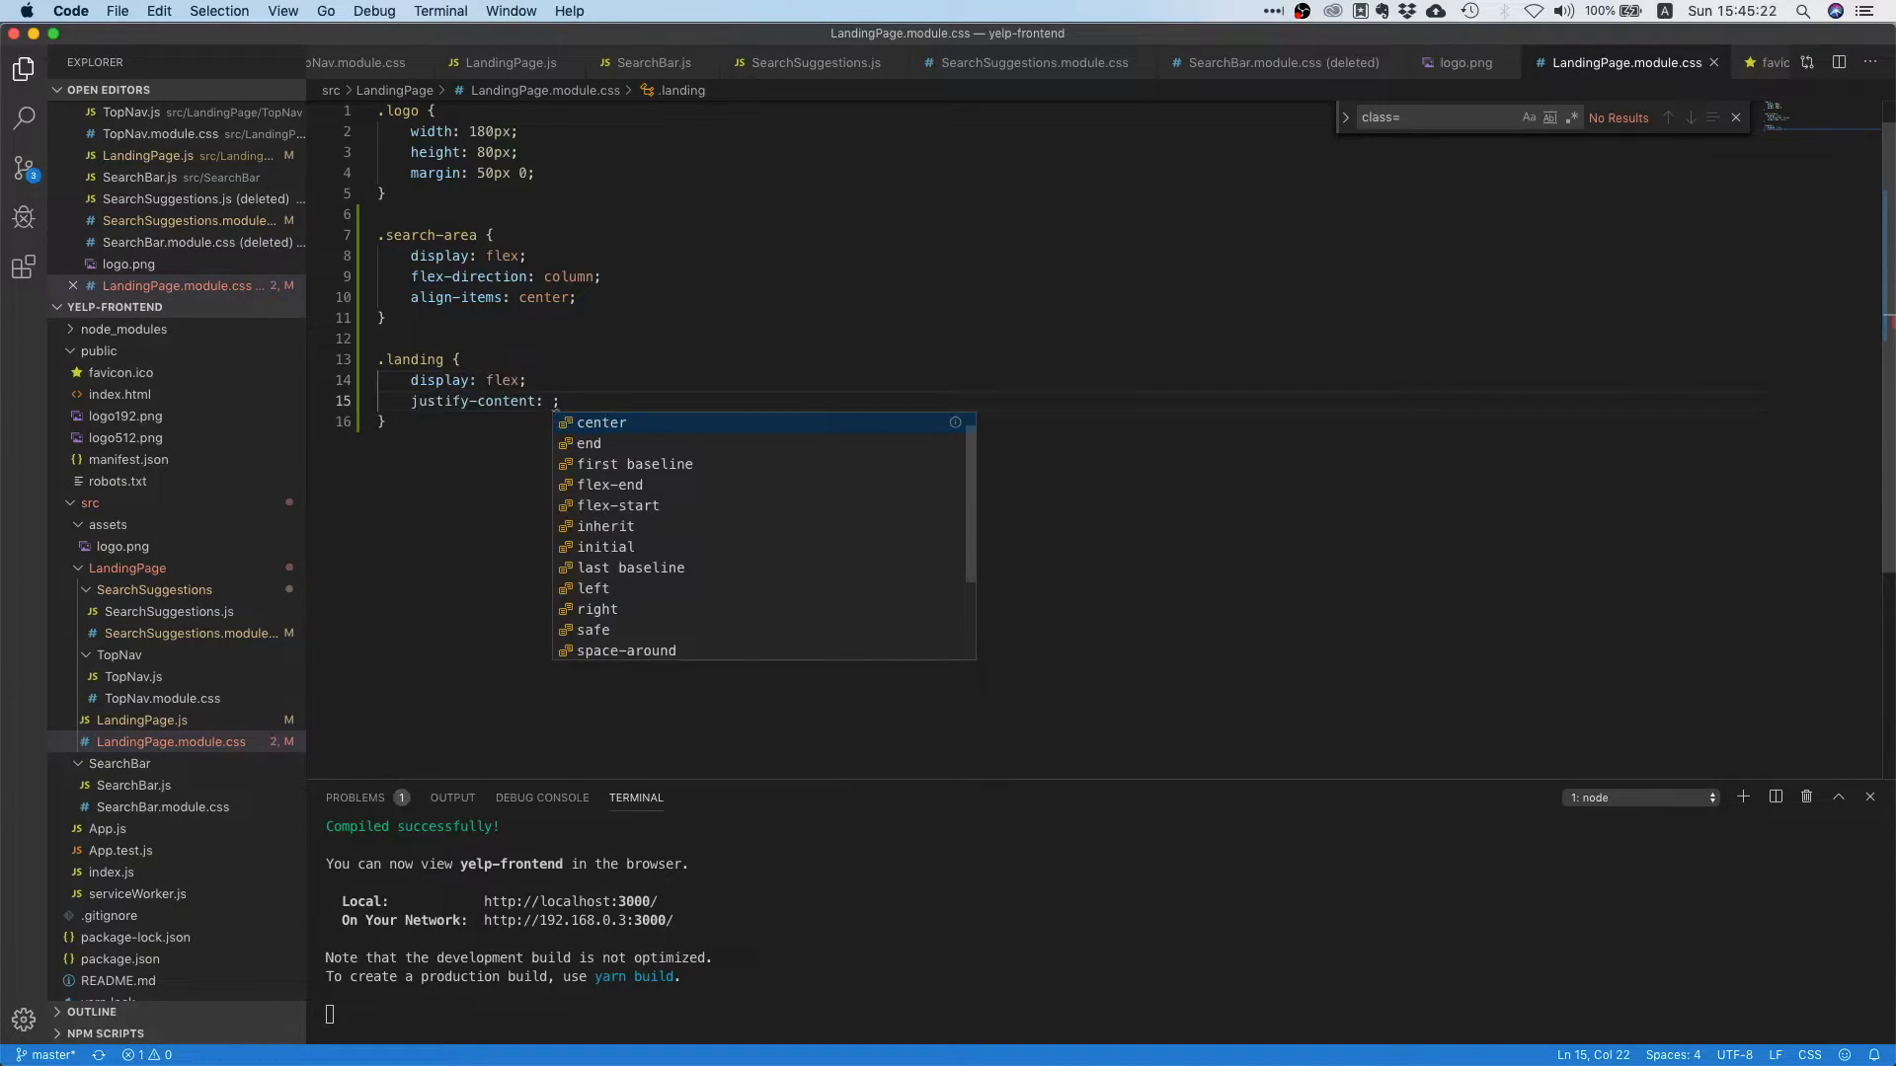
pyautogui.write('center')
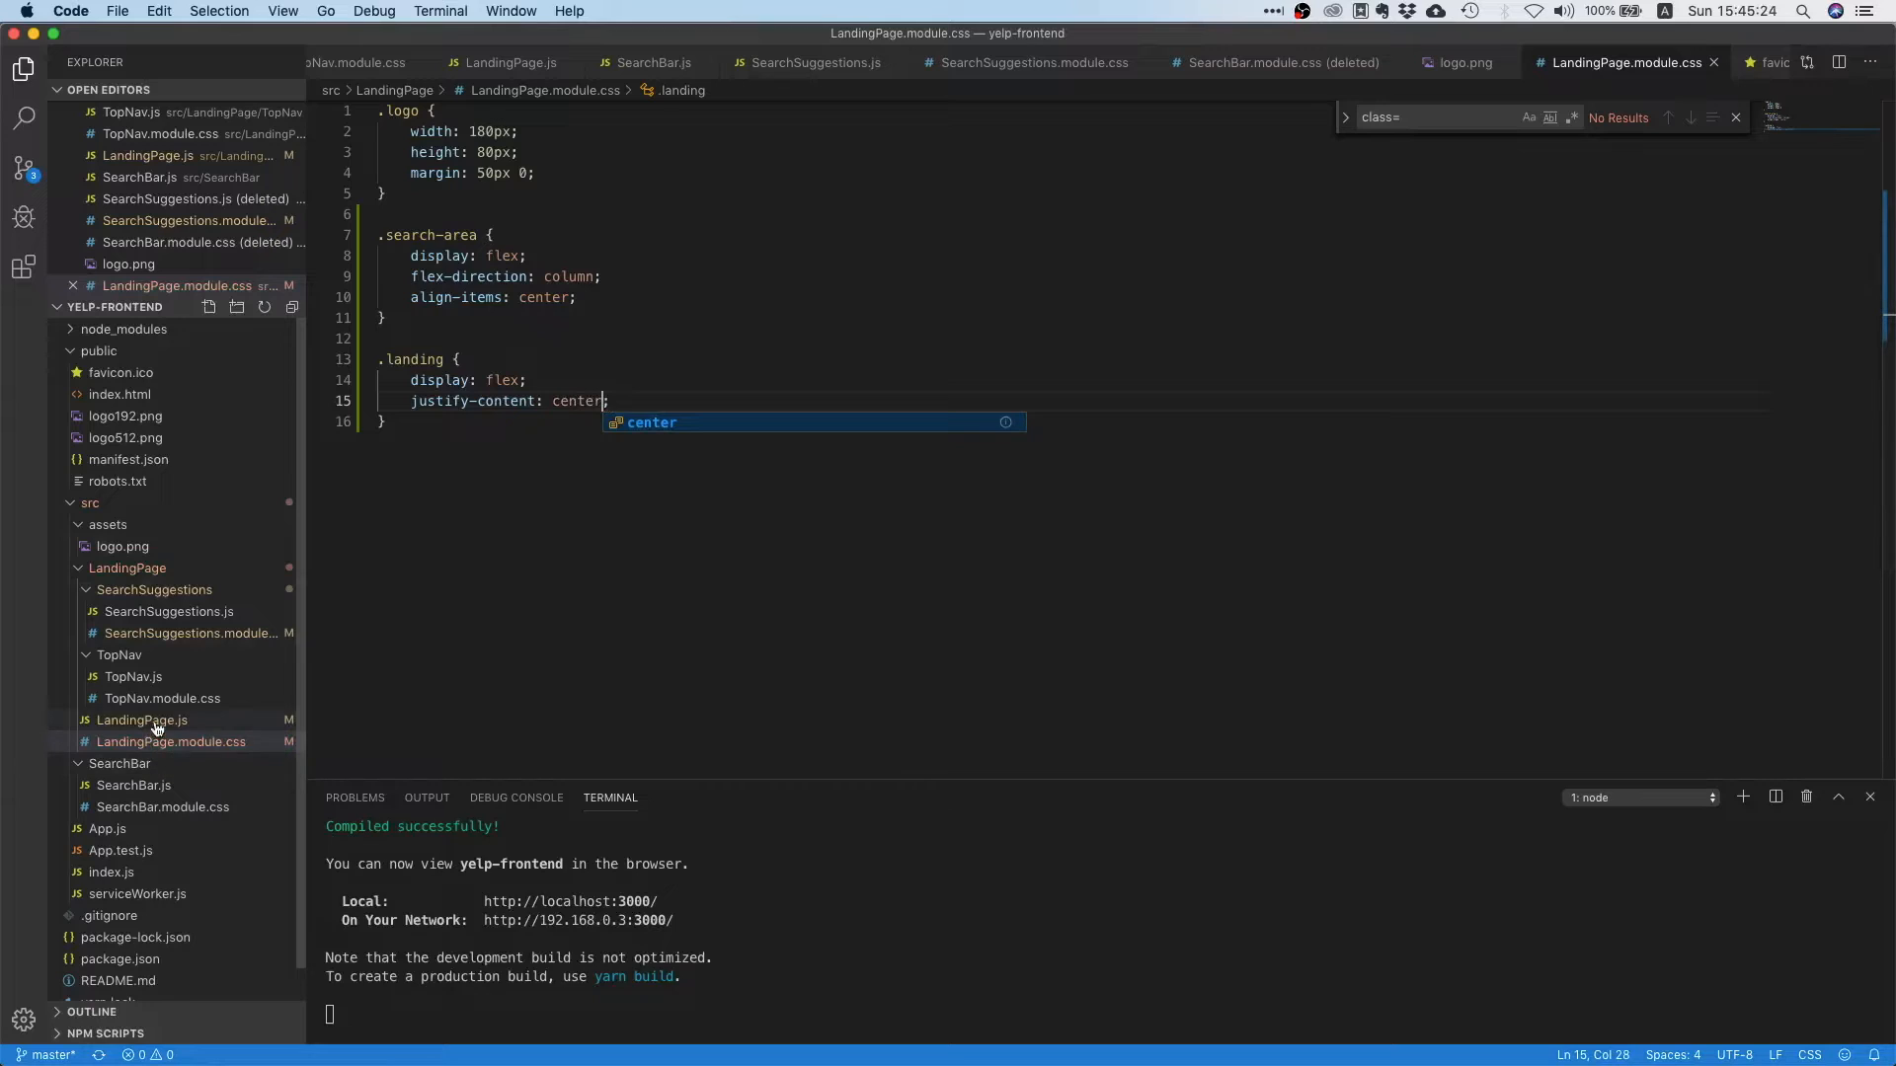
# - Apply className={styles.landing} to the outer wrapper div in LandingPage.js
pyautogui.click(142, 719)
pyautogui.write('<div ')
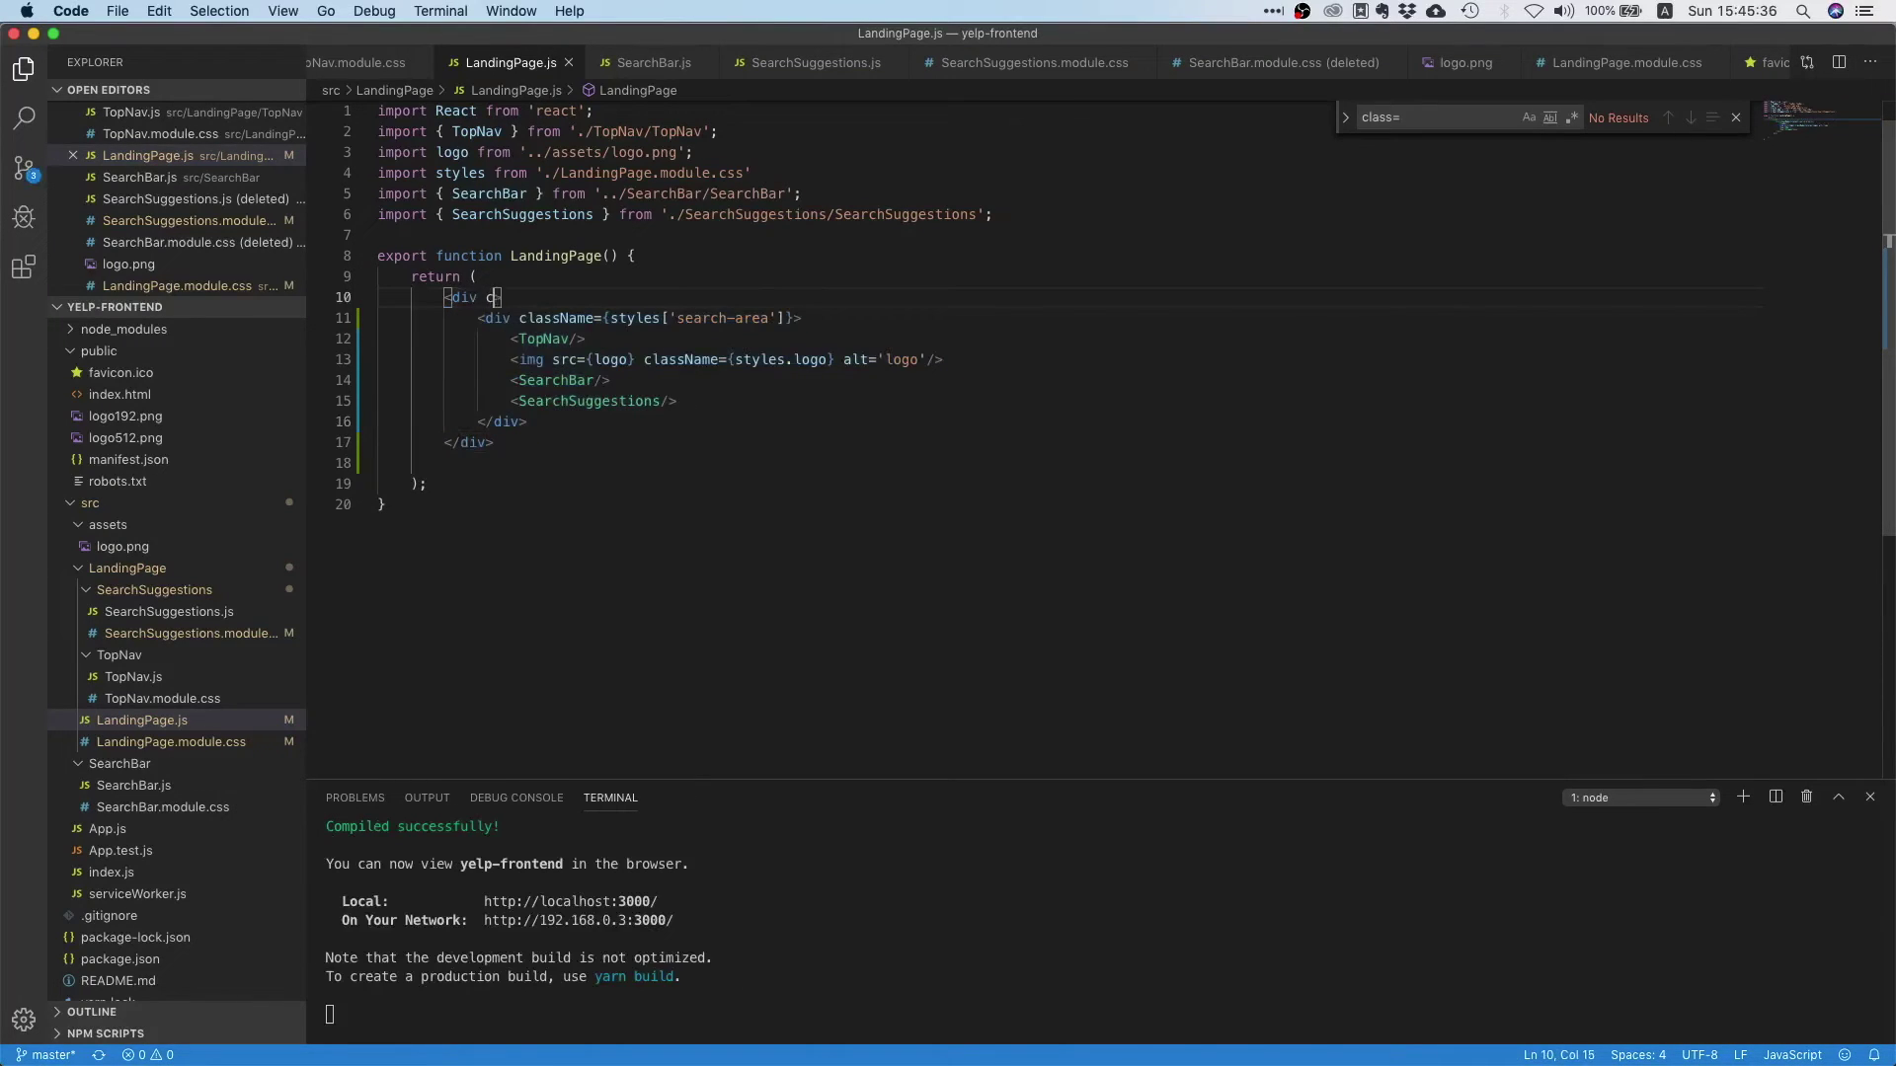
pyautogui.write('className=')
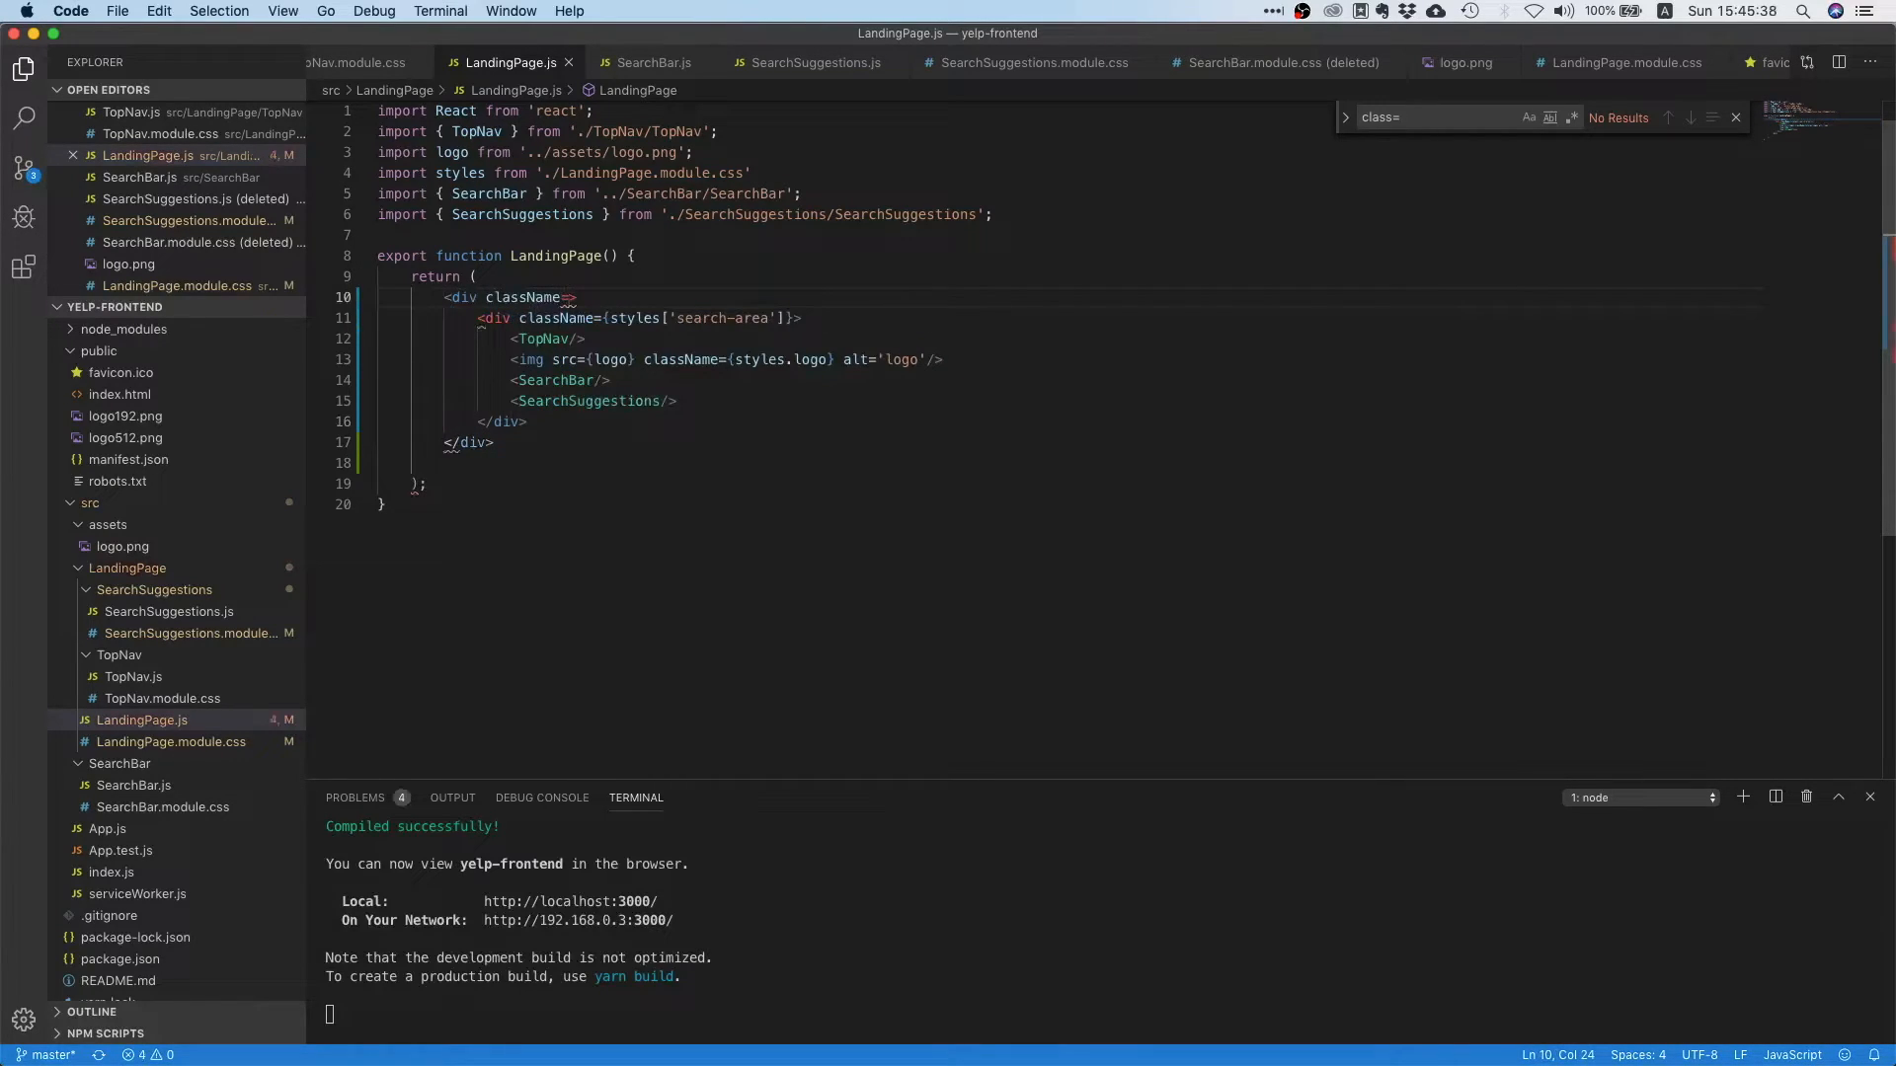
pyautogui.write('{style')
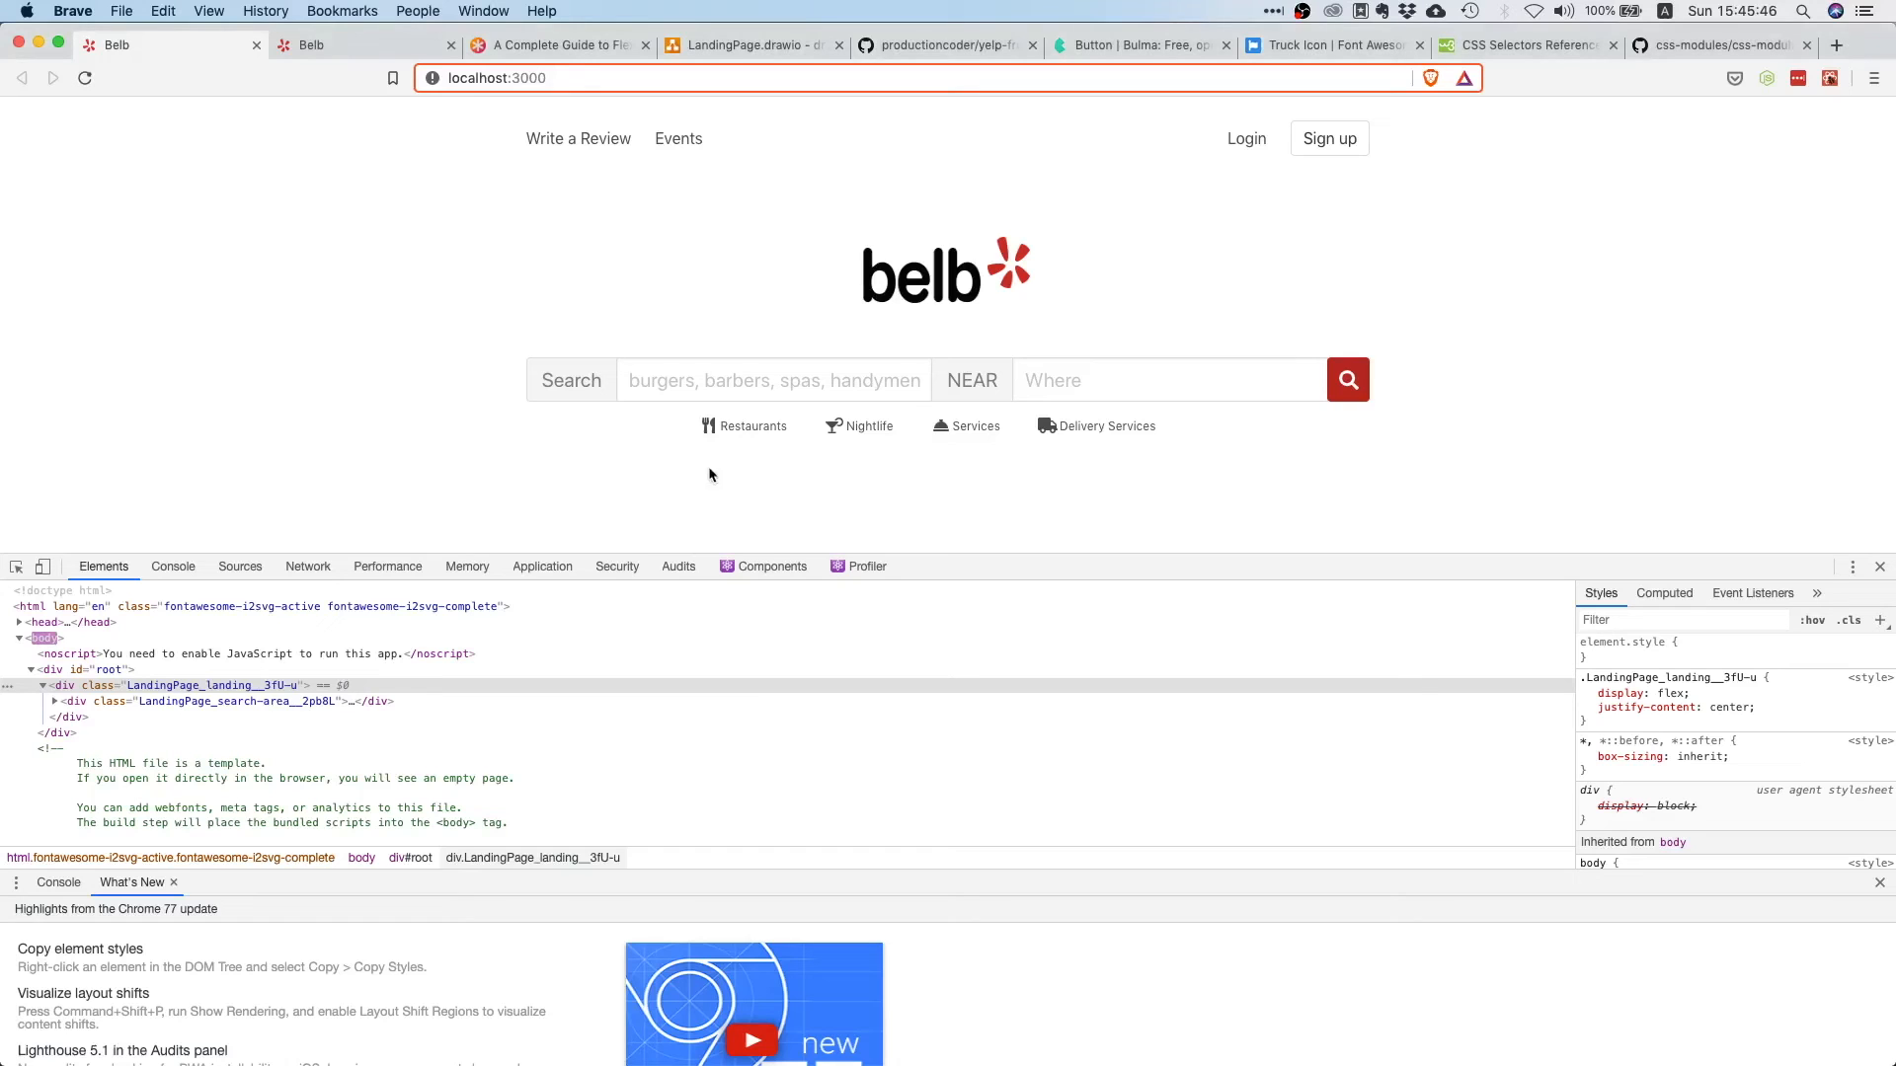
pyautogui.moveTo(367, 308)
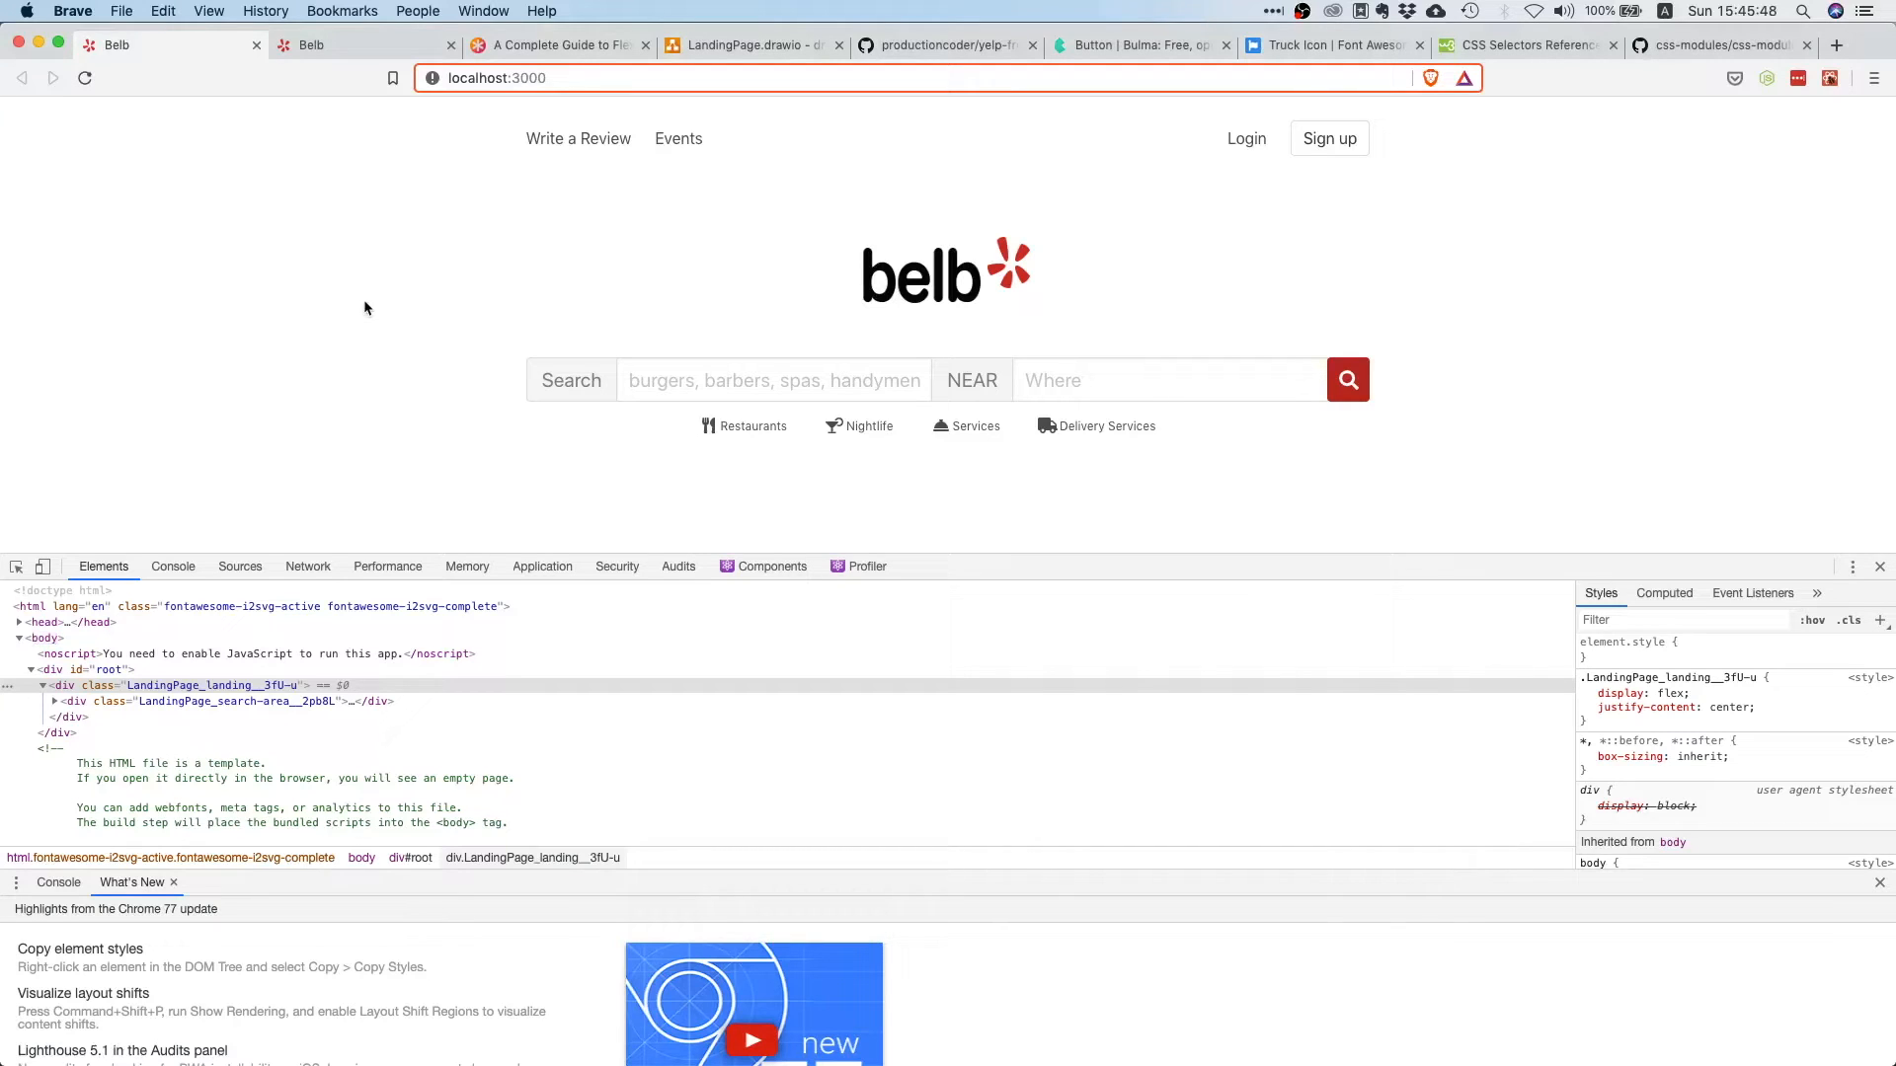
pyautogui.moveTo(431, 364)
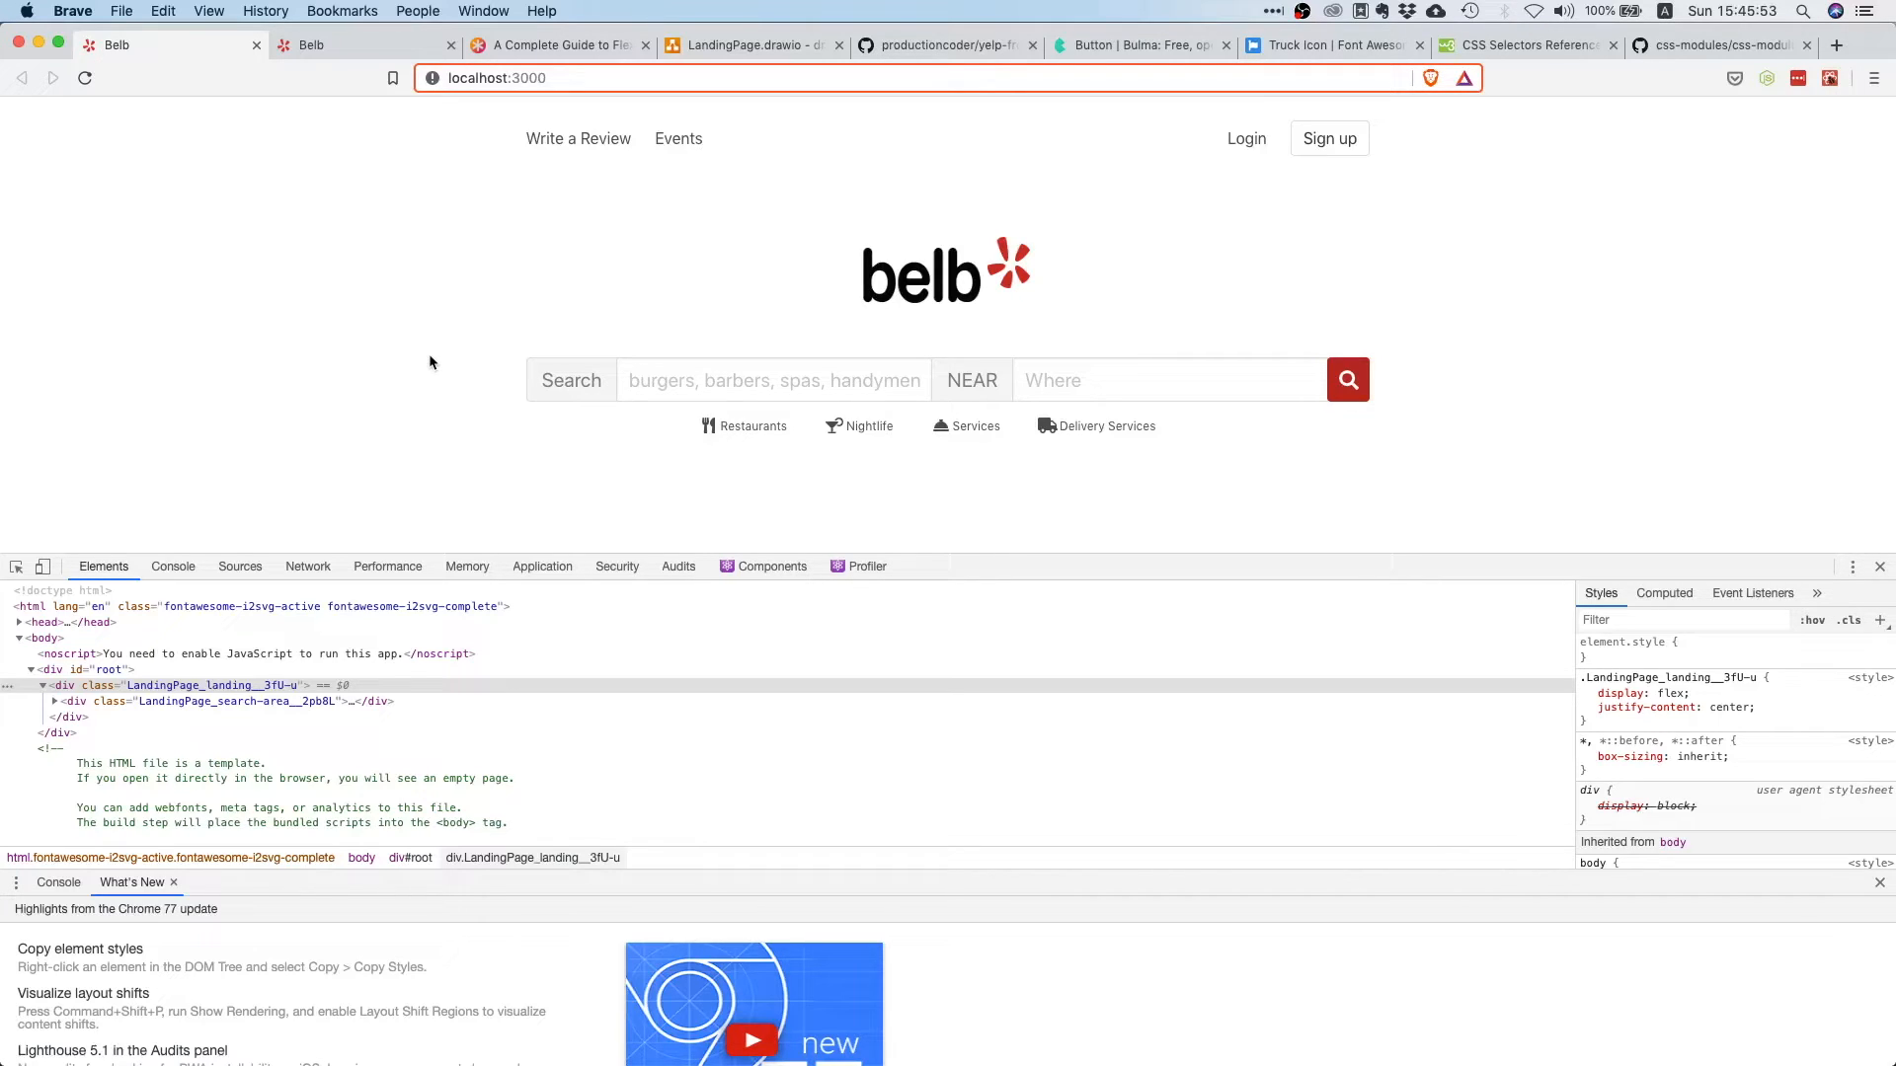
pyautogui.moveTo(782, 235)
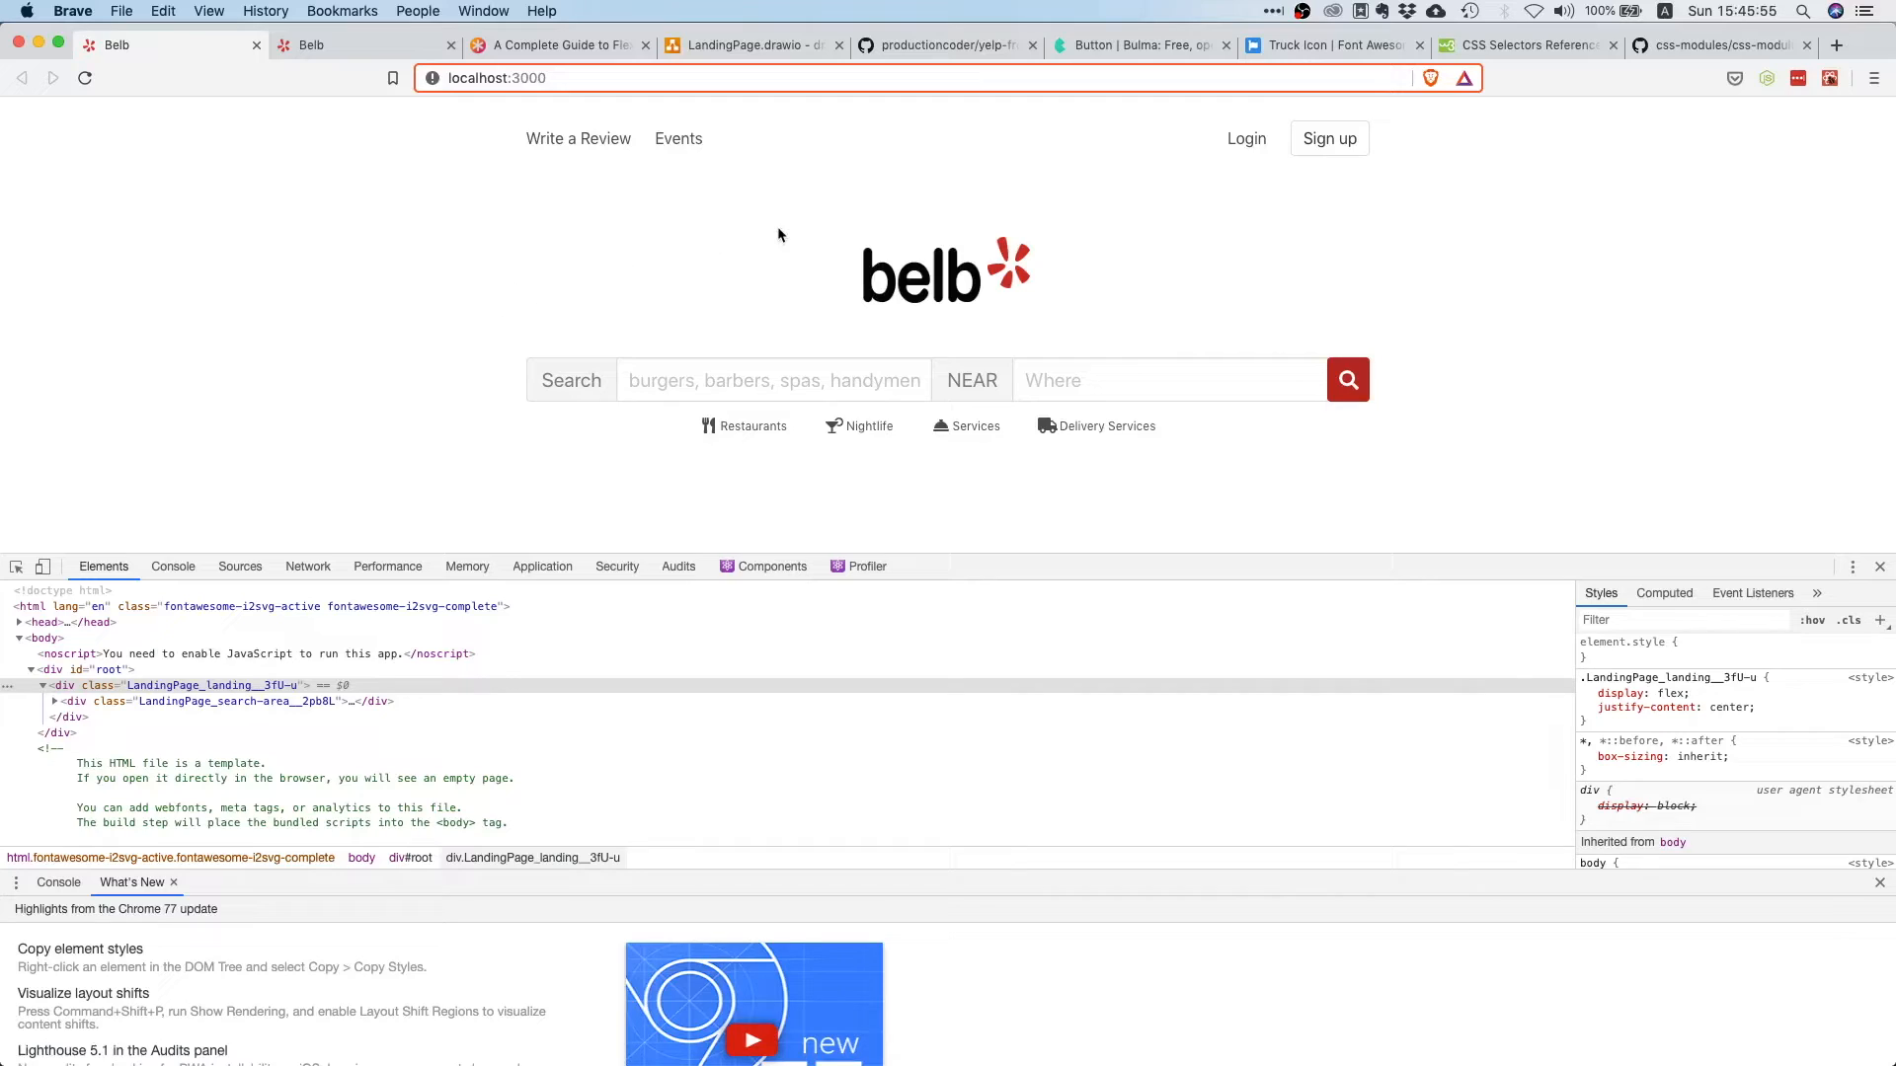
pyautogui.moveTo(758, 298)
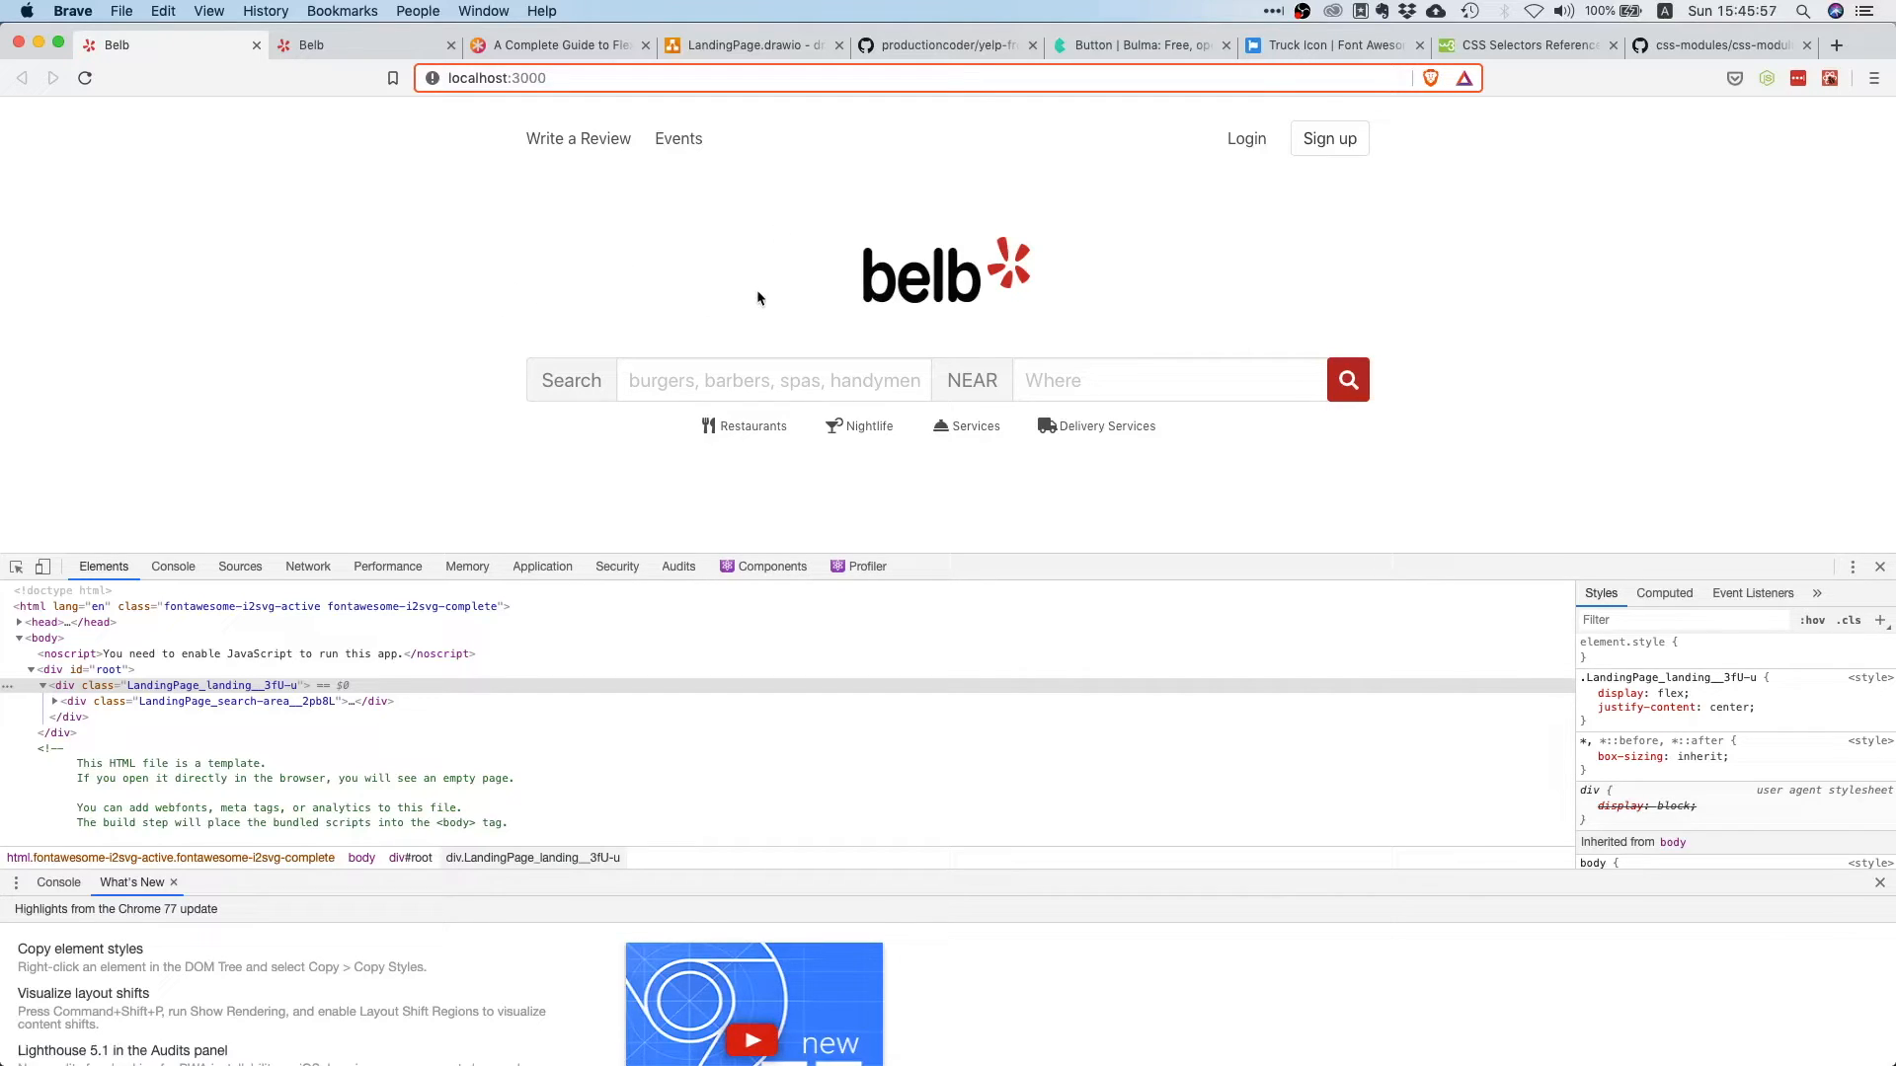
pyautogui.click(1113, 357)
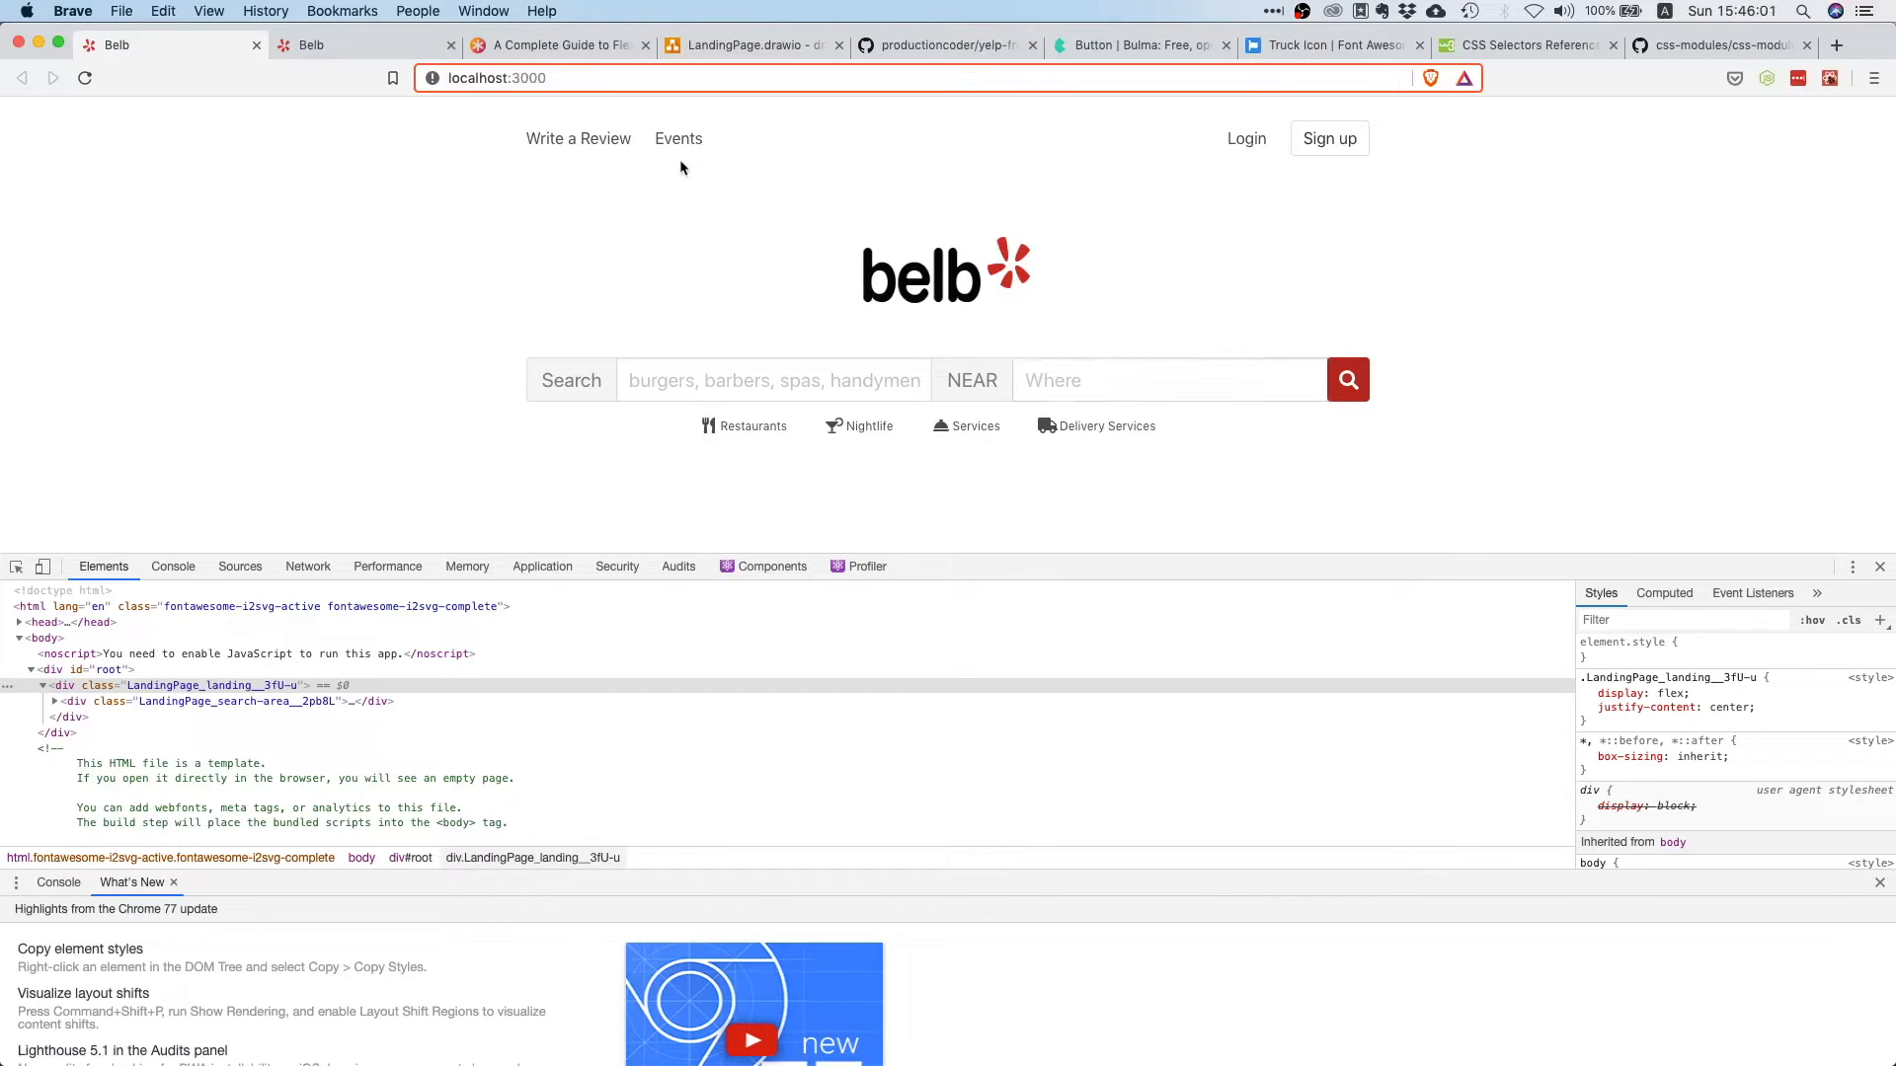
pyautogui.moveTo(1264, 233)
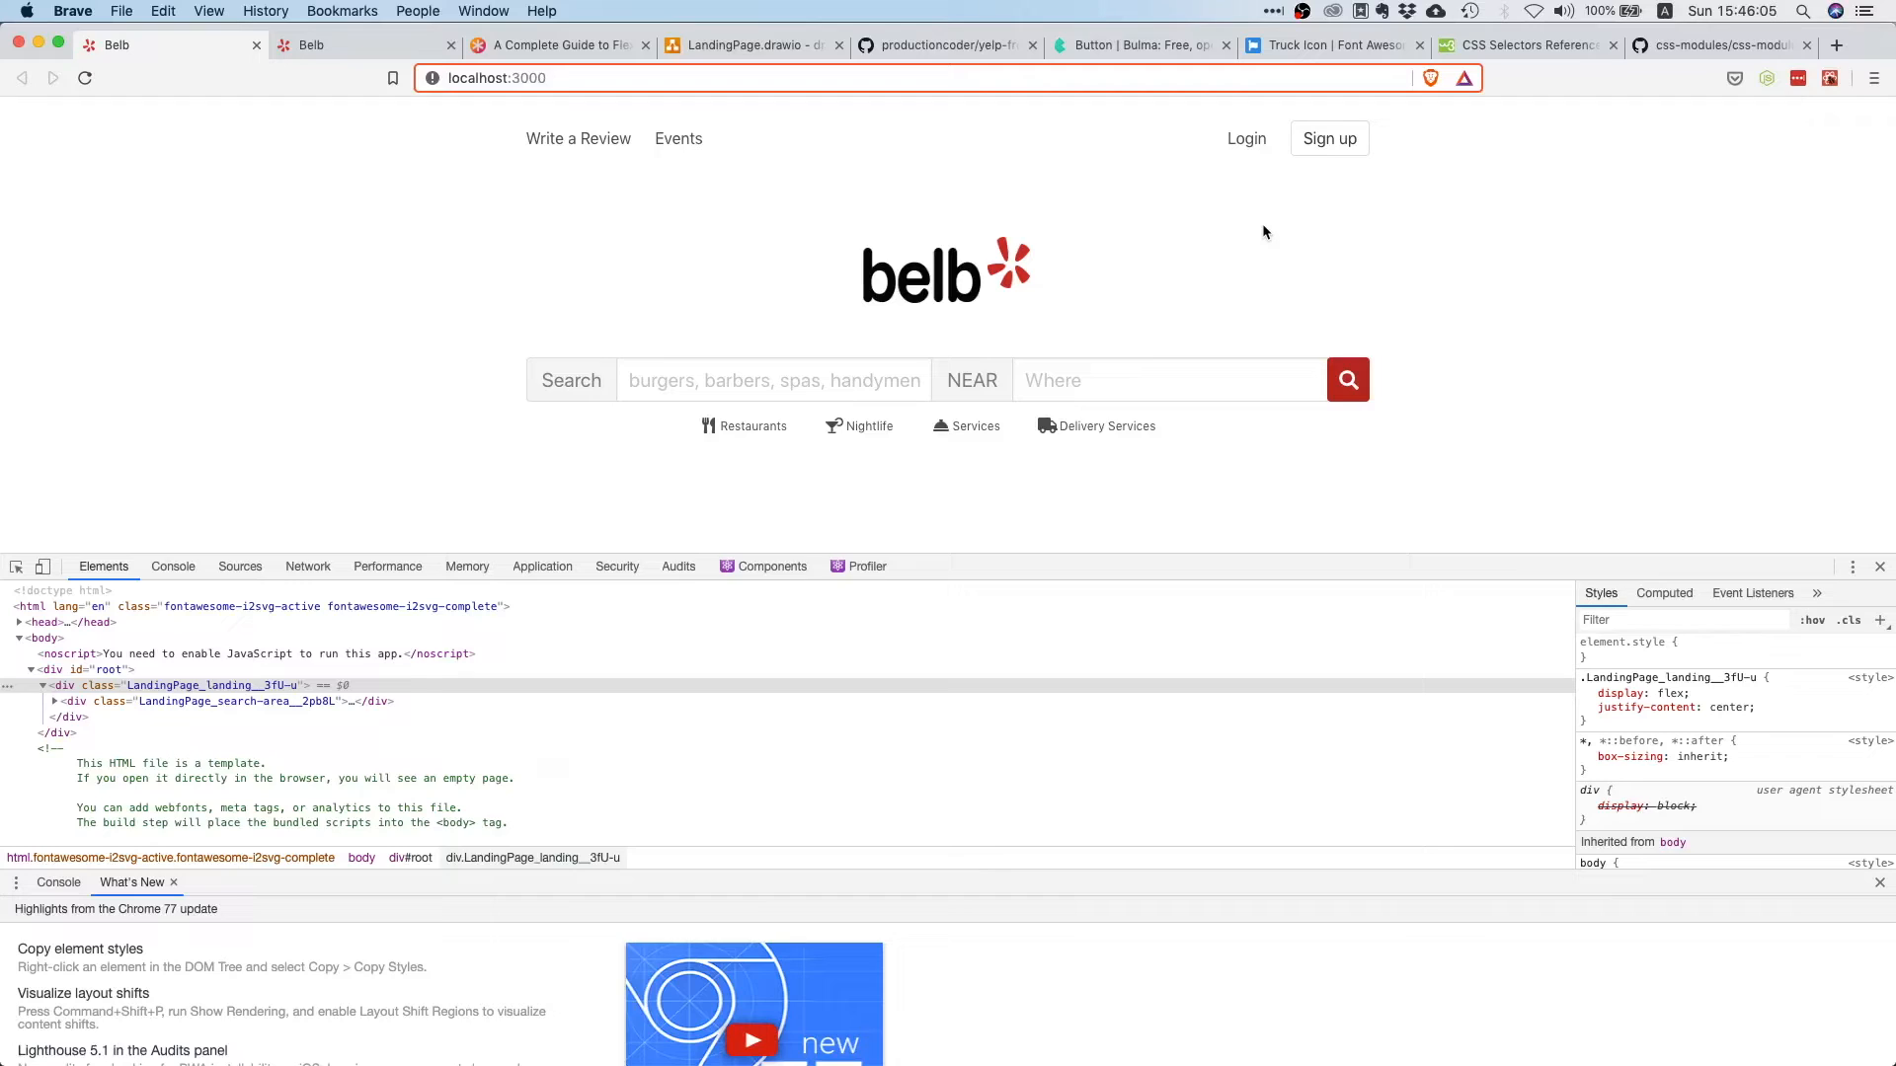
pyautogui.moveTo(1267, 237)
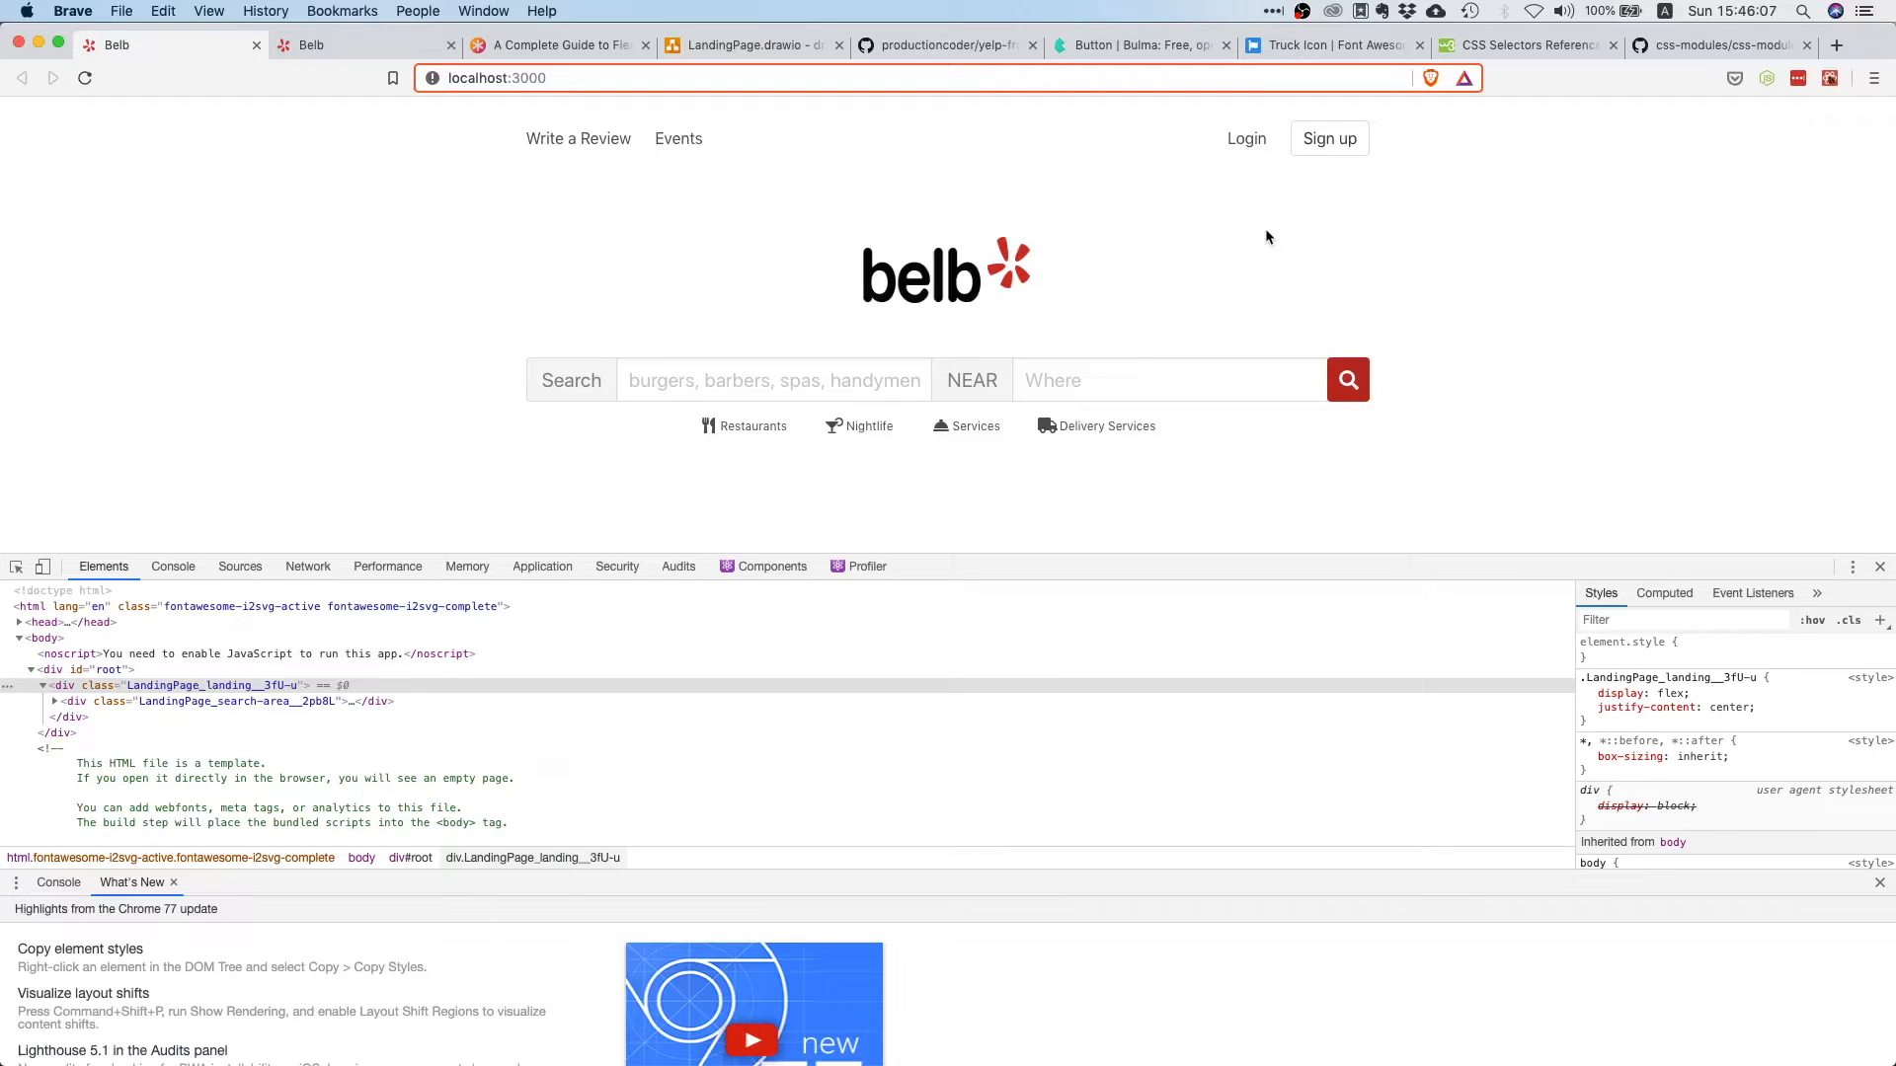
pyautogui.moveTo(1034, 215)
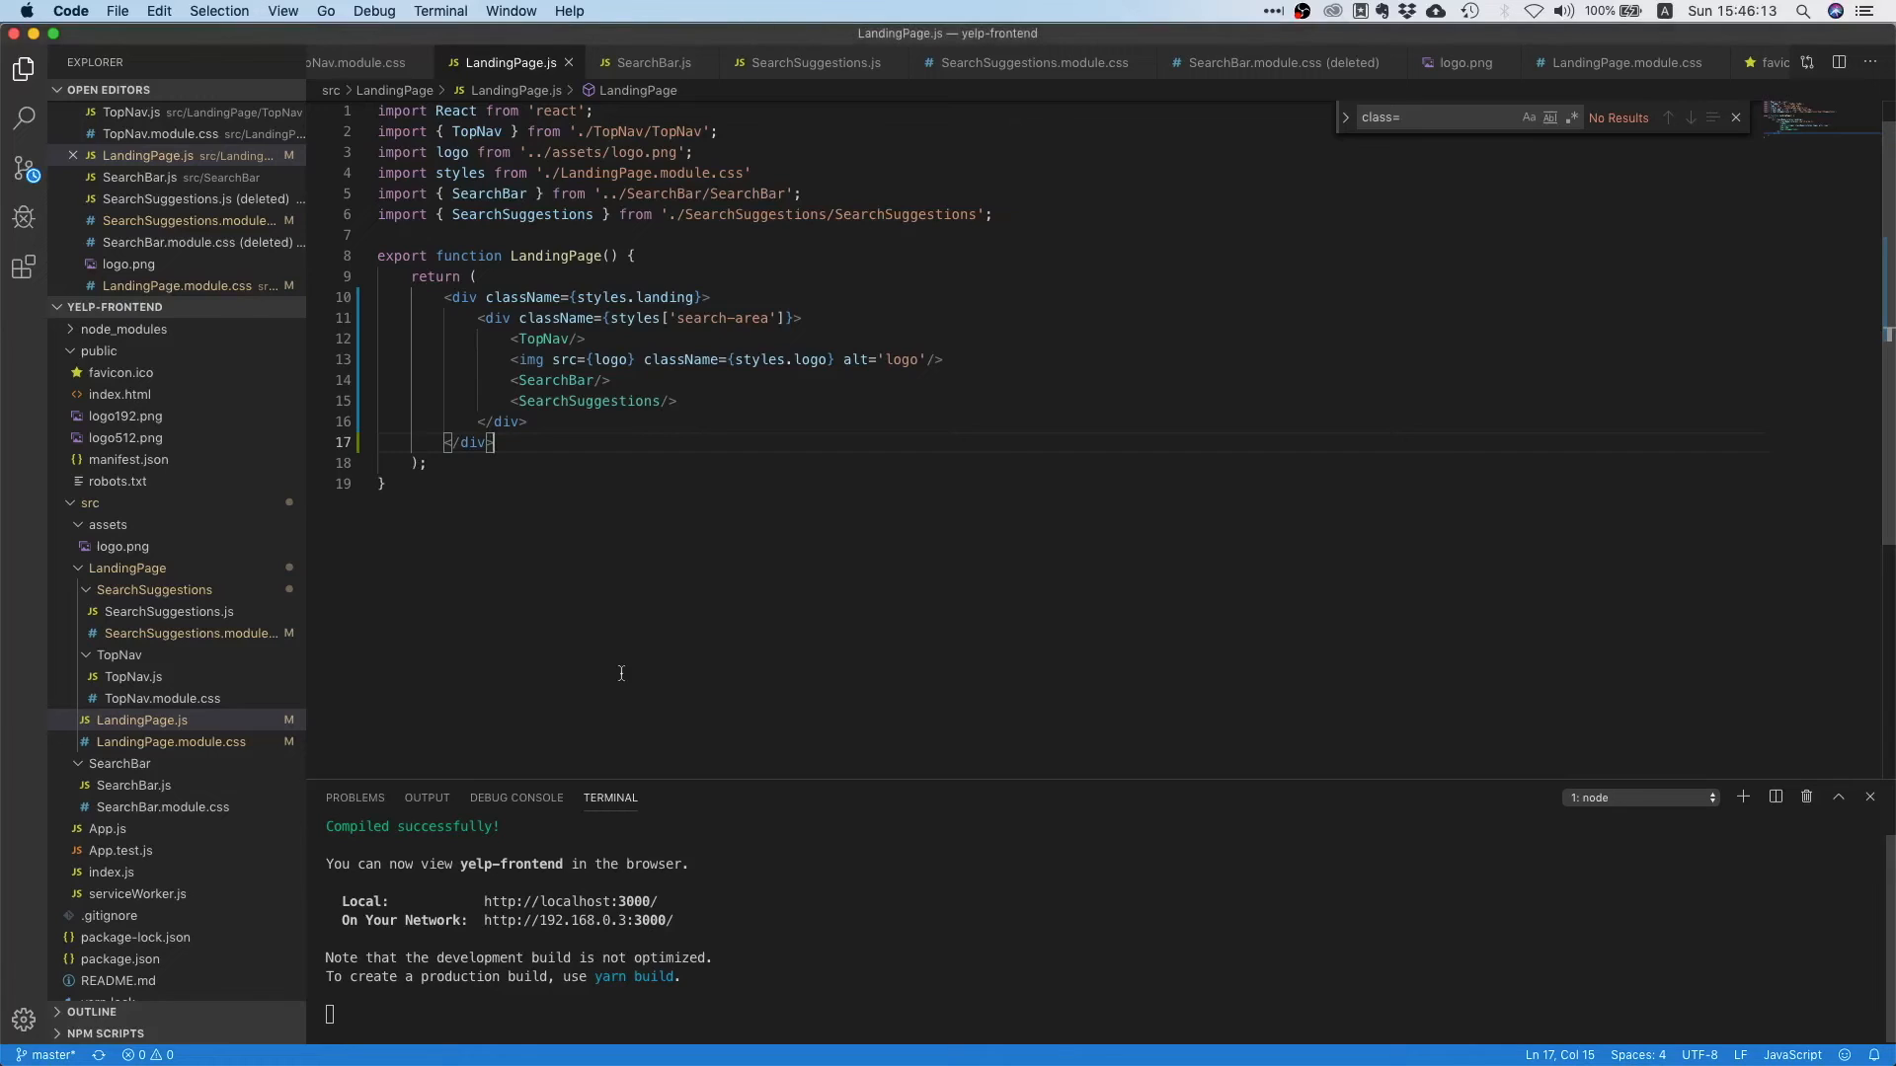
pyautogui.click(162, 699)
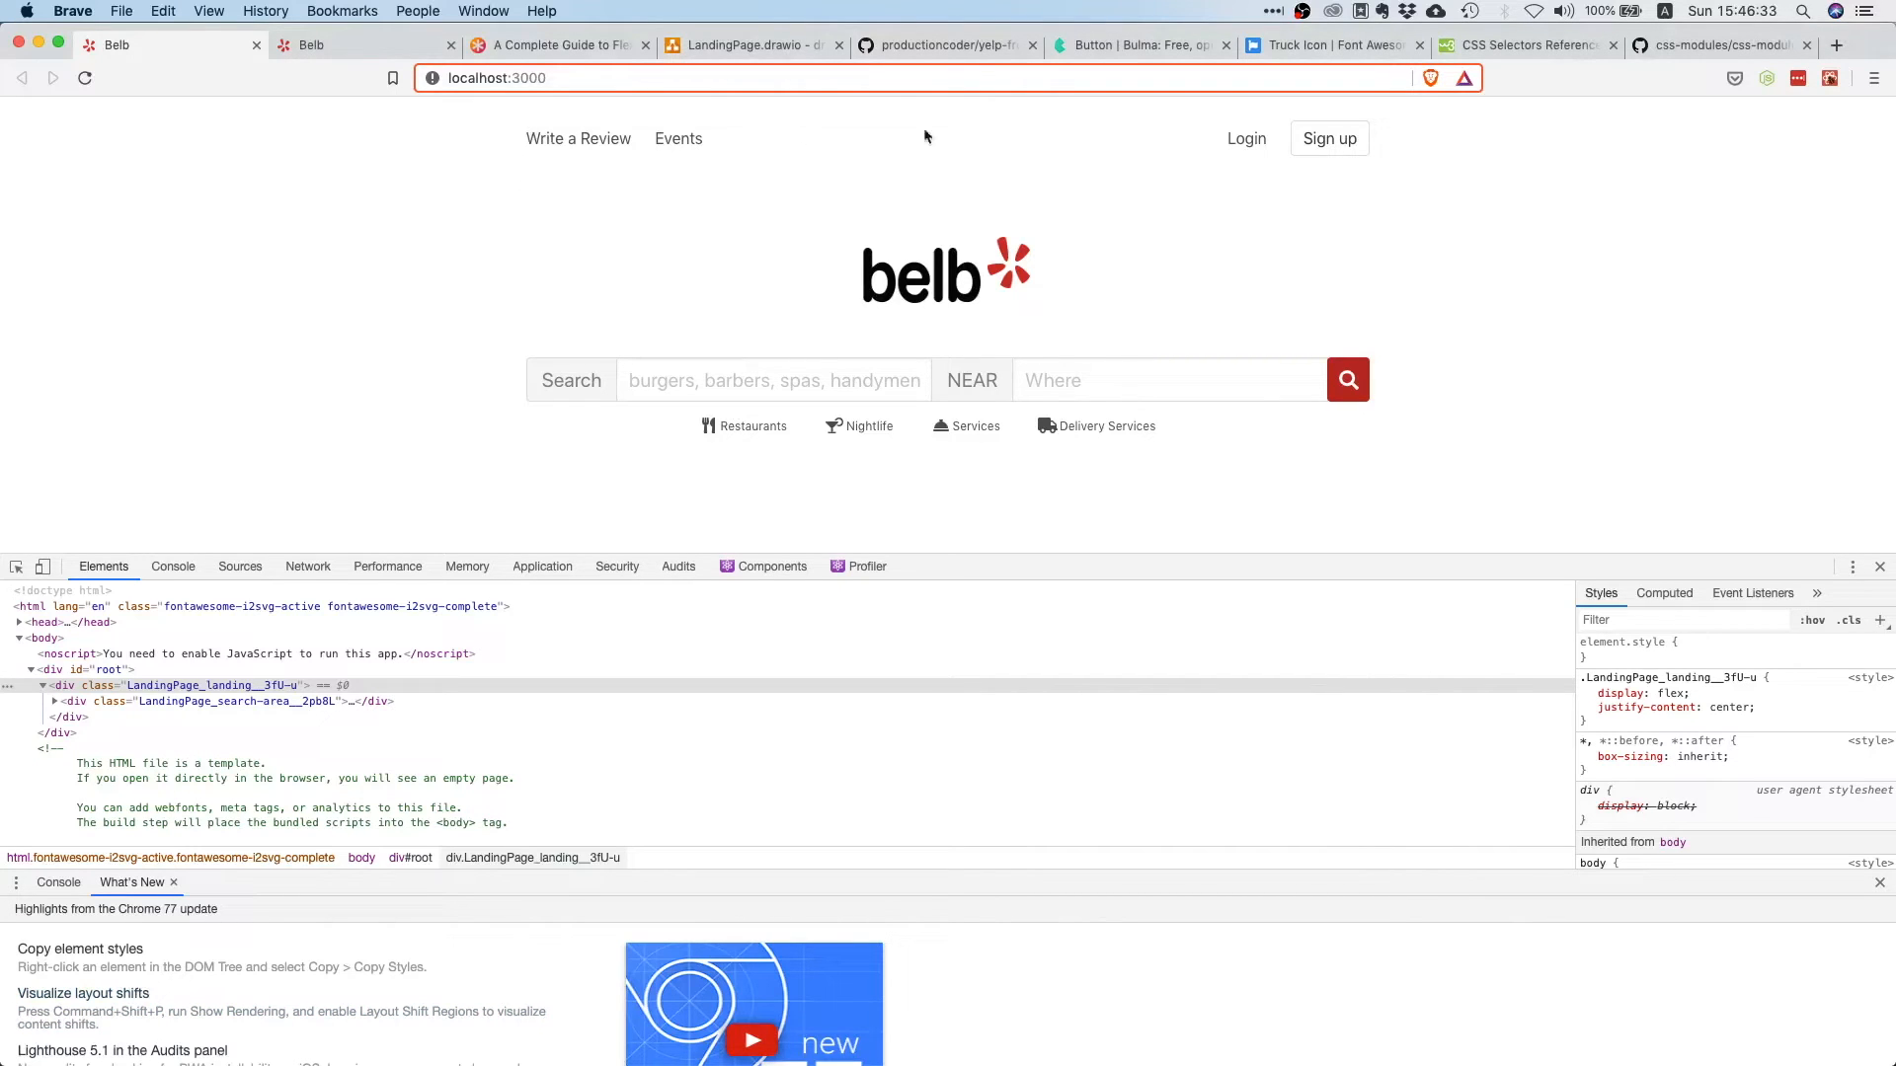
pyautogui.moveTo(1346, 399)
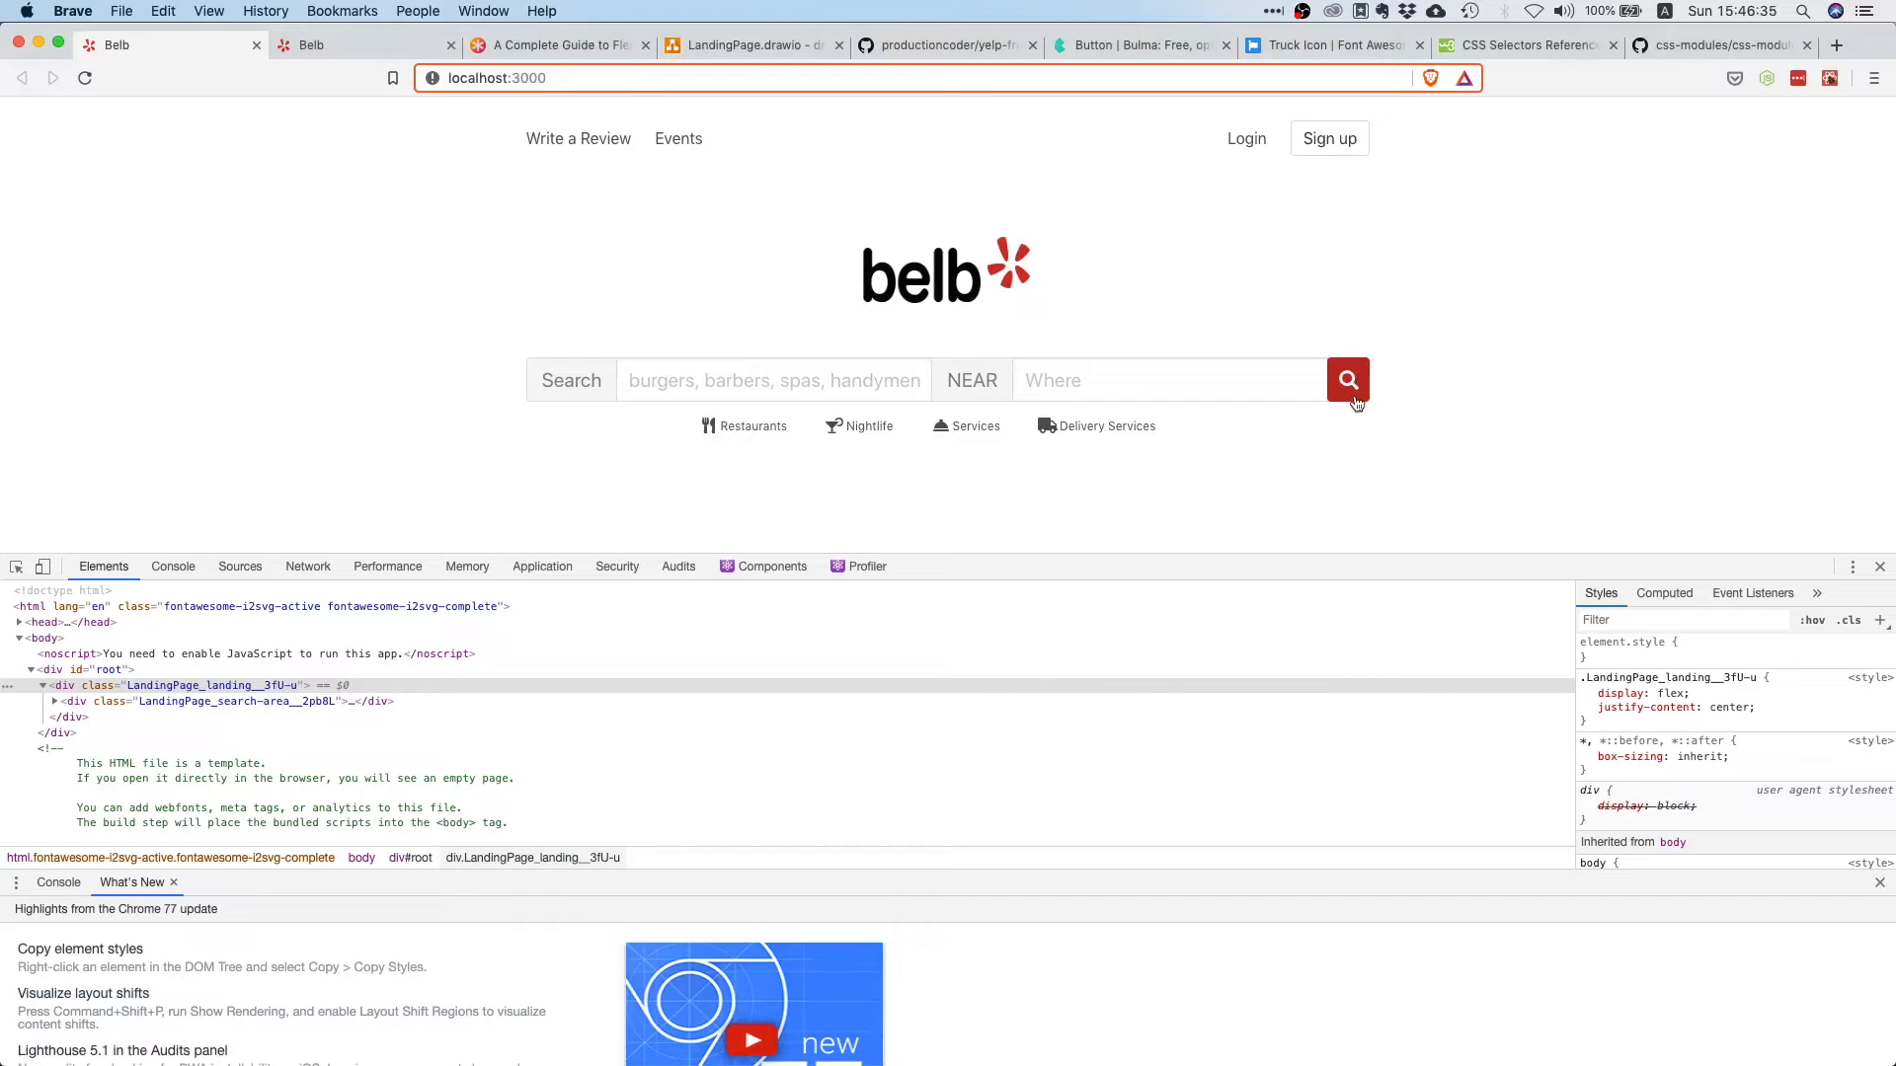
pyautogui.moveTo(563, 375)
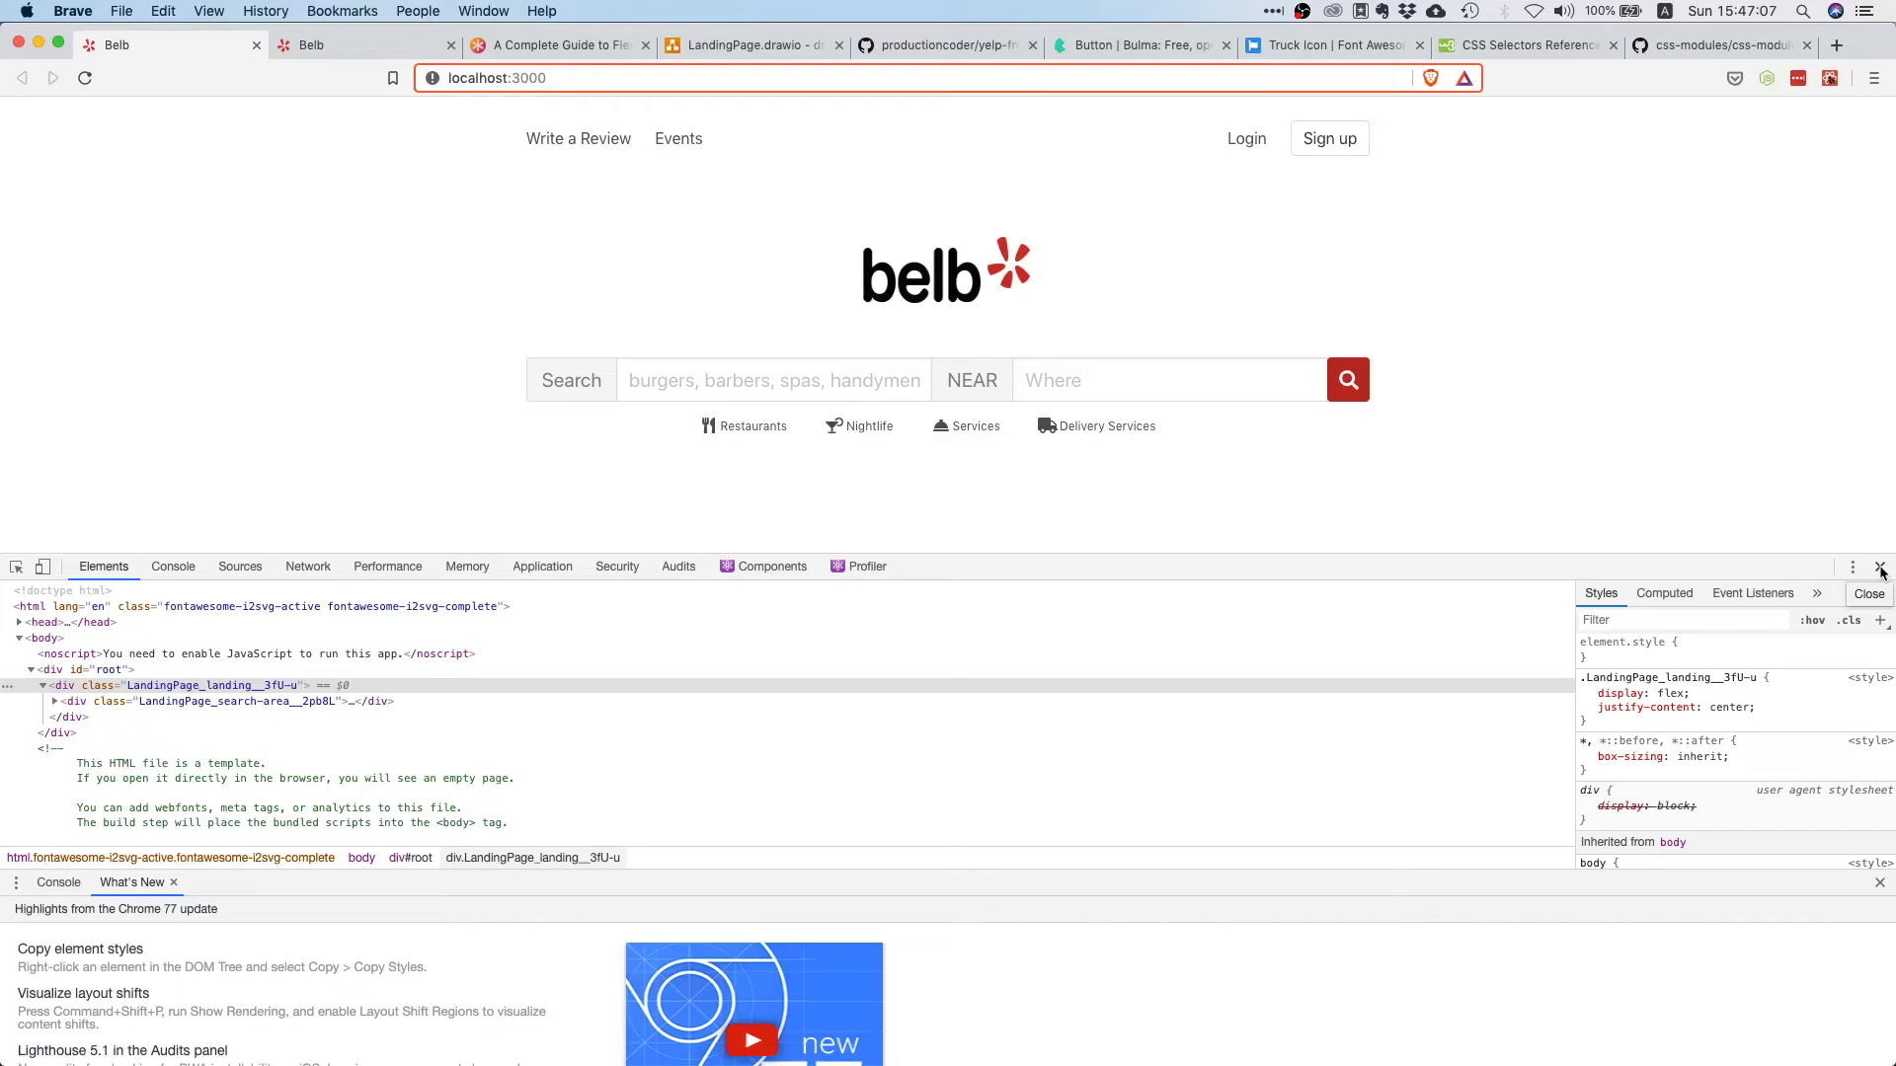
# - Close the developer tools panel, leaving only the centered Belb landing page
pyautogui.click(1880, 567)
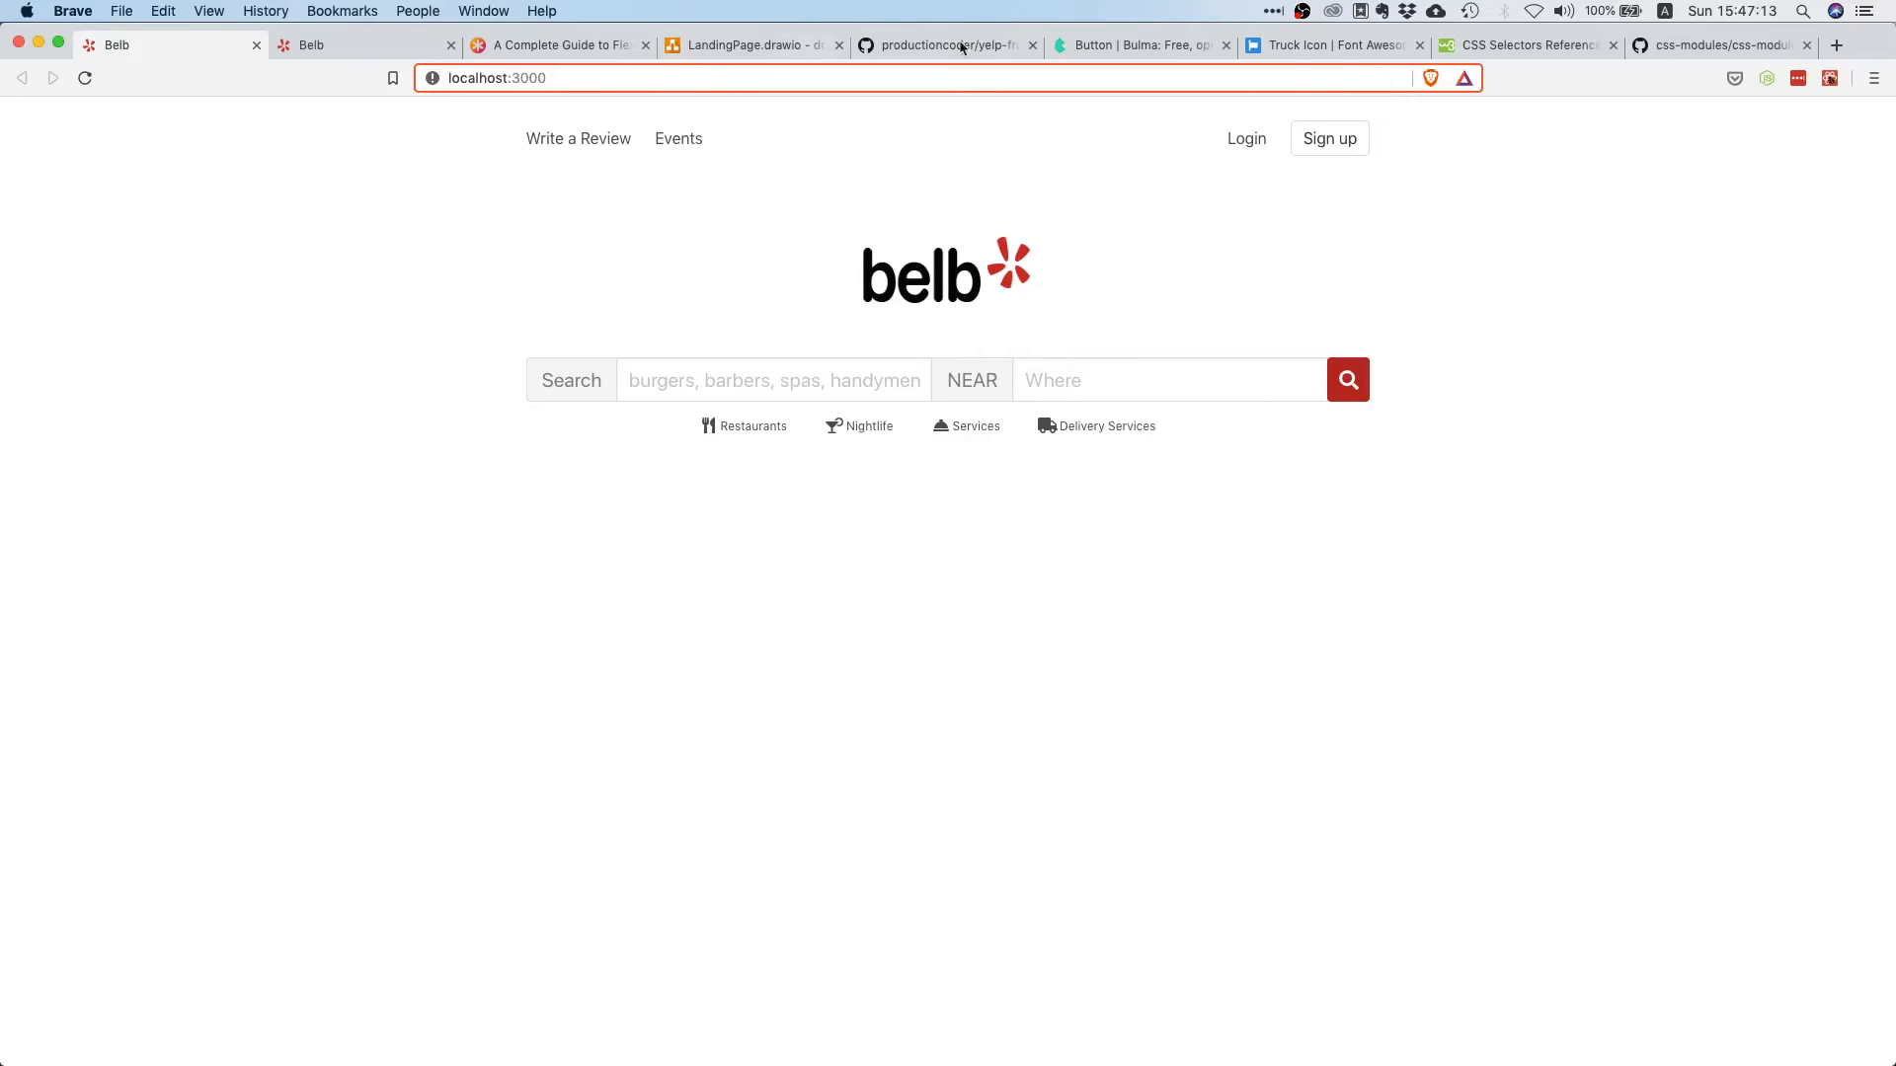
pyautogui.moveTo(1092, 47)
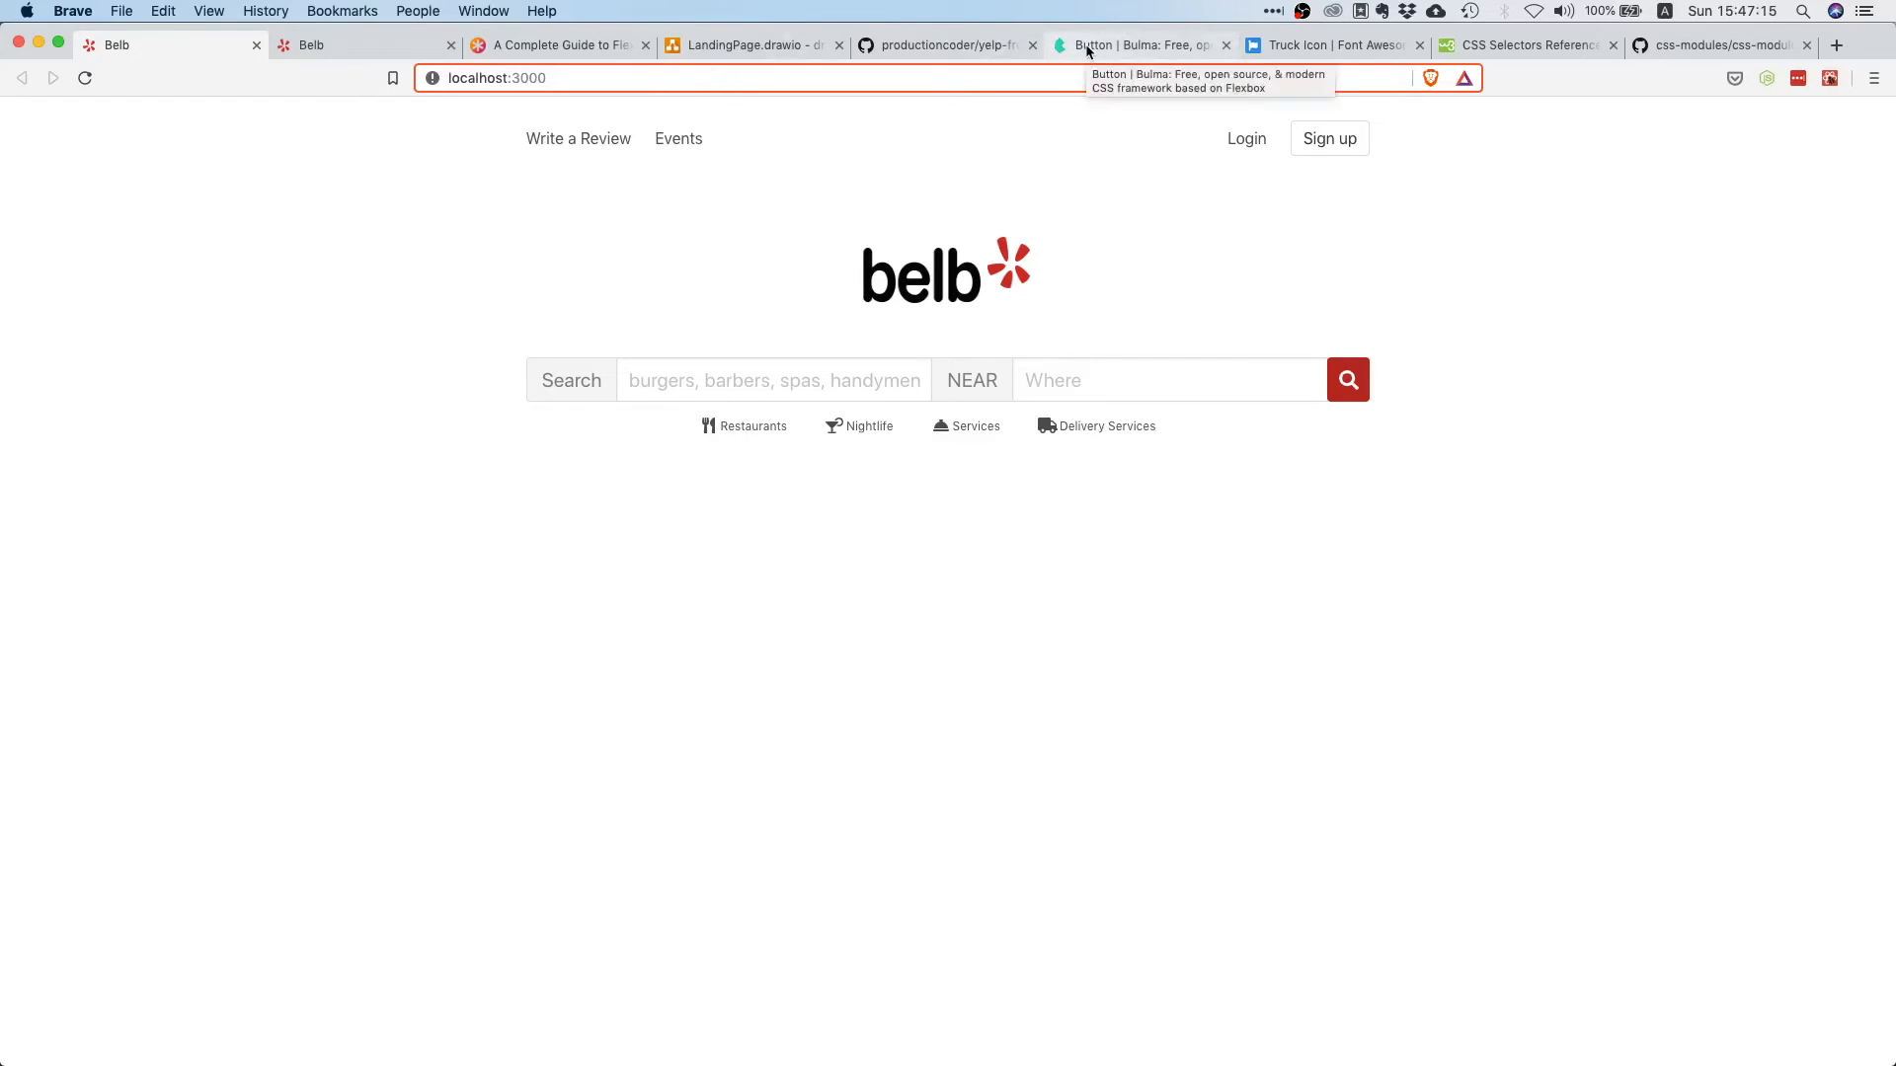
pyautogui.moveTo(1074, 256)
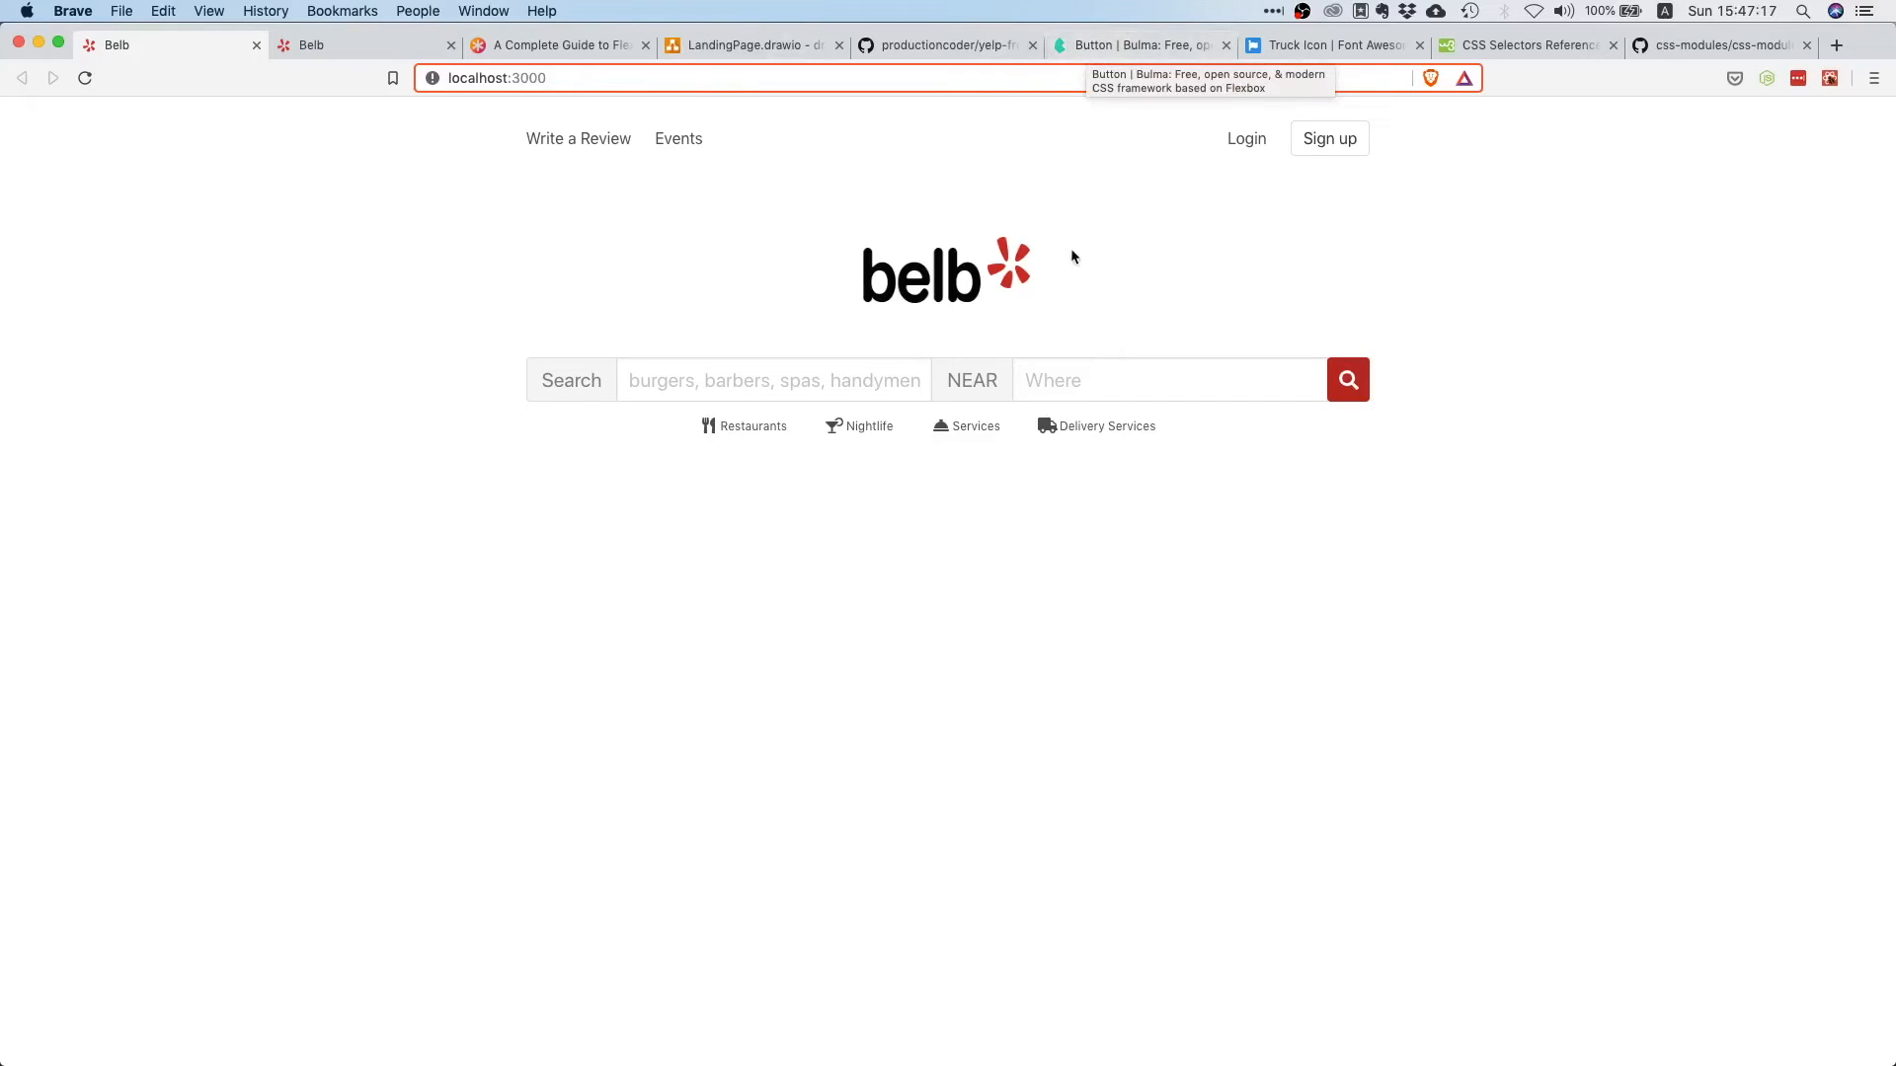
pyautogui.moveTo(781, 150)
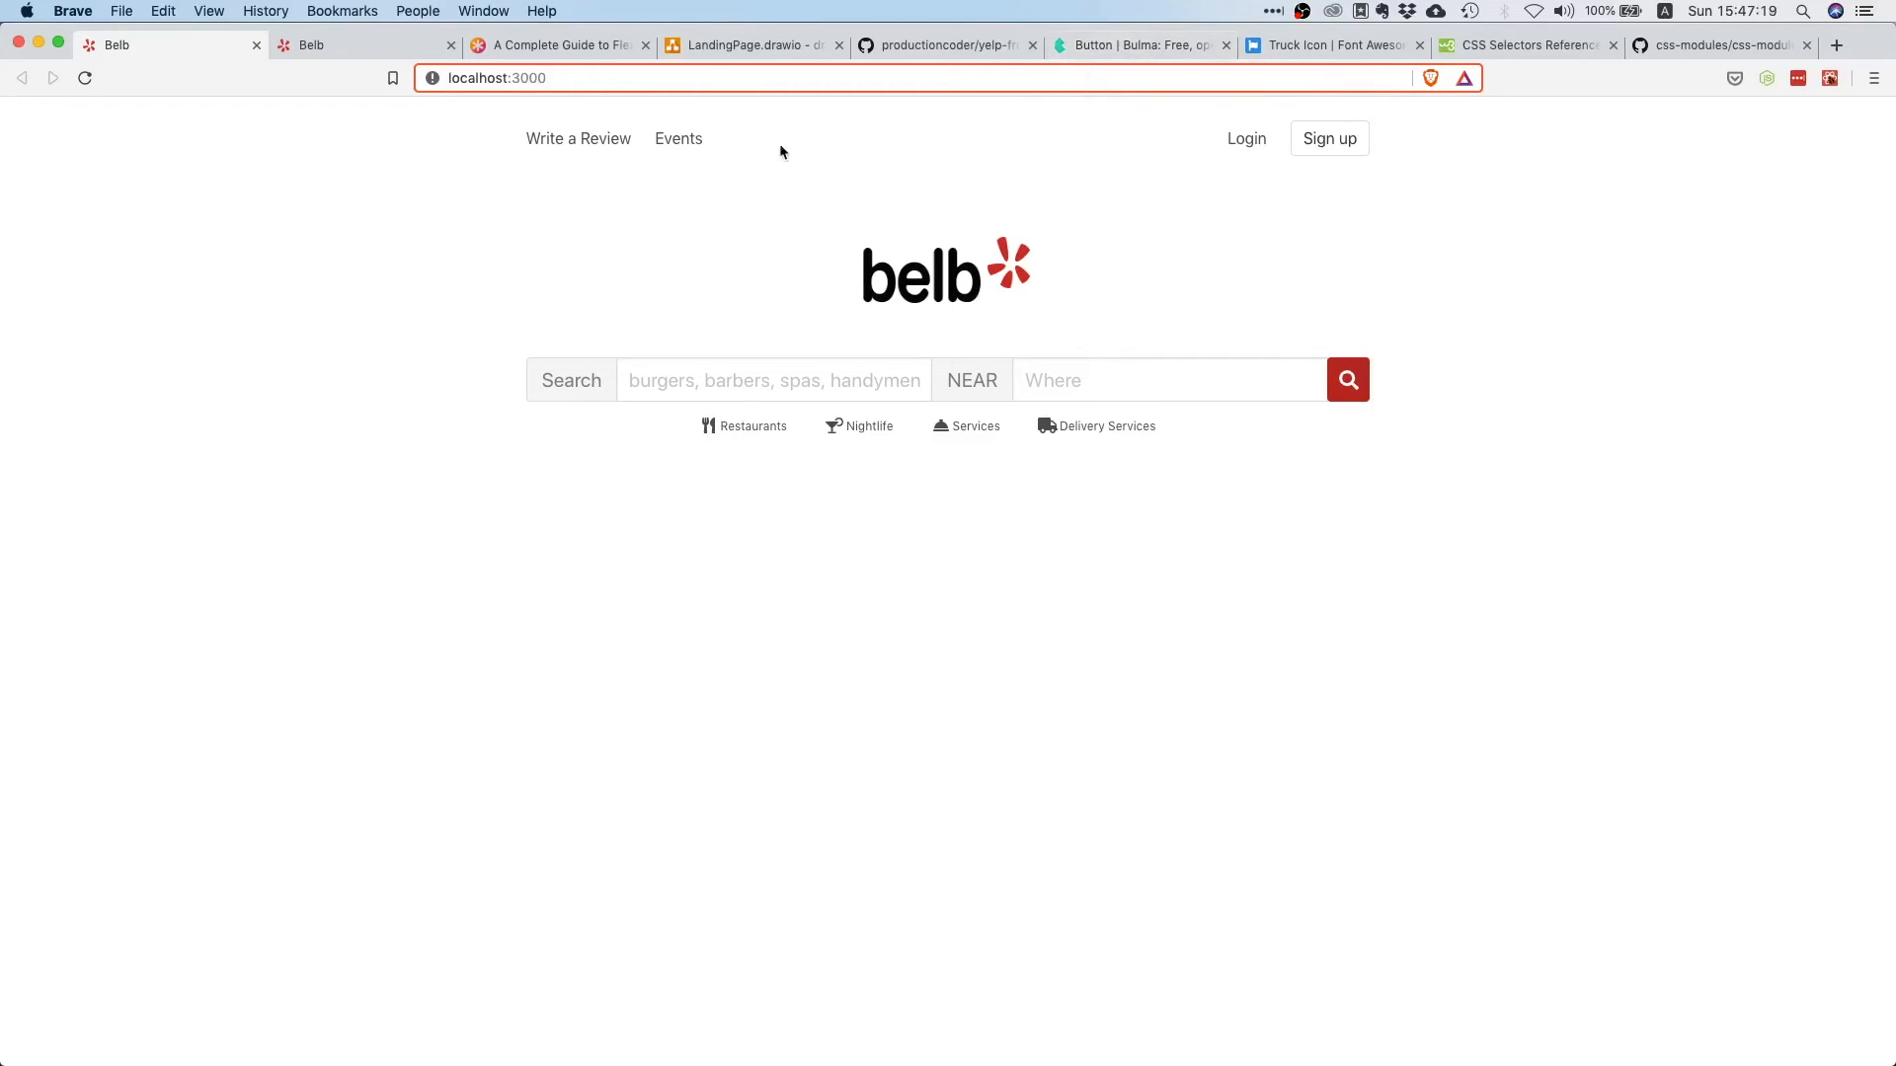
pyautogui.click(744, 46)
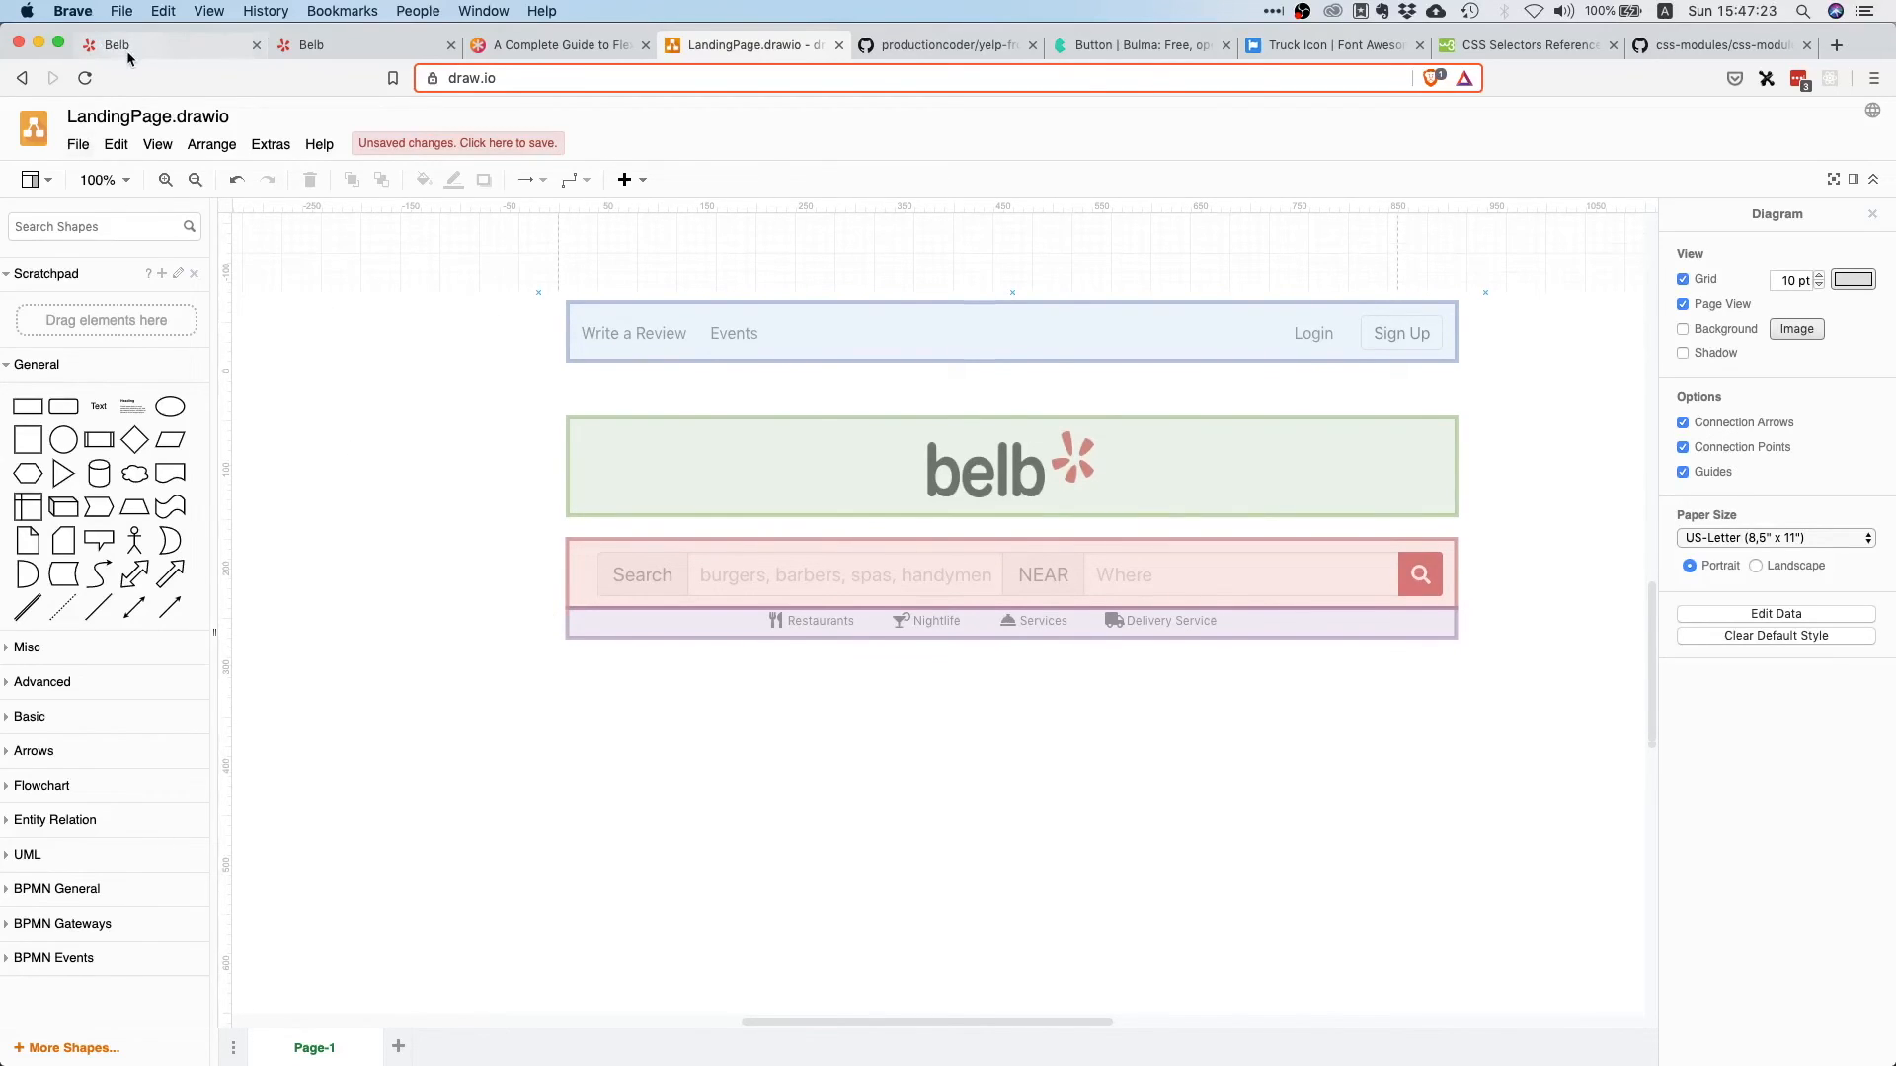
pyautogui.click(128, 43)
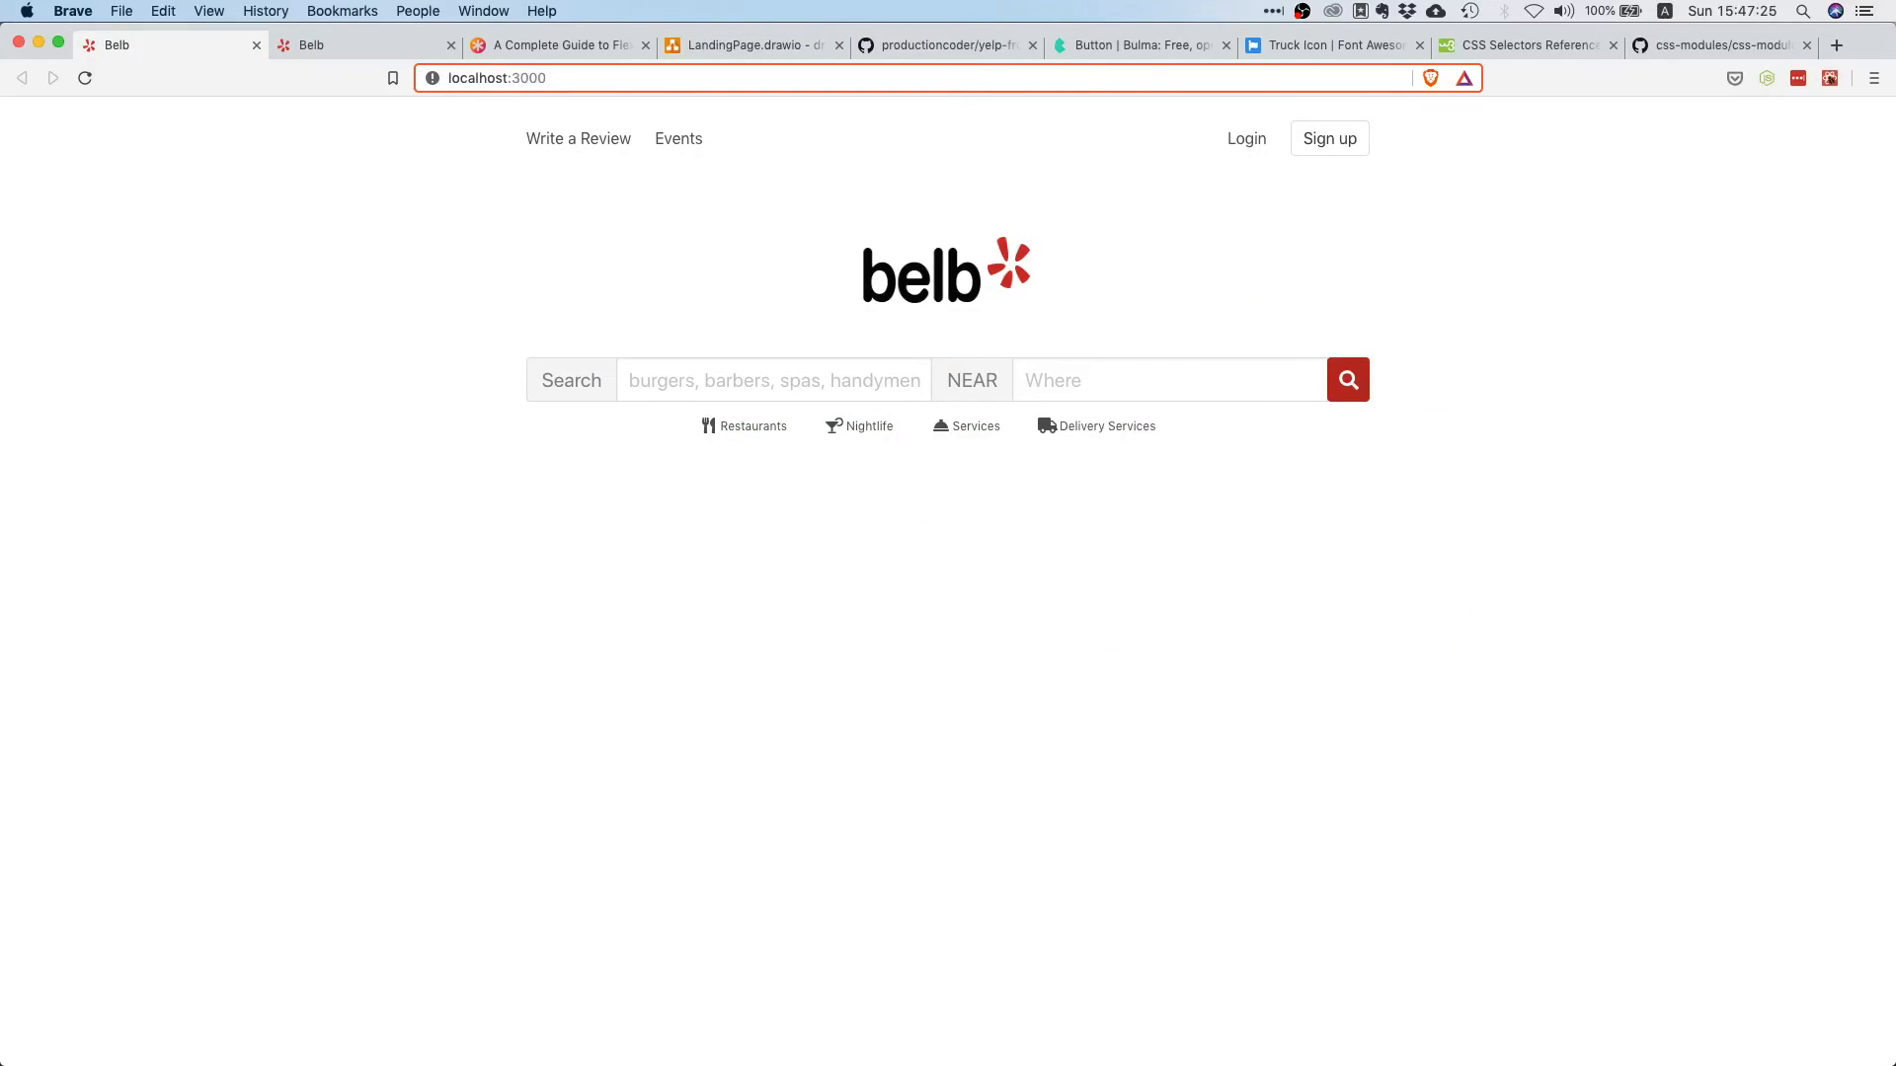
pyautogui.press('cmd+tab')
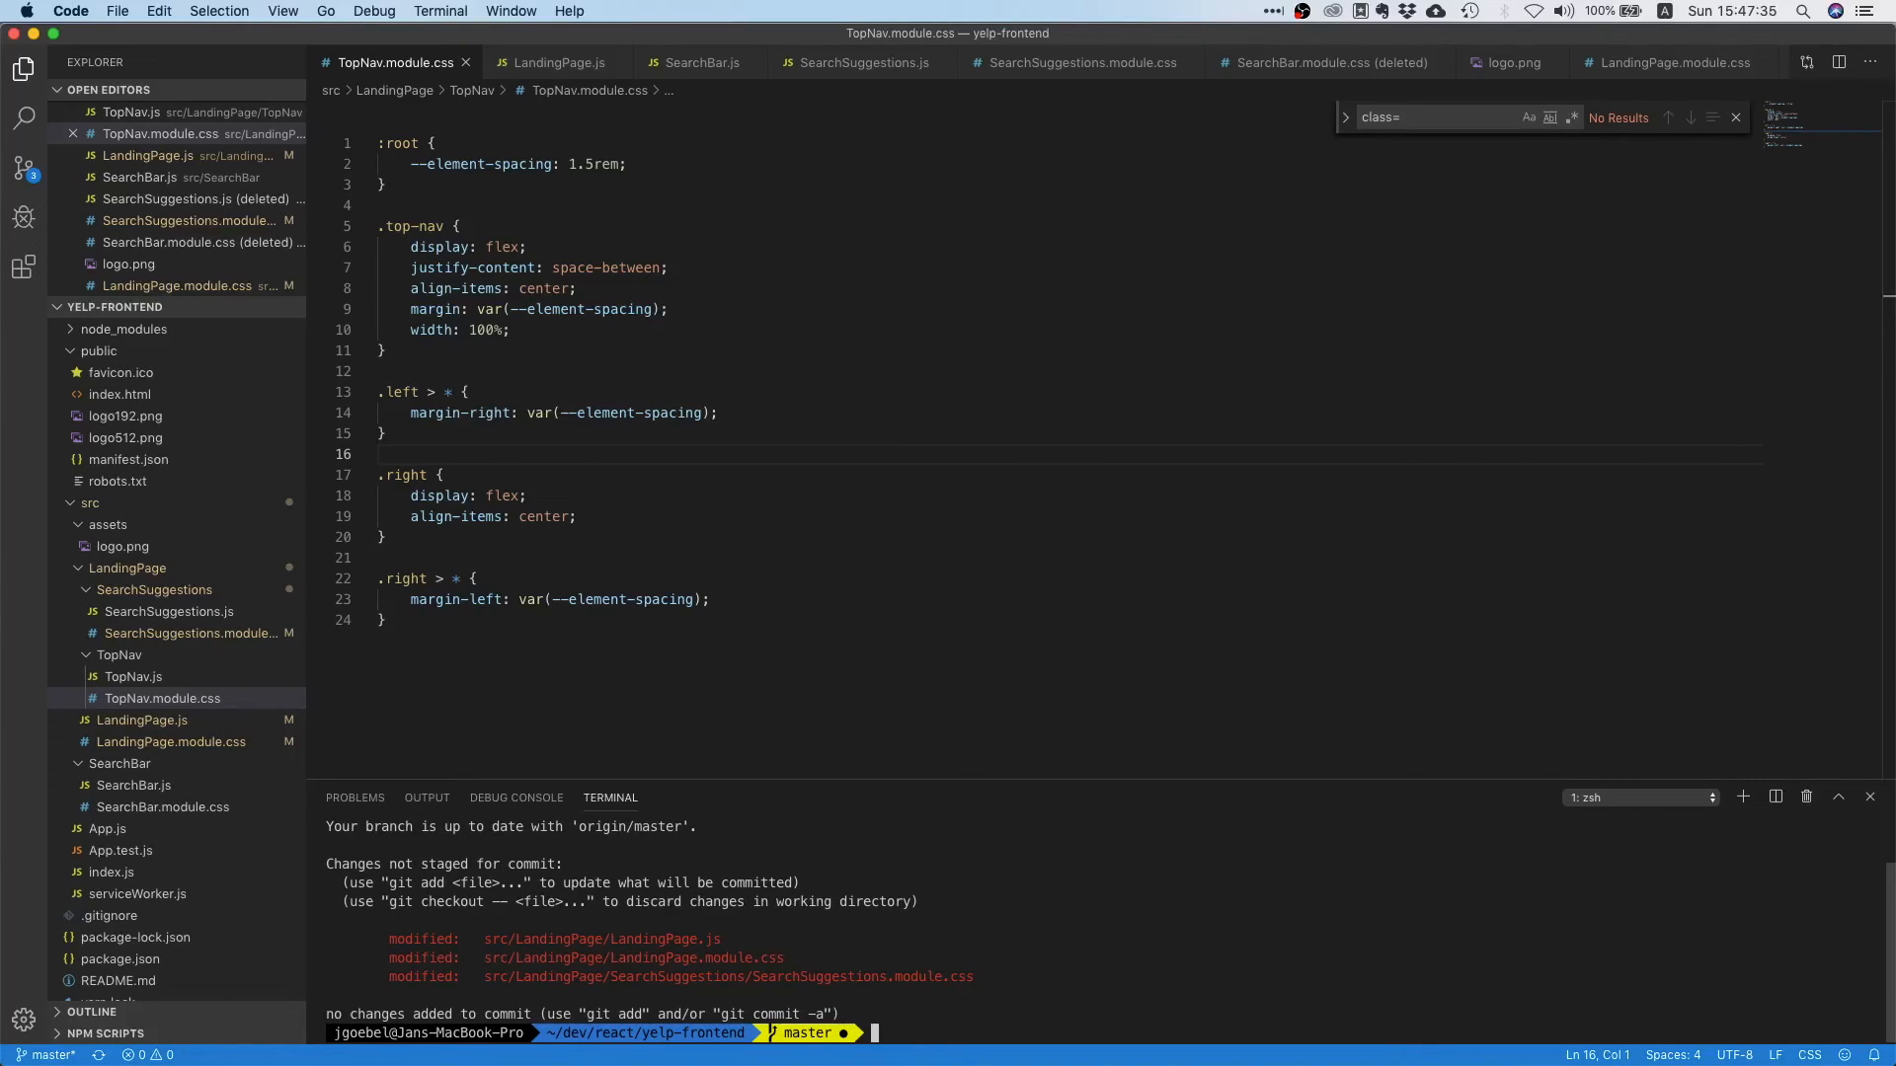
# - Stage all changes with git add -A and commit them with an 'adapt layout' message
pyautogui.write('git add -A')
pyautogui.write('git commit')
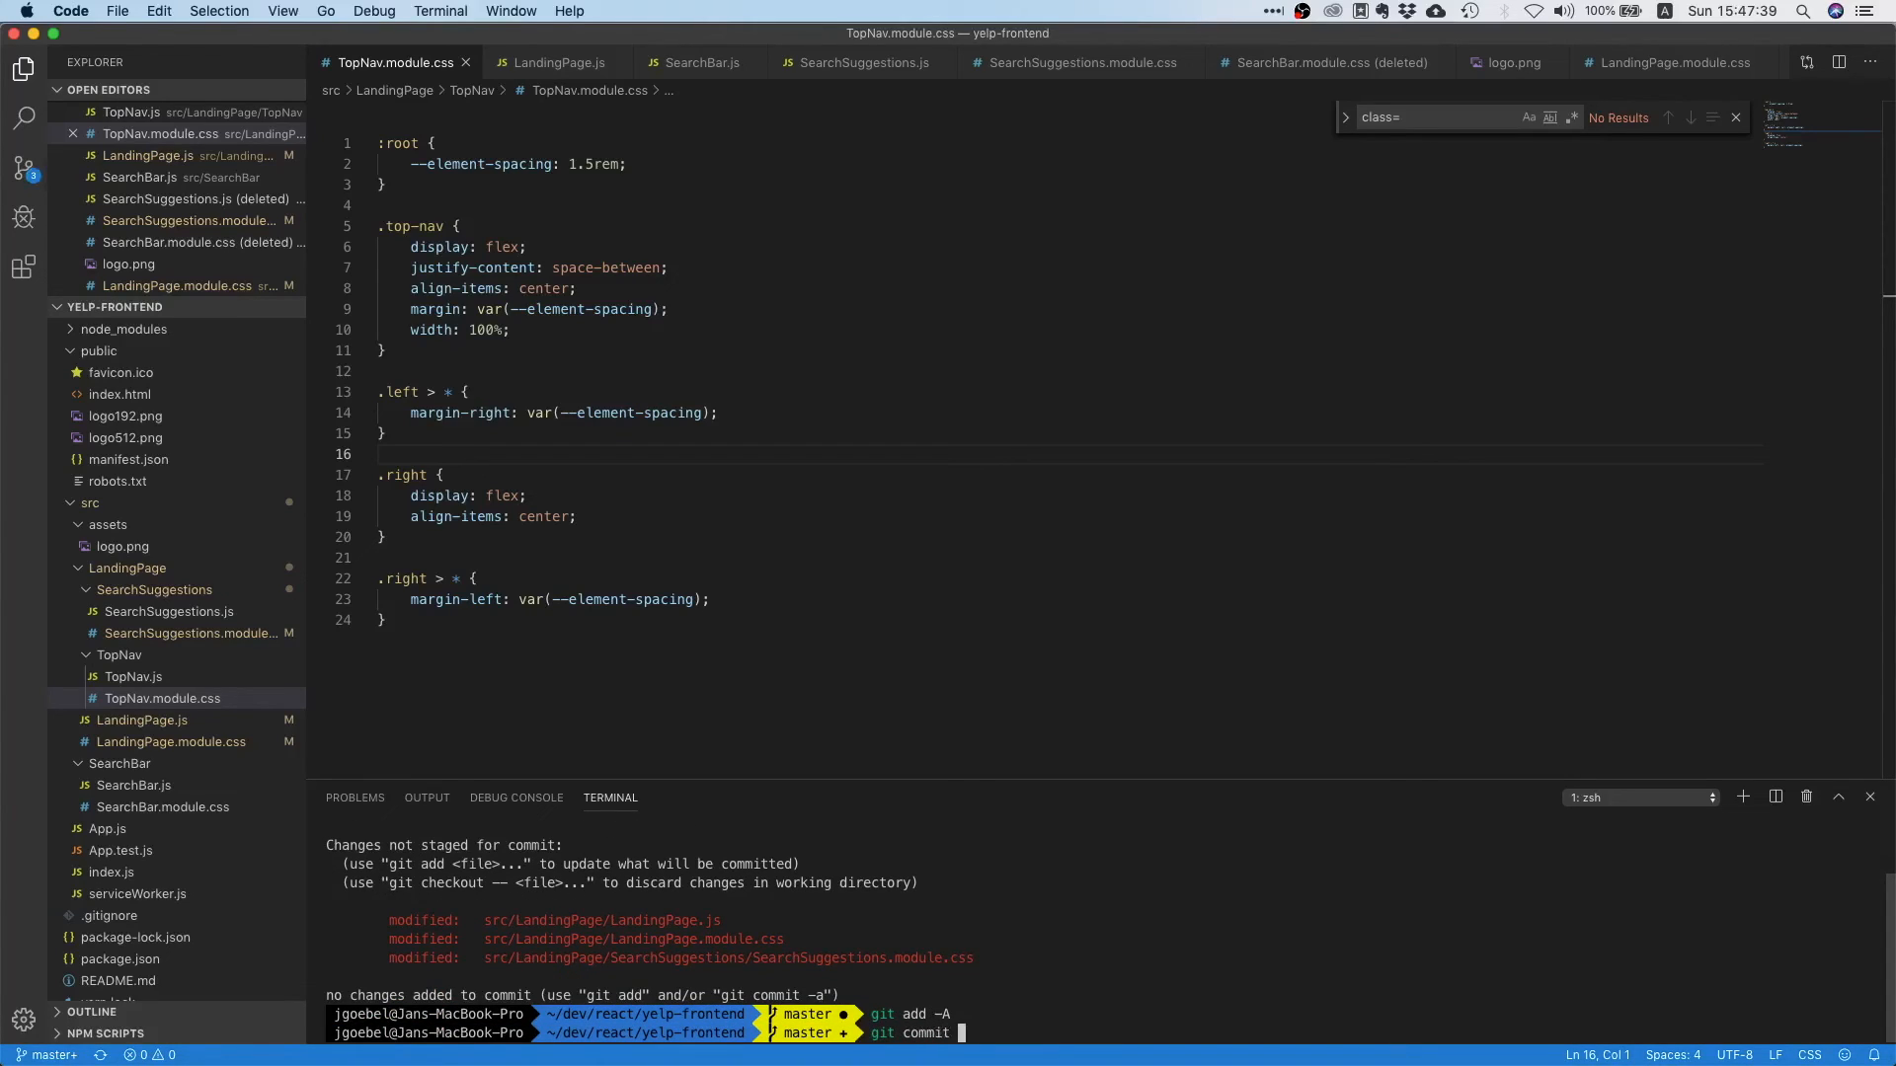
pyautogui.write('-m "')
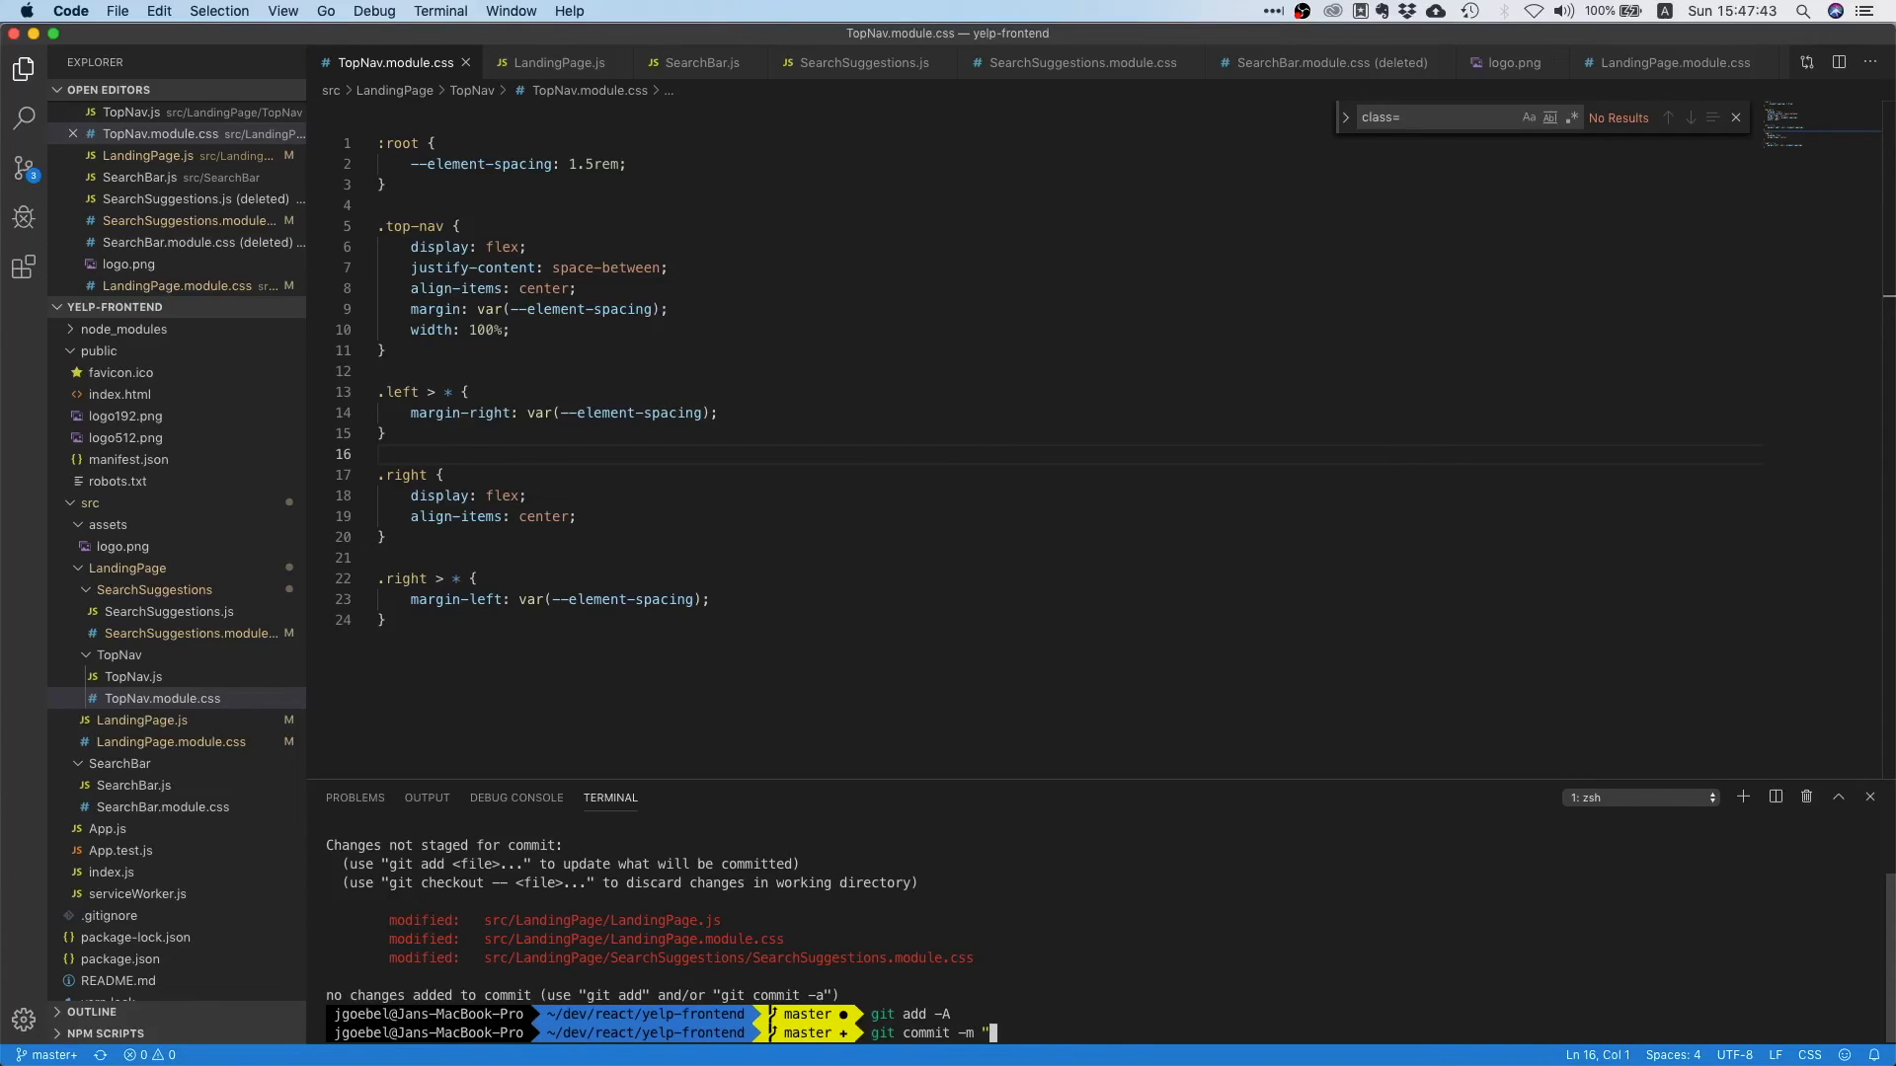
pyautogui.write('adapt layo')
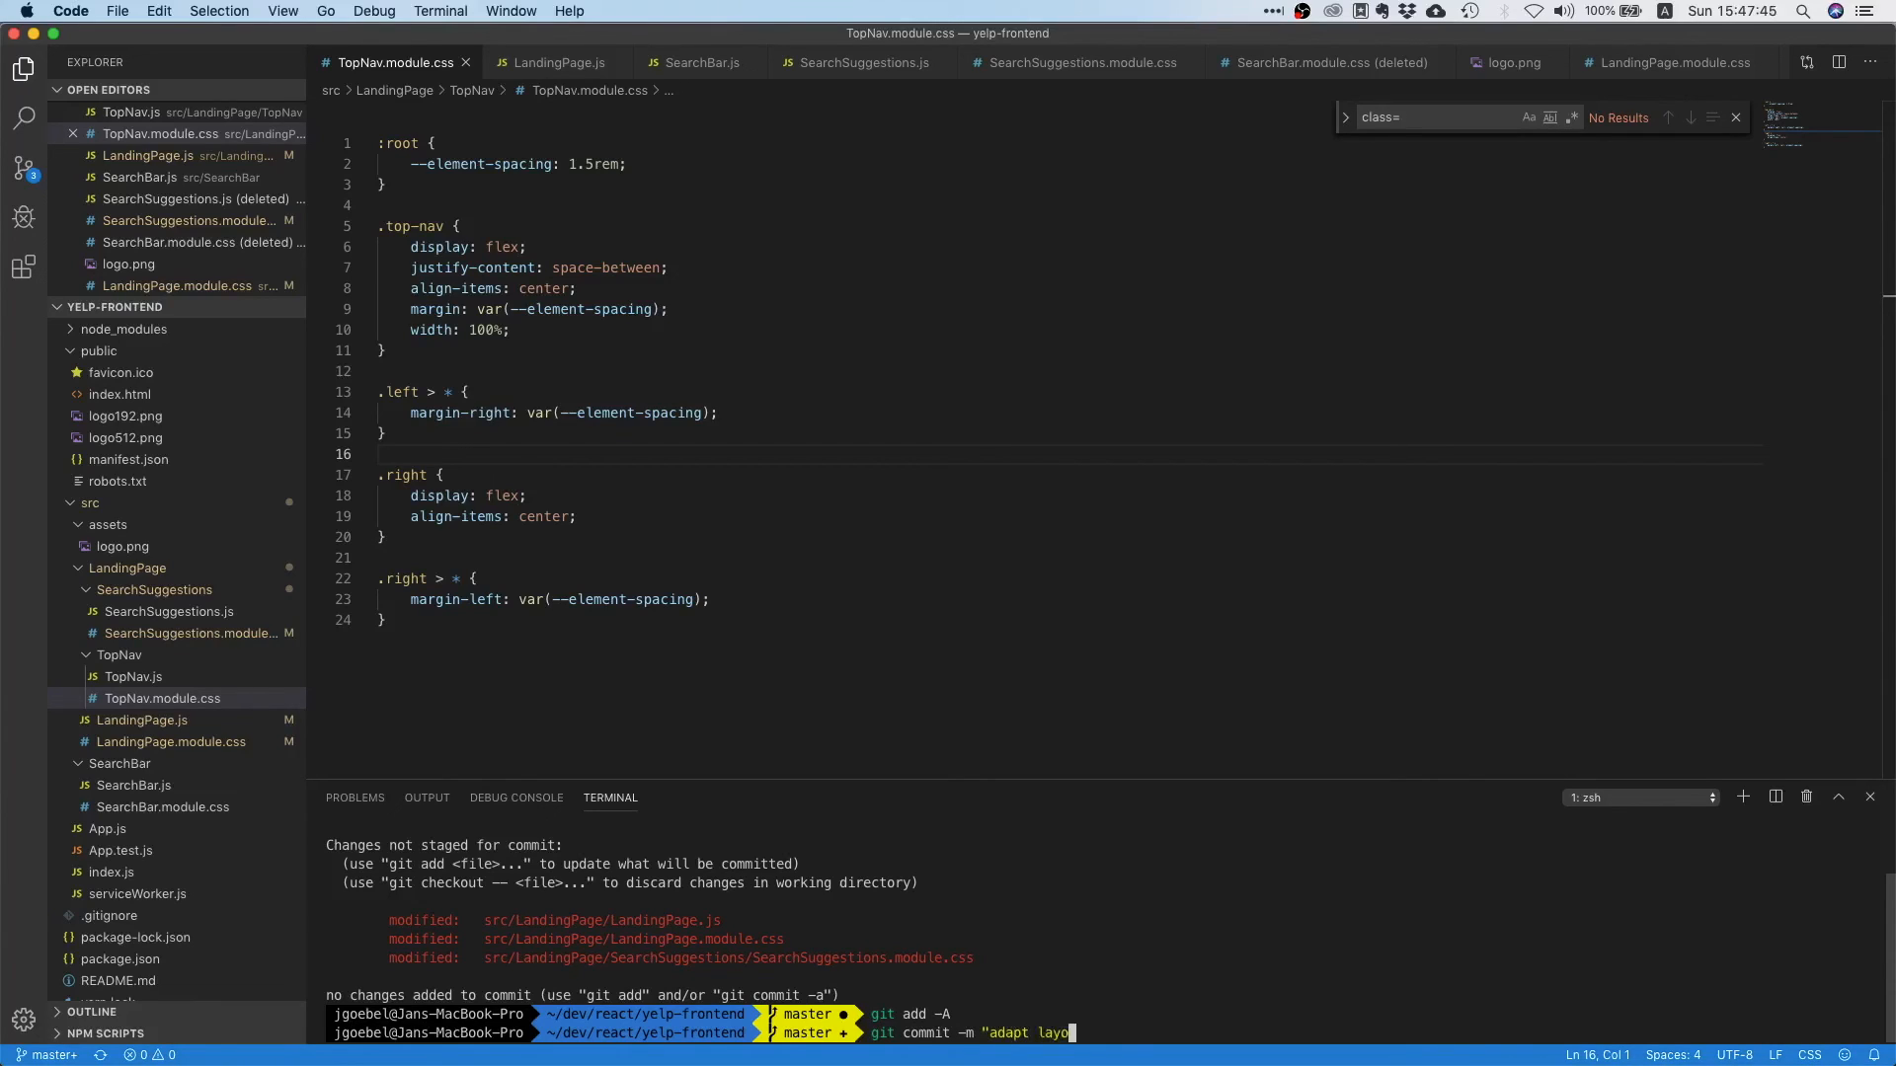
pyautogui.press('Enter')
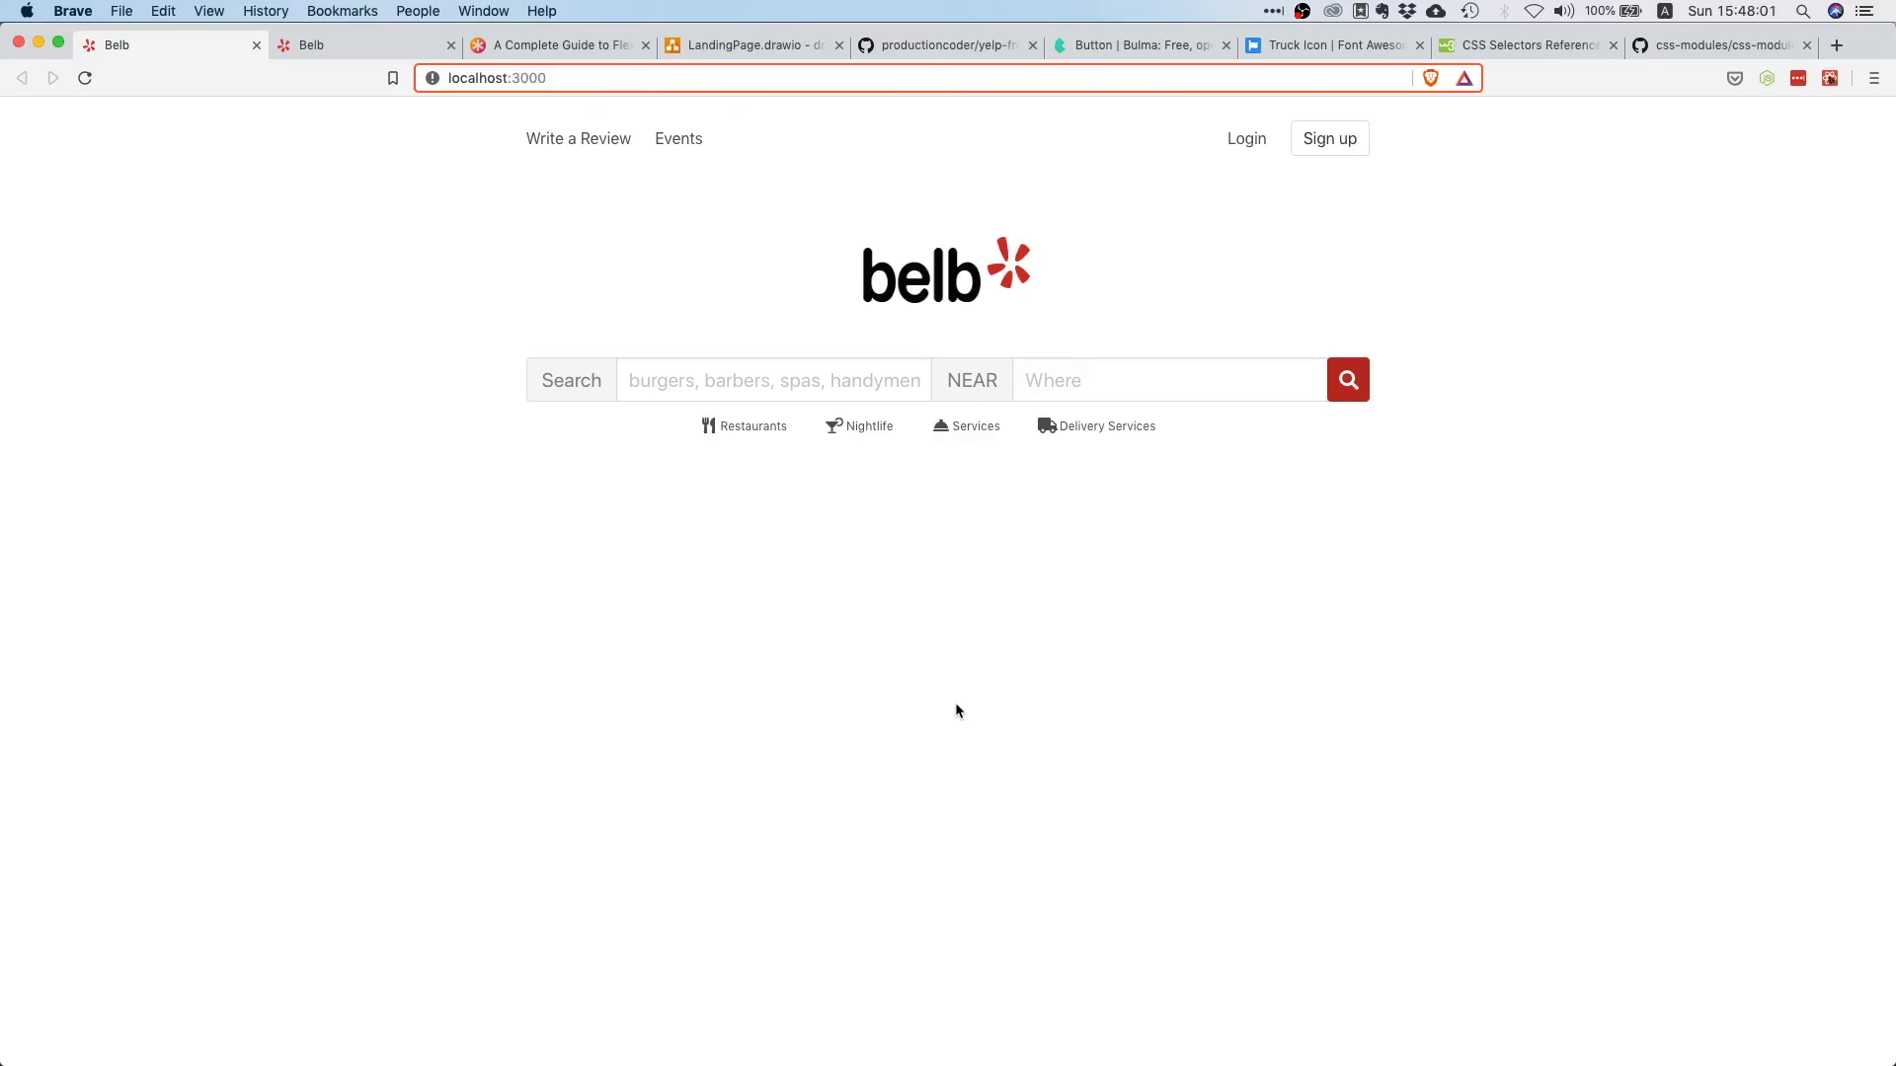
pyautogui.moveTo(956, 730)
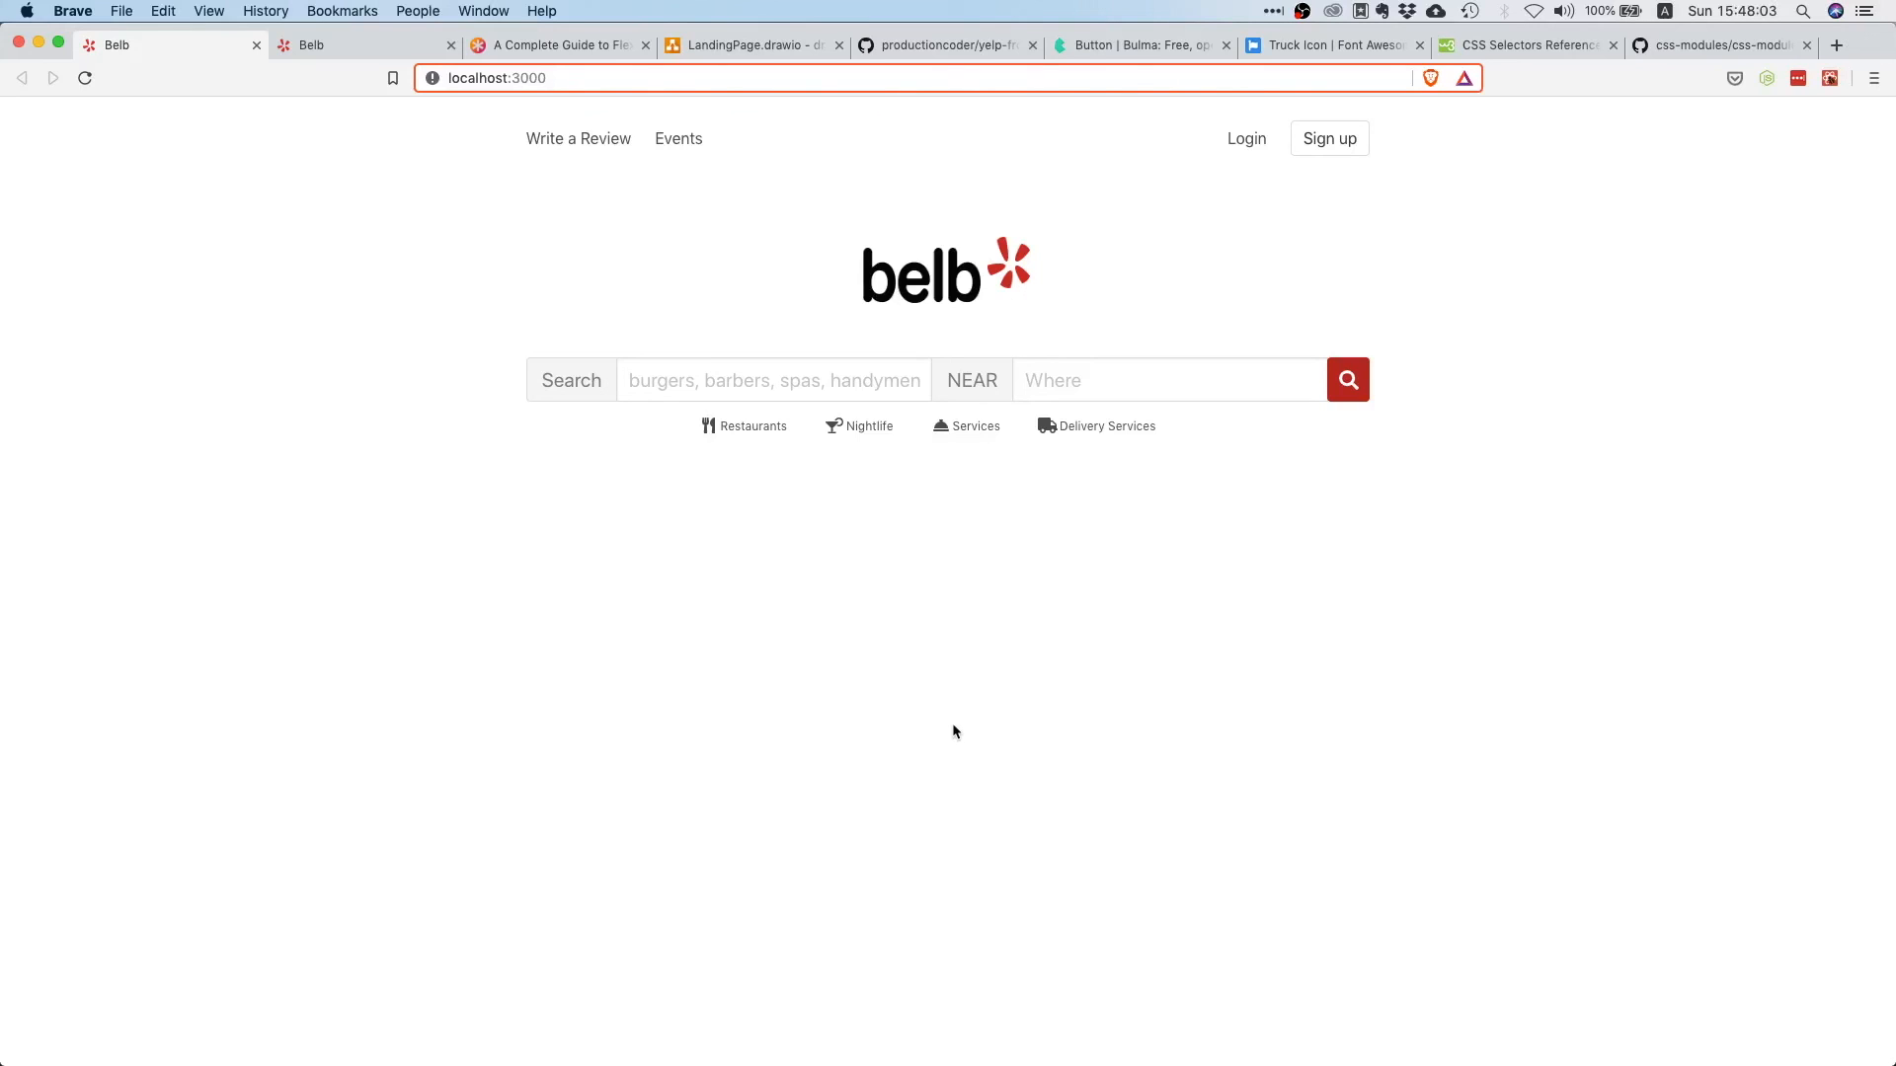